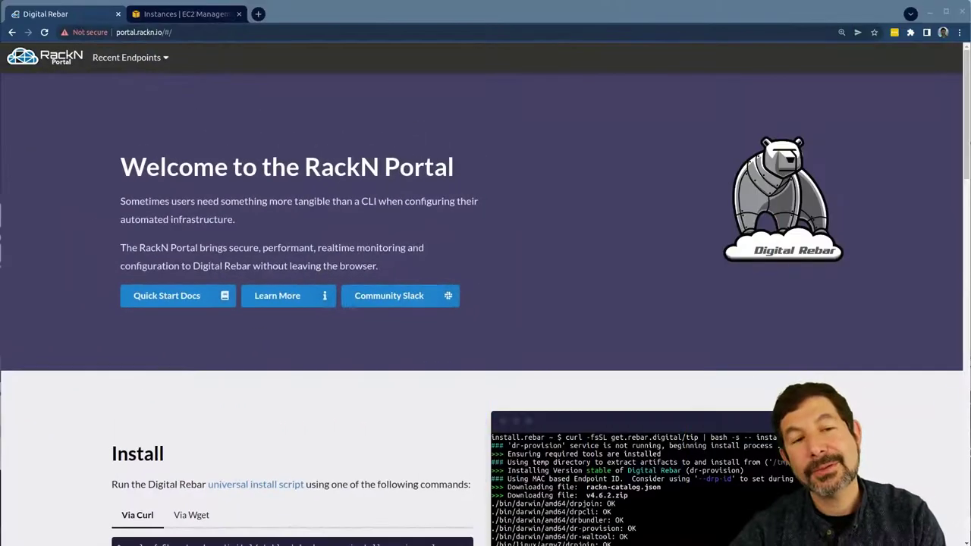
Reach the Install Digital Rebar Endpoint section (1.1.2) of the Quick Start Guide from the portal's docs link.
left_click(130, 58)
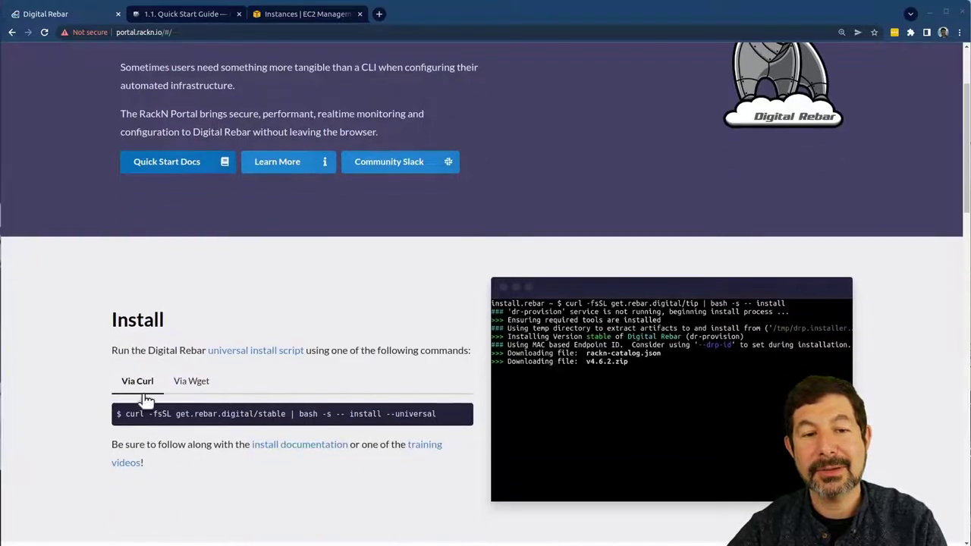
scroll("down", 3)
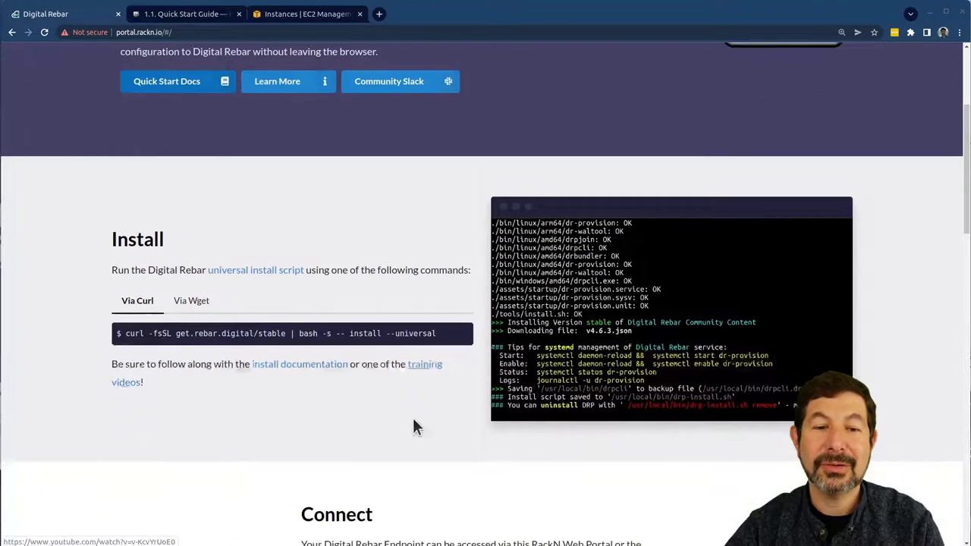
scroll("down", 3)
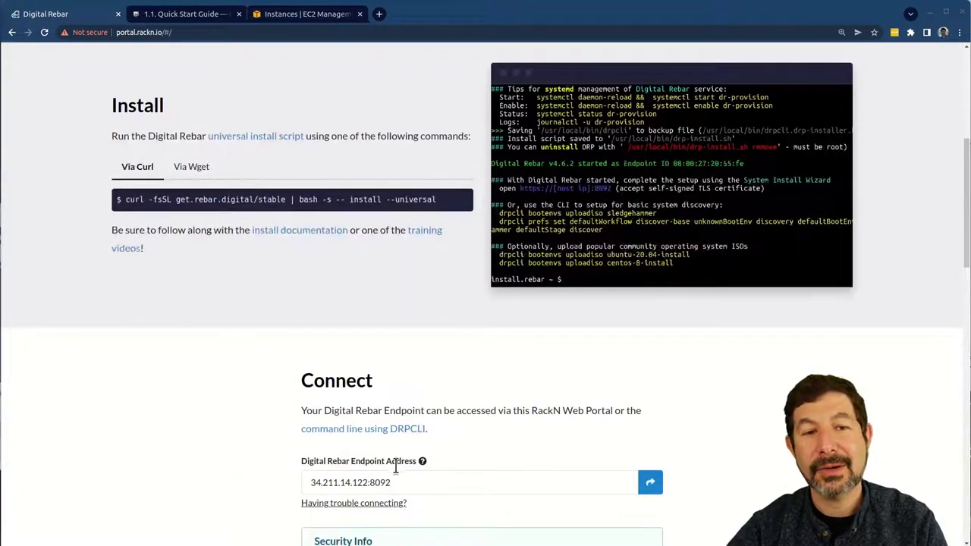
left_click(182, 14)
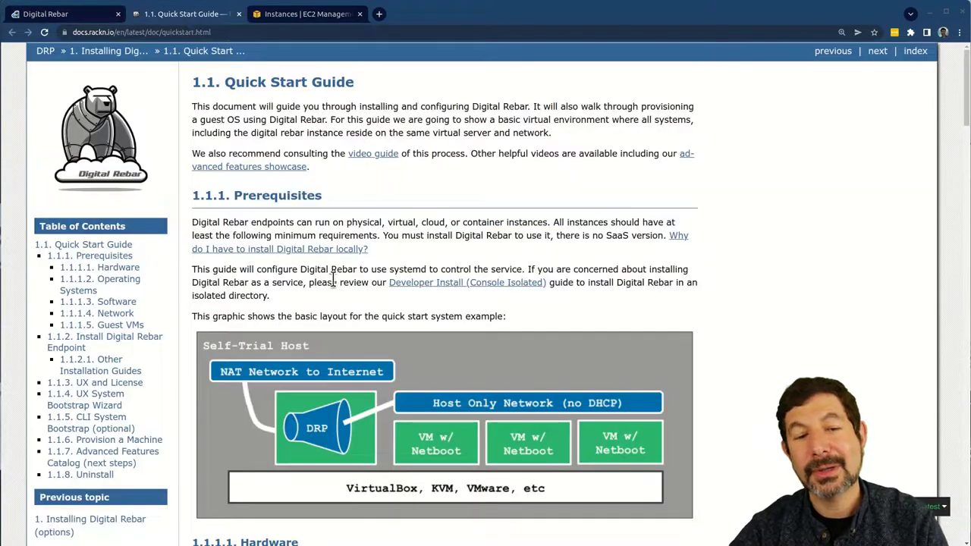
scroll("down", 3)
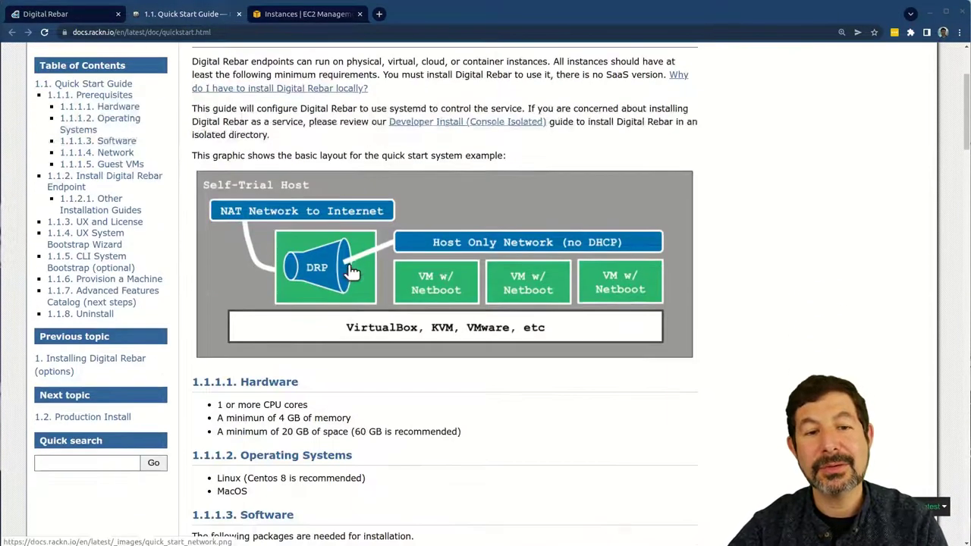
scroll("down", 3)
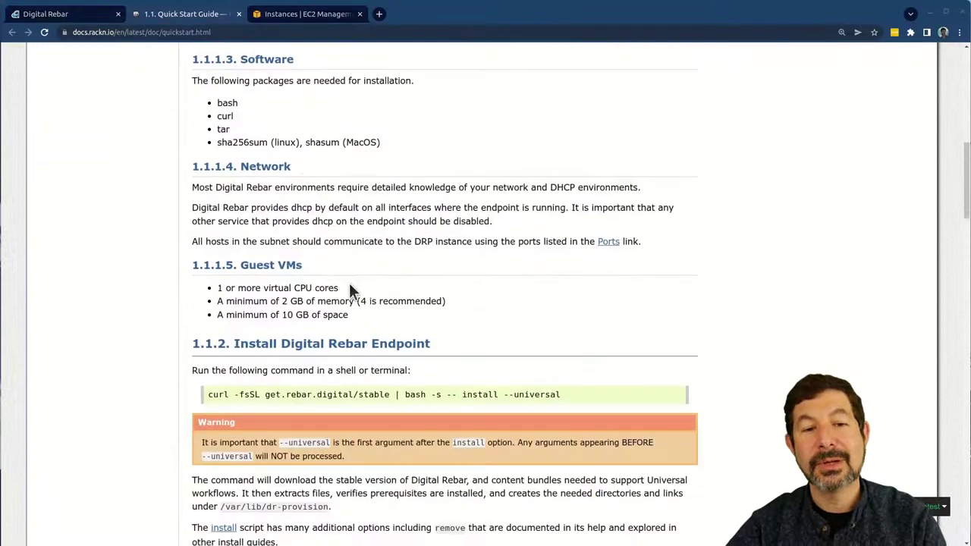
scroll("down", 3)
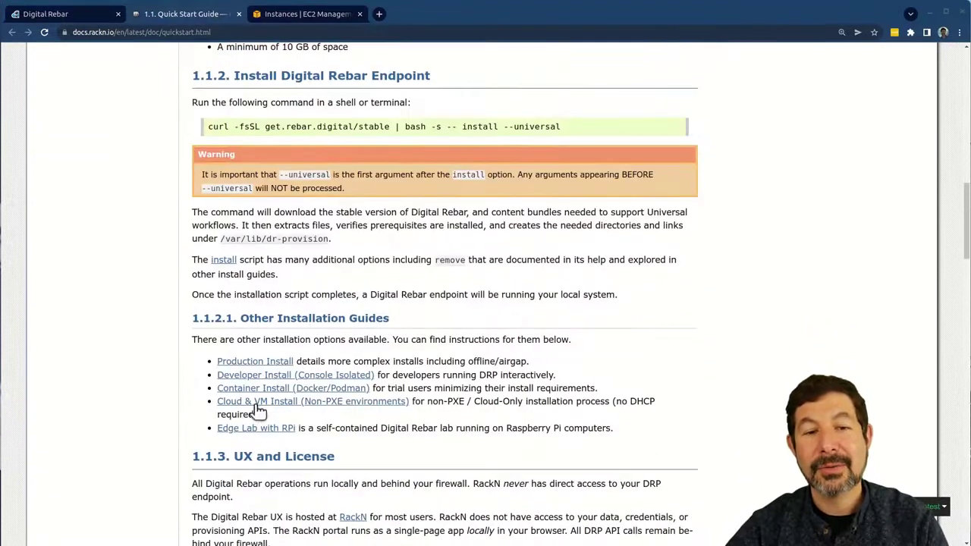
Bring up the Cloud & VM Install (Non-PXE) guide and copy its 1.4.2 cloud install script.
left_click(313, 400)
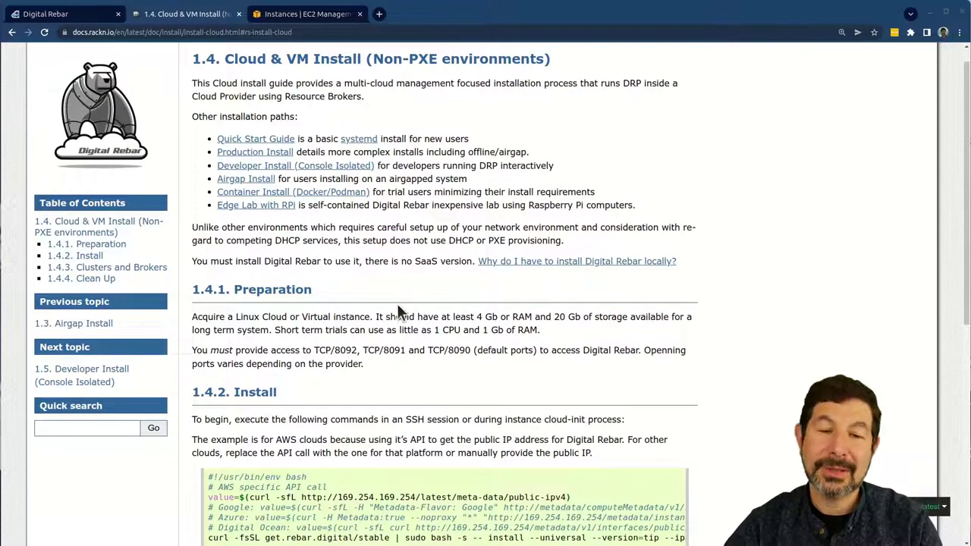
scroll("down", 3)
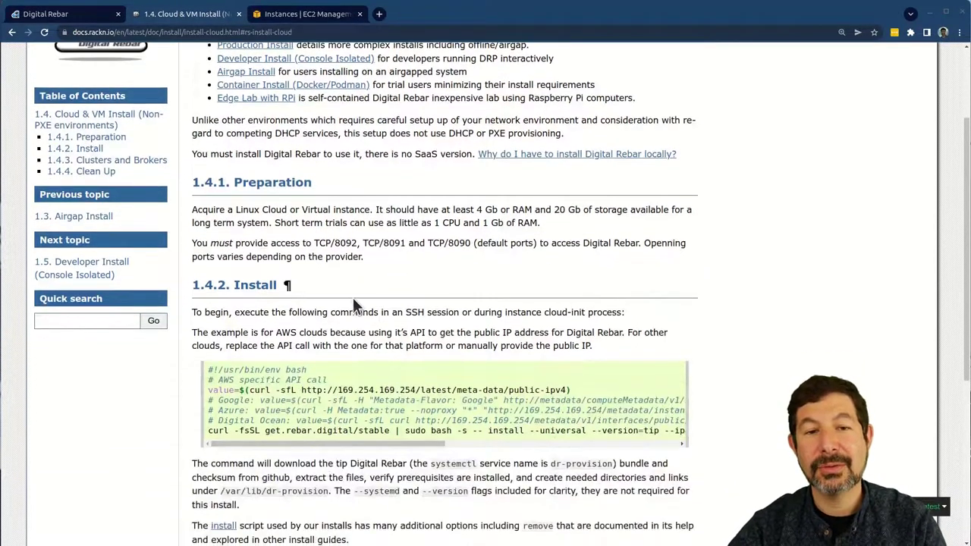
mouse_move(447, 432)
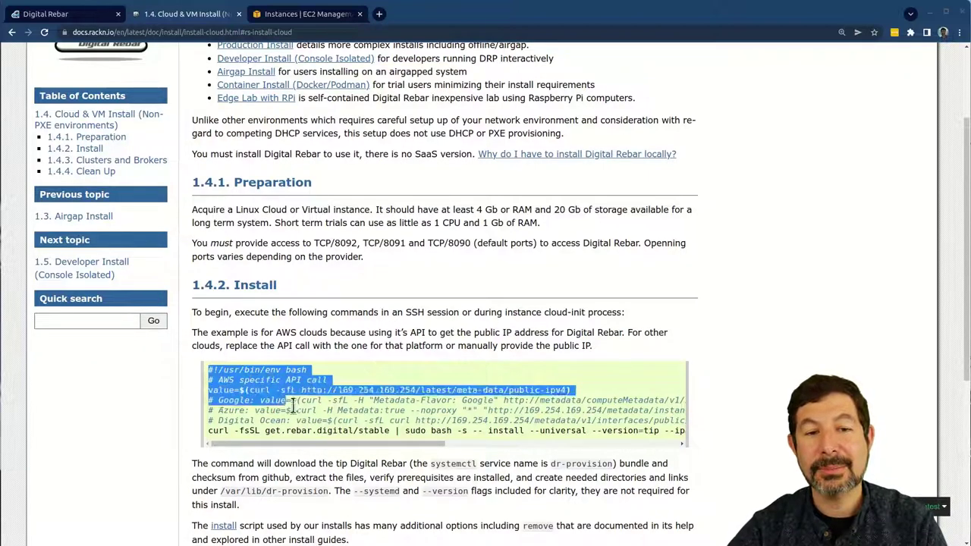
scroll("right", 3)
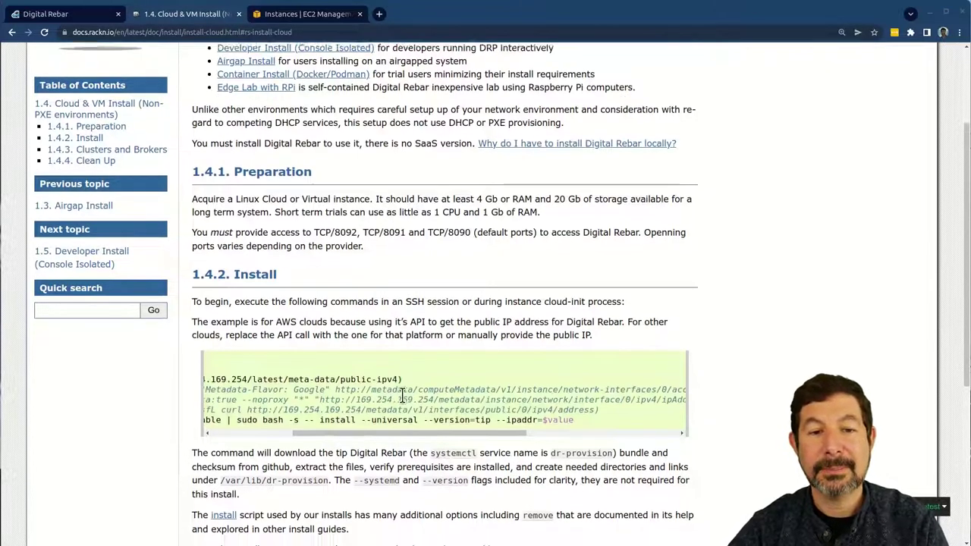
scroll("up", 3)
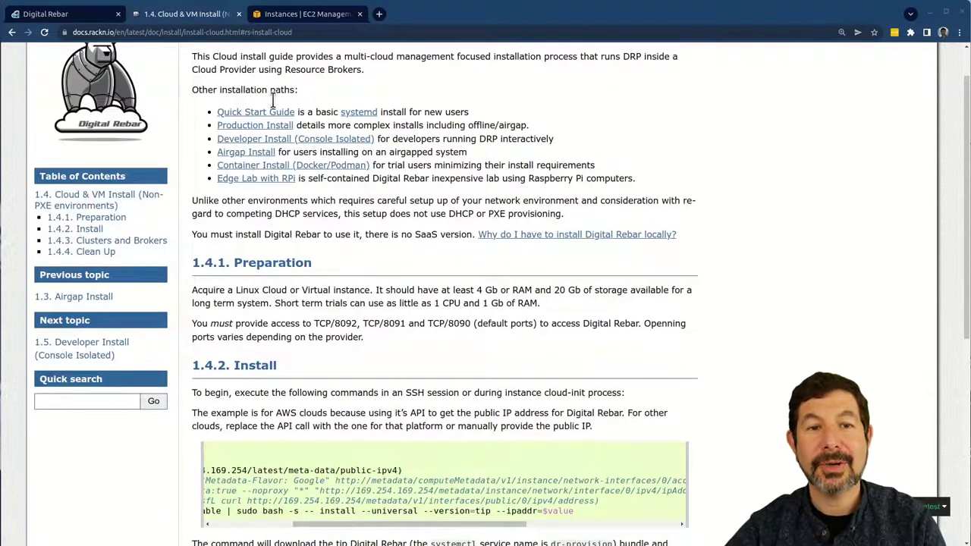
Start the EC2 launch instance wizard at the Choose an AMI step.
left_click(306, 14)
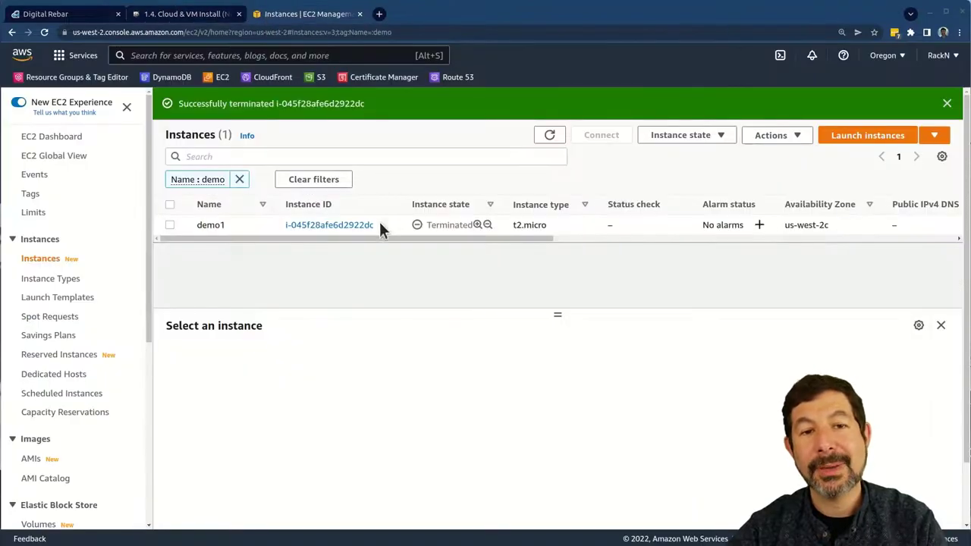
mouse_move(410, 255)
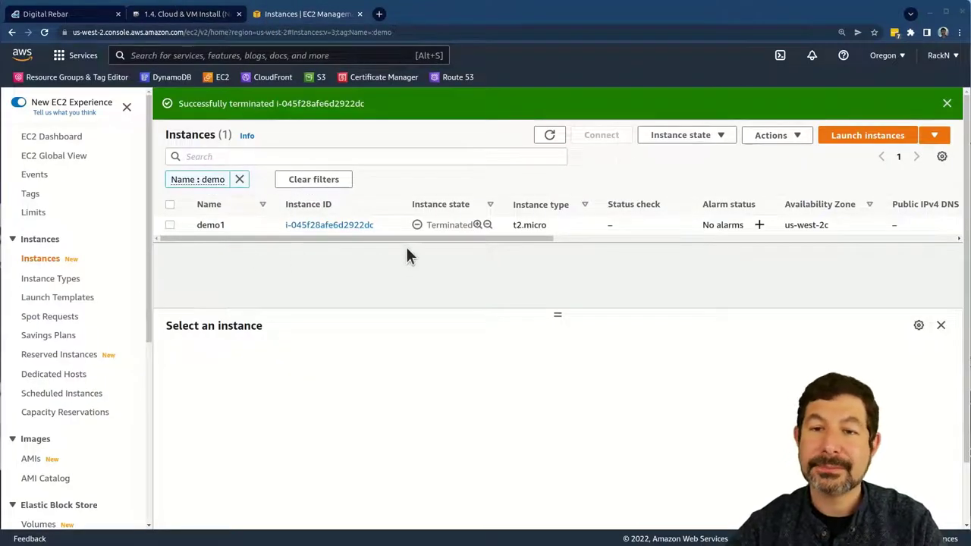
mouse_move(848, 154)
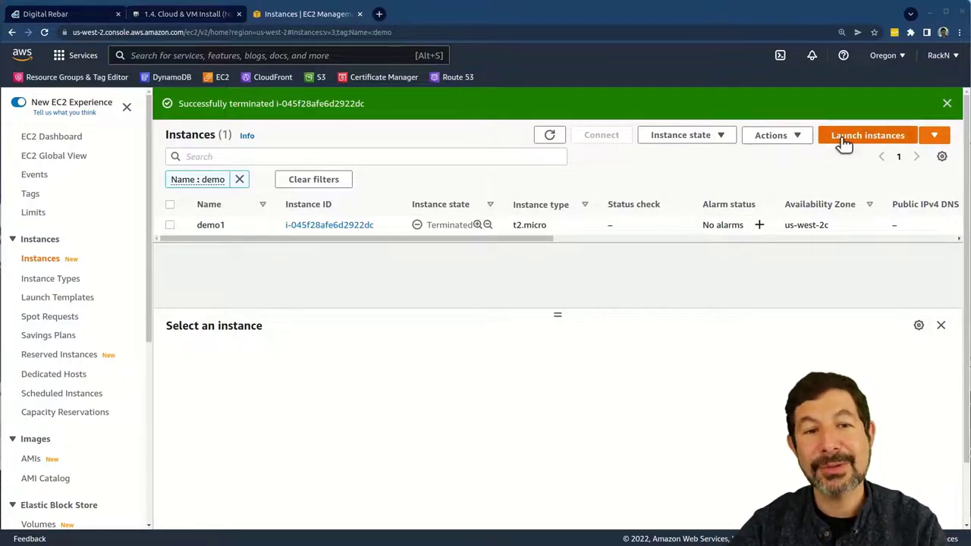
left_click(867, 135)
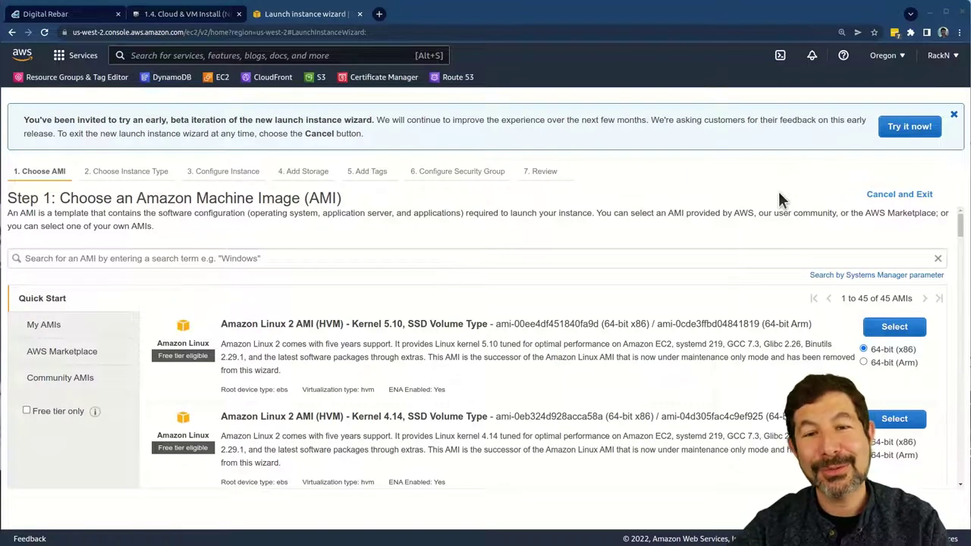
mouse_move(716, 200)
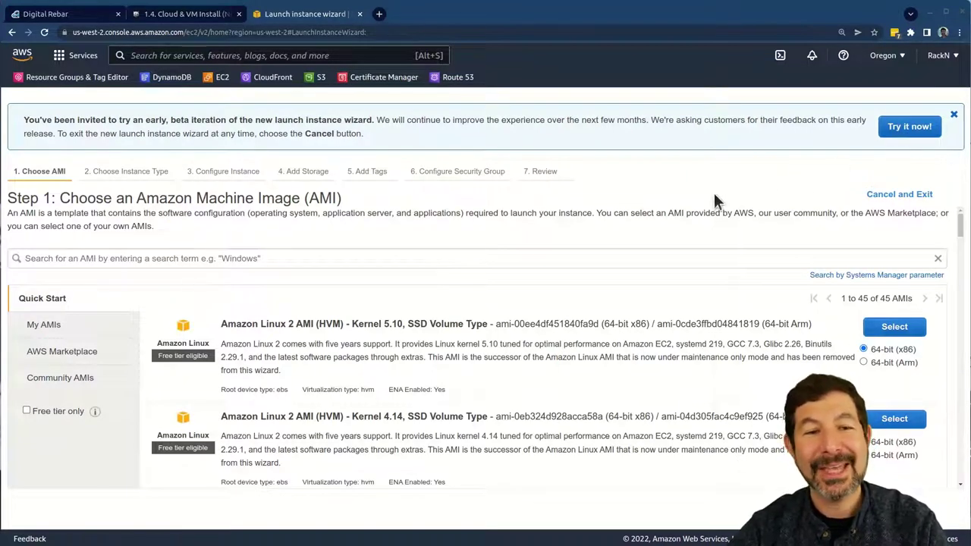
mouse_move(185, 356)
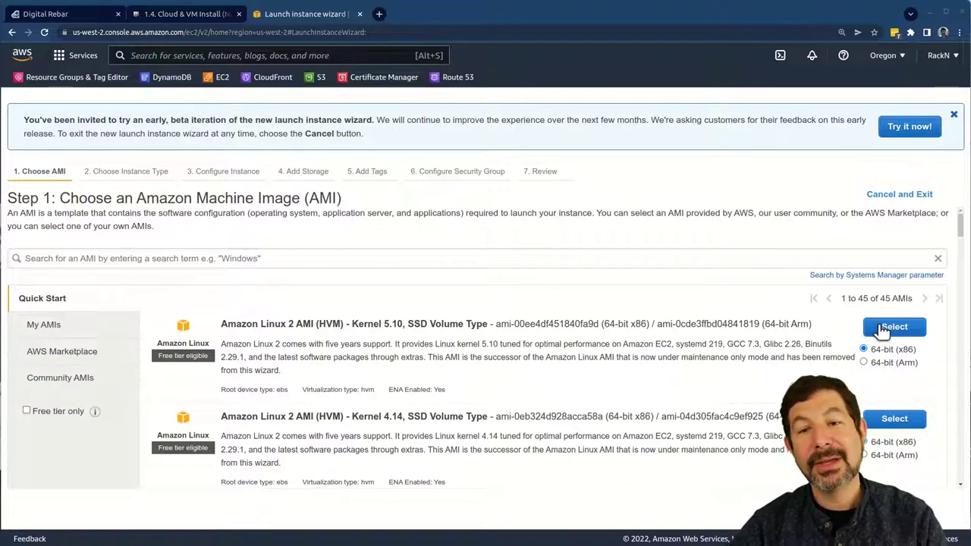
Choose the Amazon Linux 2 AMI (Kernel 5.10) for the instance, keeping t2.micro.
left_click(893, 327)
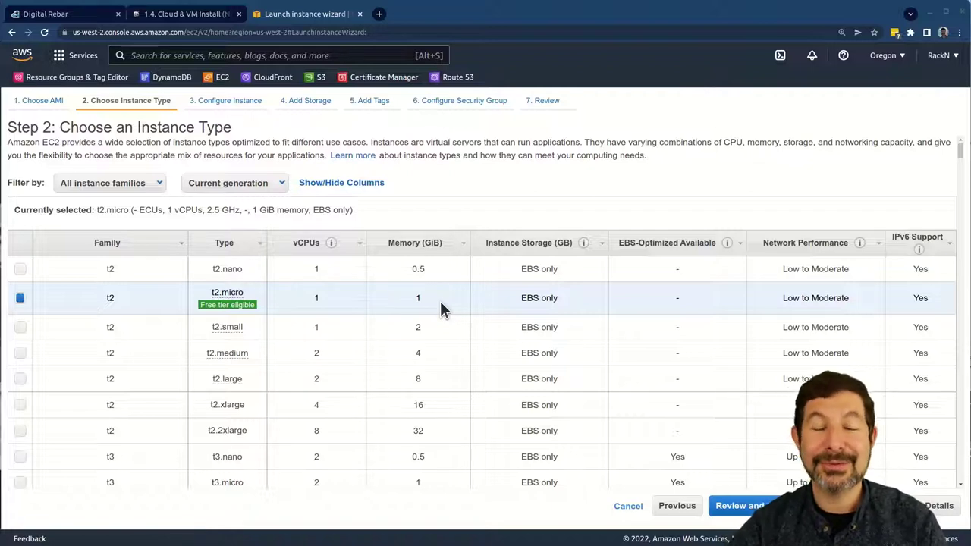
mouse_move(434, 319)
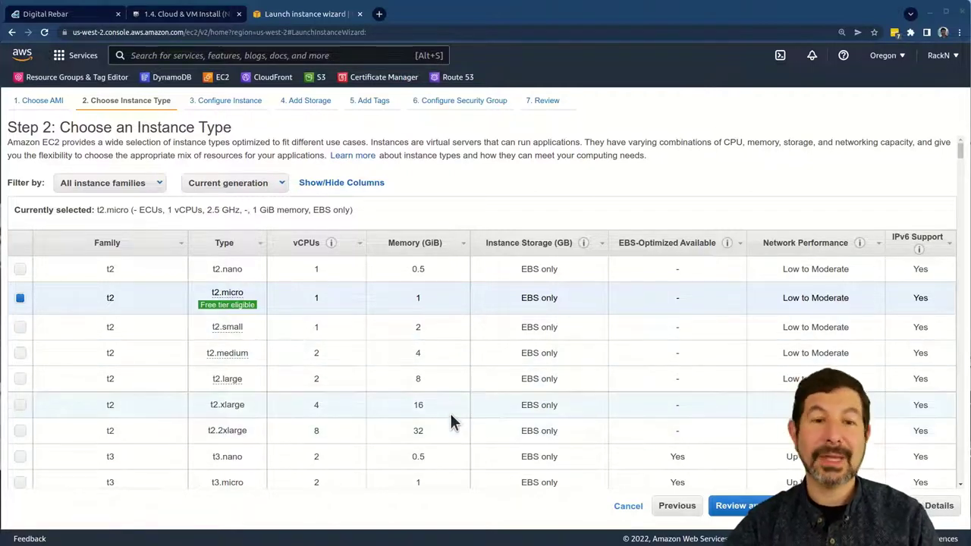
mouse_move(719, 455)
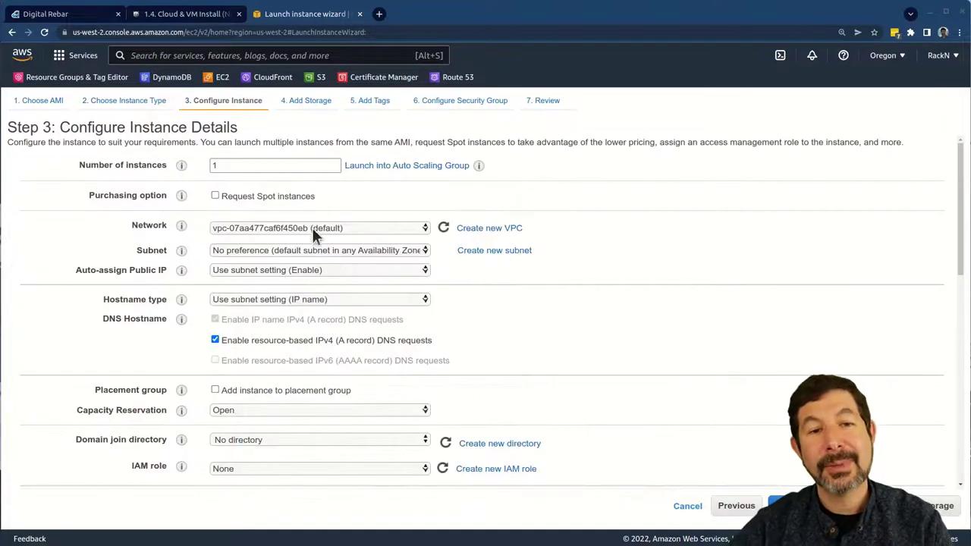
Paste the '#!/usr/bin/env bash' install script as User data and trim it to the AWS metadata lines.
scroll("down", 3)
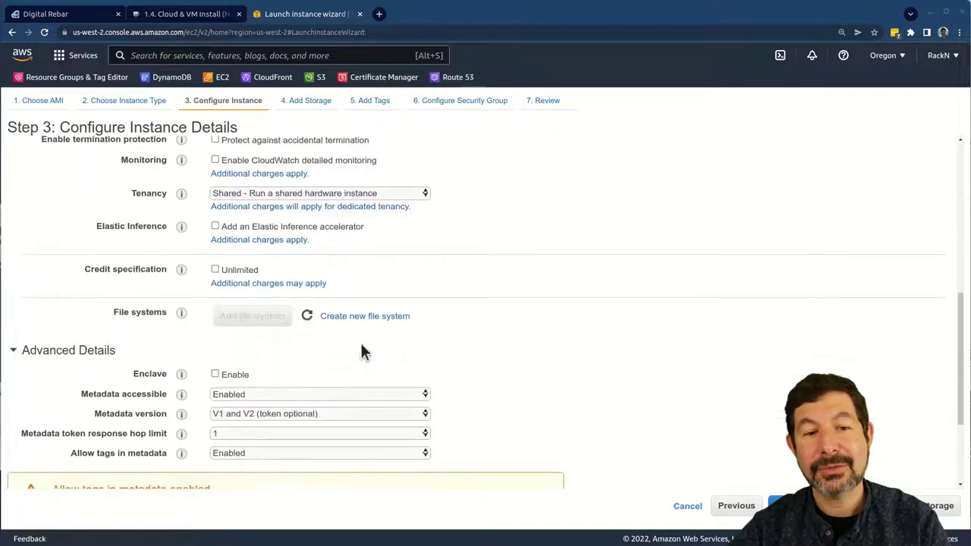
scroll("down", 3)
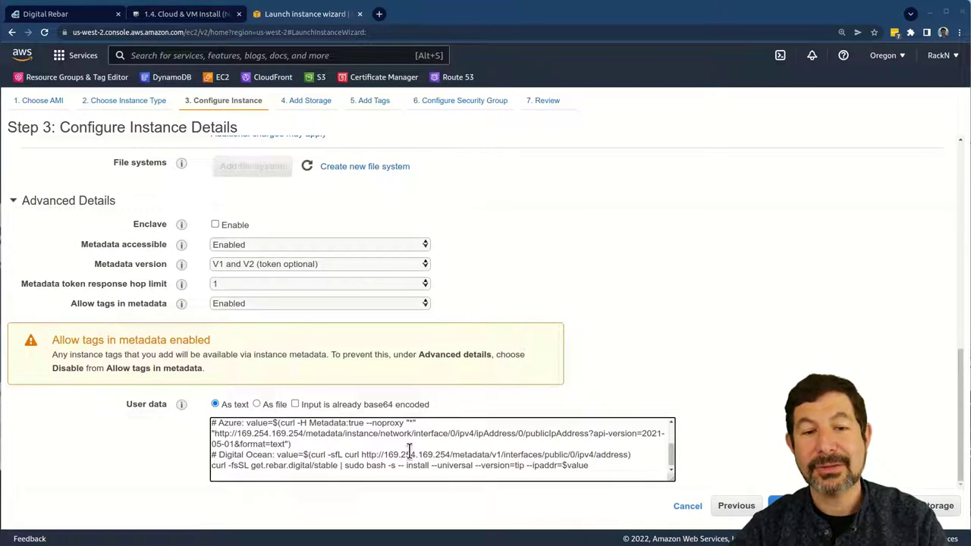
scroll("up", 3)
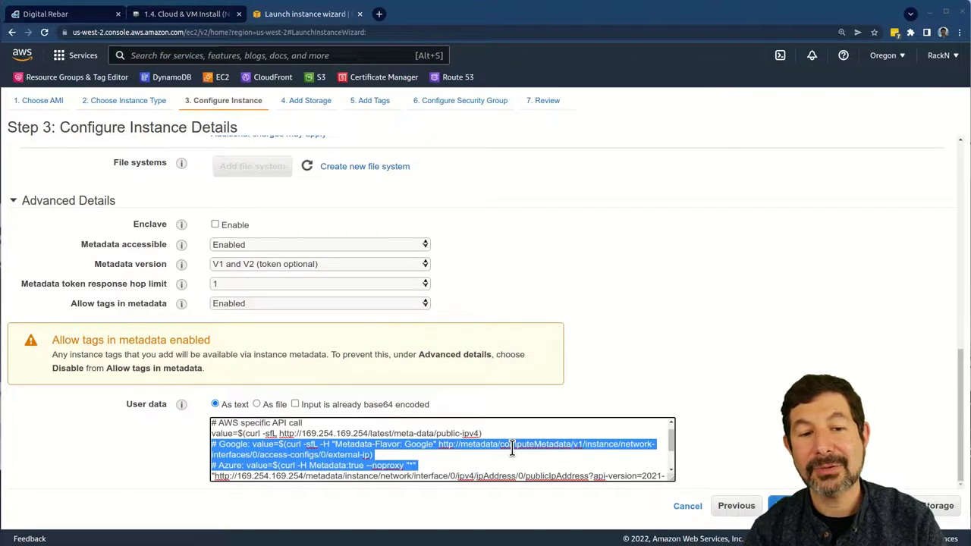
scroll("down", 3)
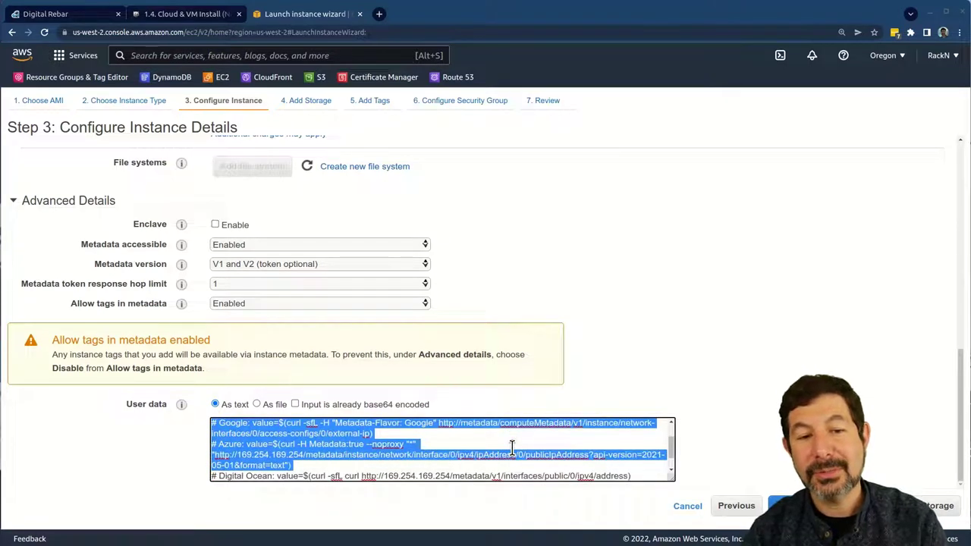
type("#!/usr/bin/env bash")
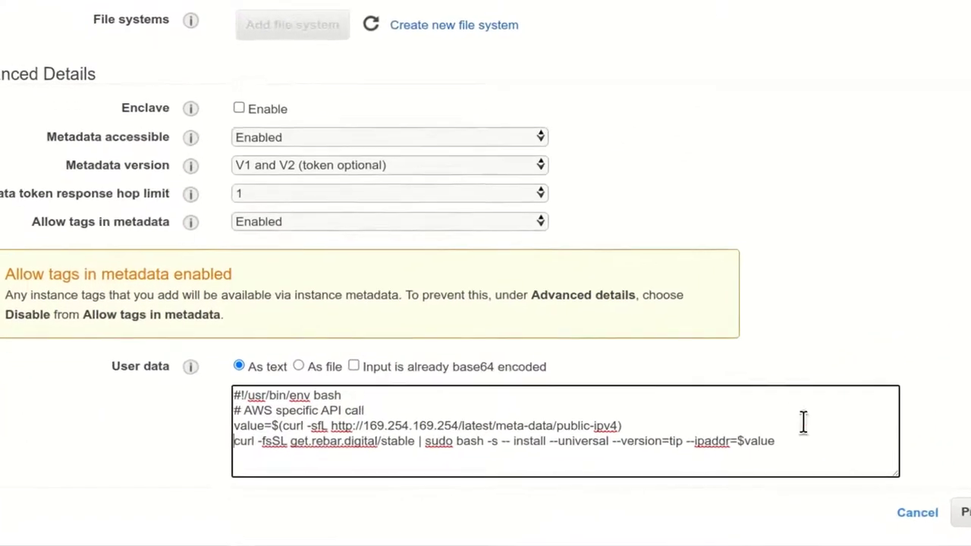
double_click(394, 440)
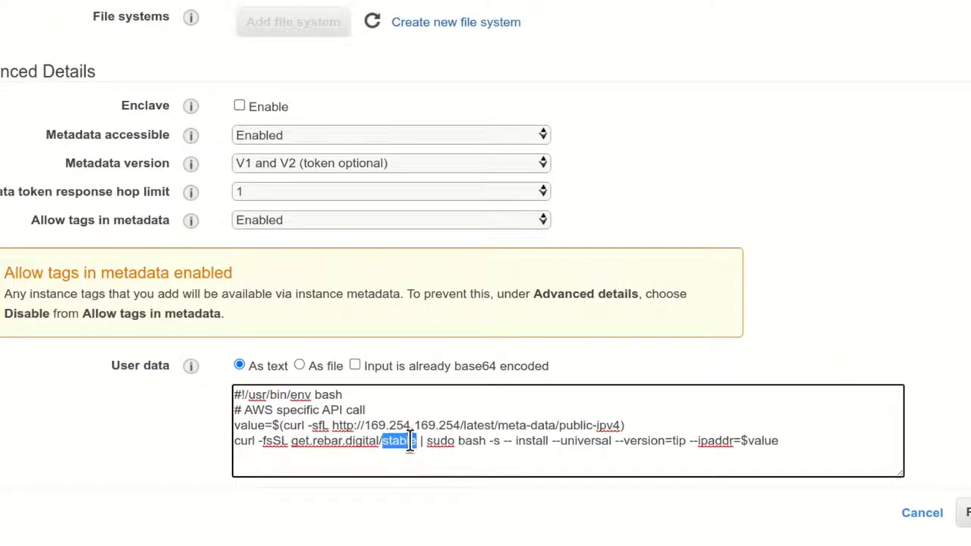
double_click(531, 440)
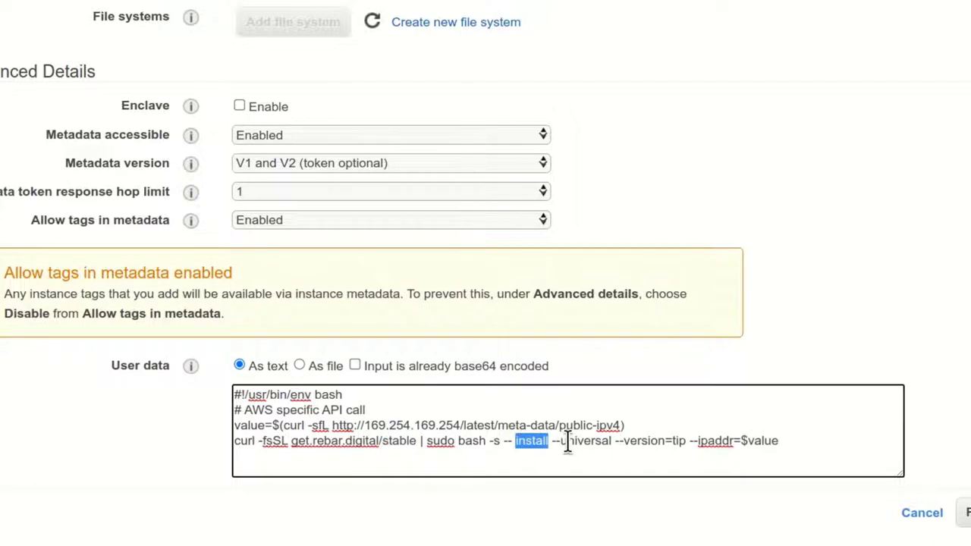
double_click(586, 440)
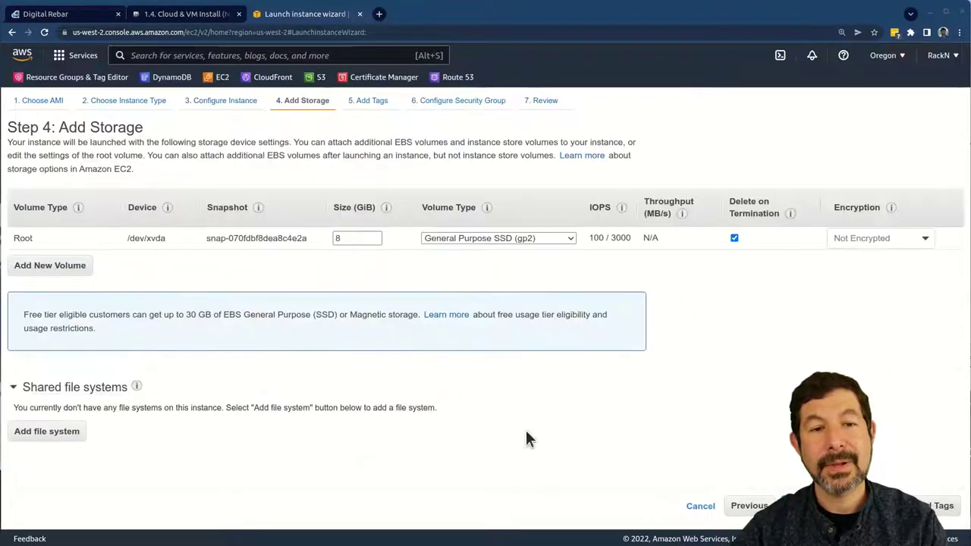
Add a Name tag with value 'demo3' and continue to Configure Security Group.
left_click(943, 505)
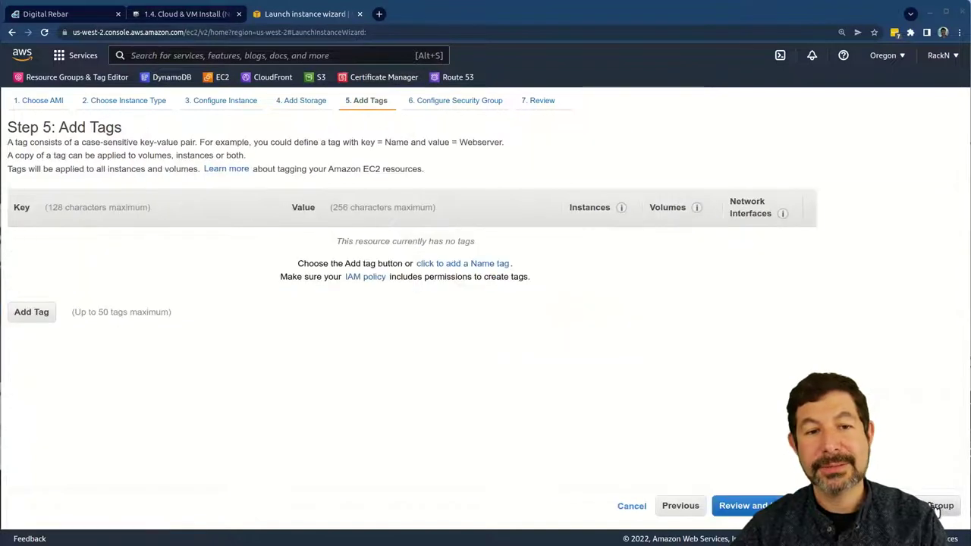
left_click(30, 312)
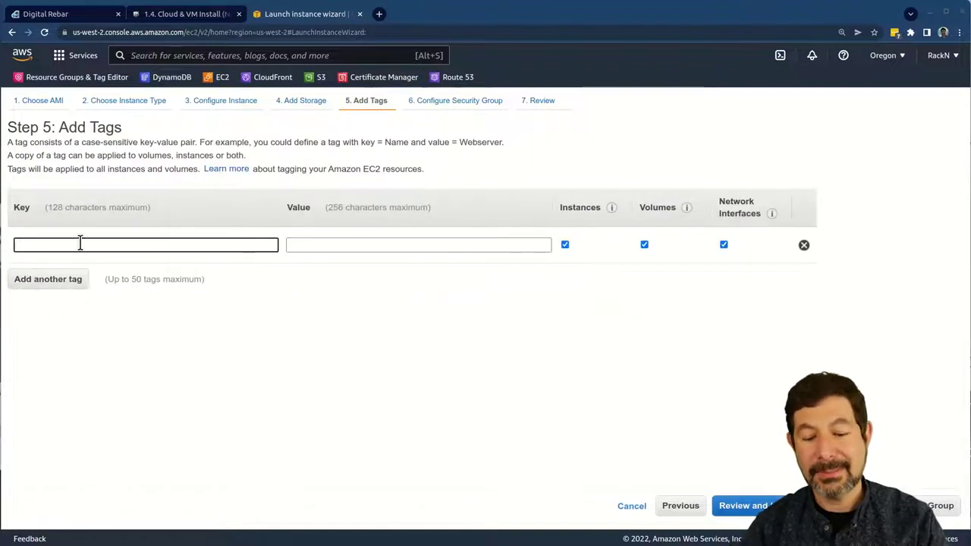
type("demo3")
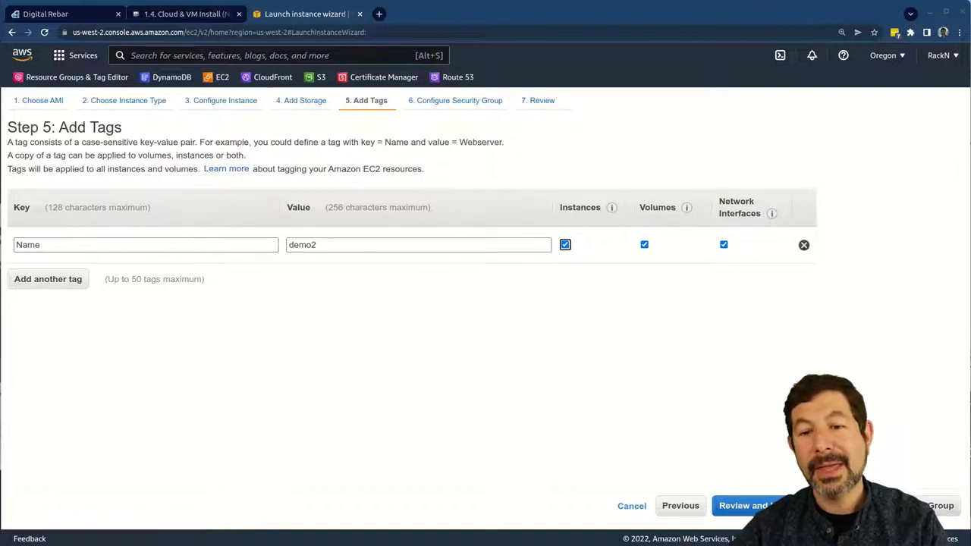
left_click(747, 505)
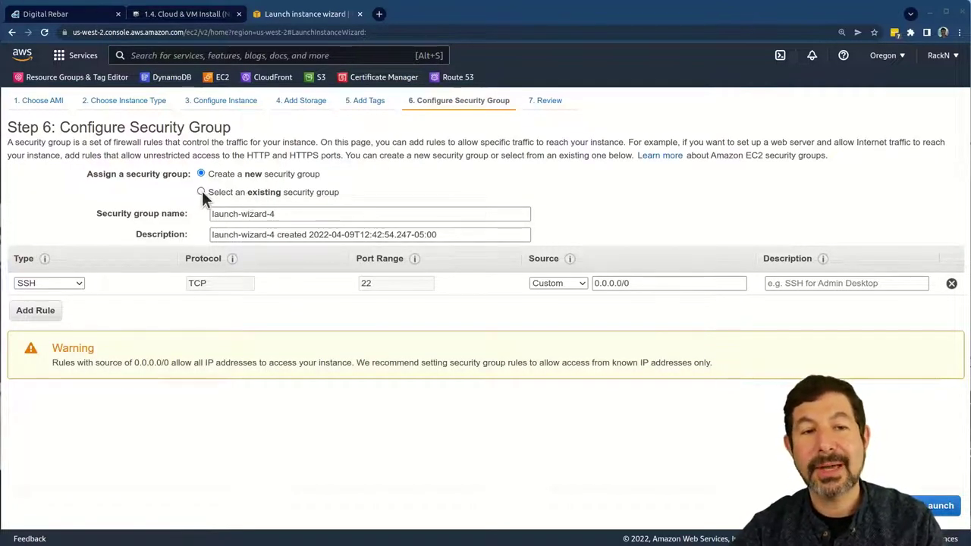
Assign the existing Digital Rebar Server security group and review its inbound port rules.
left_click(200, 192)
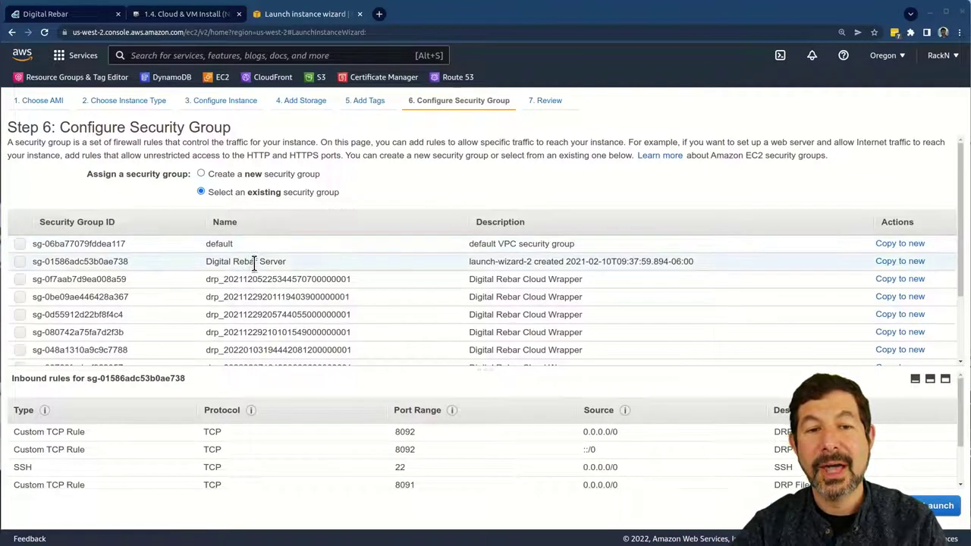
left_click(20, 261)
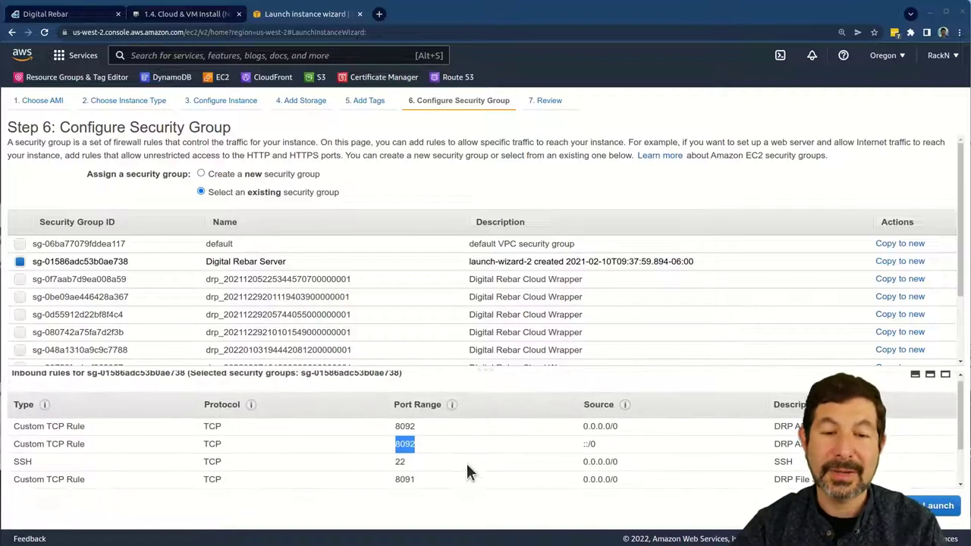
mouse_move(466, 471)
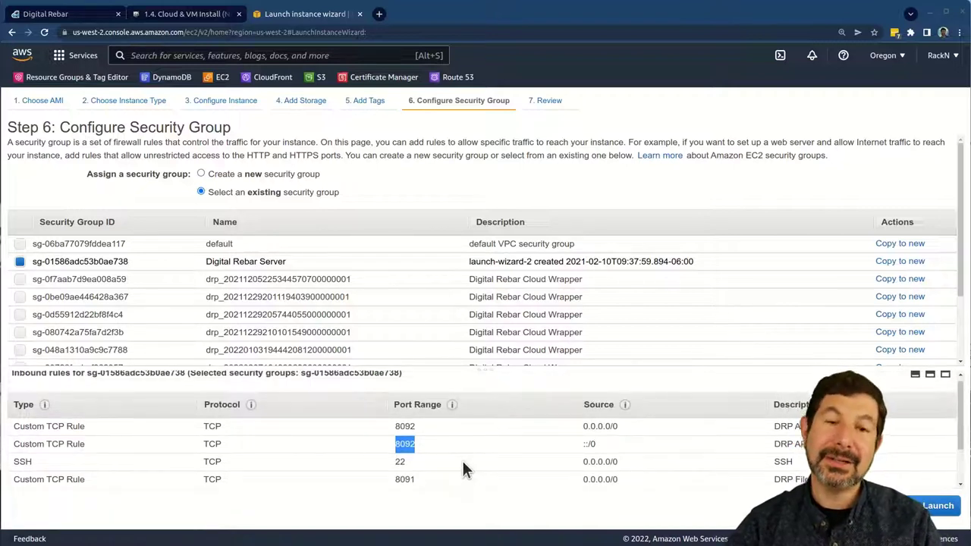
scroll("down", 3)
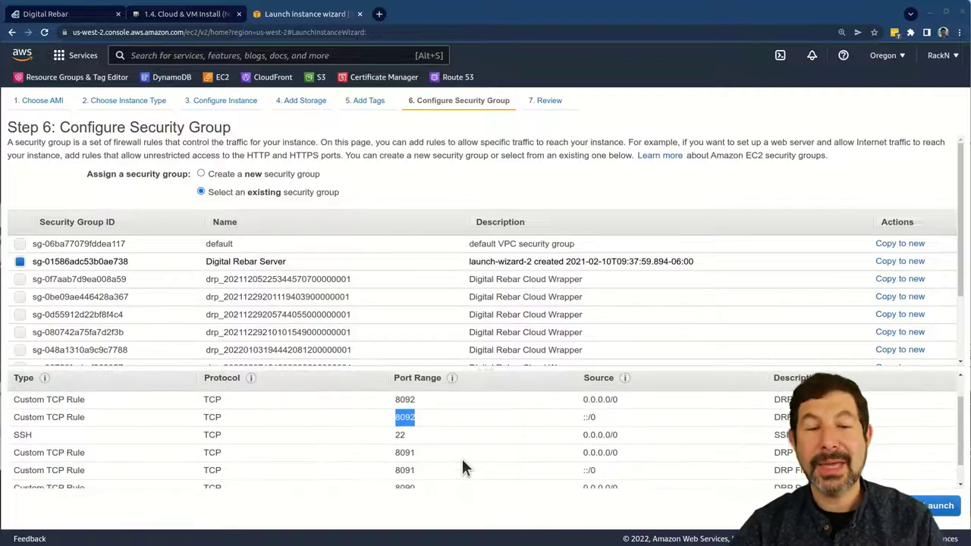
mouse_move(485, 458)
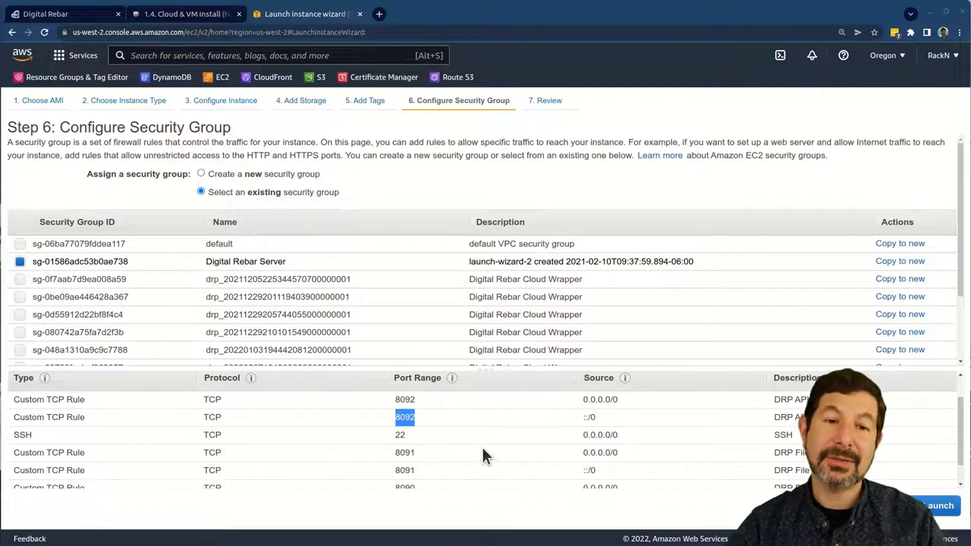
scroll("down", 3)
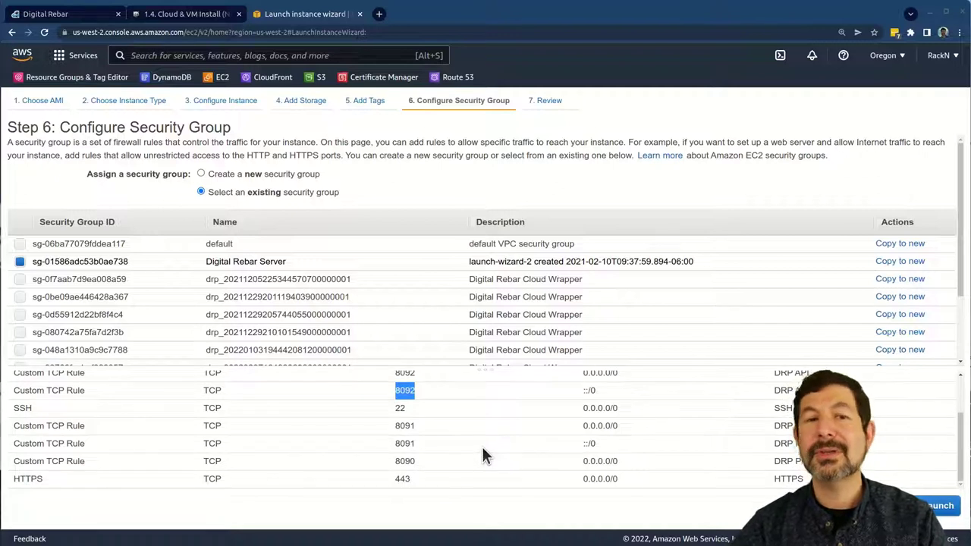
mouse_move(528, 452)
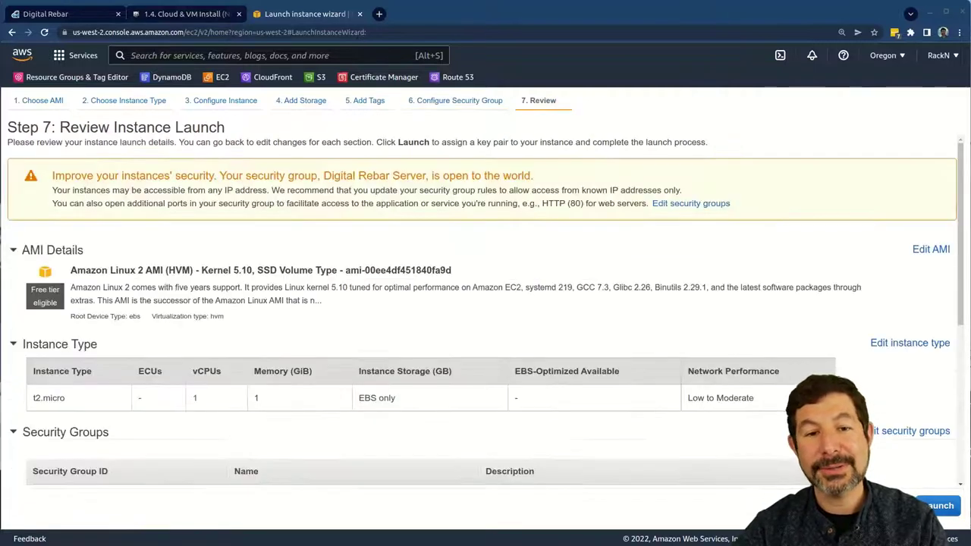
Launch with the existing key pair, acknowledging key access, and find demo2's public IPv4 in Instances.
scroll("down", 3)
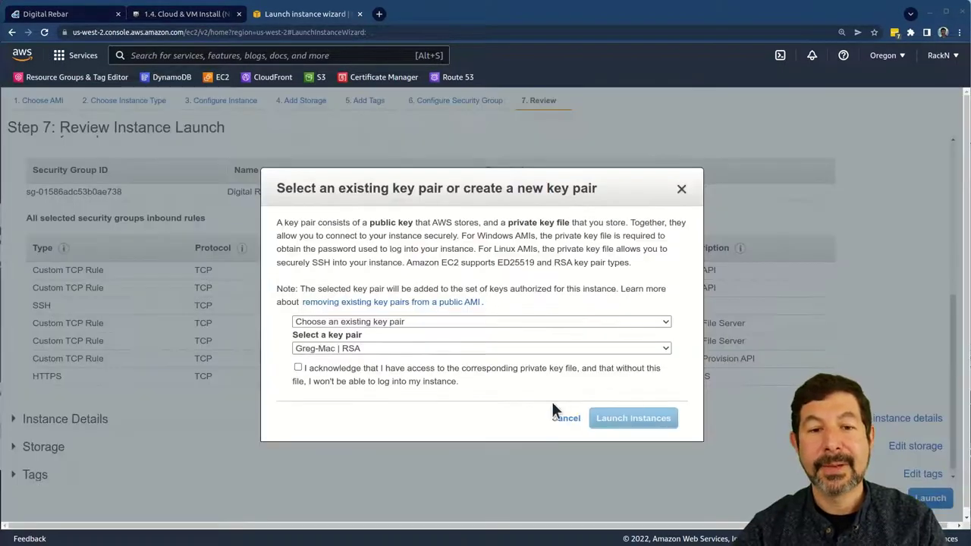
mouse_move(432, 328)
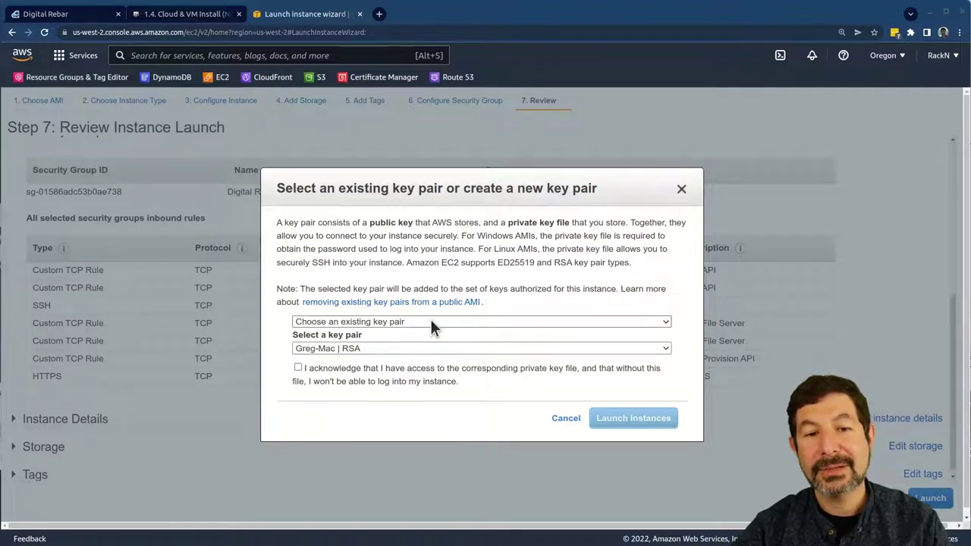
mouse_move(446, 372)
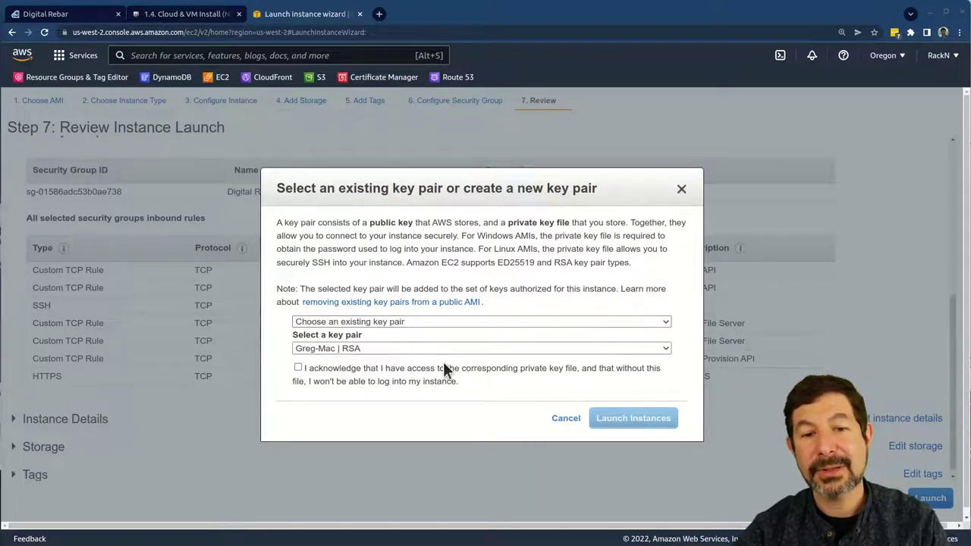
left_click(633, 419)
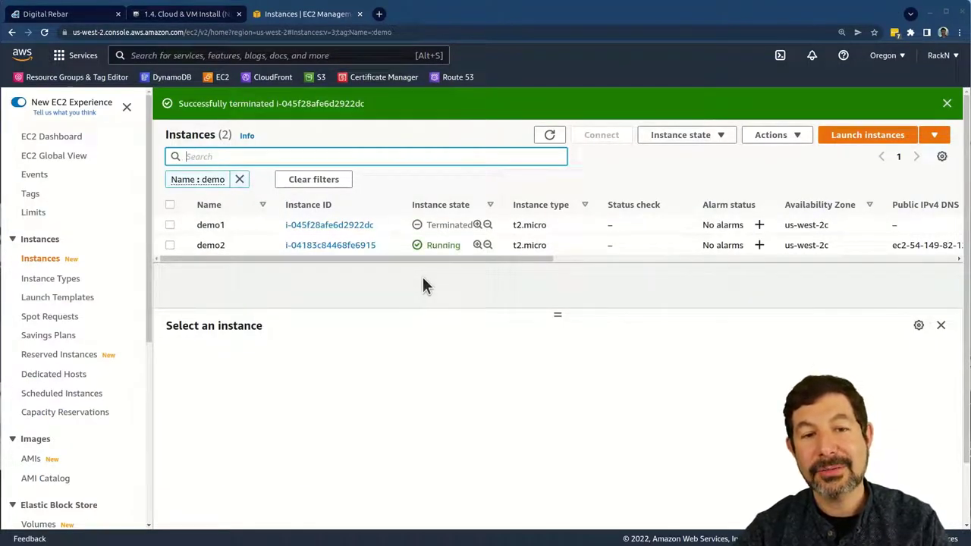
mouse_move(261, 257)
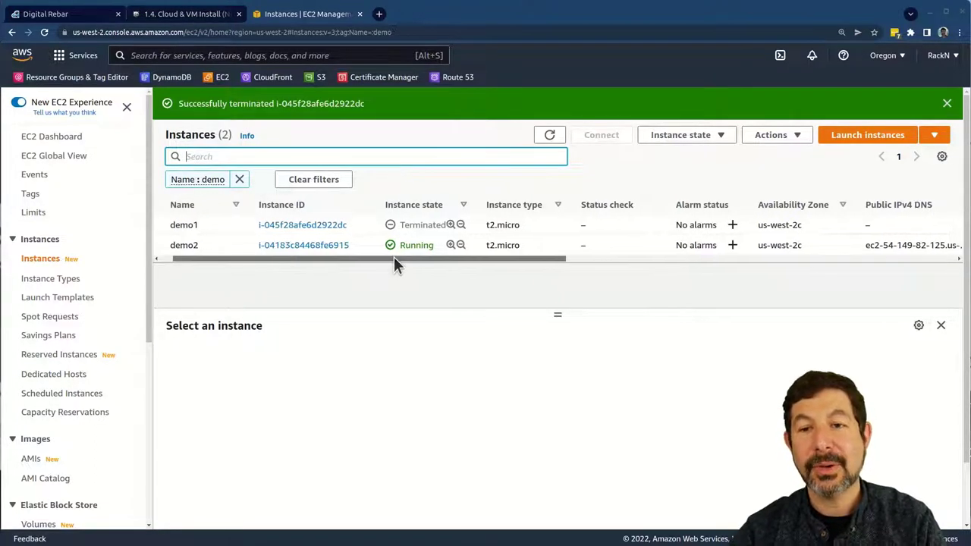
scroll("right", 3)
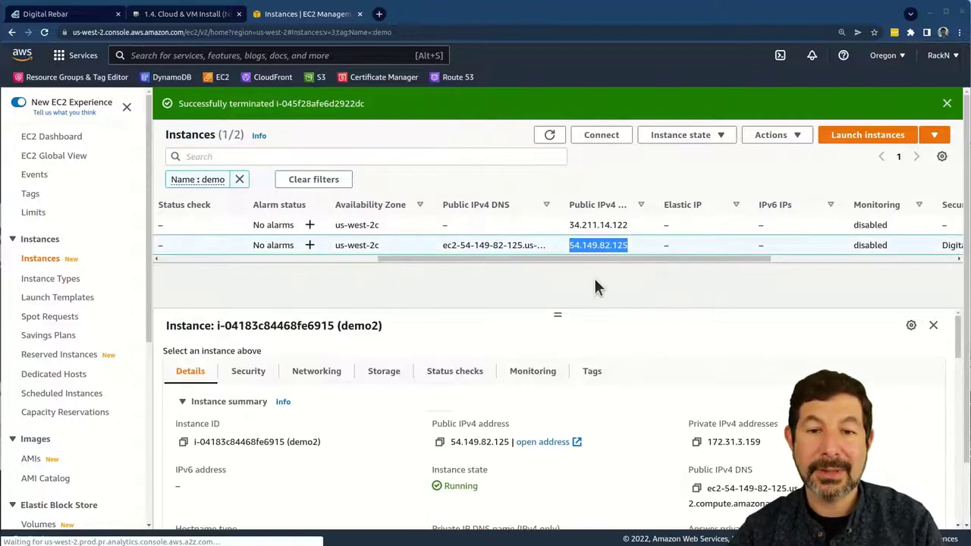
mouse_move(540, 294)
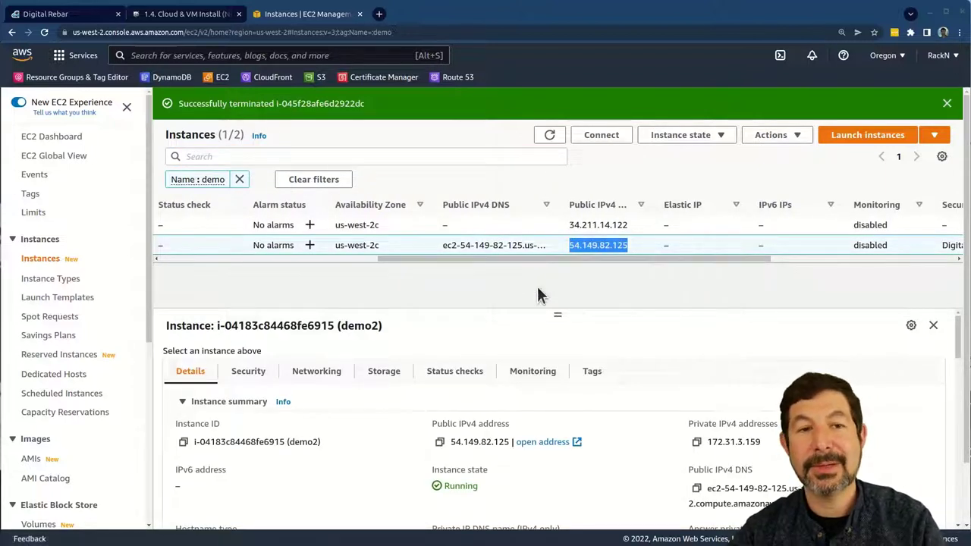
Connect the portal to the new endpoint at 54.149.82.125:8092.
left_click(45, 13)
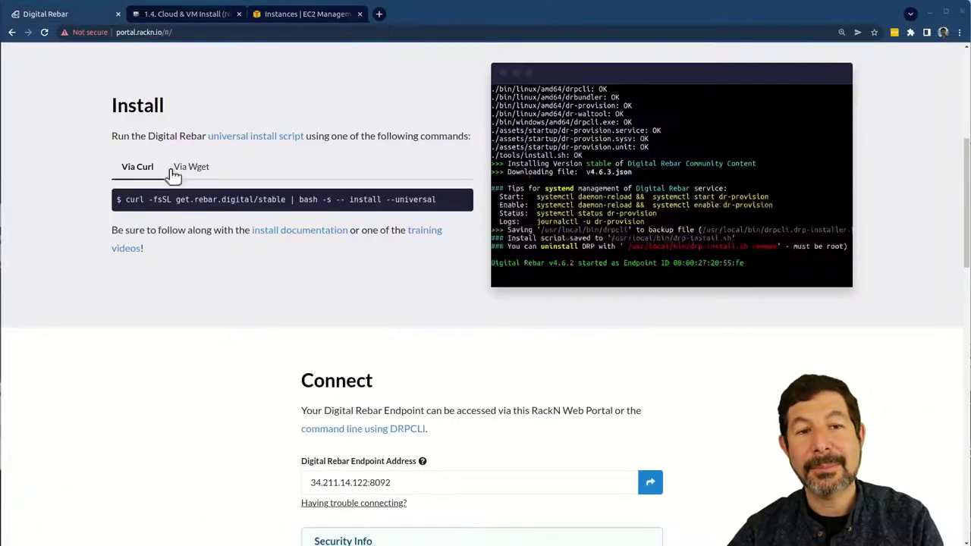
scroll("down", 3)
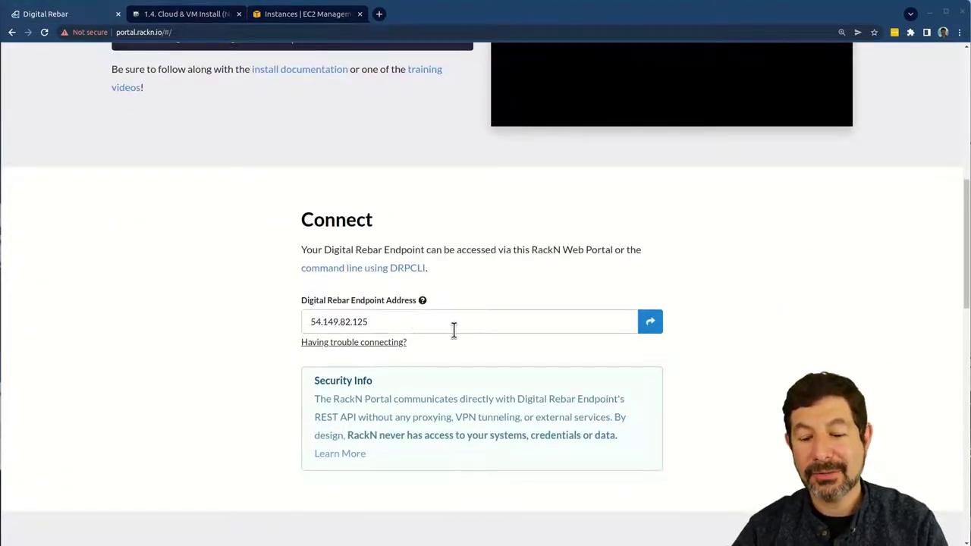
type(":8092")
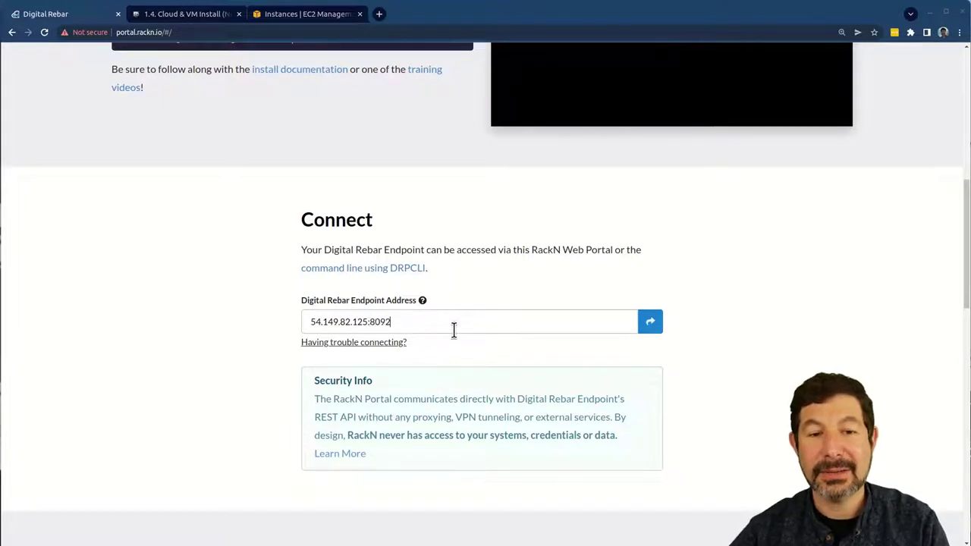
left_click(649, 321)
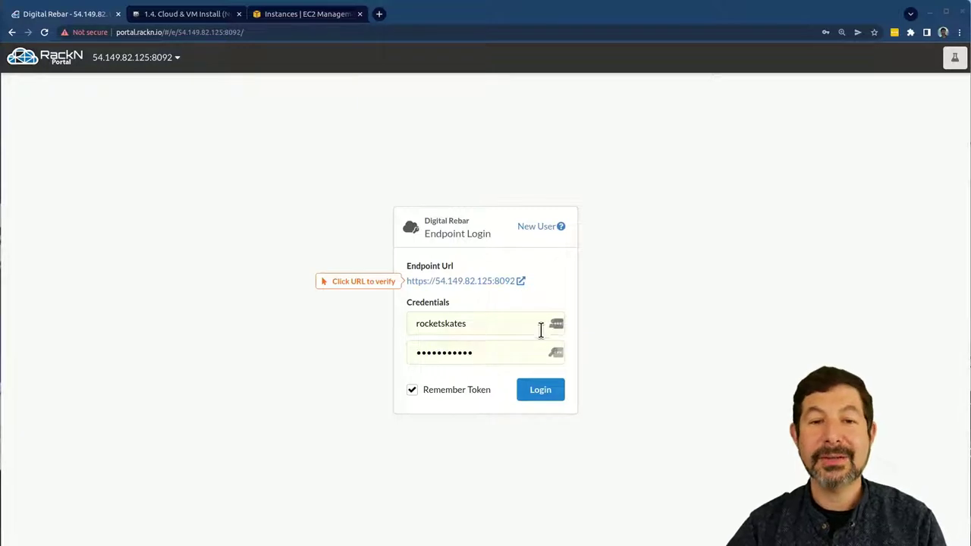
mouse_move(478, 301)
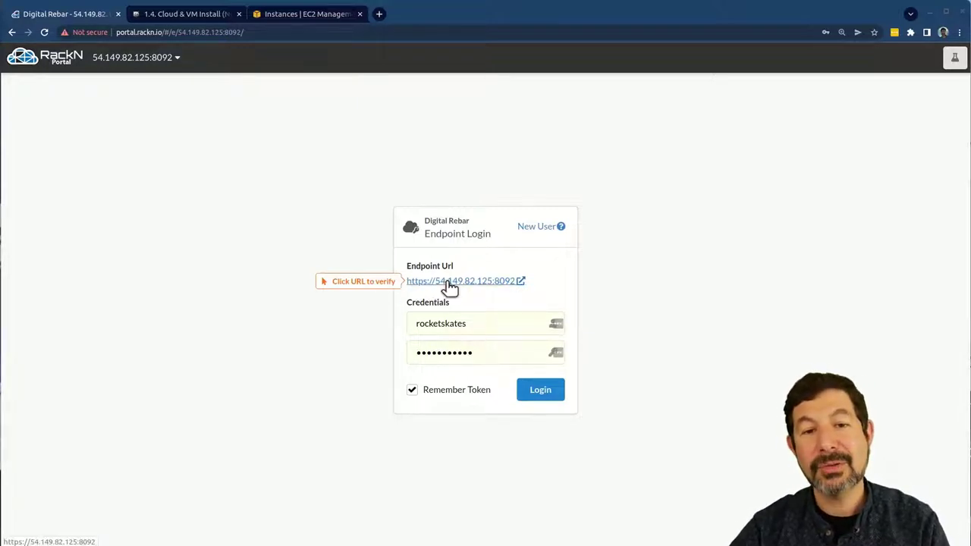
Verify the endpoint URL and proceed past the browser certificate warning via Advanced > Proceed (unsafe).
left_click(461, 281)
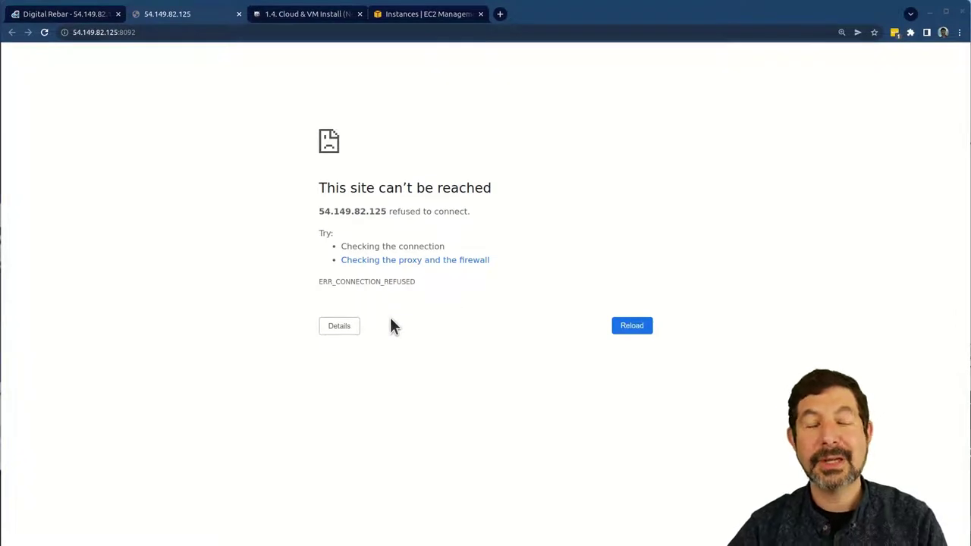
left_click(340, 324)
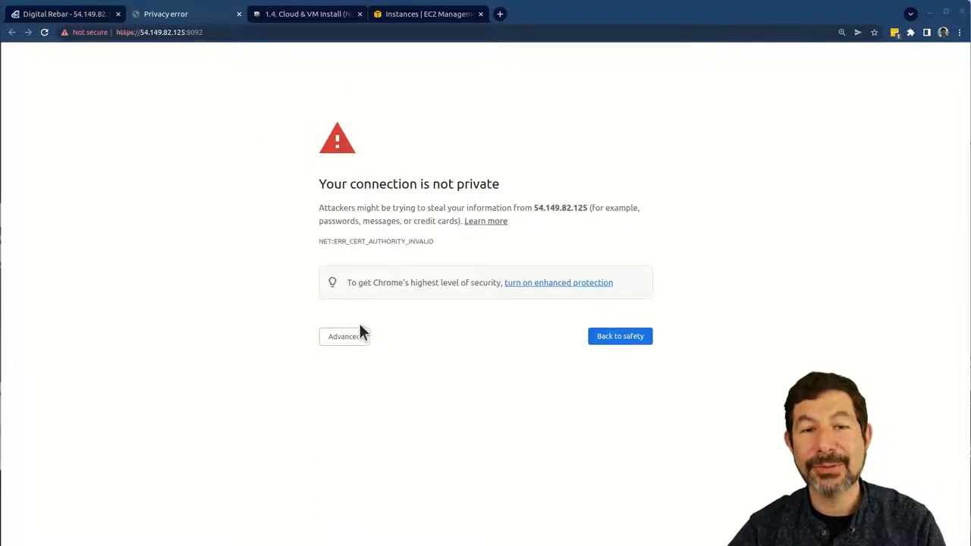
mouse_move(344, 342)
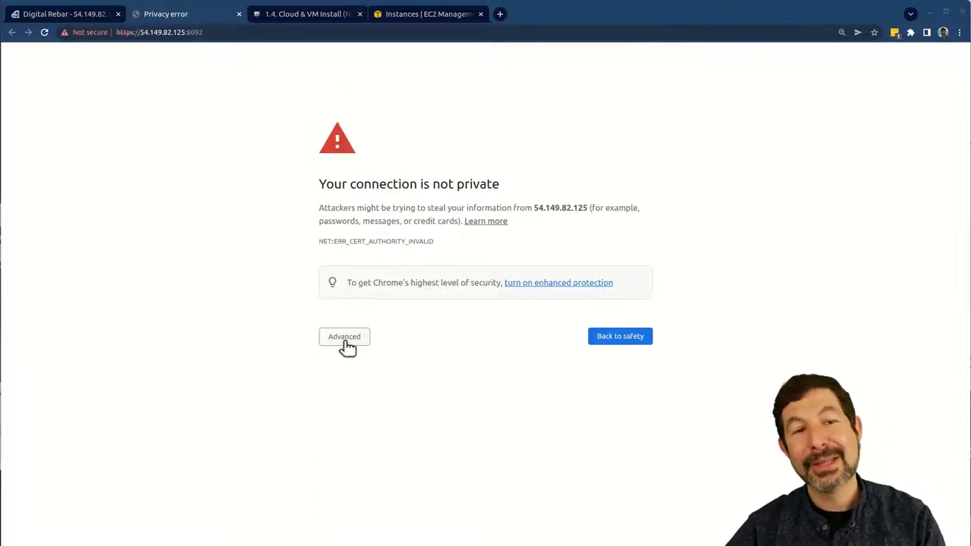
left_click(343, 336)
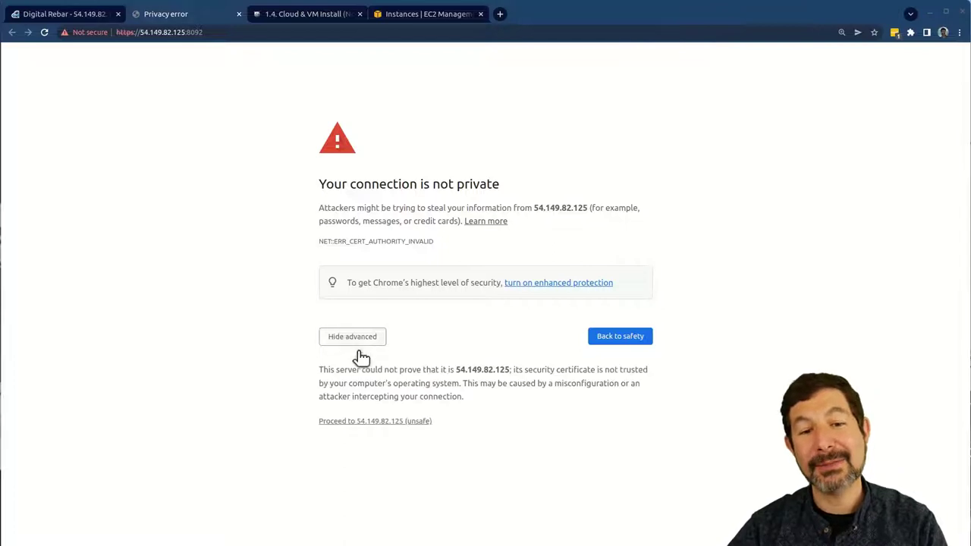
left_click(375, 422)
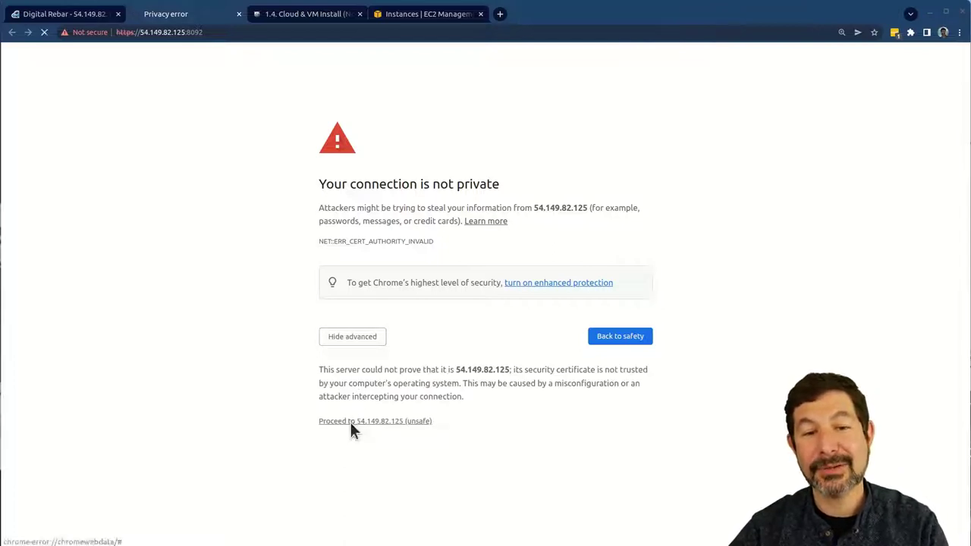
left_click(374, 422)
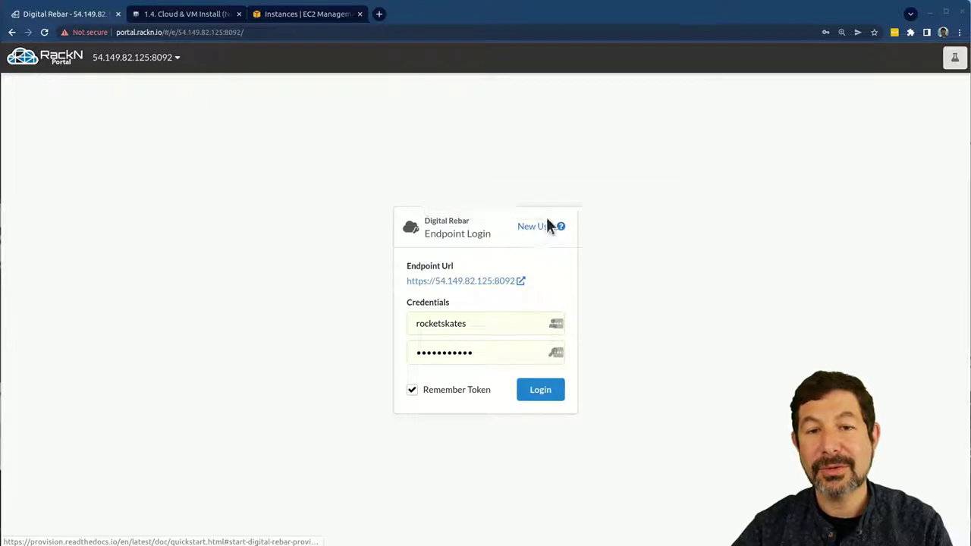
mouse_move(561, 226)
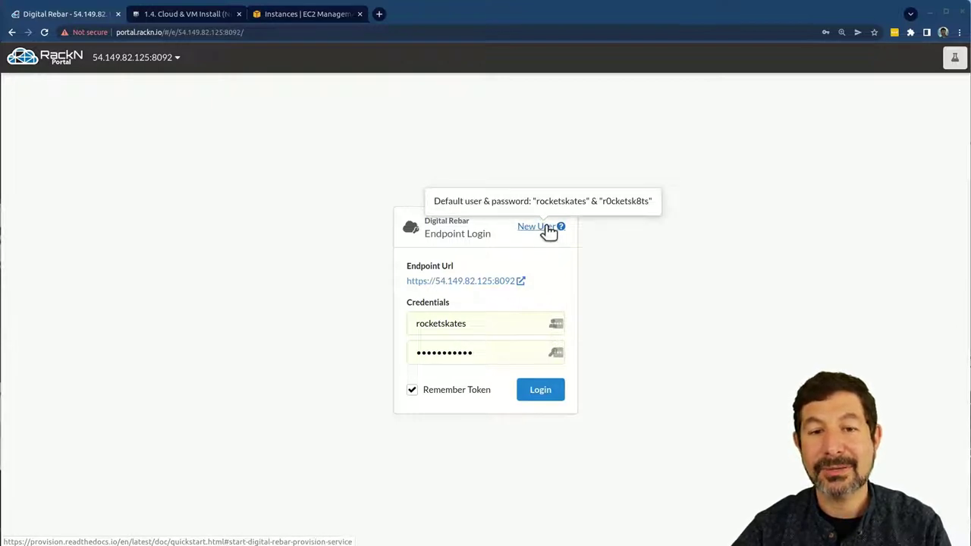
mouse_move(558, 229)
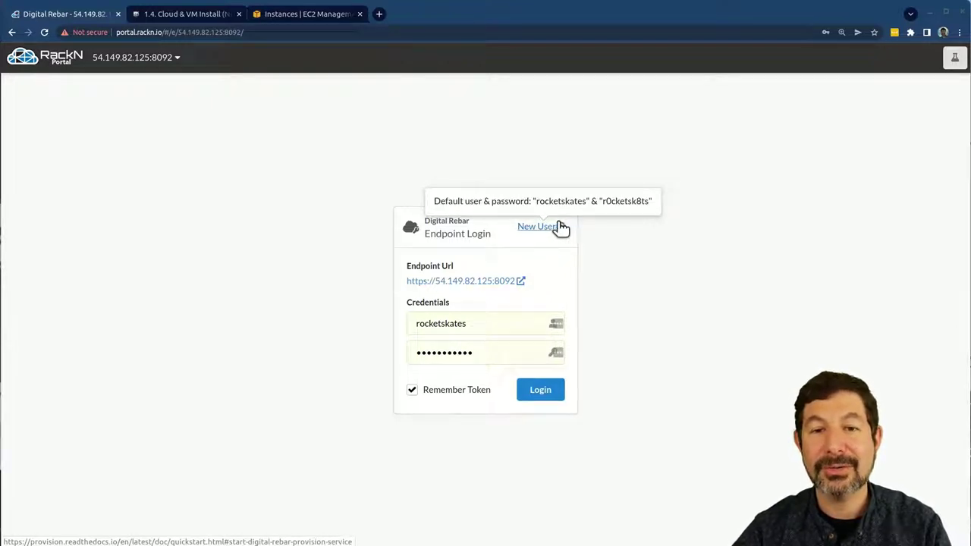
mouse_move(574, 224)
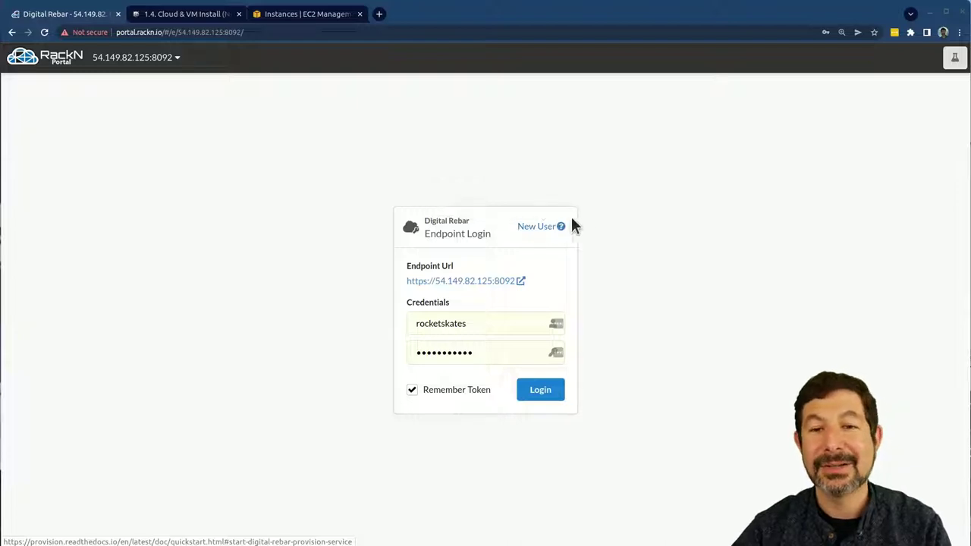
left_click(485, 352)
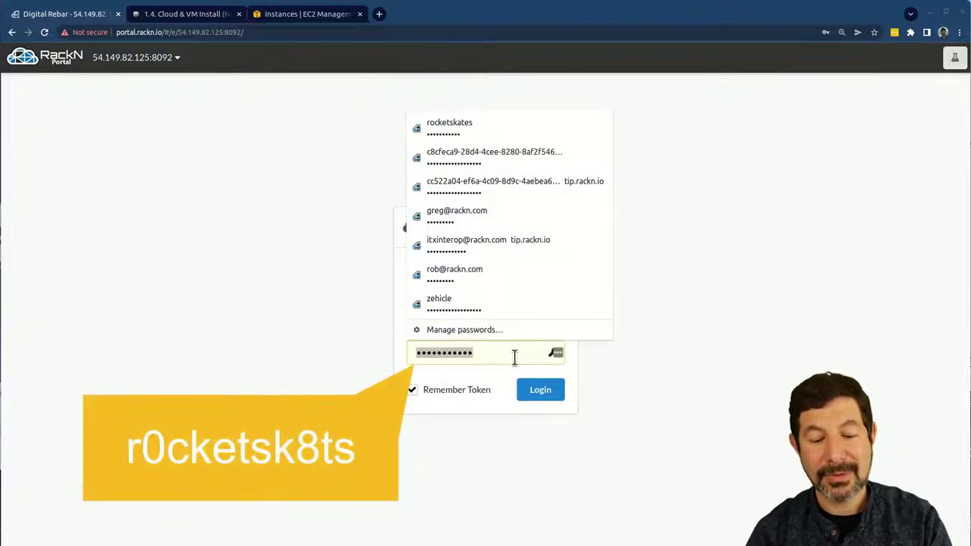
left_click(449, 128)
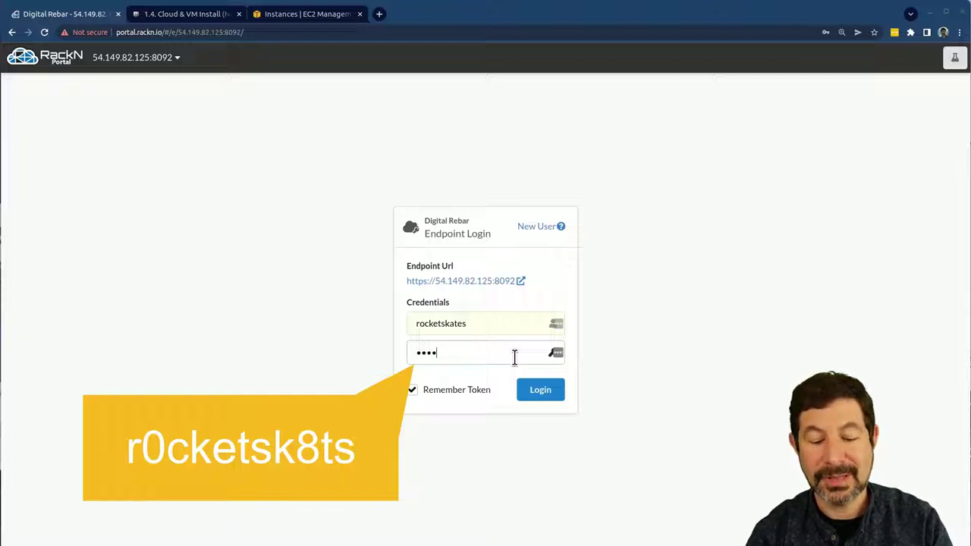
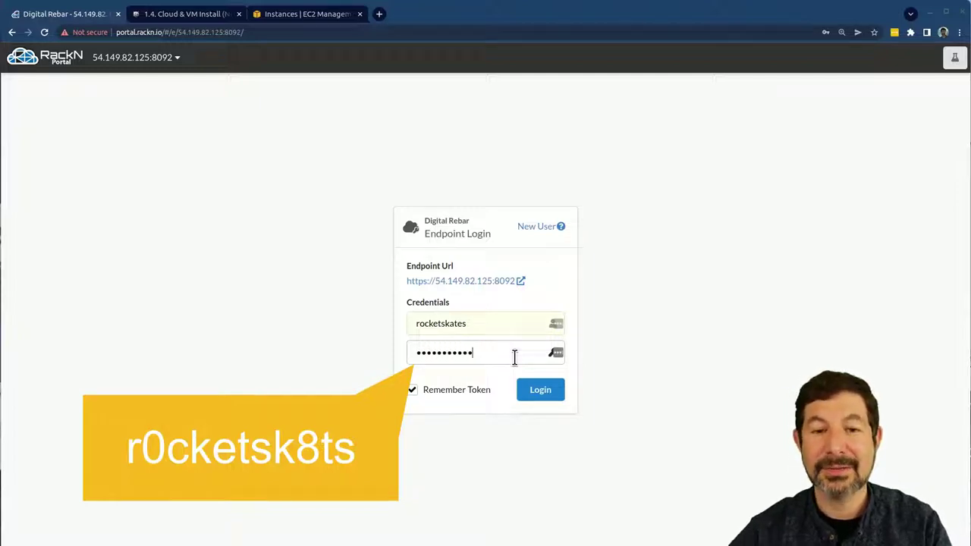
left_click(541, 388)
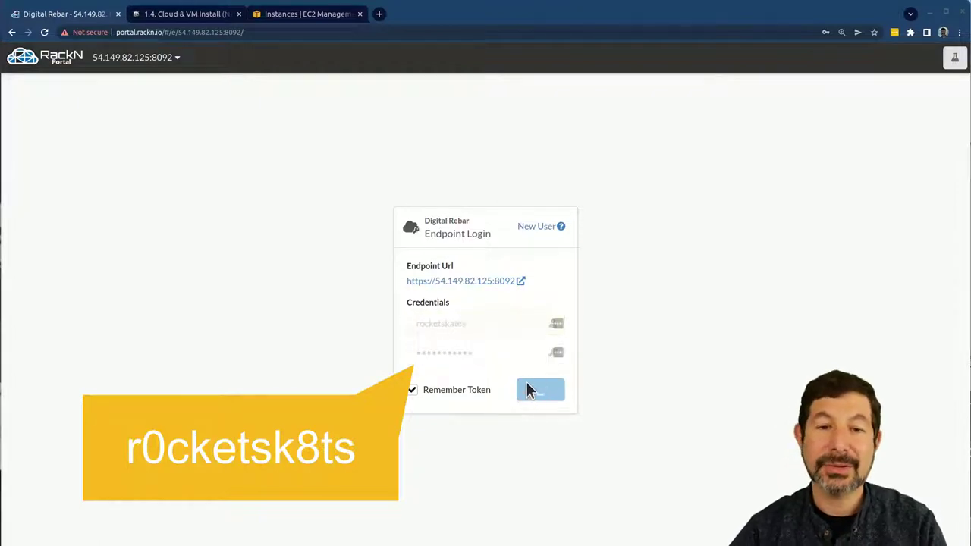
left_click(540, 388)
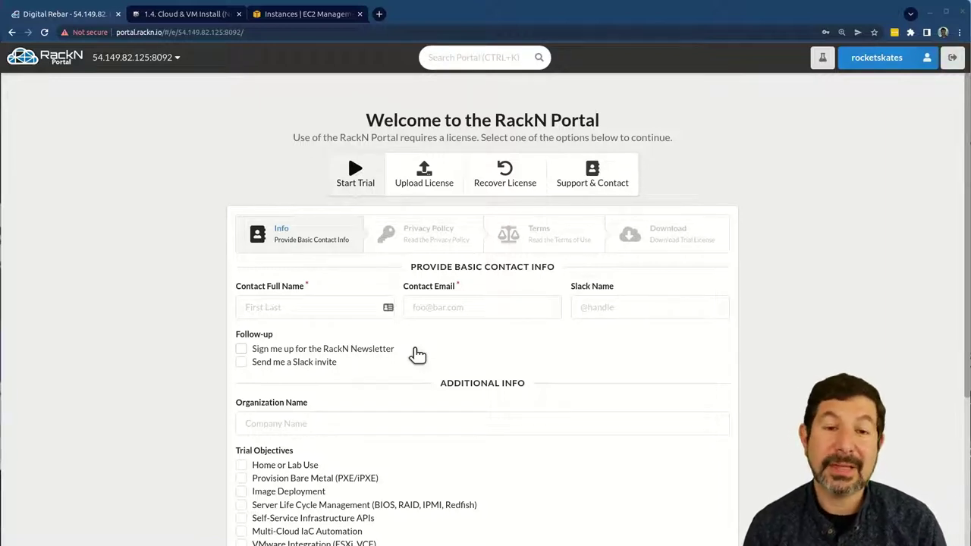
mouse_move(423, 334)
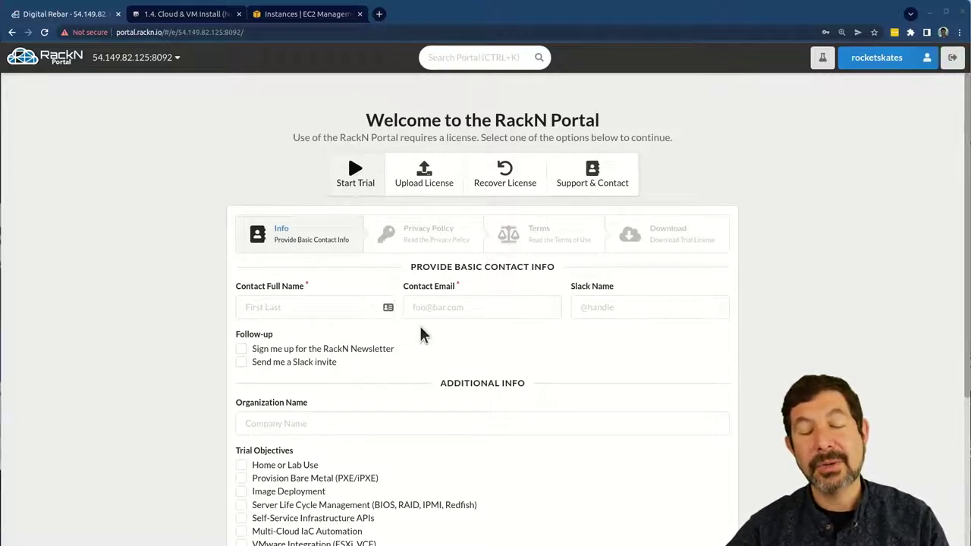
mouse_move(430, 335)
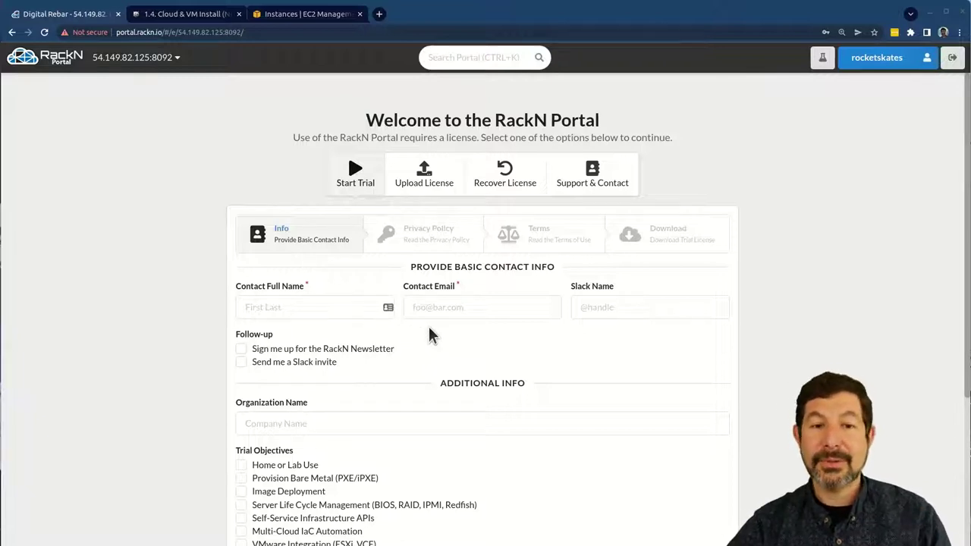
mouse_move(418, 364)
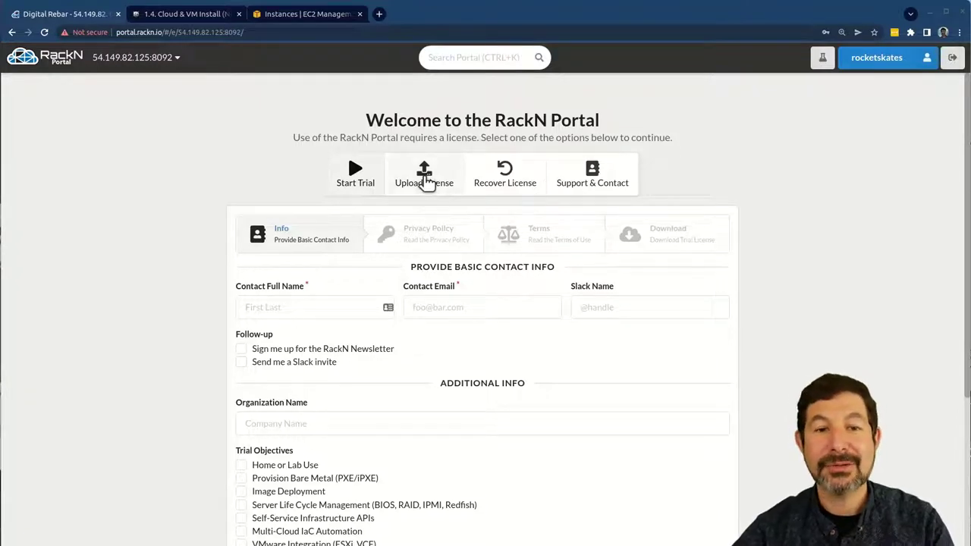
Upload the existing rackn-license.json file to license the endpoint.
left_click(425, 174)
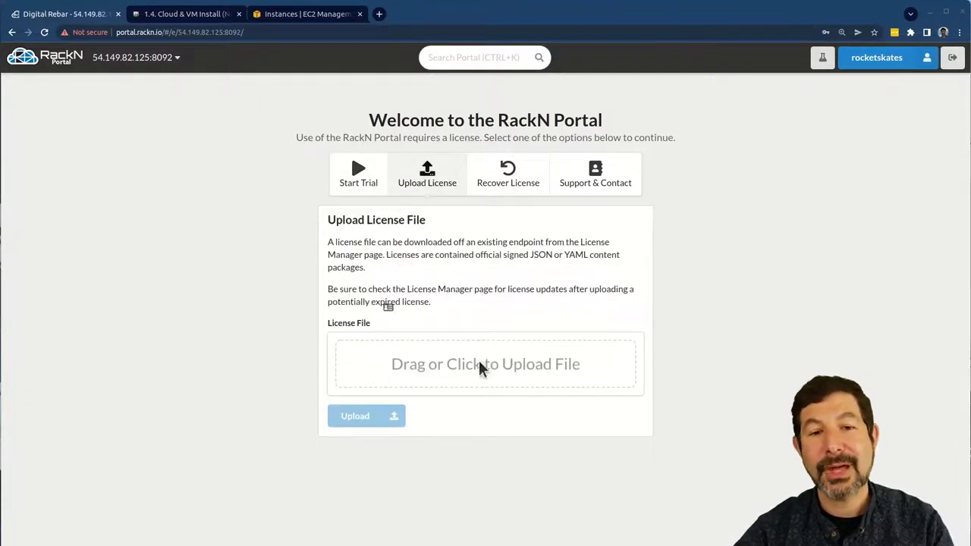
left_click(486, 364)
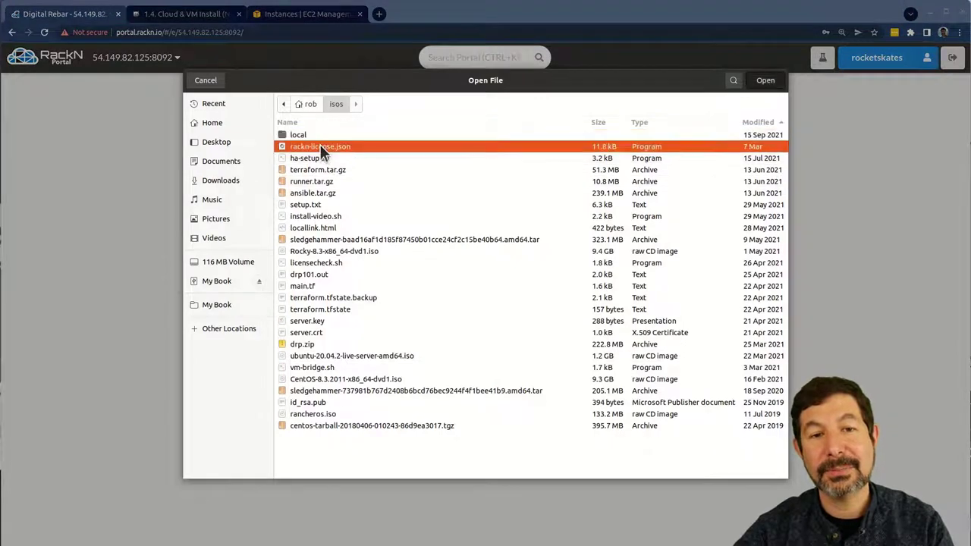
left_click(765, 79)
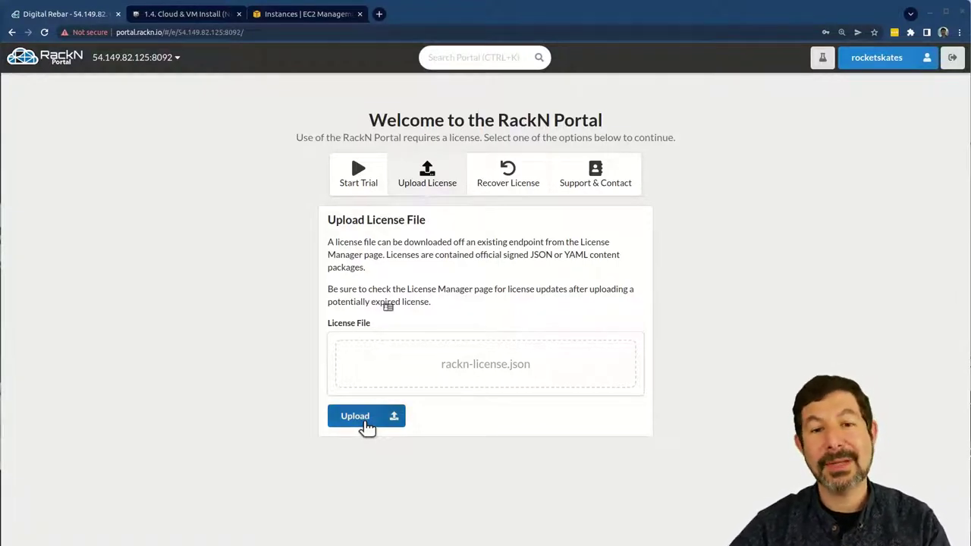
left_click(367, 415)
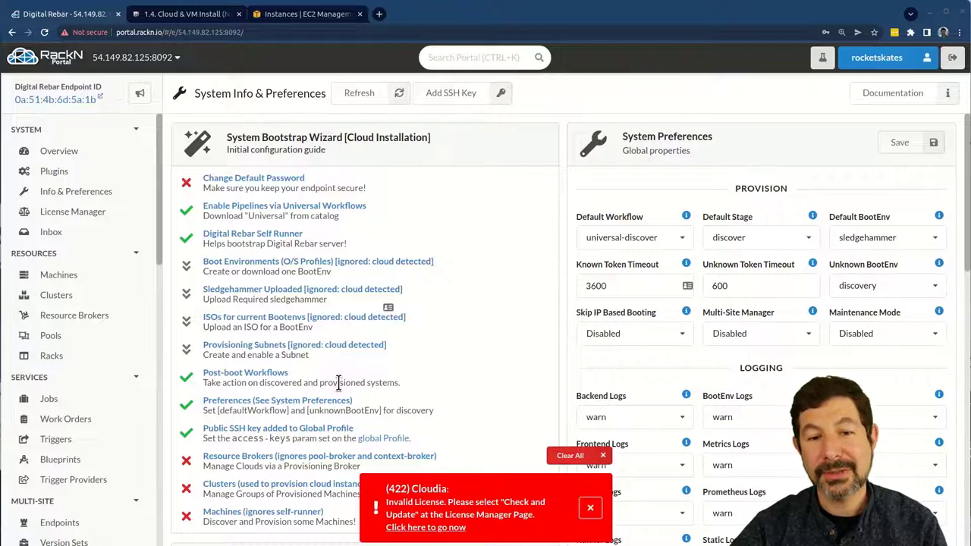
mouse_move(276, 227)
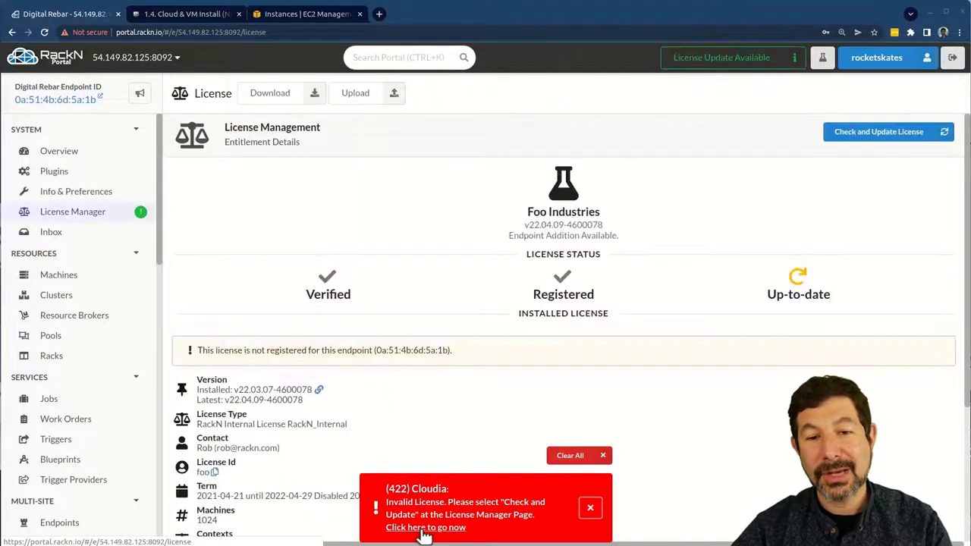
From the invalid-license warning, run Check and Update License so the endpoint registers as verified.
left_click(590, 507)
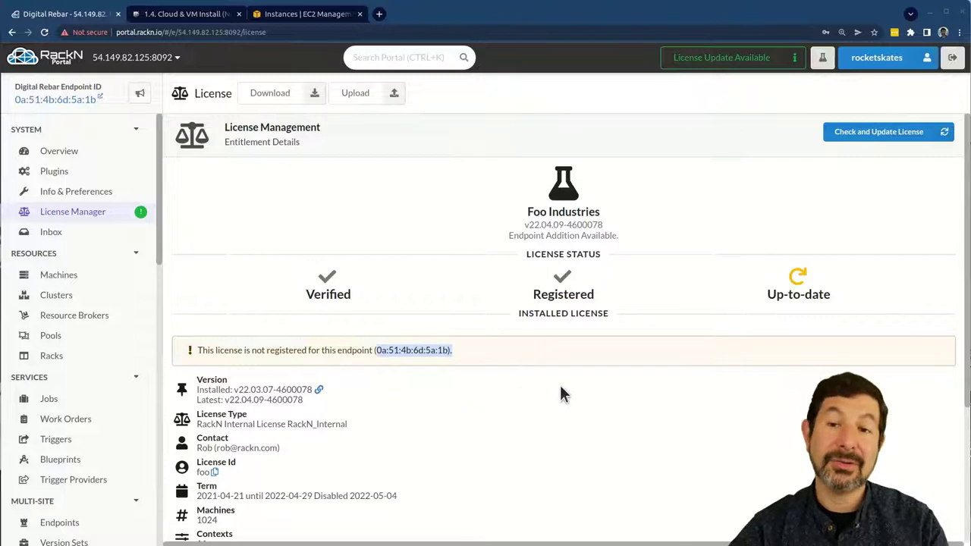
left_click(879, 130)
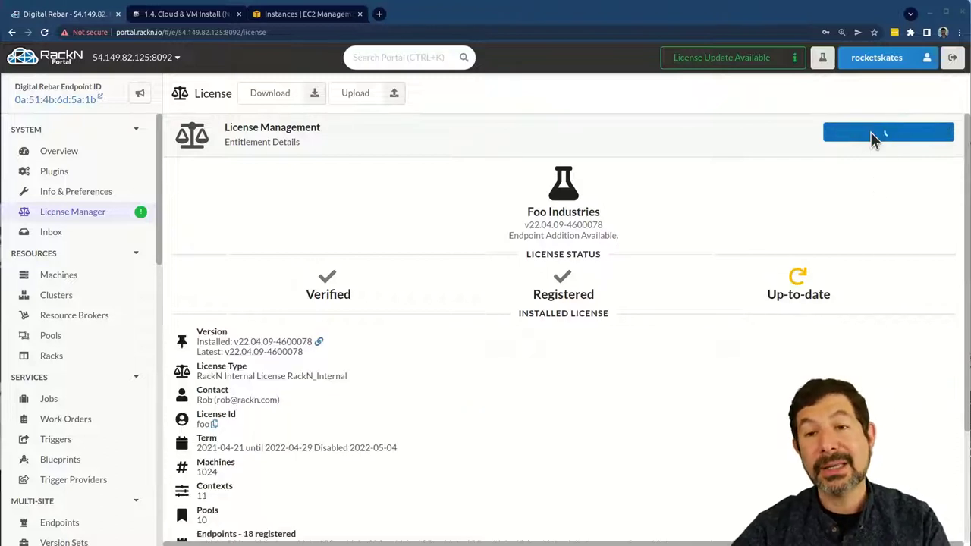
left_click(887, 131)
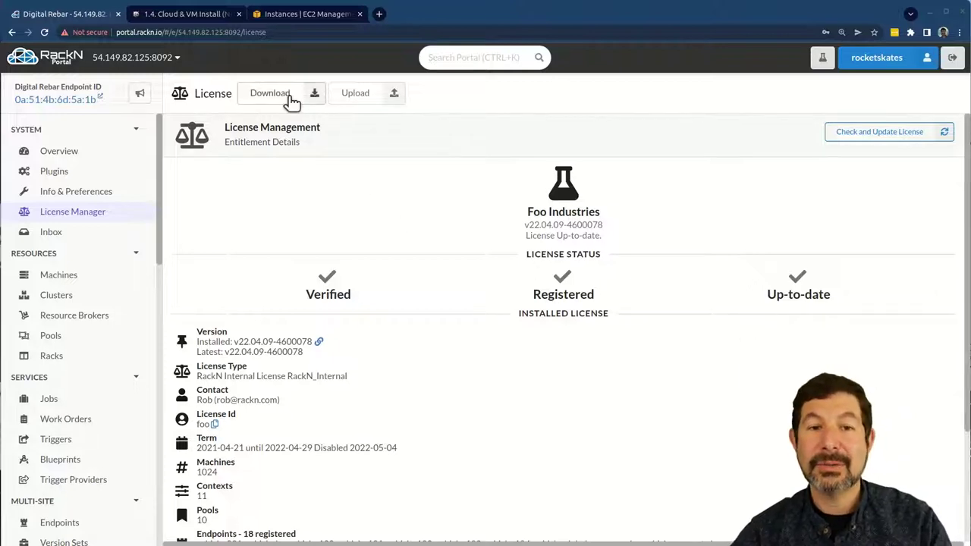
mouse_move(603, 341)
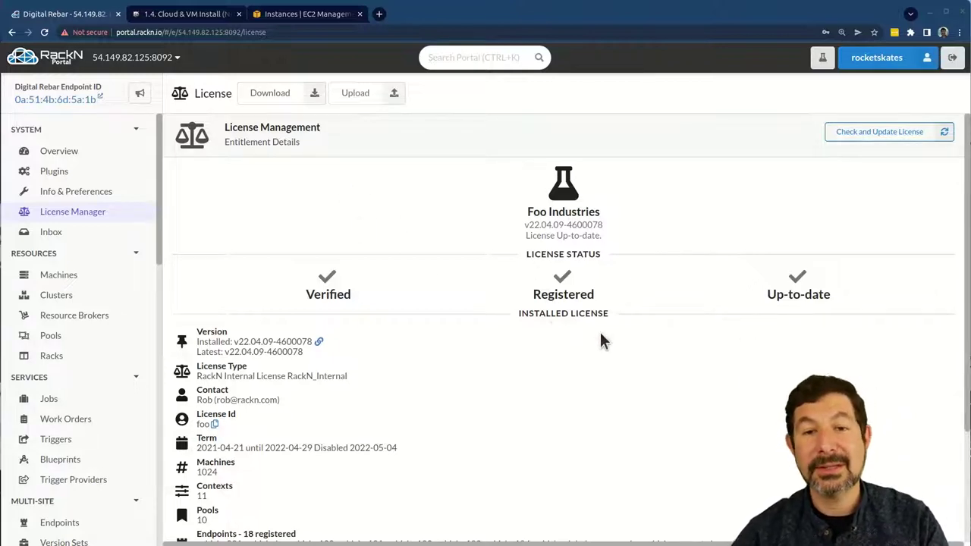
mouse_move(488, 343)
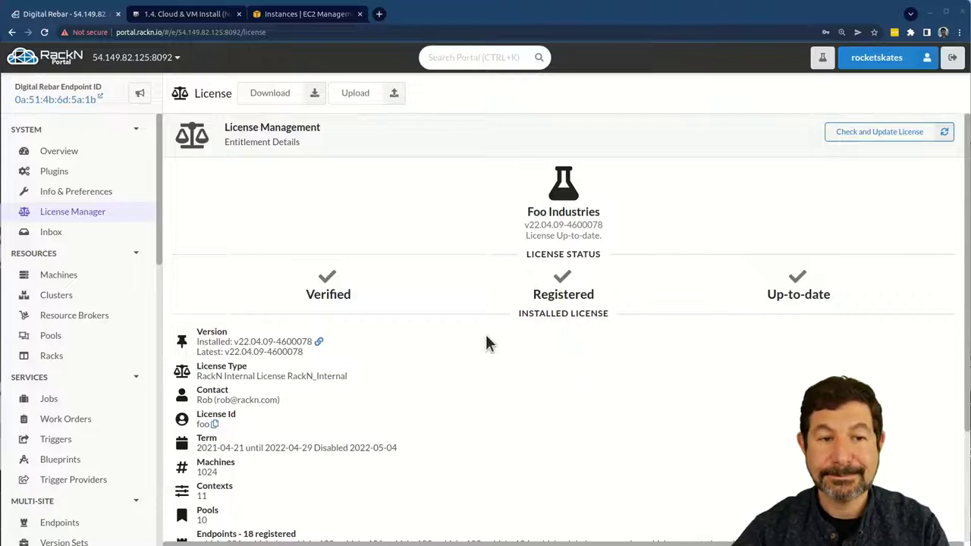
mouse_move(58, 195)
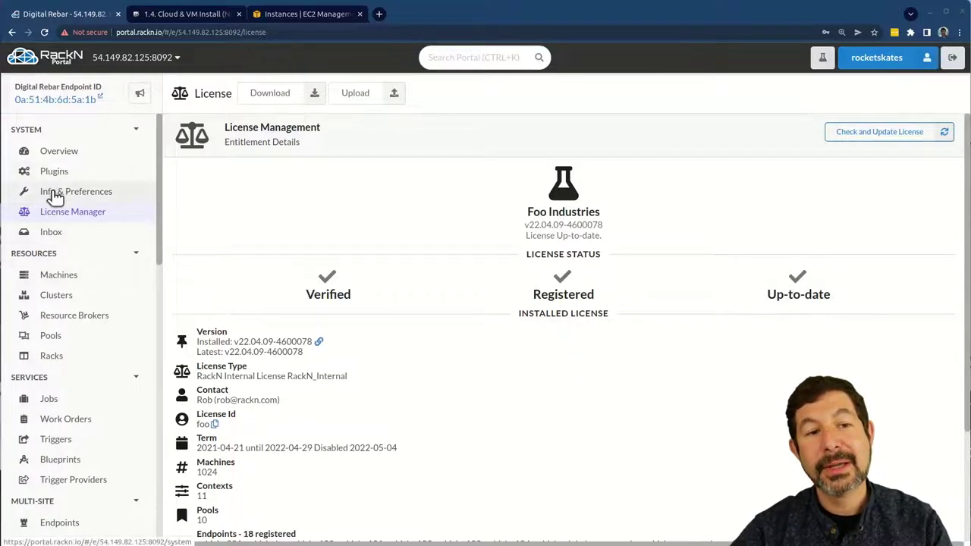
left_click(75, 191)
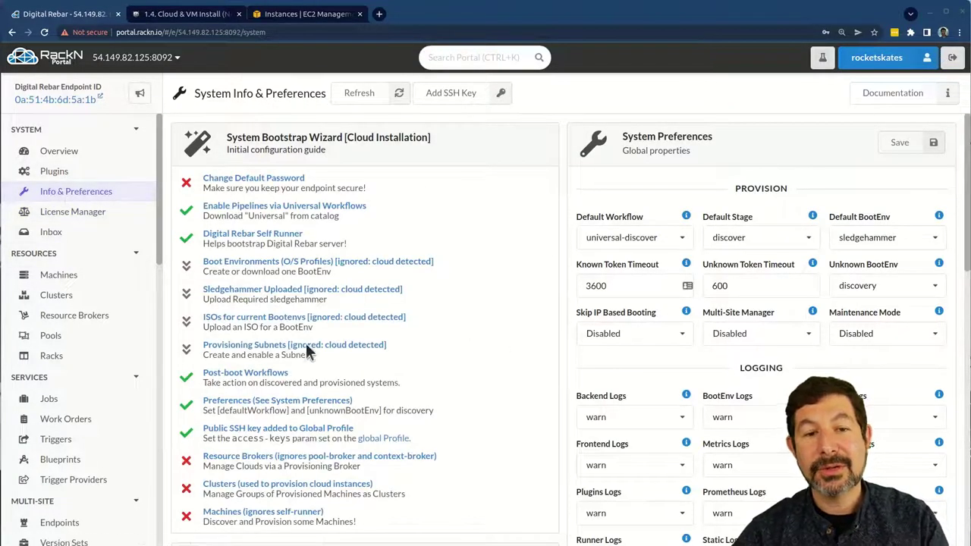
scroll("down", 3)
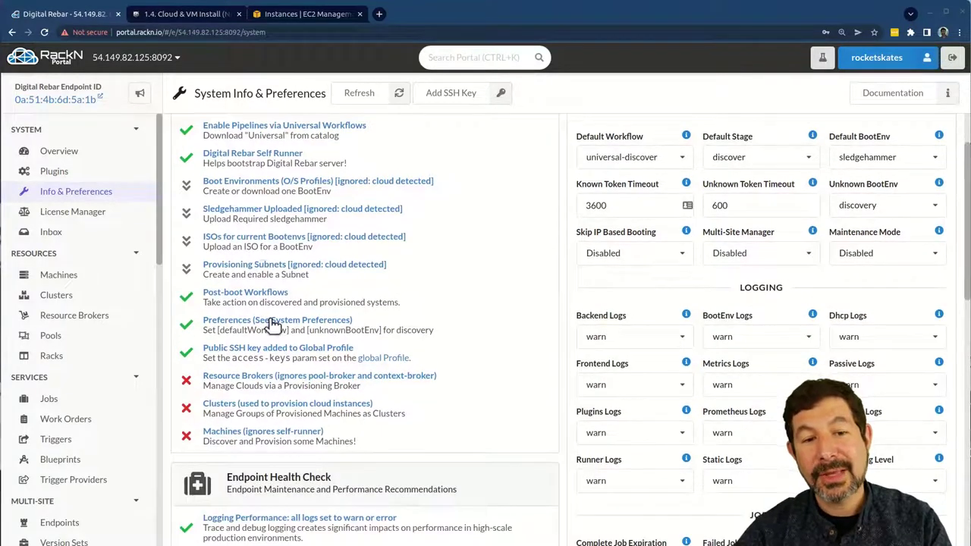
scroll("up", 3)
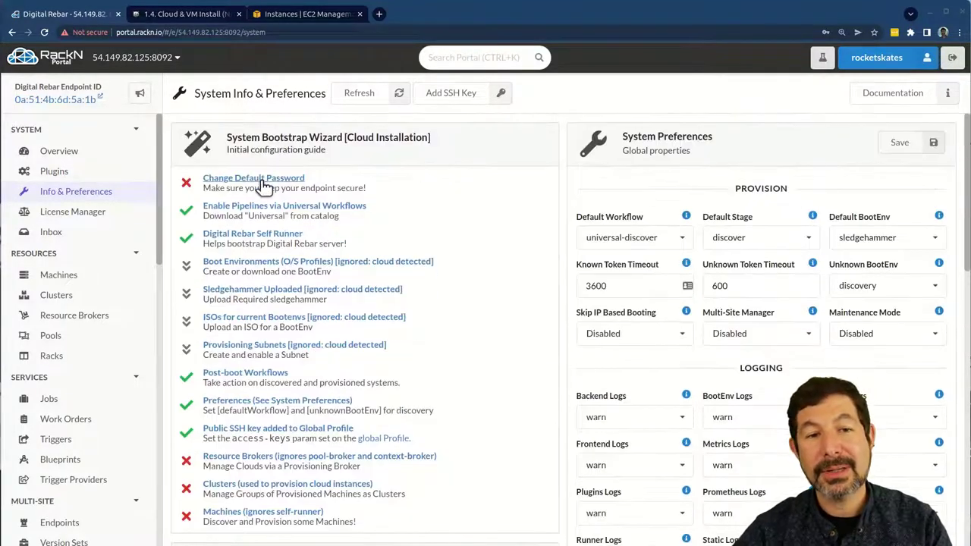
left_click(254, 178)
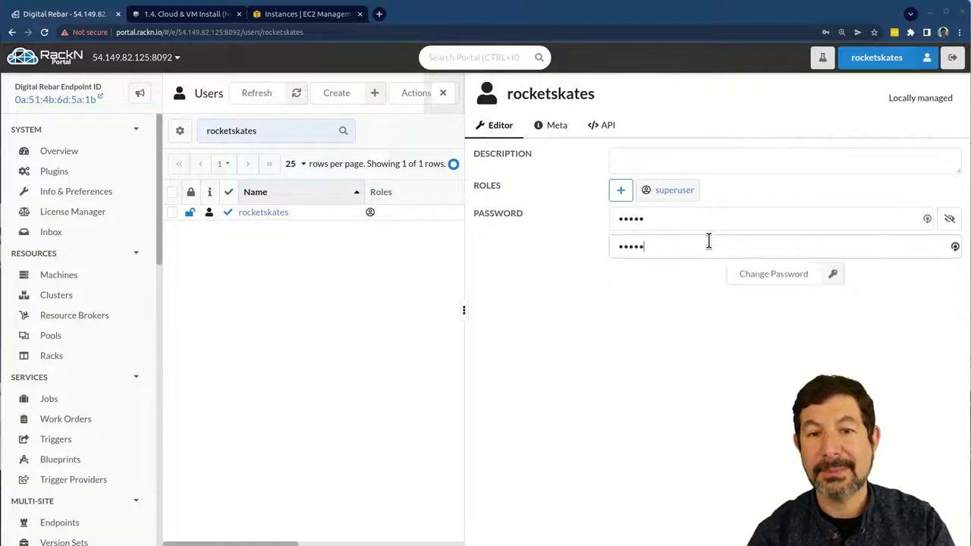
left_click(774, 273)
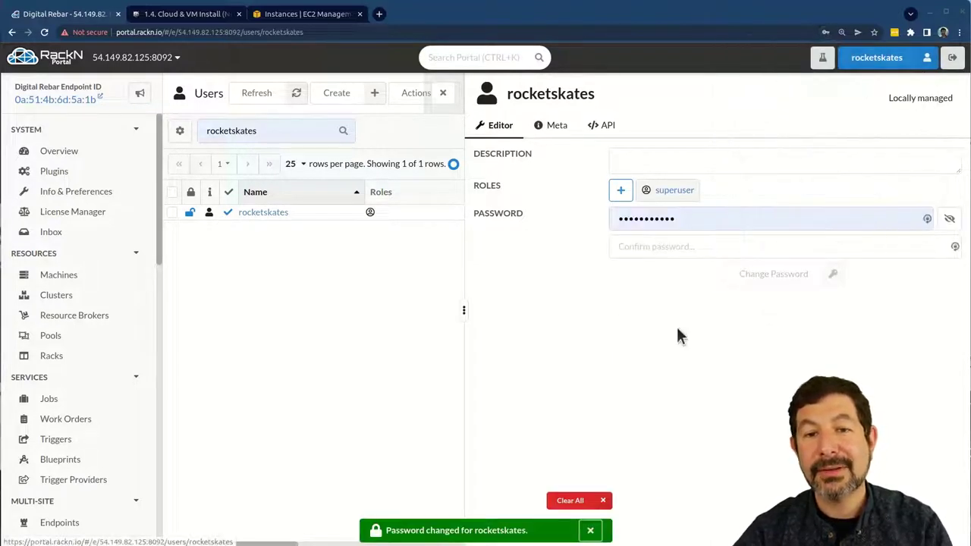
mouse_move(570, 501)
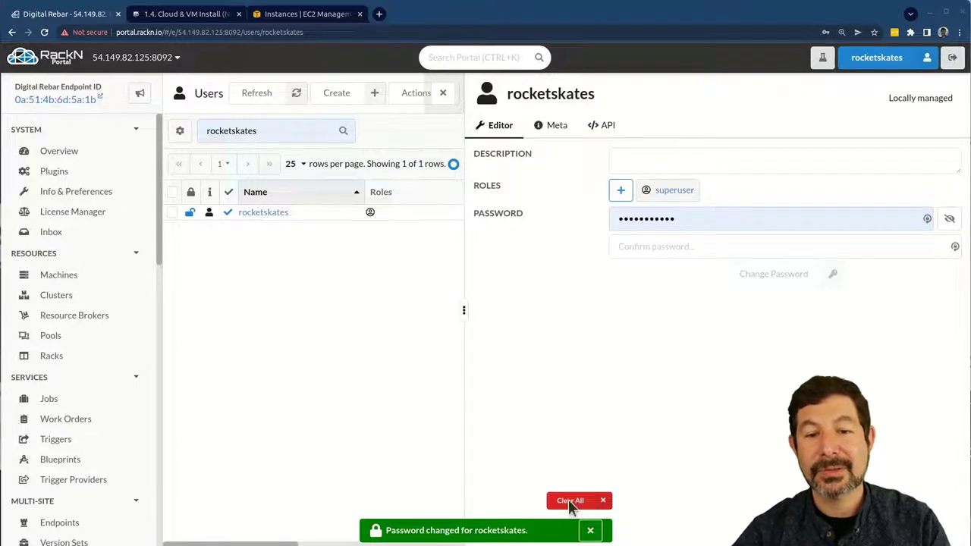
left_click(76, 191)
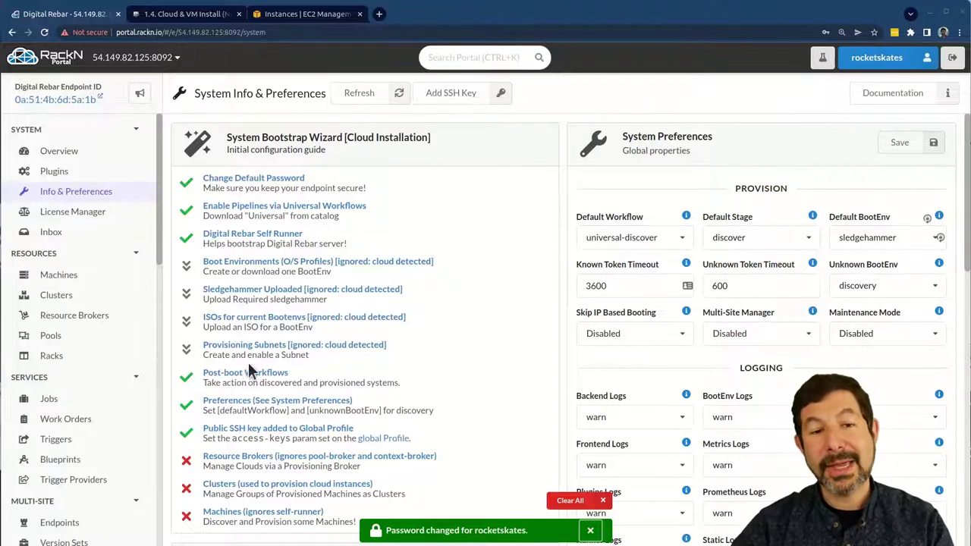
mouse_move(242, 261)
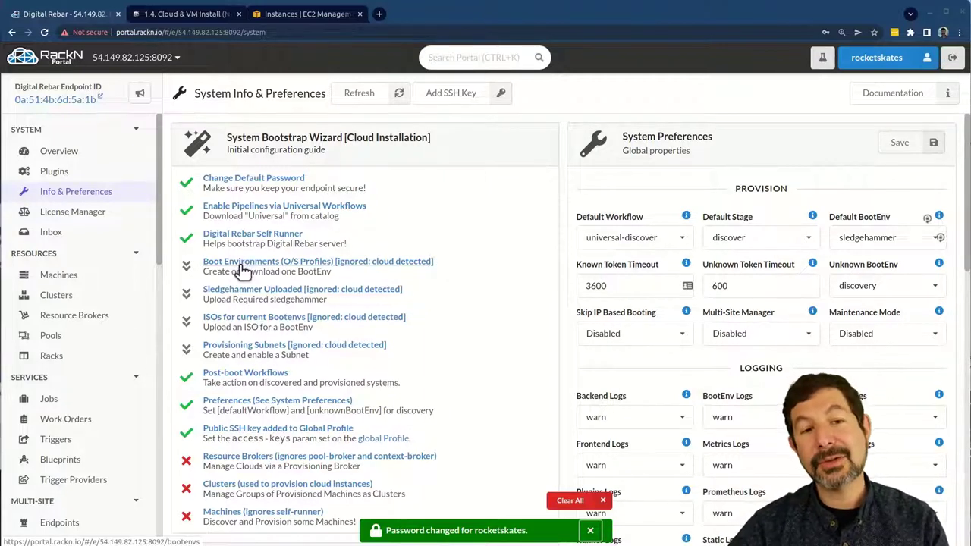
mouse_move(291, 317)
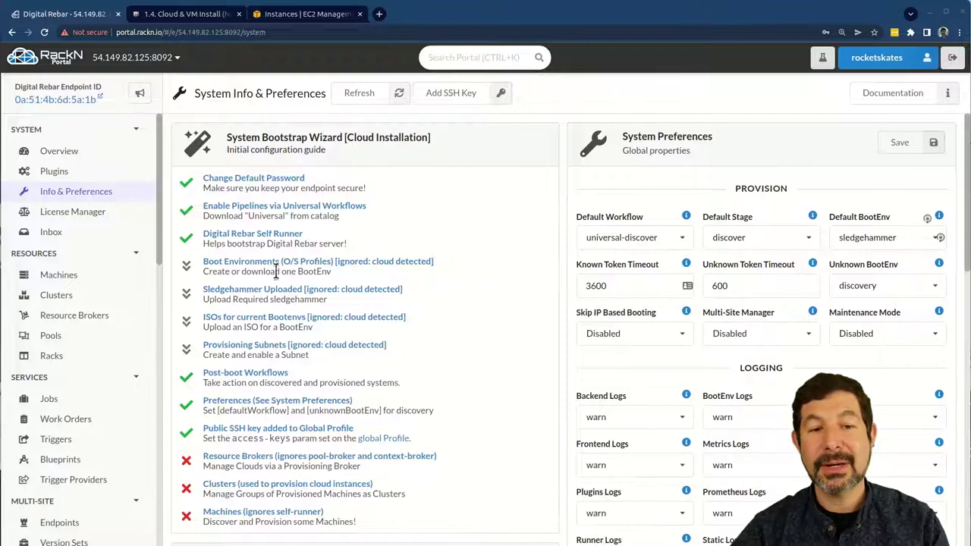
mouse_move(287, 396)
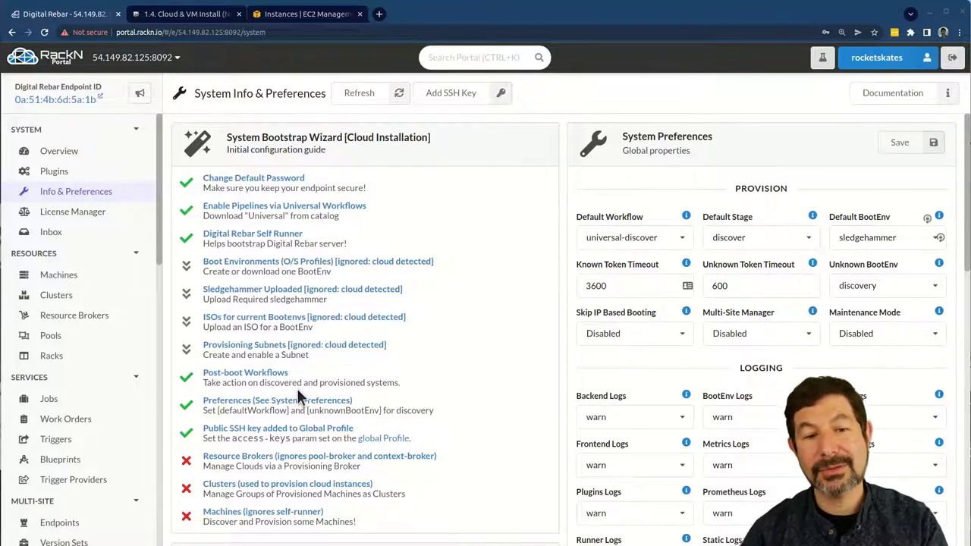
scroll("down", 3)
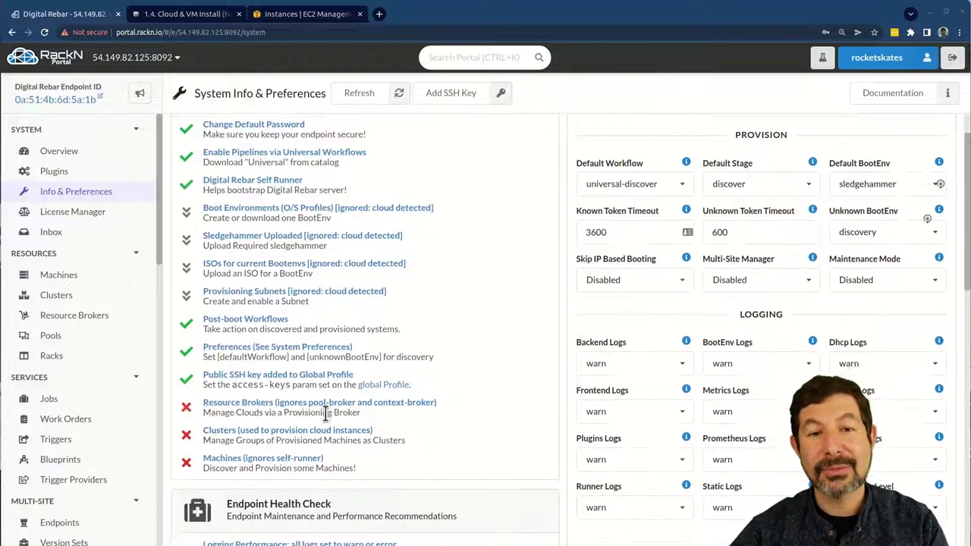
scroll("up", 3)
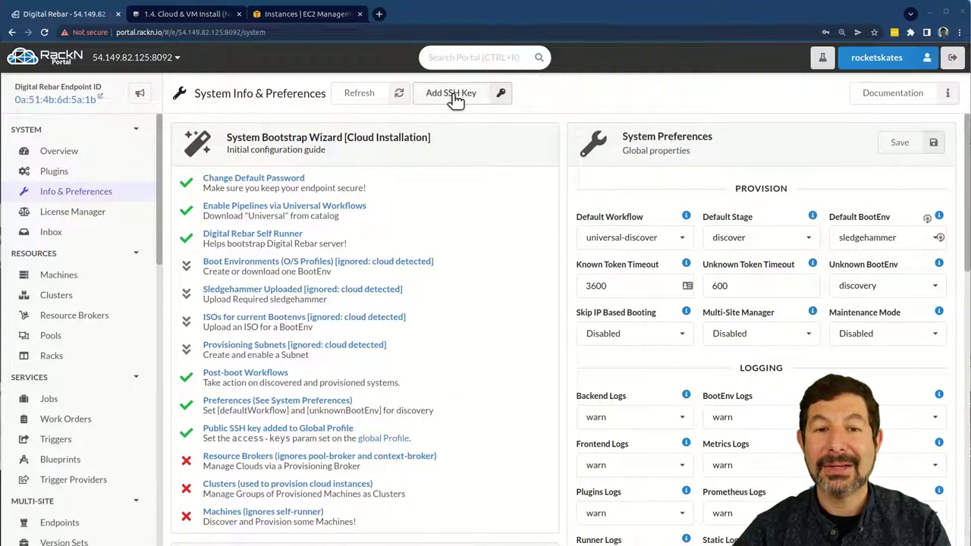
left_click(452, 93)
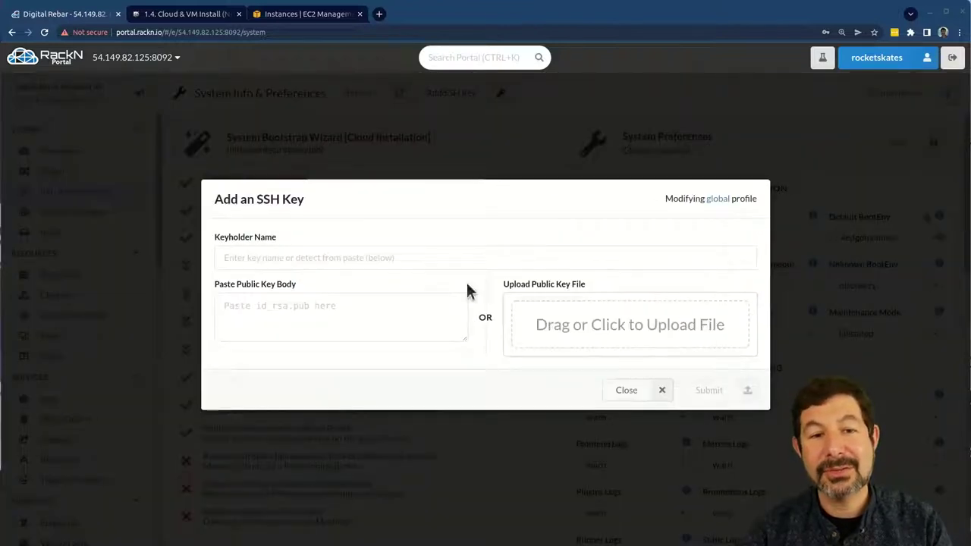
left_click(629, 325)
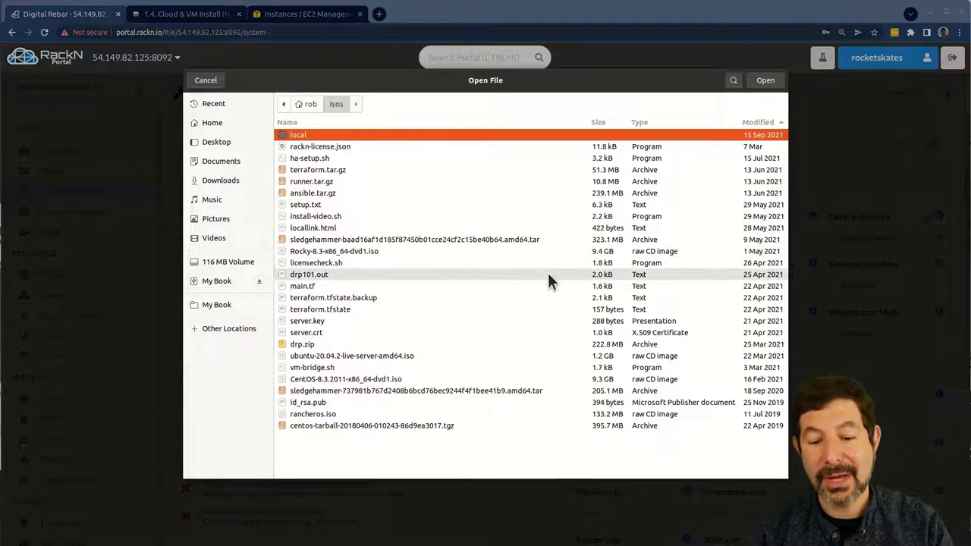
mouse_move(437, 310)
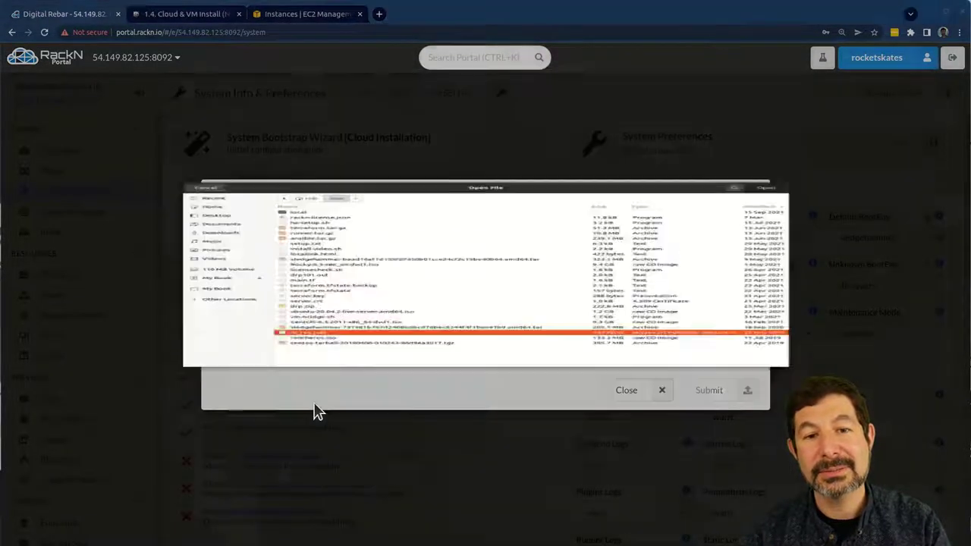
left_click(625, 390)
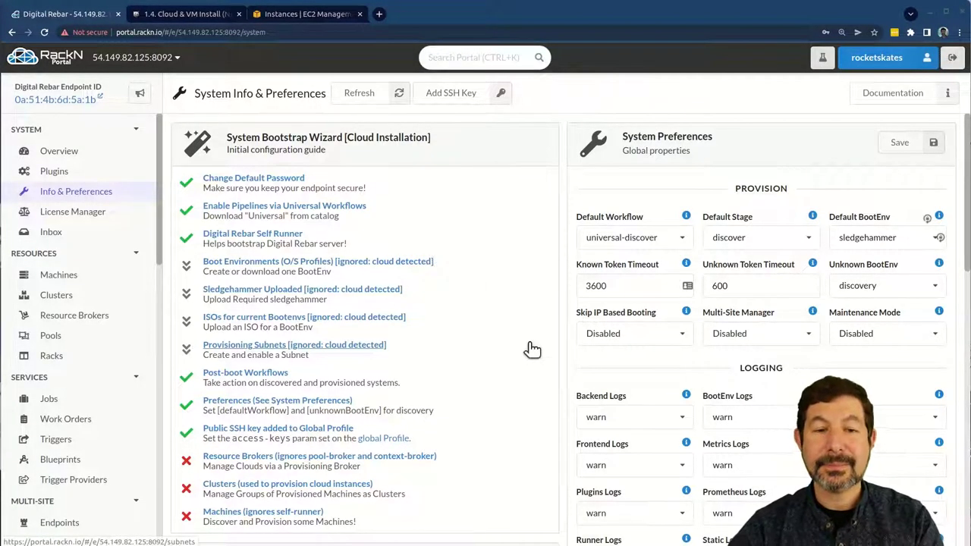
mouse_move(534, 370)
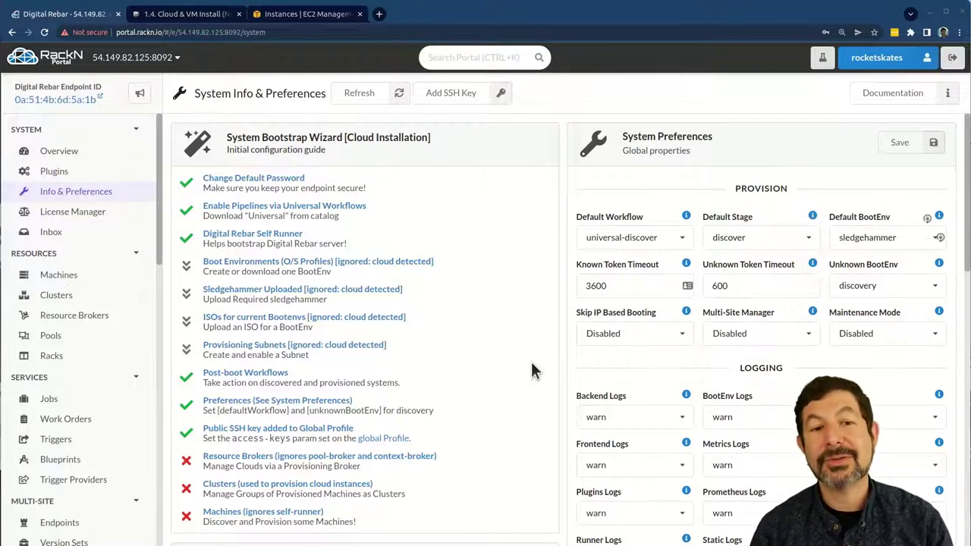
mouse_move(402, 428)
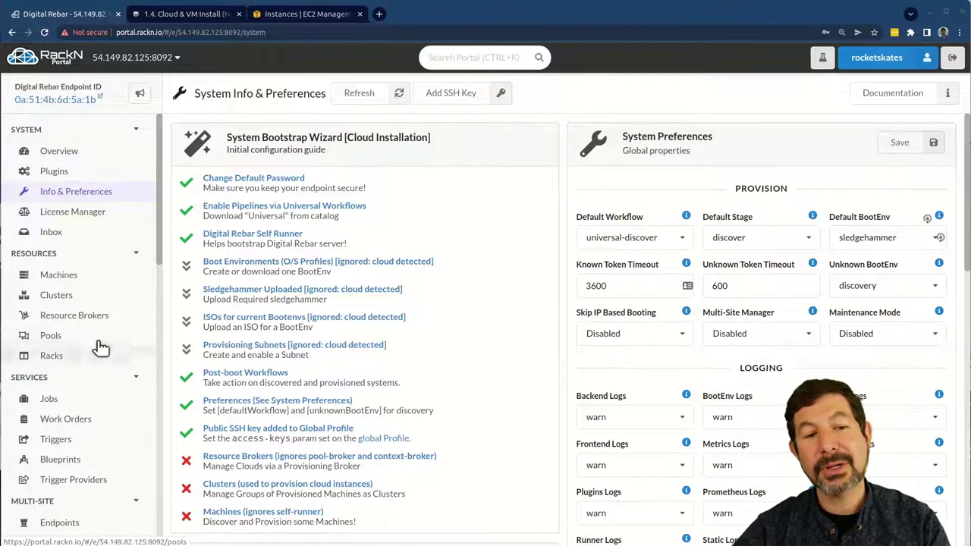
Add a cluster named test with broker/name context-broker and count 3, and save it.
left_click(56, 295)
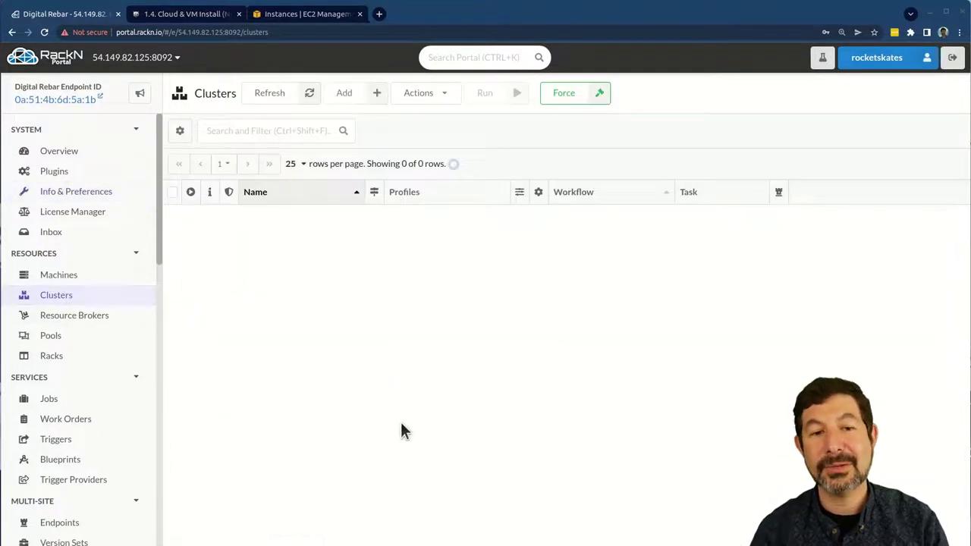
mouse_move(91, 286)
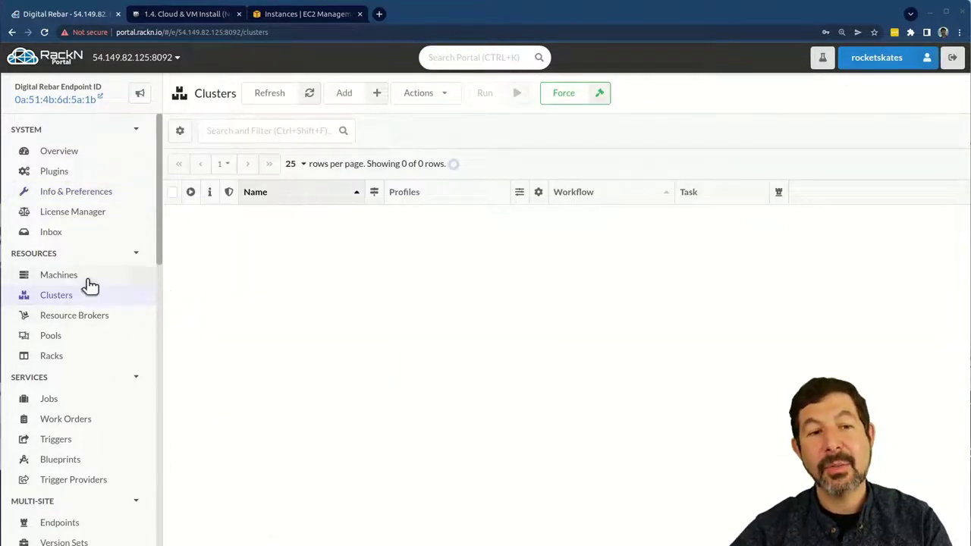
left_click(74, 314)
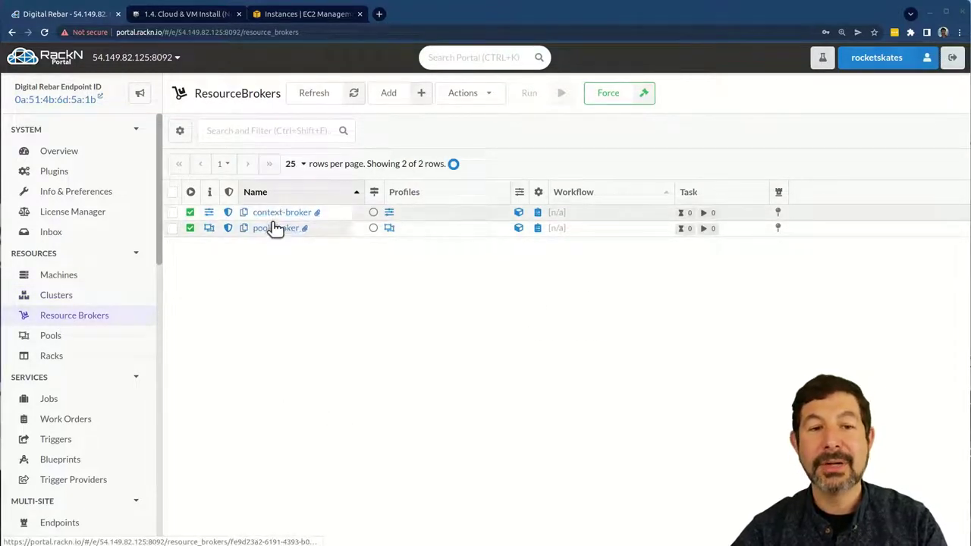
left_click(56, 294)
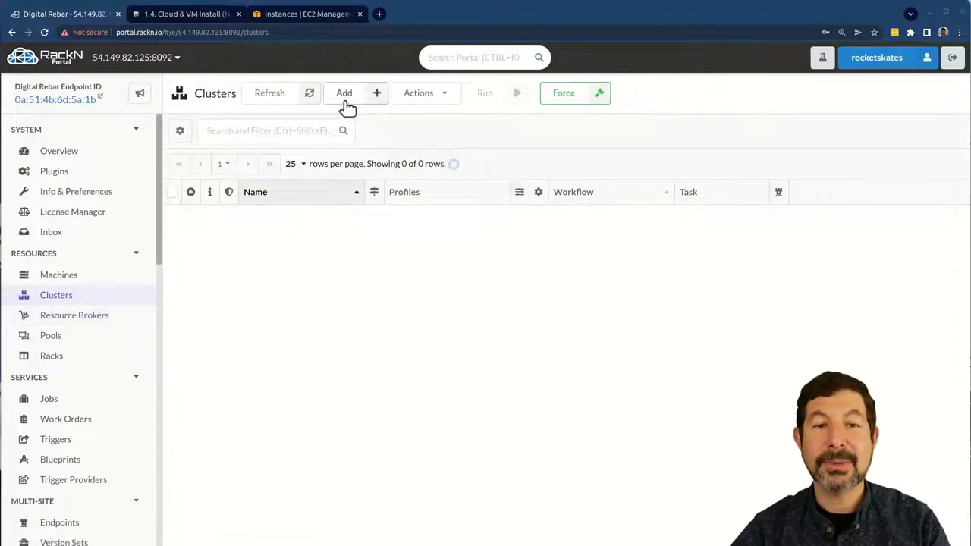
left_click(343, 93)
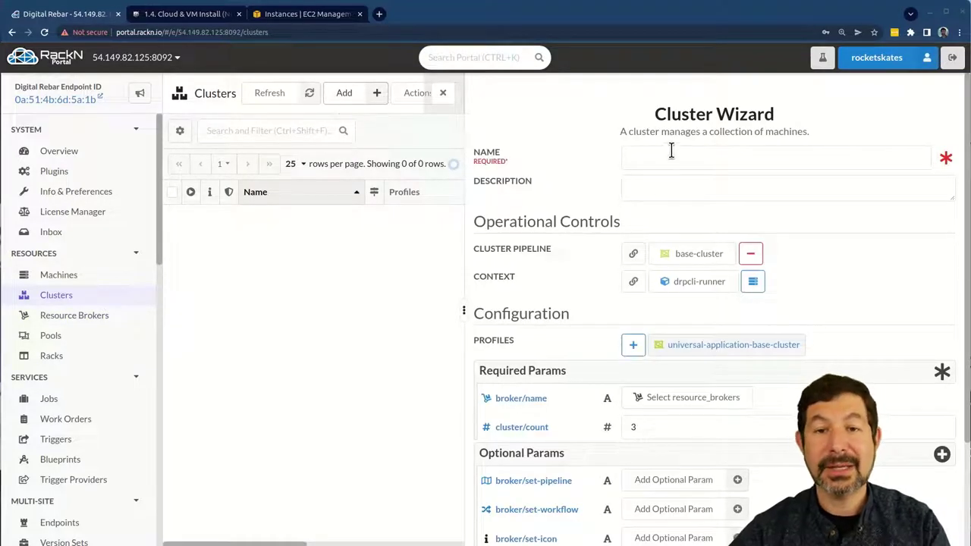
left_click(773, 156)
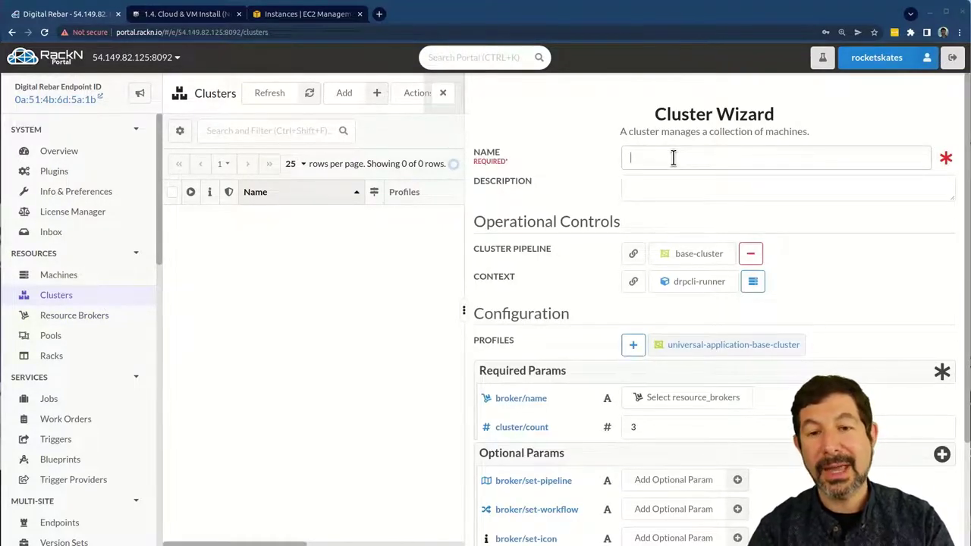
type("test")
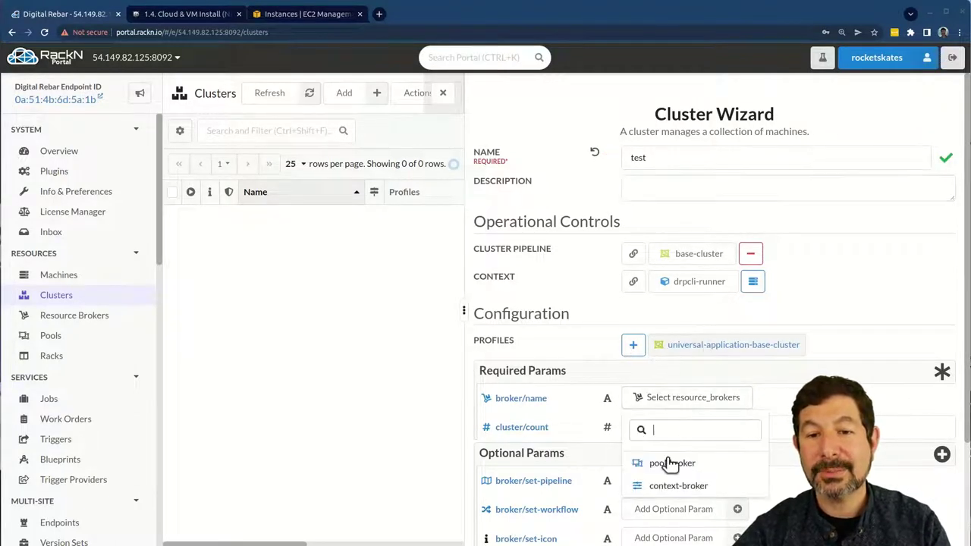
left_click(678, 485)
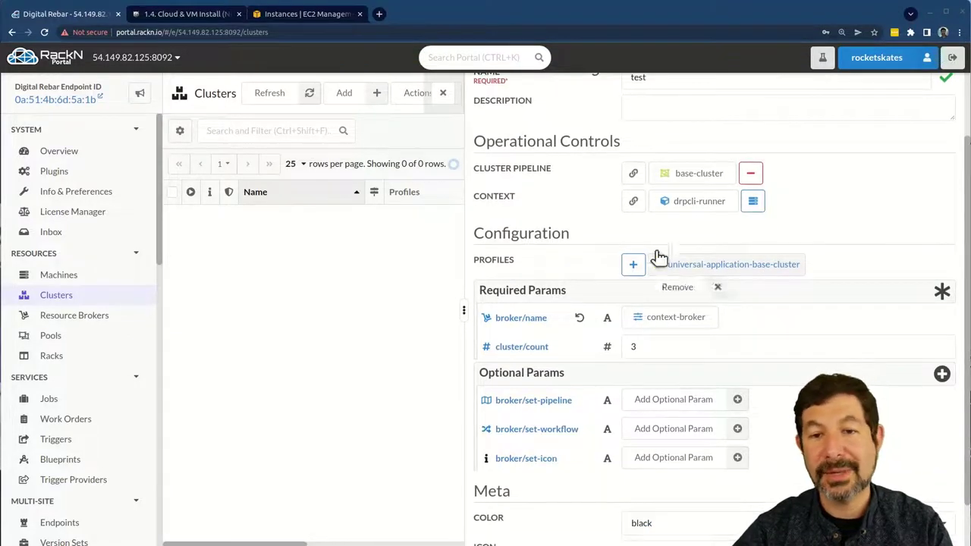
scroll("down", 3)
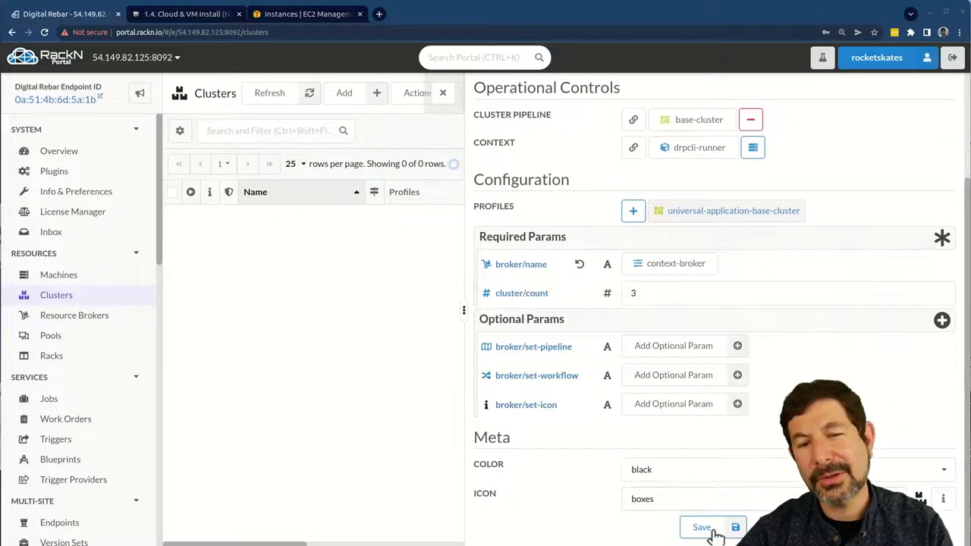
left_click(701, 528)
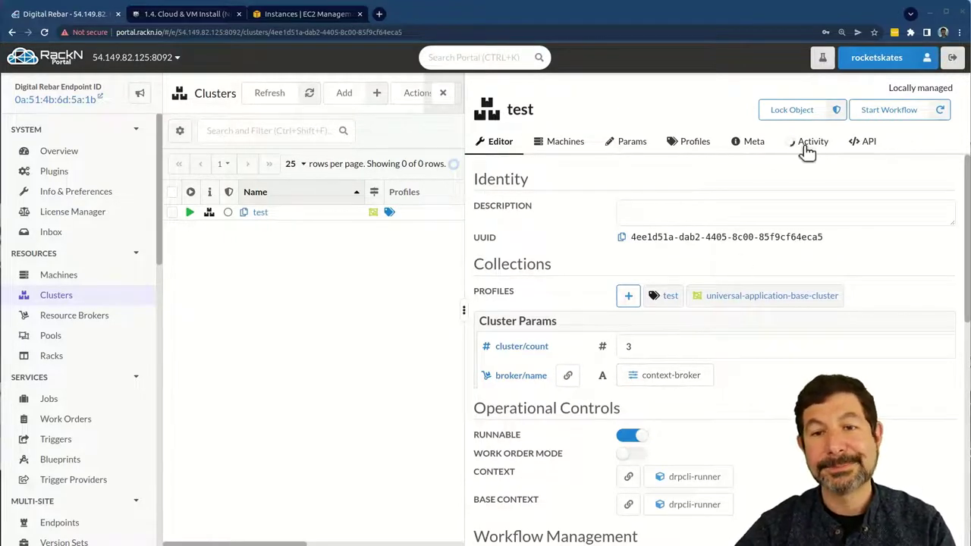
Check the test cluster's activity, then list machines showing test-0, test-1 and test-2 complete.
left_click(813, 141)
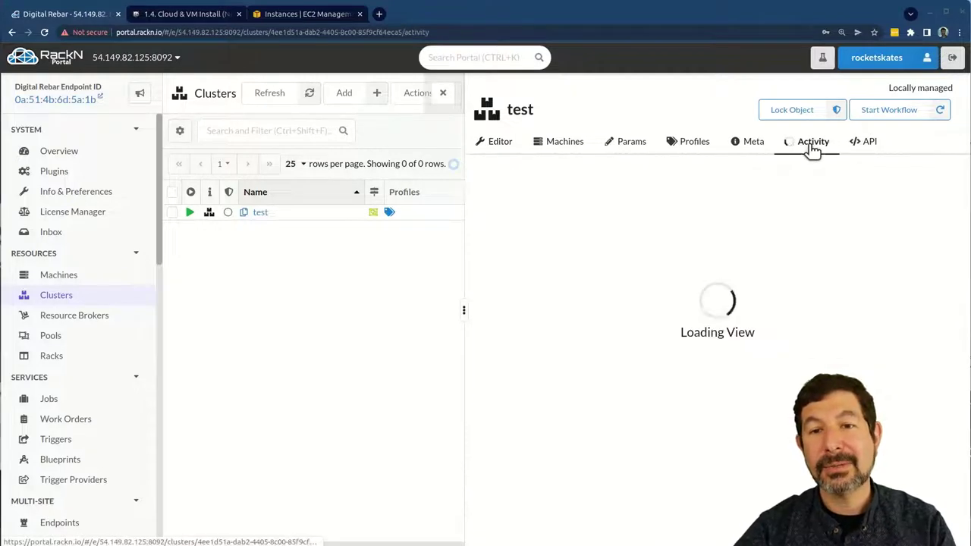
left_click(813, 141)
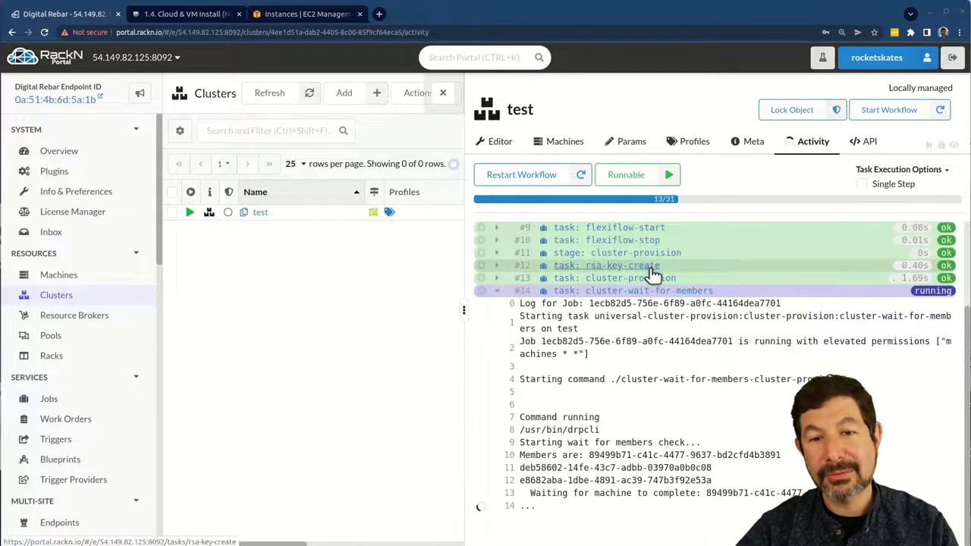
mouse_move(728, 503)
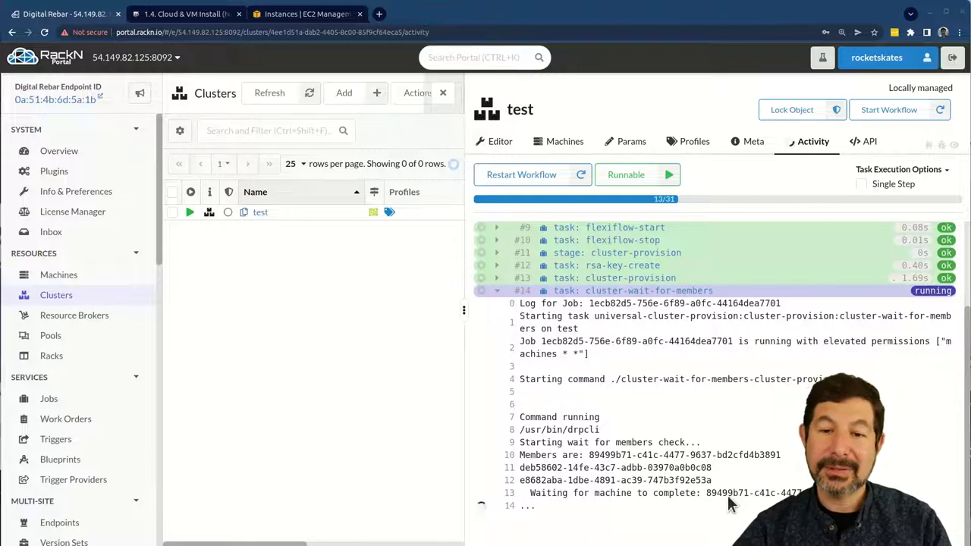
mouse_move(182, 341)
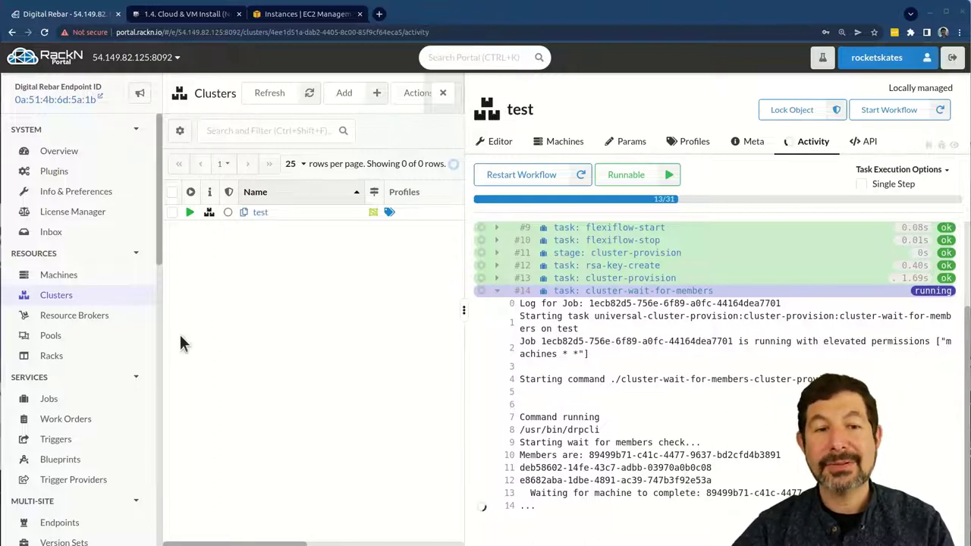
left_click(74, 314)
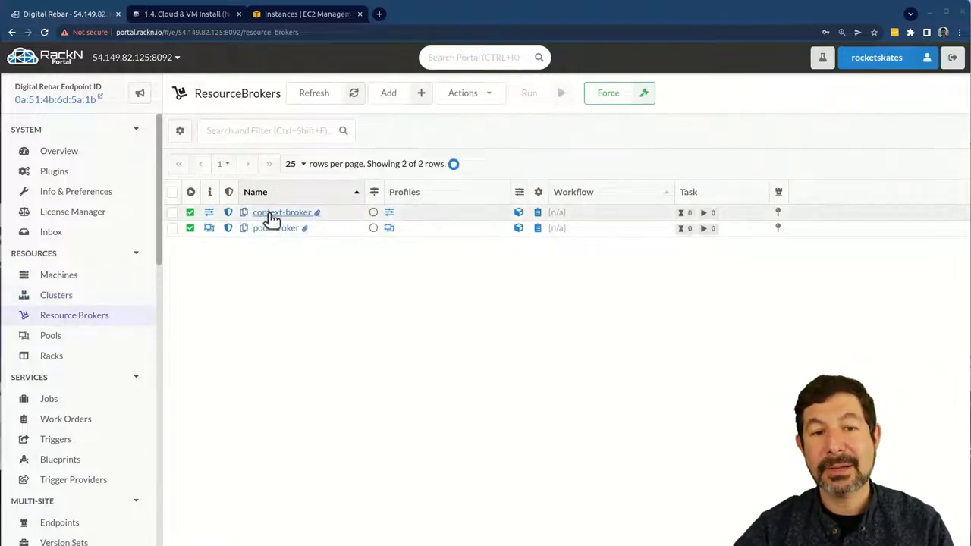
mouse_move(64, 294)
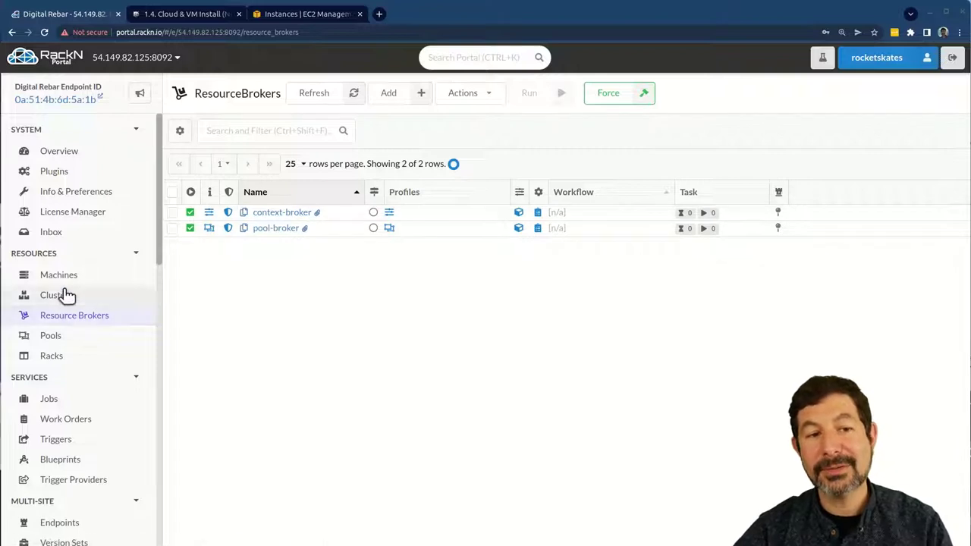
left_click(57, 274)
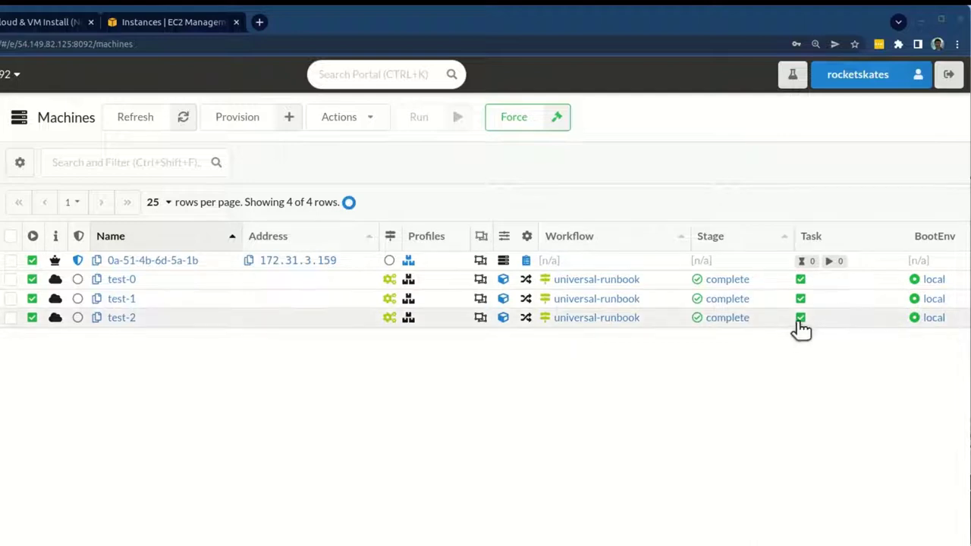
mouse_move(203, 318)
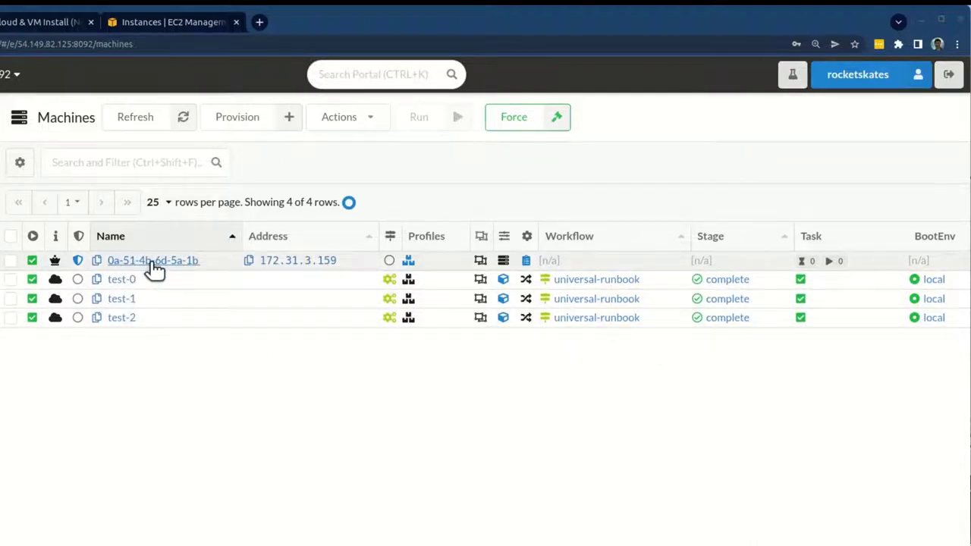
mouse_move(153, 261)
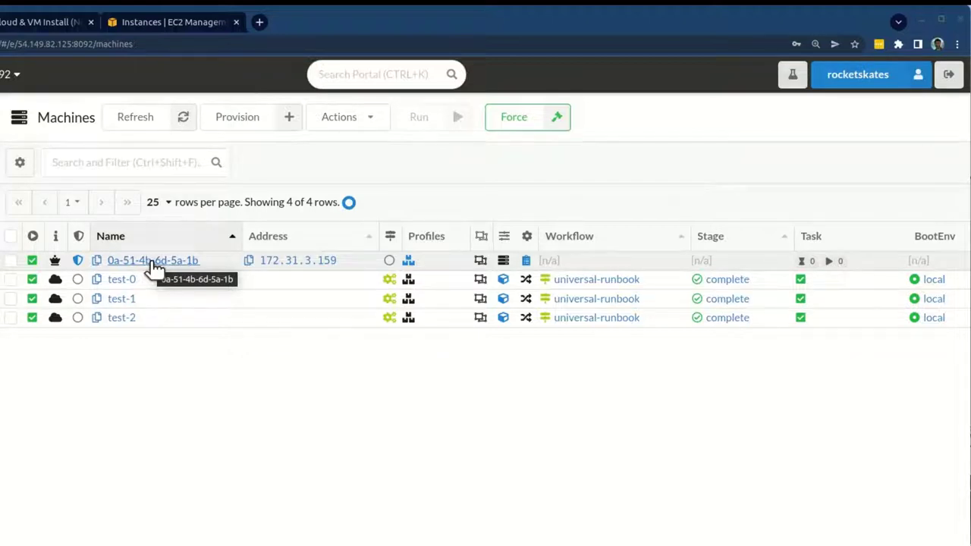
mouse_move(296, 318)
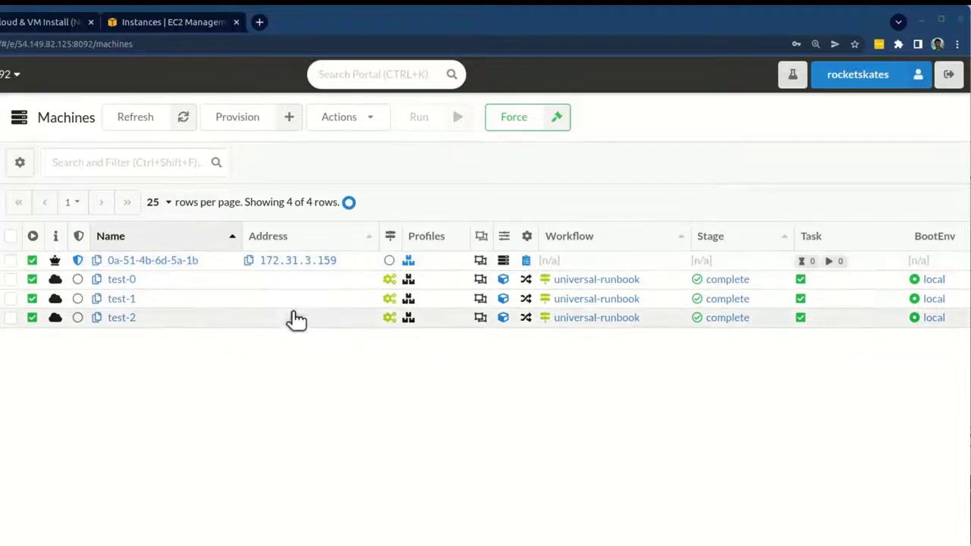
mouse_move(303, 409)
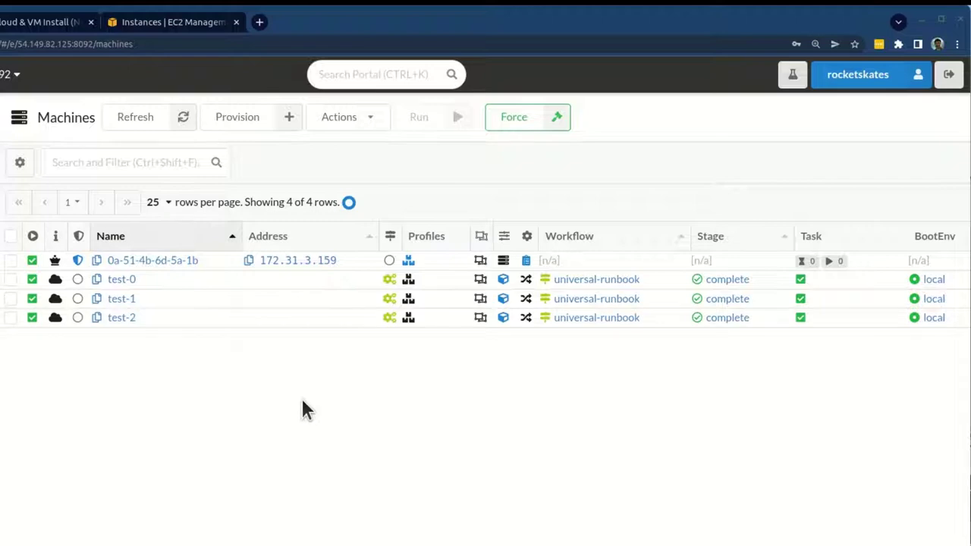
mouse_move(336, 401)
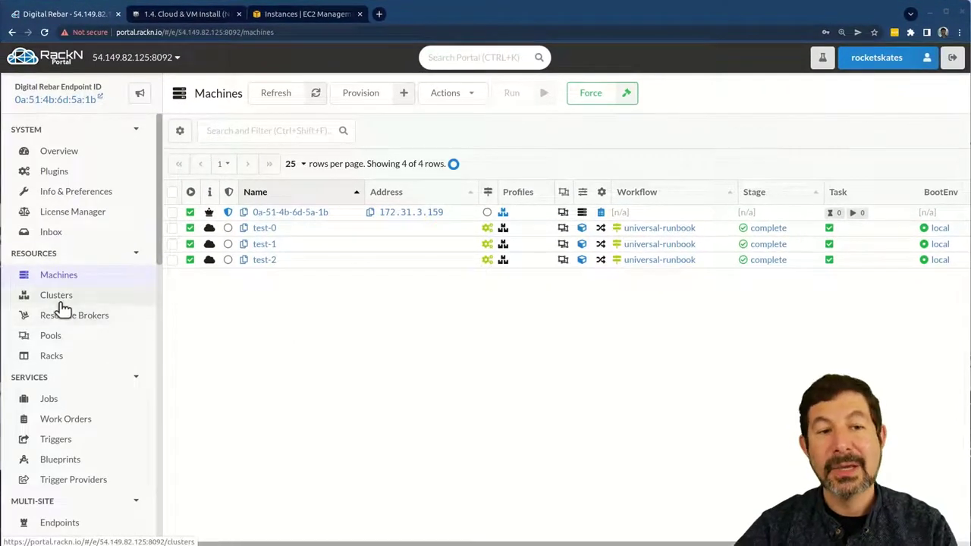
Start a new resource broker of type resource-aws-cloud from the Resource Brokers list.
left_click(57, 295)
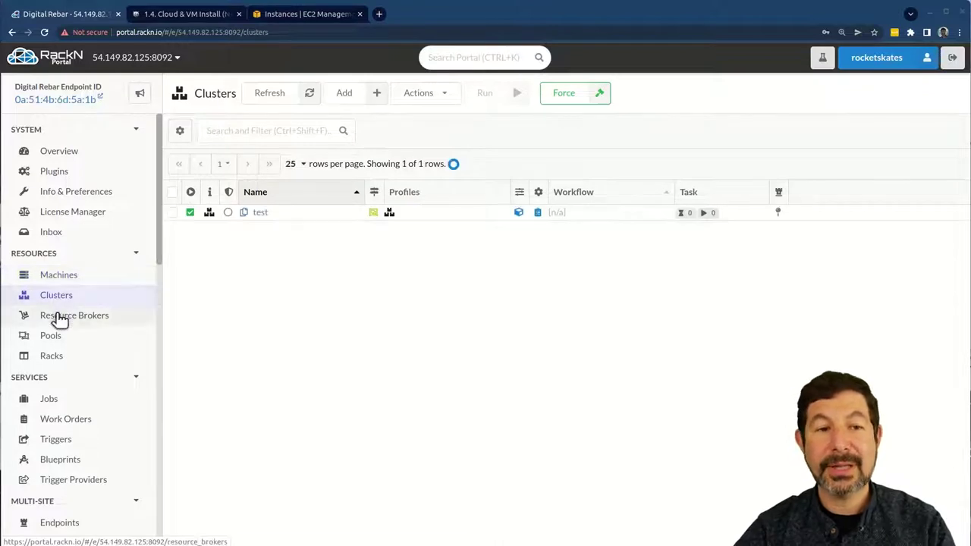
mouse_move(72, 314)
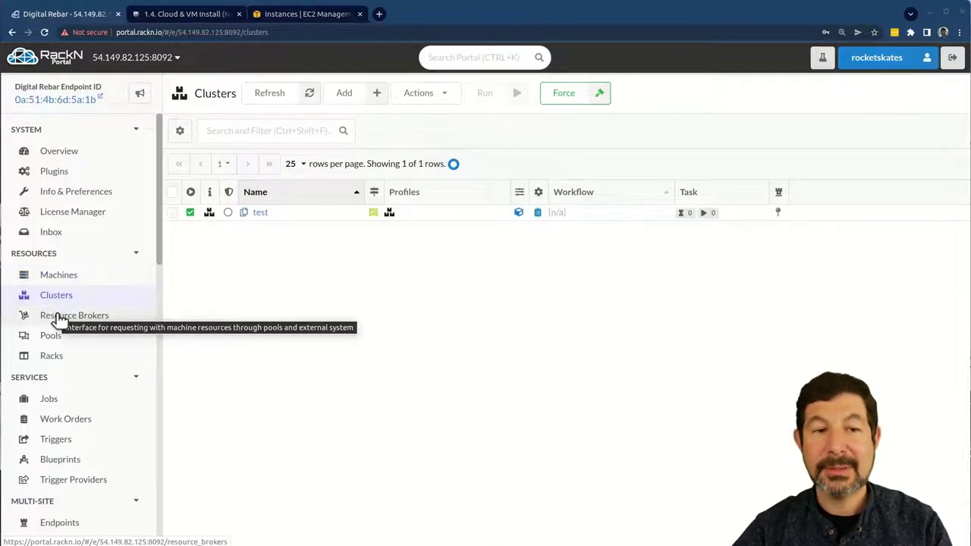
left_click(74, 314)
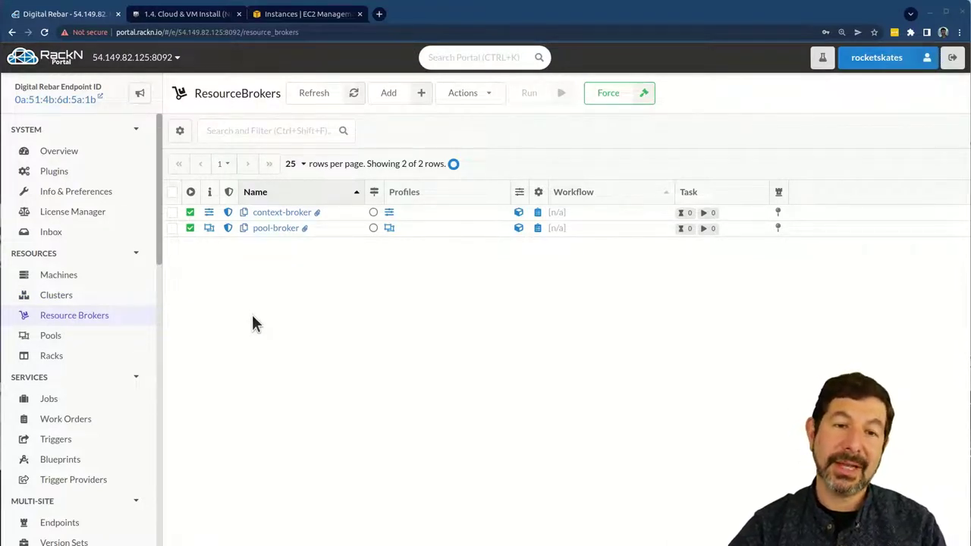
mouse_move(390, 92)
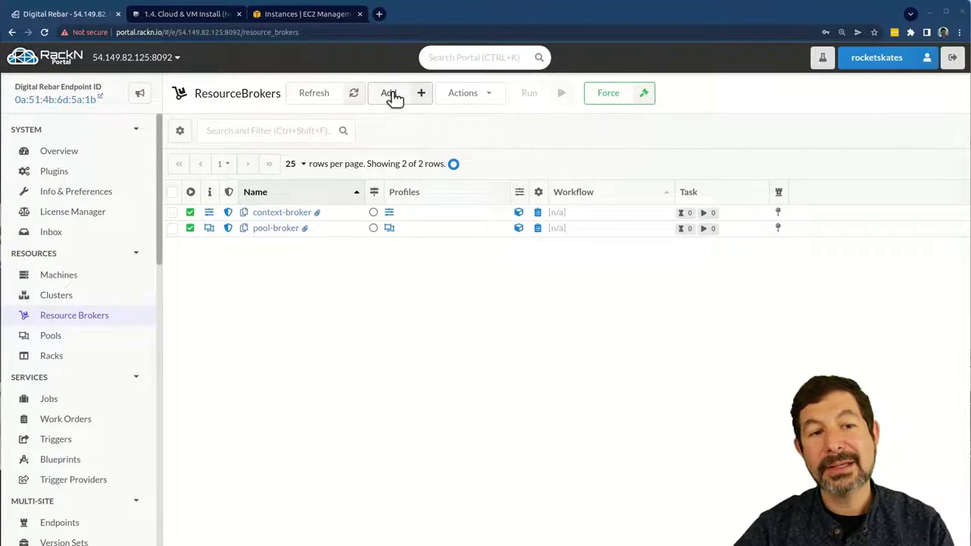
left_click(388, 92)
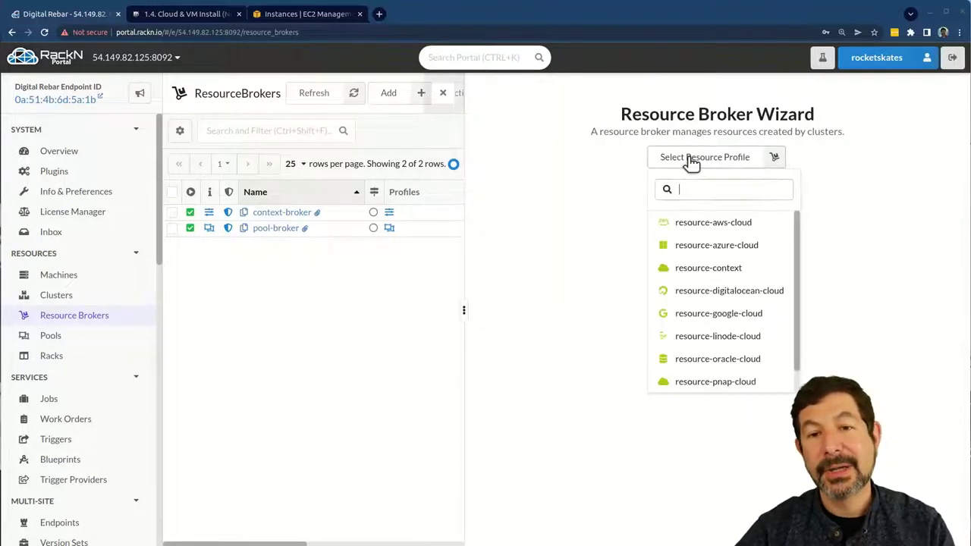
mouse_move(701, 222)
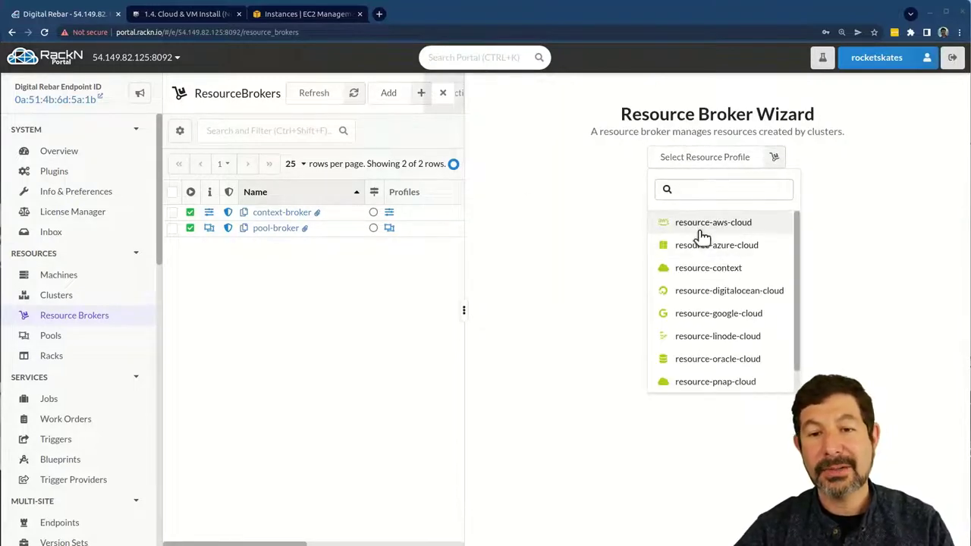
mouse_move(713, 289)
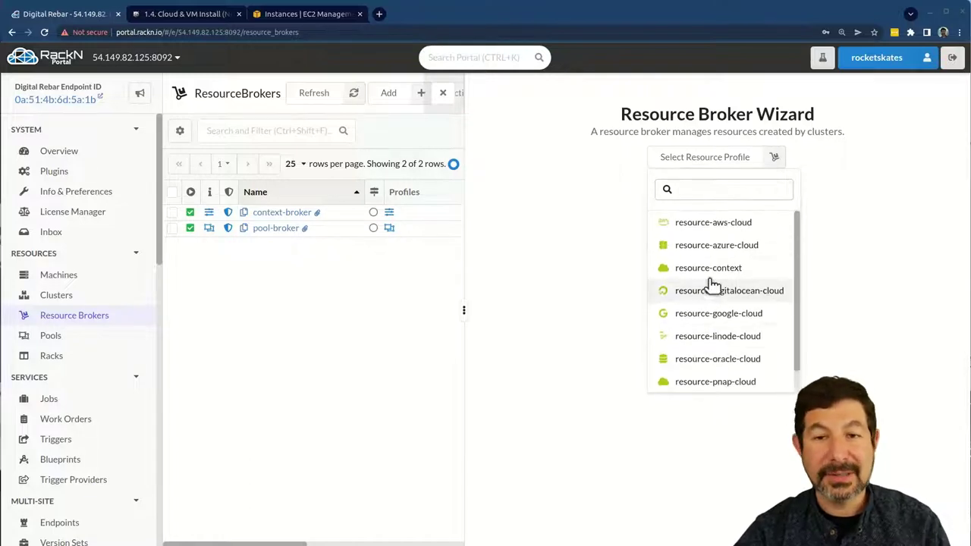
mouse_move(705, 228)
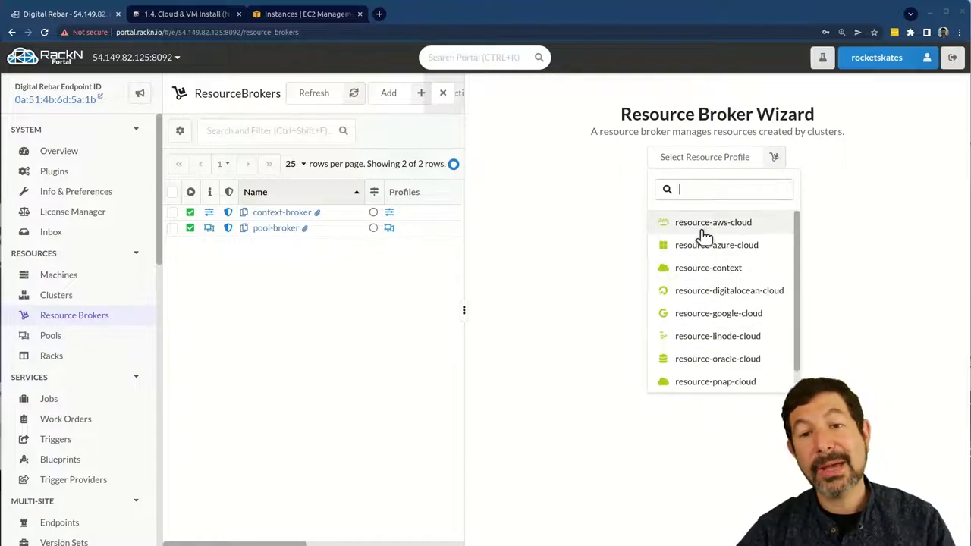
left_click(713, 222)
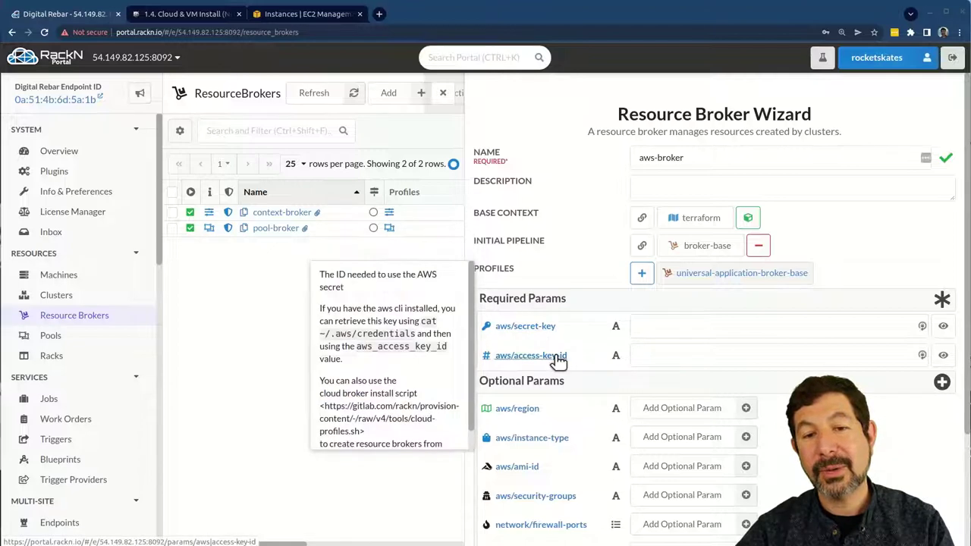
mouse_move(523, 358)
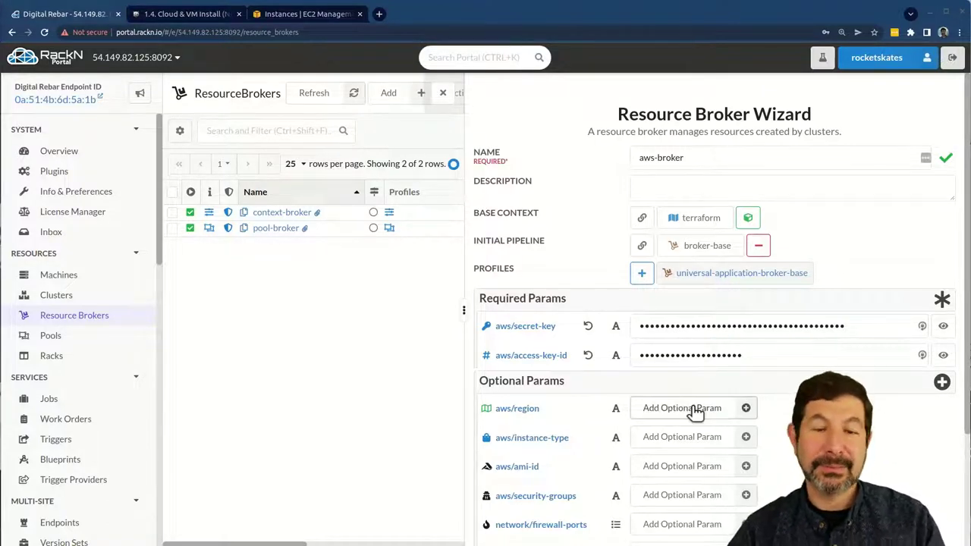
mouse_move(773, 422)
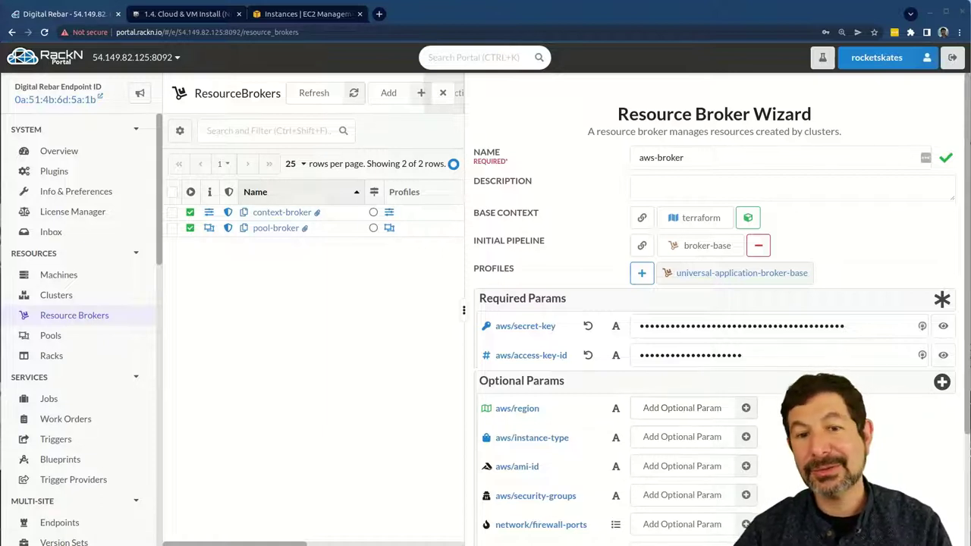
Fill the AWS keys, region us-west-2, t2.micro, AMI id, pink colour and amazon icon, and save aws-broker.
scroll("down", 3)
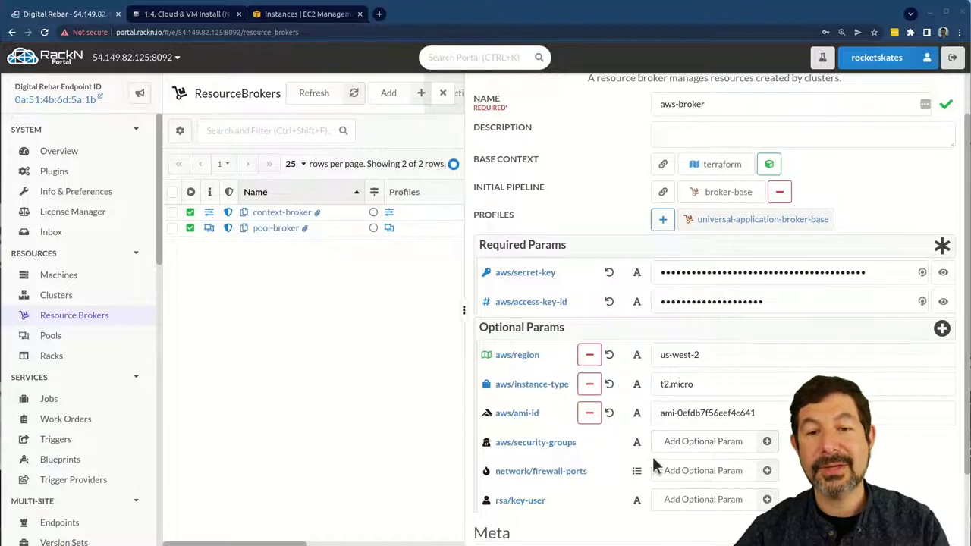
scroll("down", 3)
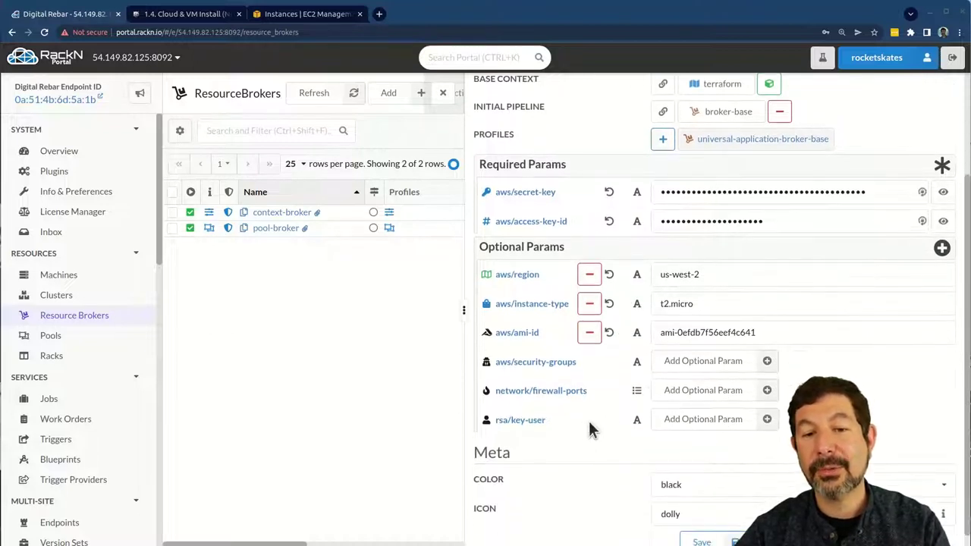
mouse_move(534, 433)
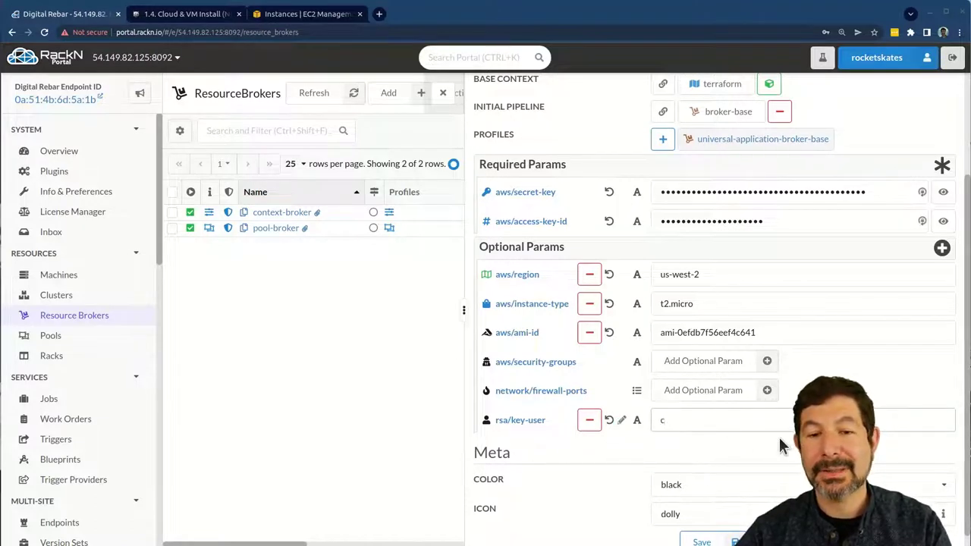
left_click(589, 419)
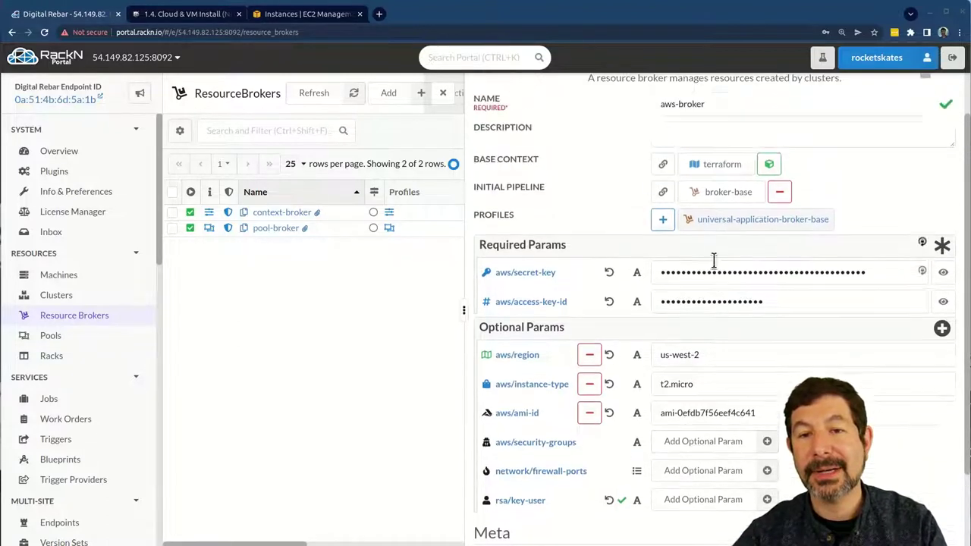
scroll("down", 3)
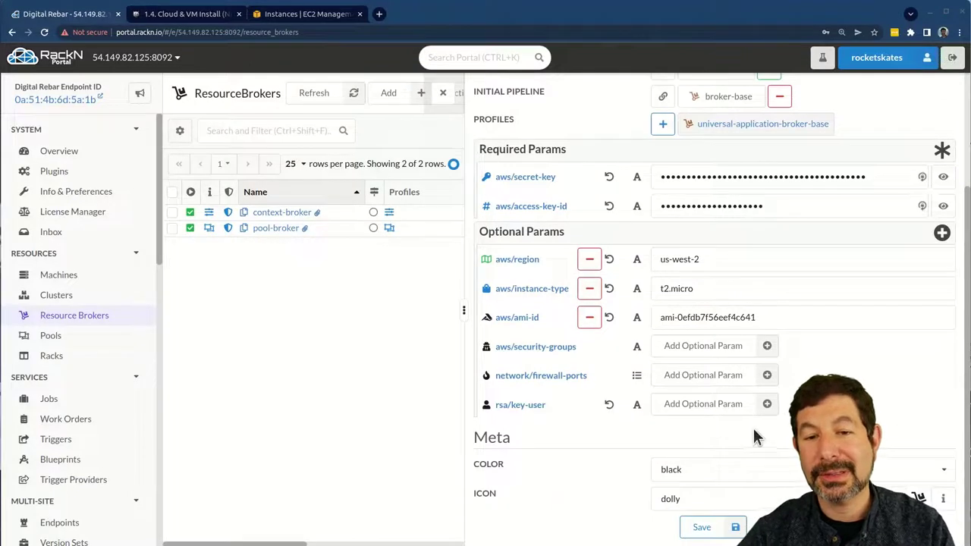
left_click(797, 468)
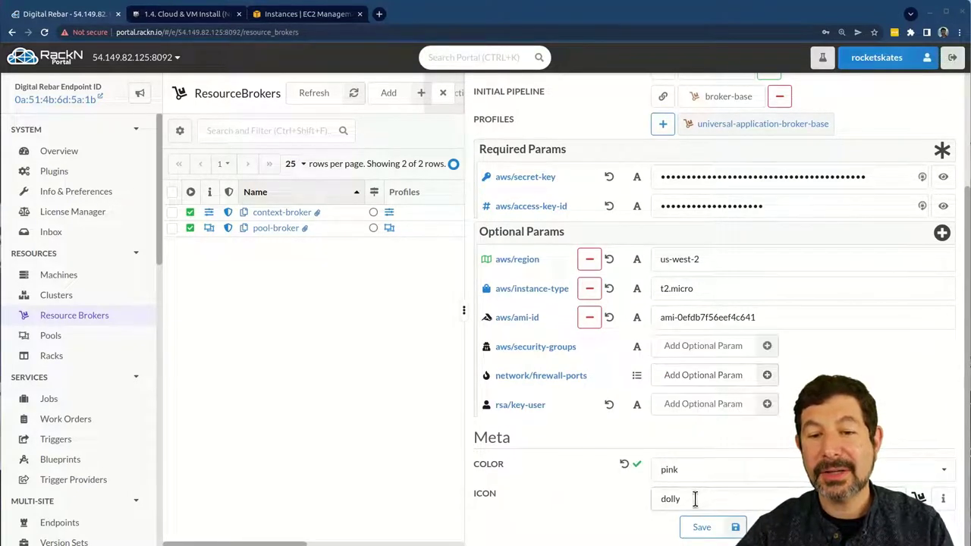
type("aw")
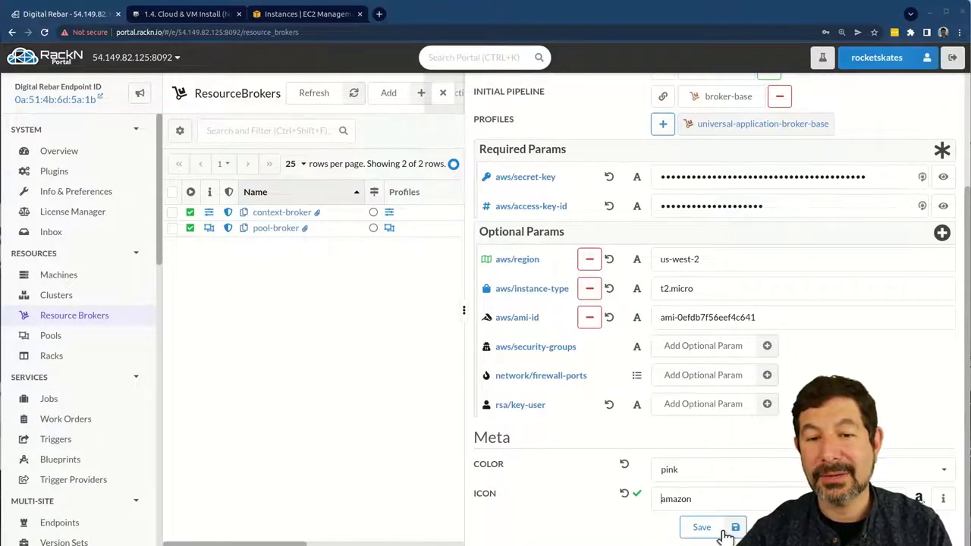
left_click(701, 528)
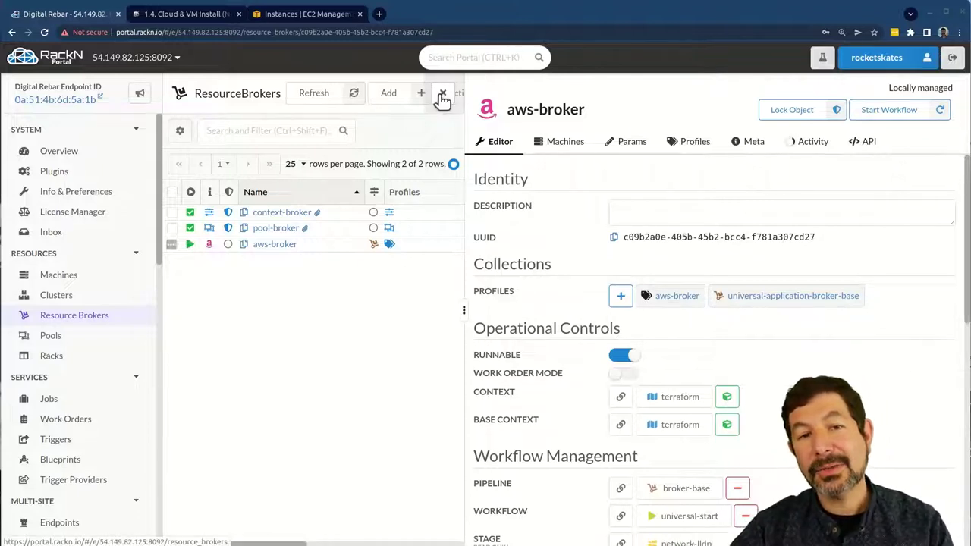
Close the aws-broker editor so it shows in the broker list, then return to Clusters.
left_click(443, 99)
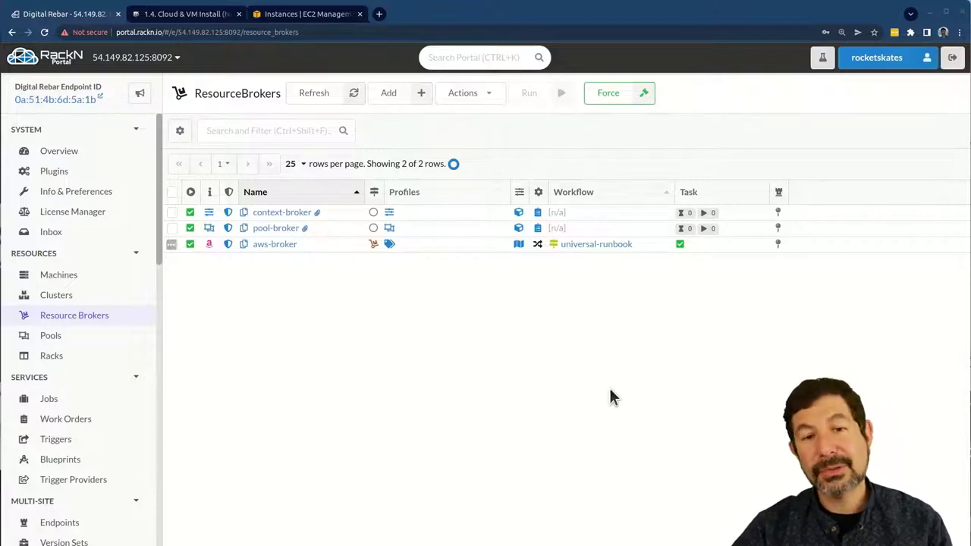
mouse_move(607, 398)
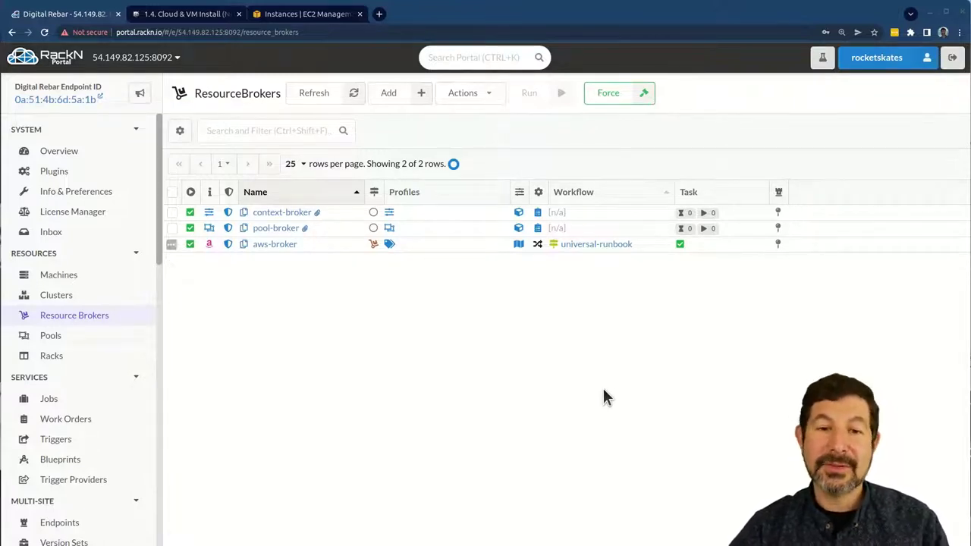
mouse_move(569, 395)
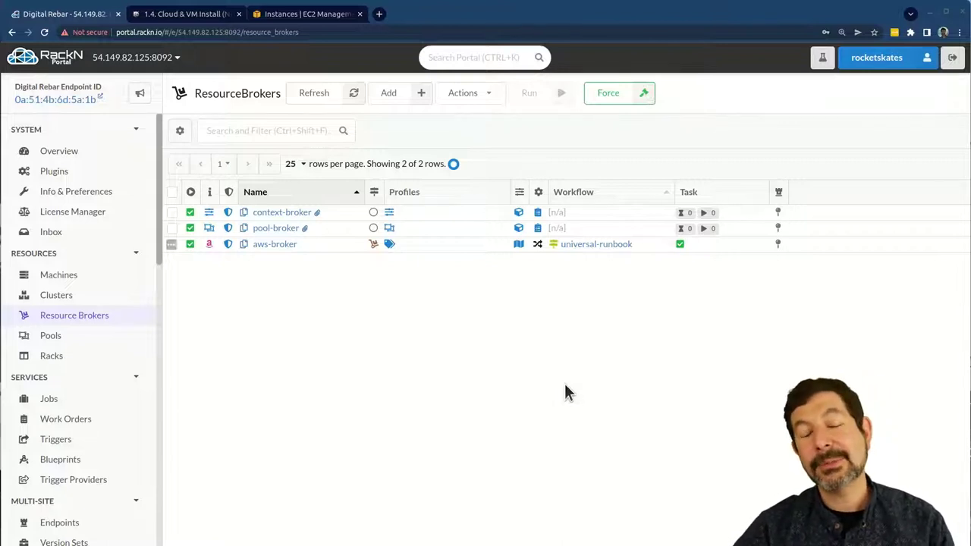
mouse_move(549, 392)
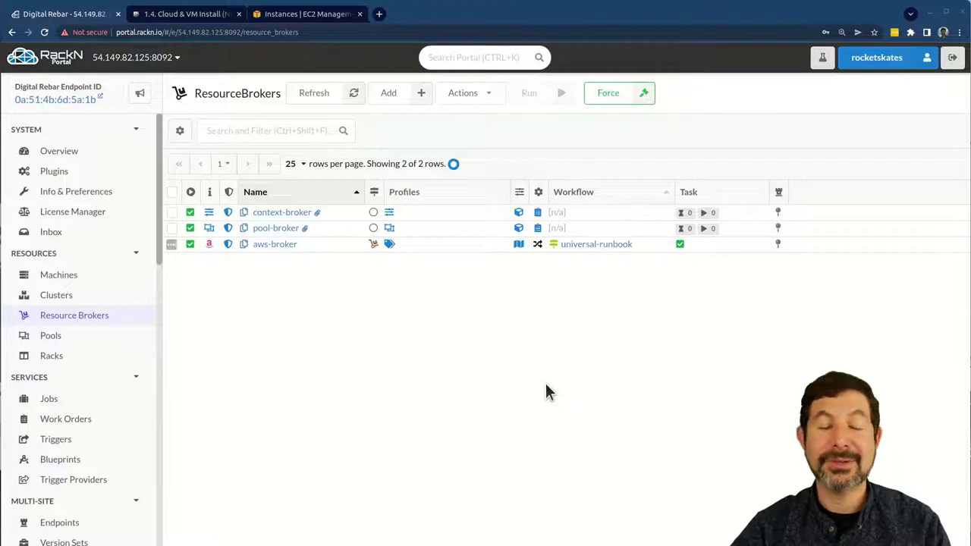
mouse_move(283, 369)
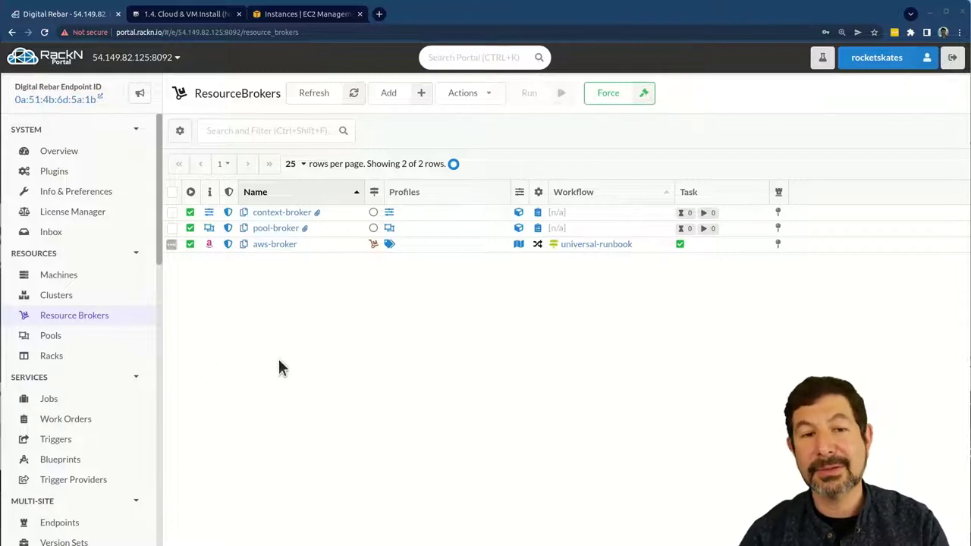
mouse_move(317, 346)
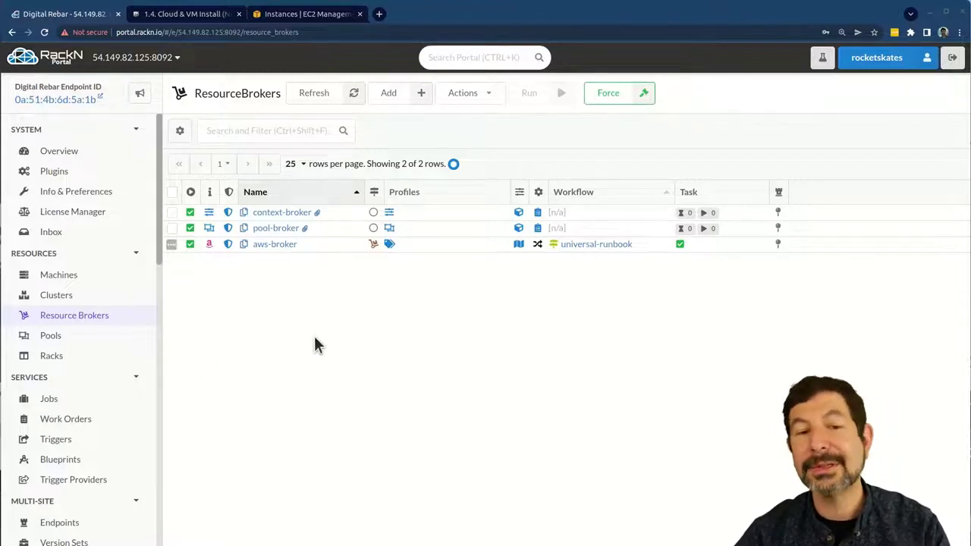
mouse_move(56, 294)
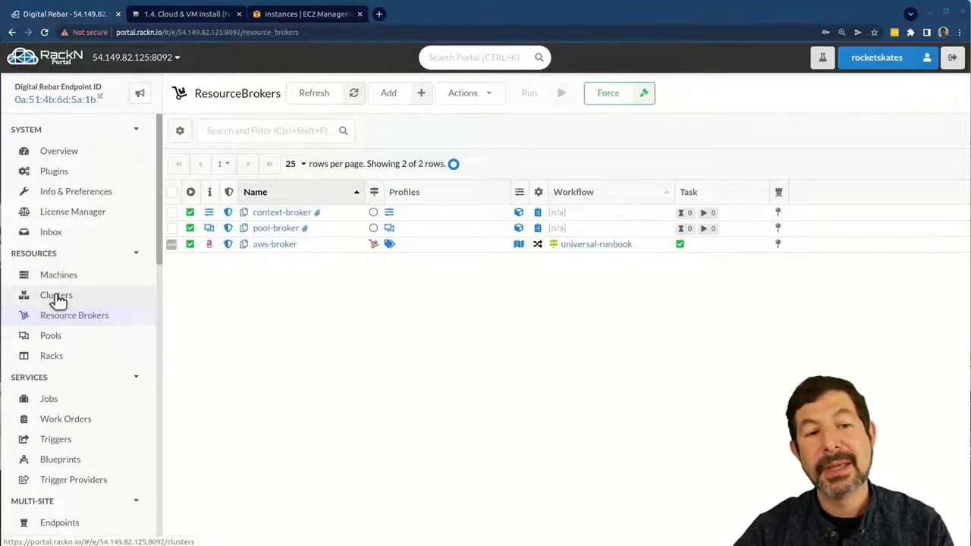
left_click(56, 294)
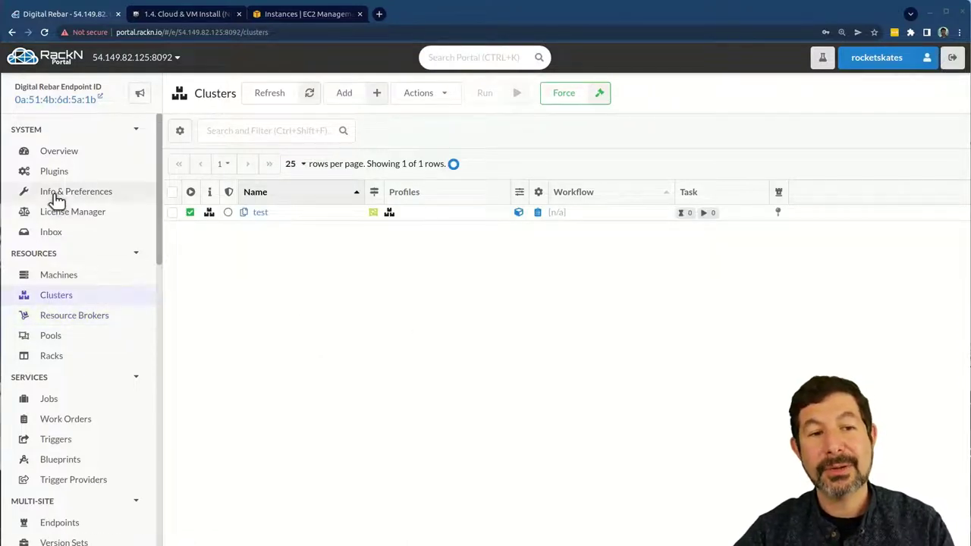
Visit System Info & Preferences, then go back to the clusters list.
left_click(76, 191)
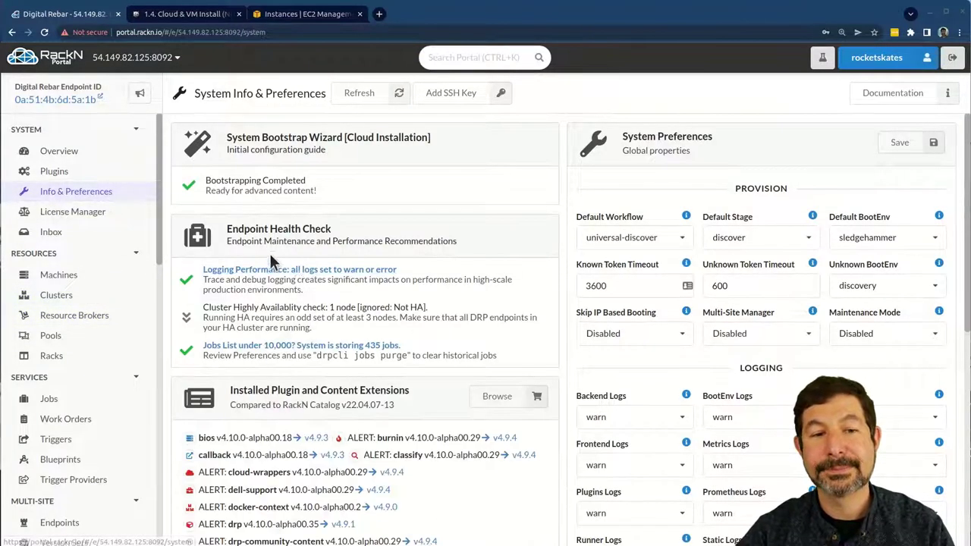
mouse_move(228, 220)
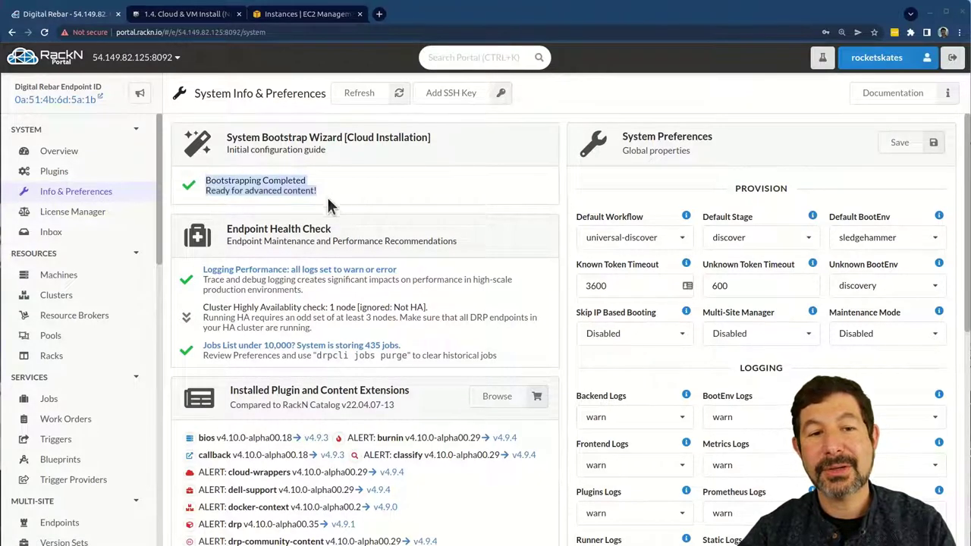
mouse_move(46, 349)
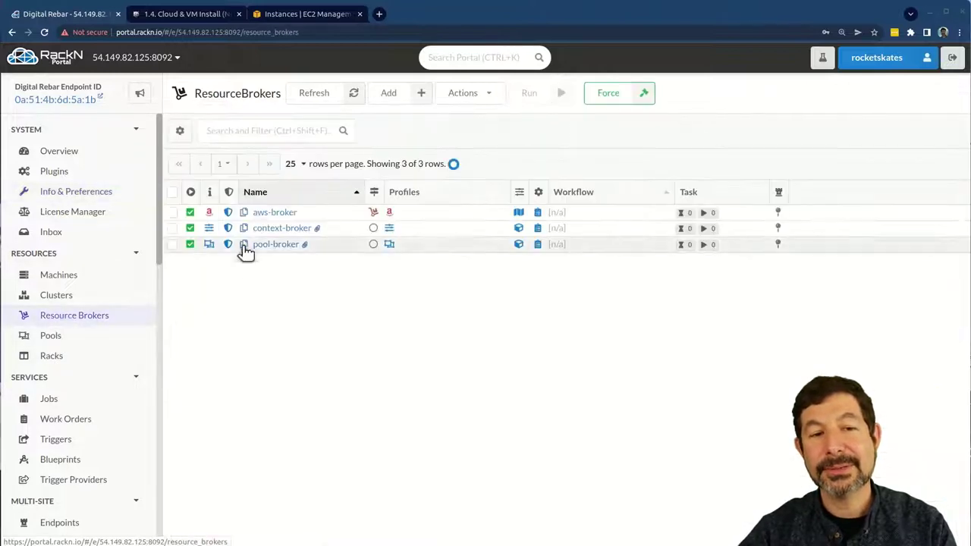
left_click(56, 294)
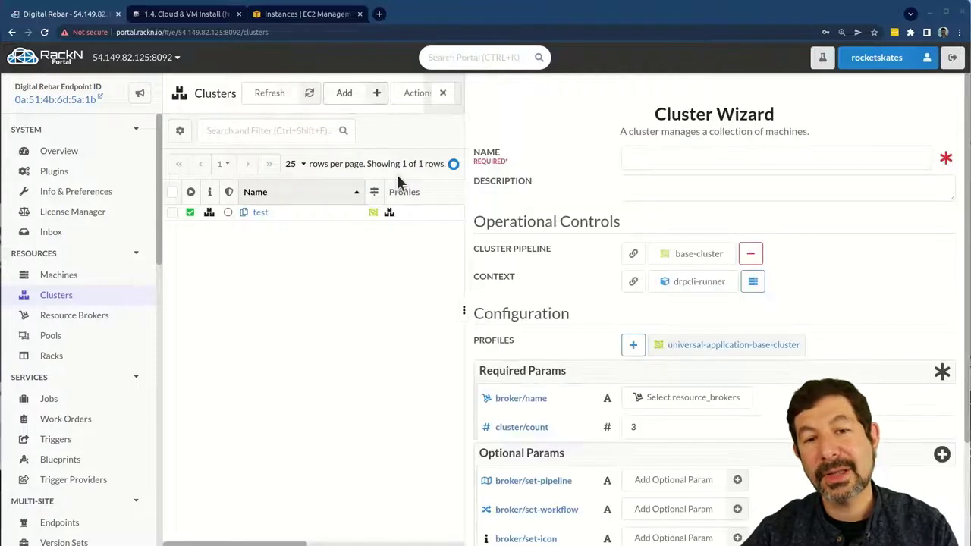
Name the new cluster demo2 in the cluster wizard.
left_click(775, 157)
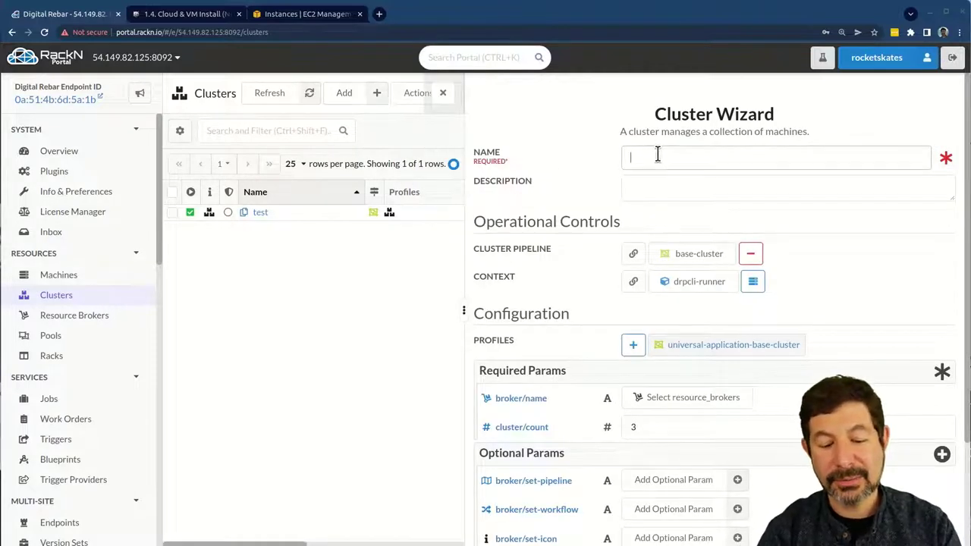
type("demo")
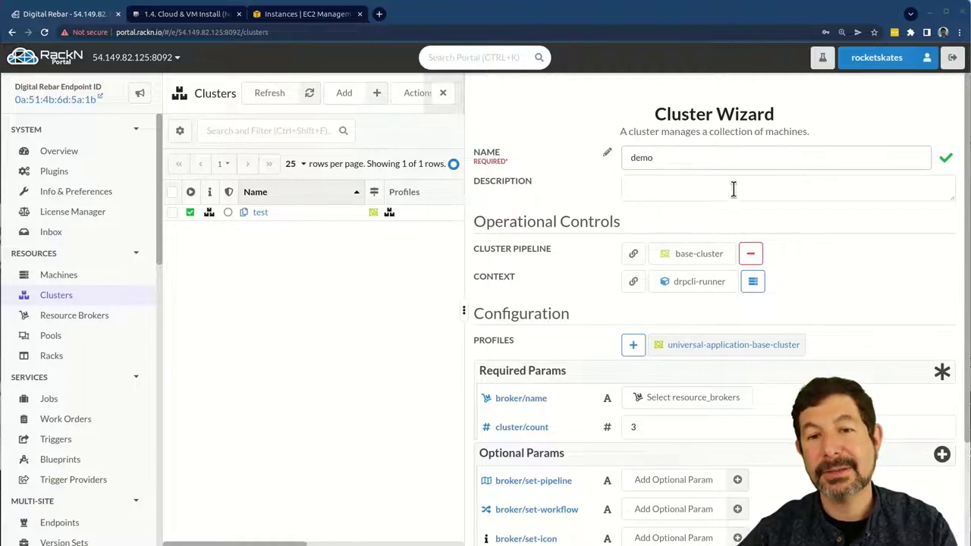
type("2")
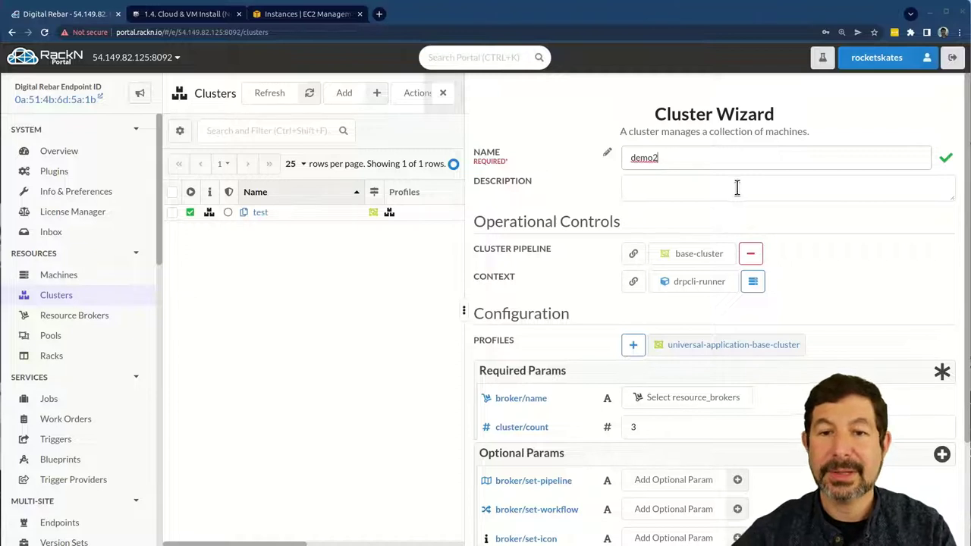
left_click(789, 188)
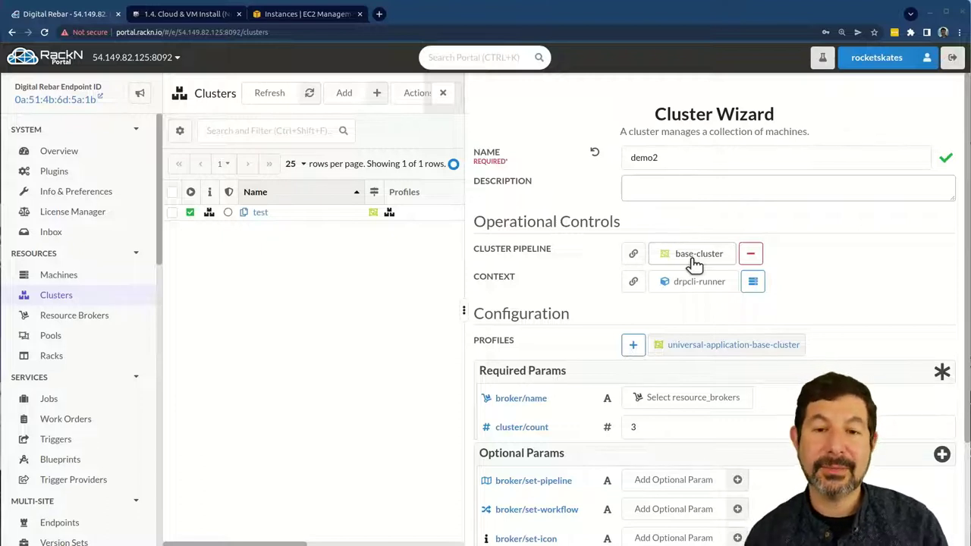
left_click(788, 189)
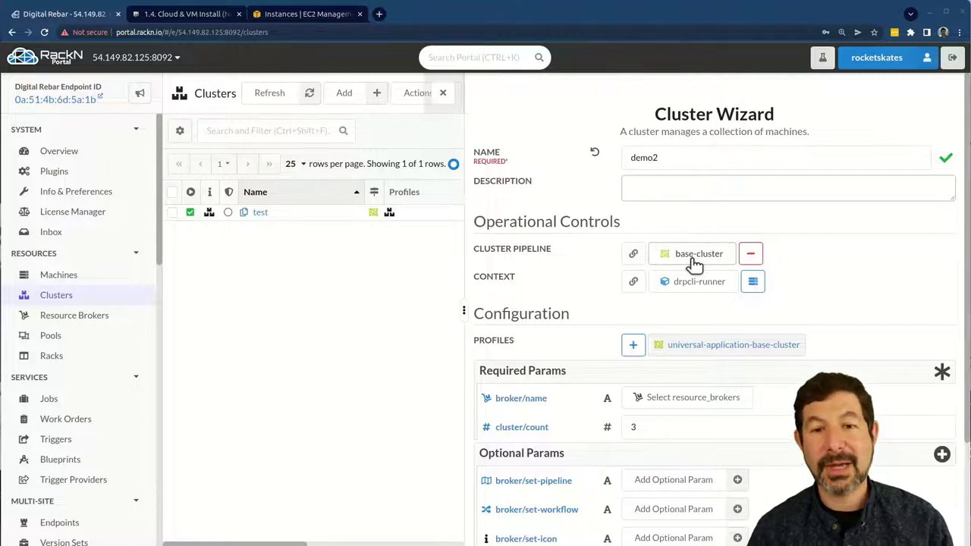
mouse_move(640, 334)
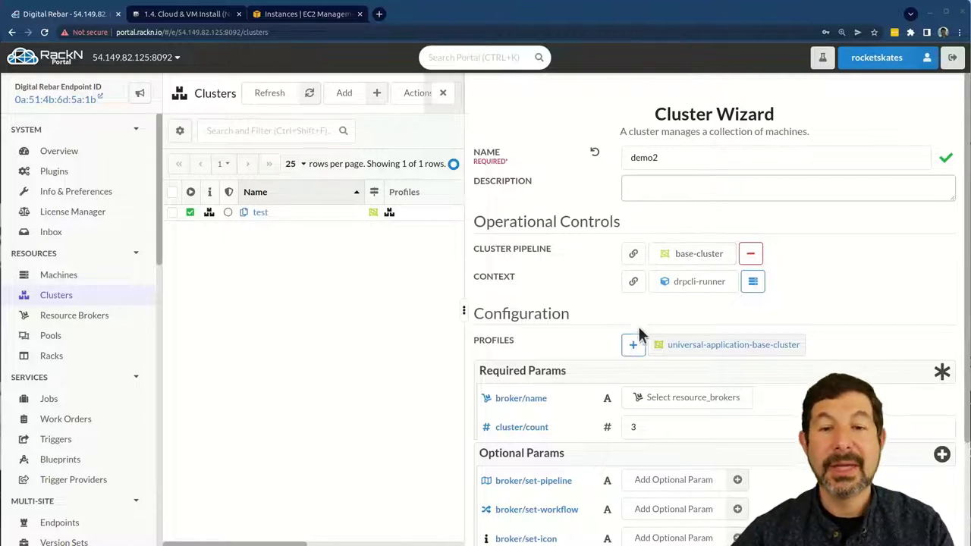
left_click(789, 188)
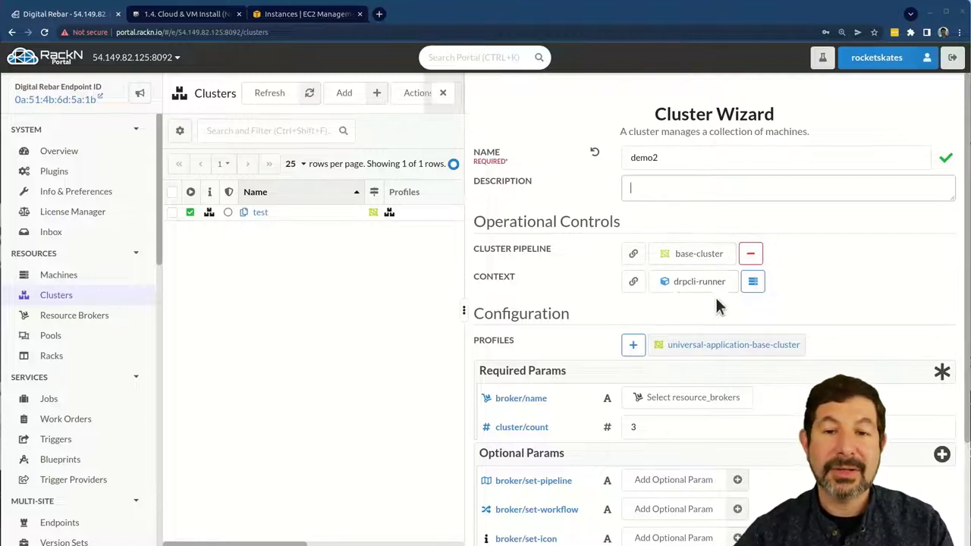
Select aws-broker with 3 machines, amazon icon and purple colour, save demo2 and open its details.
scroll("down", 3)
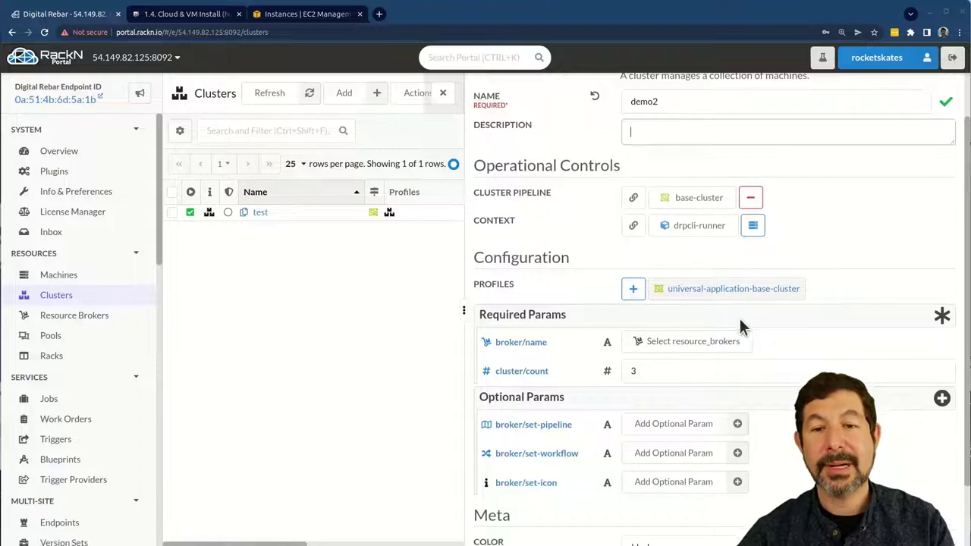
left_click(686, 340)
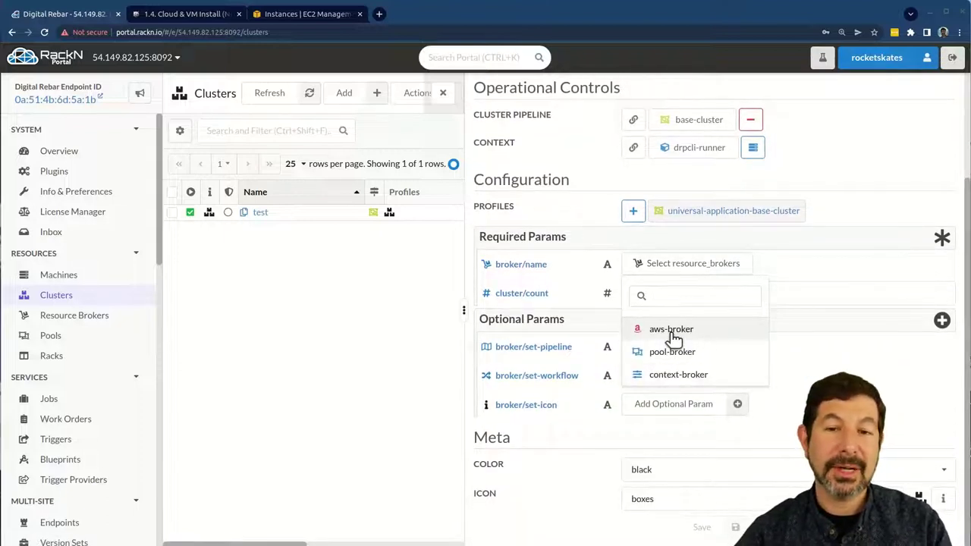
left_click(671, 327)
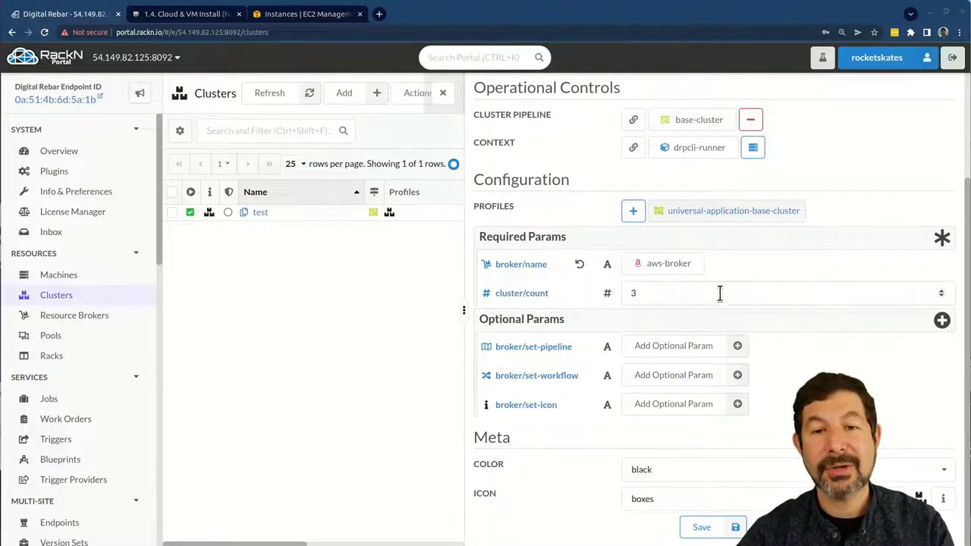
mouse_move(756, 387)
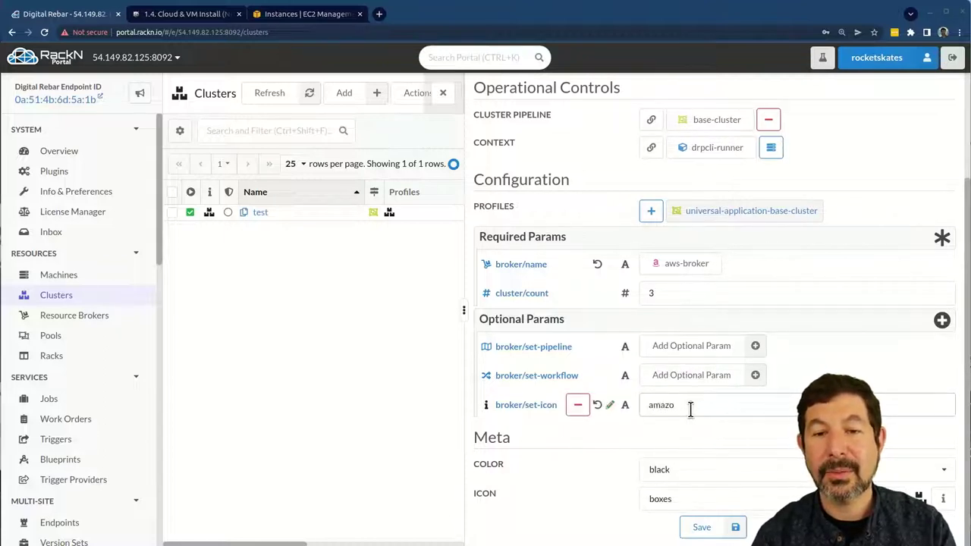
type("n")
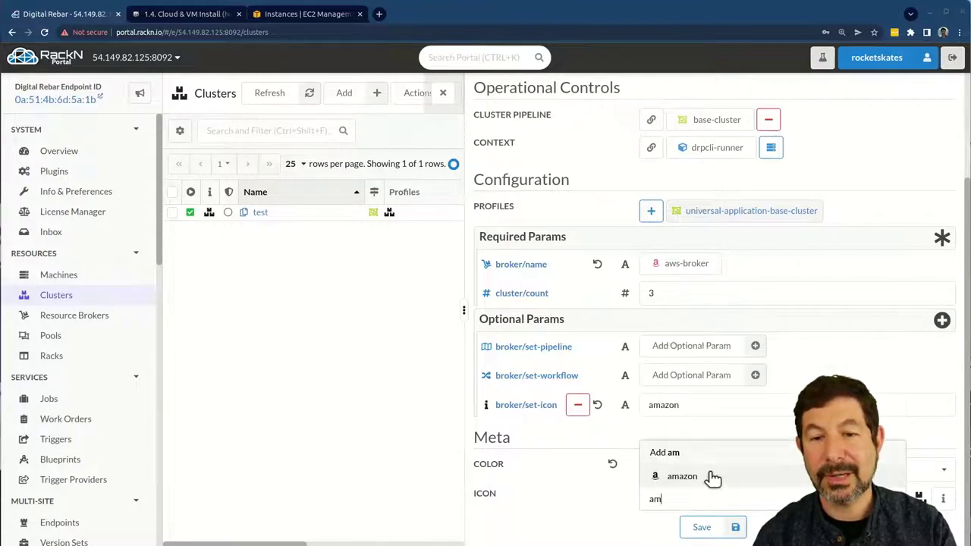
left_click(682, 477)
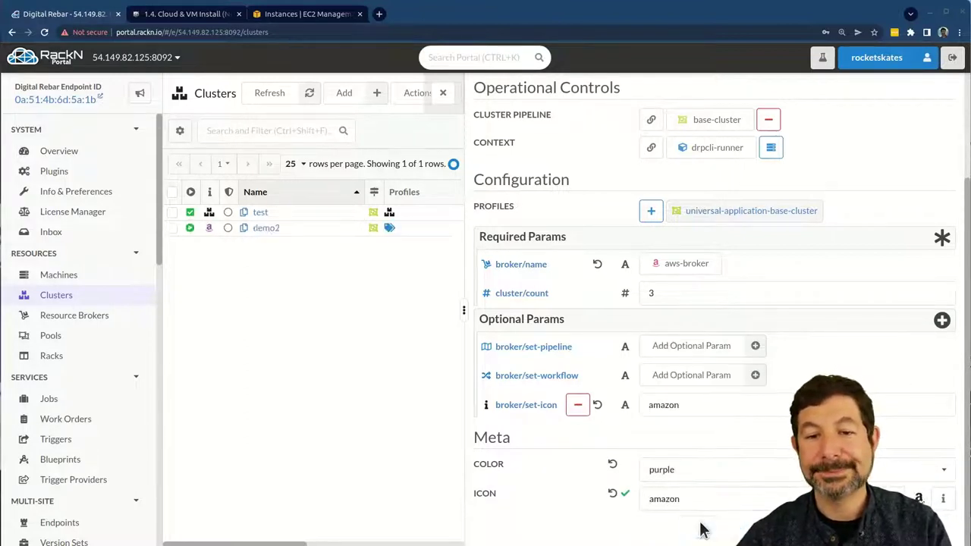
left_click(267, 228)
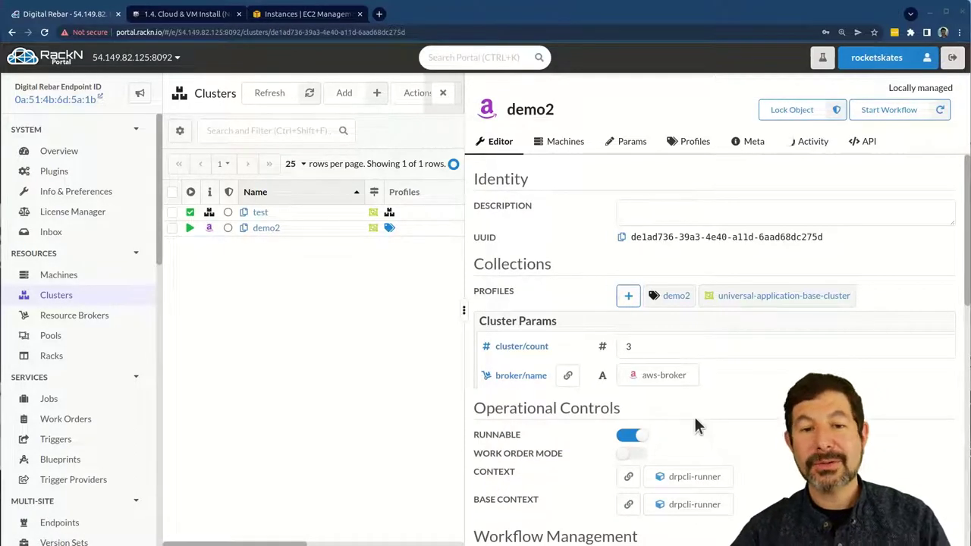
Open demo2's Activity and the running aws-broker work order.
left_click(814, 141)
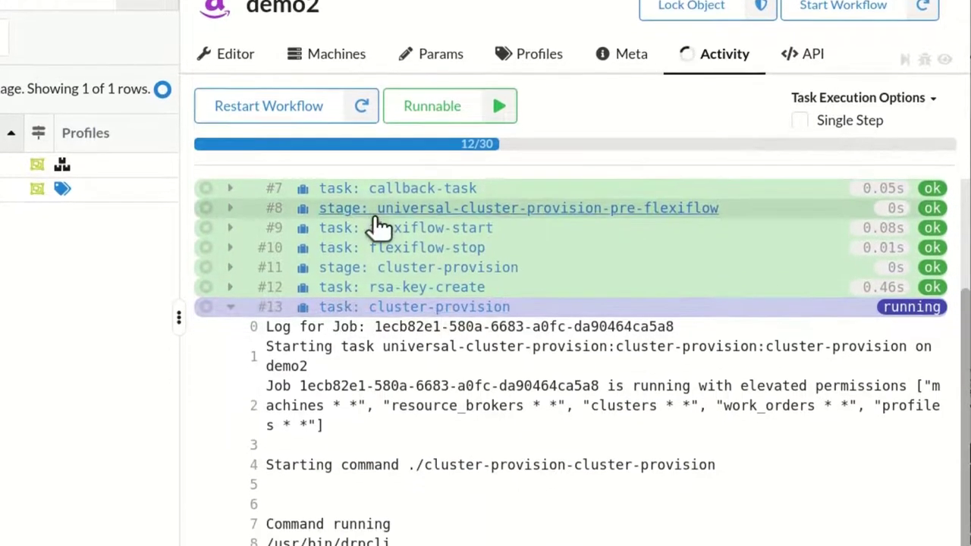
scroll("down", 3)
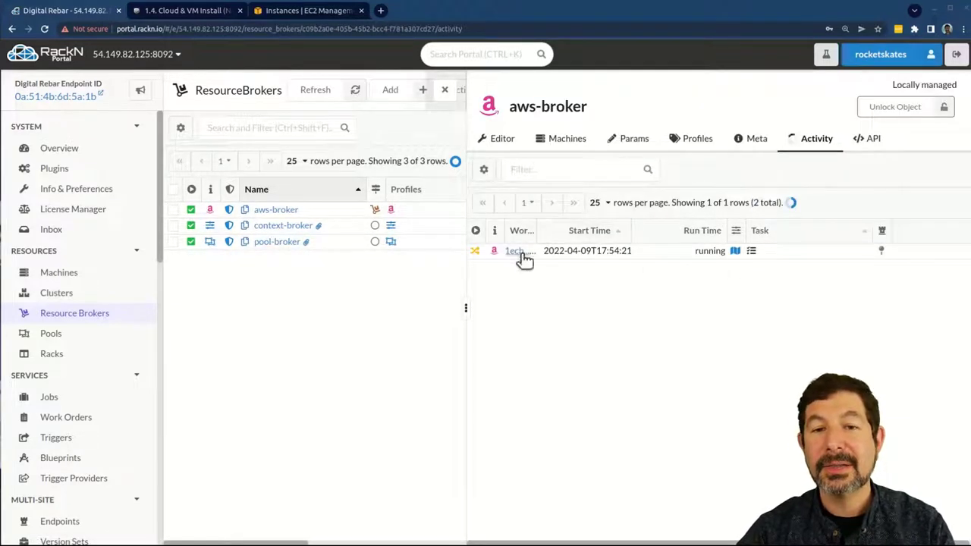
left_click(516, 250)
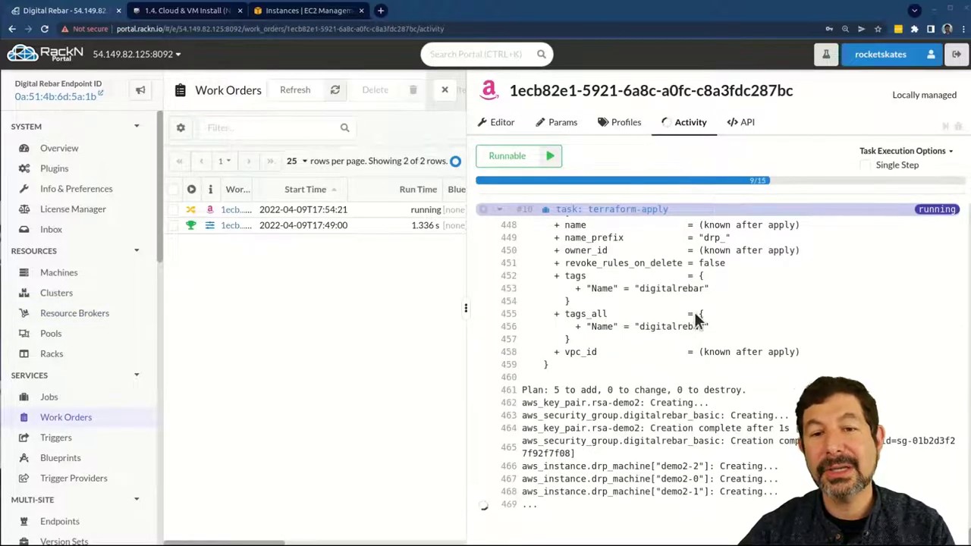
Scroll the work order log showing Terraform creating three aws_instance machines, then switch to the EC2 console.
scroll("up", 3)
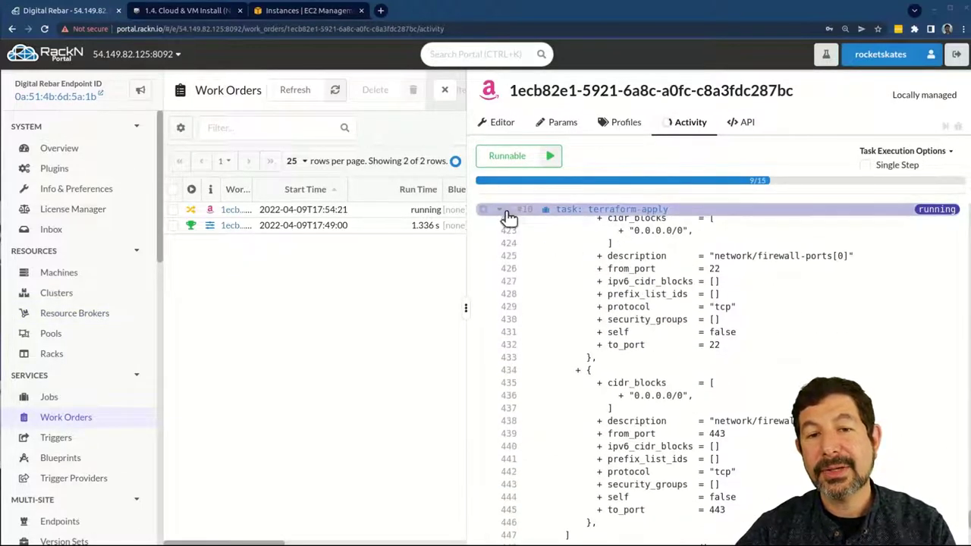
scroll("down", 3)
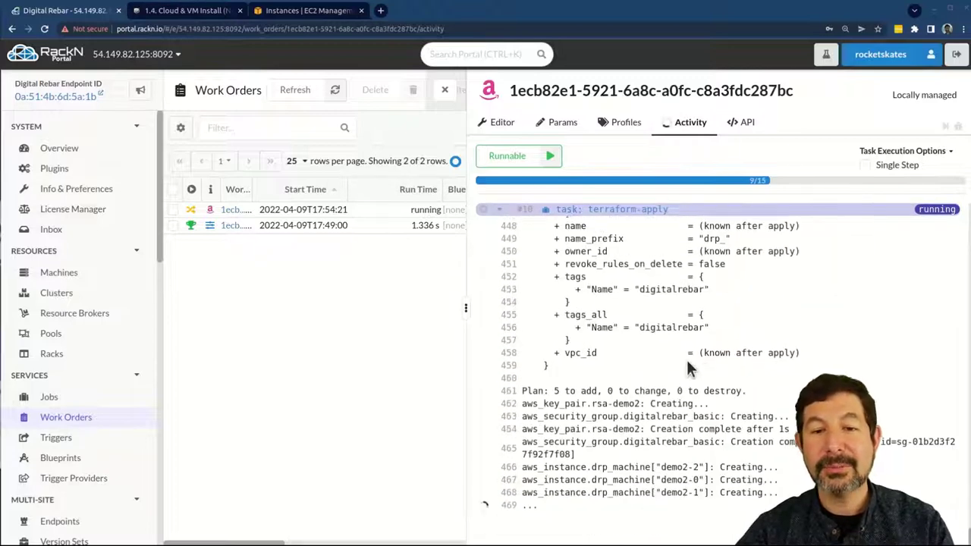
scroll("up", 3)
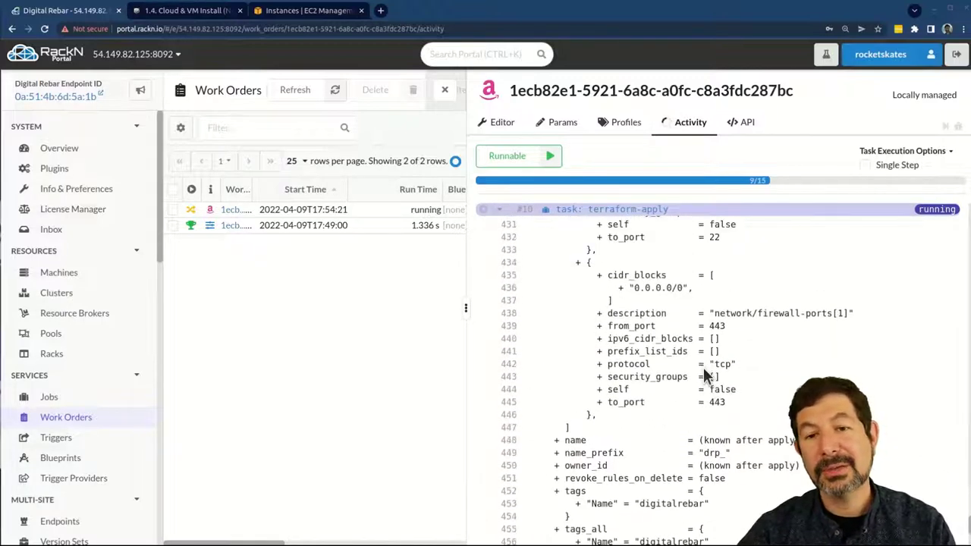
scroll("up", 3)
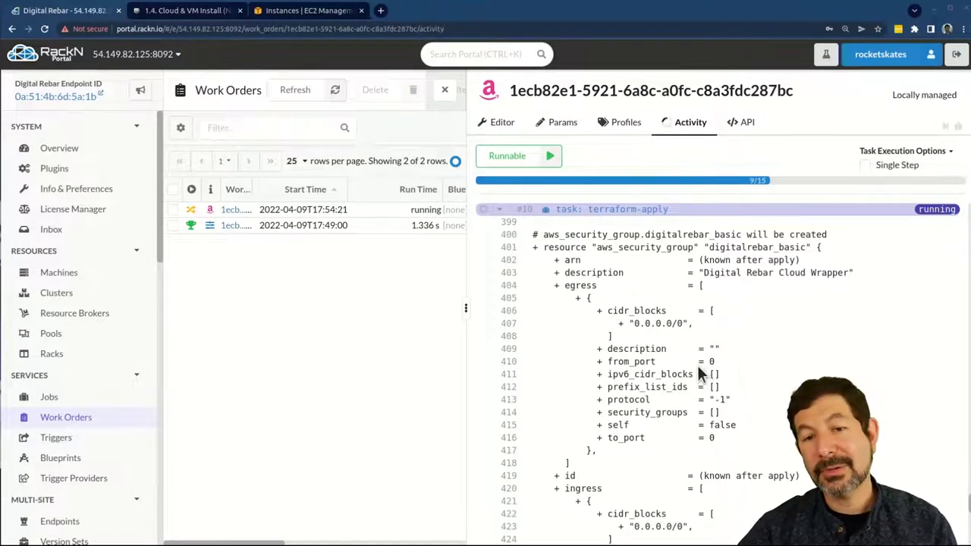
scroll("down", 3)
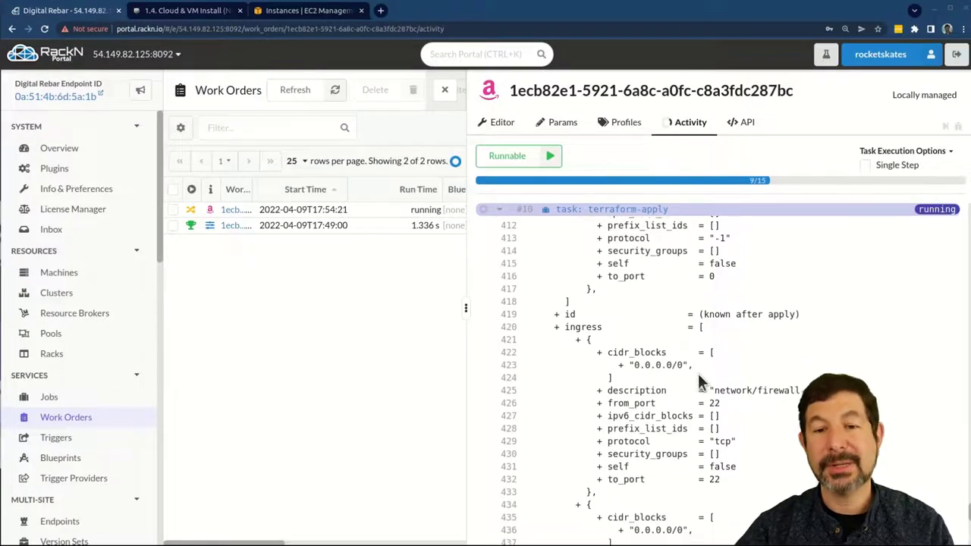
scroll("down", 3)
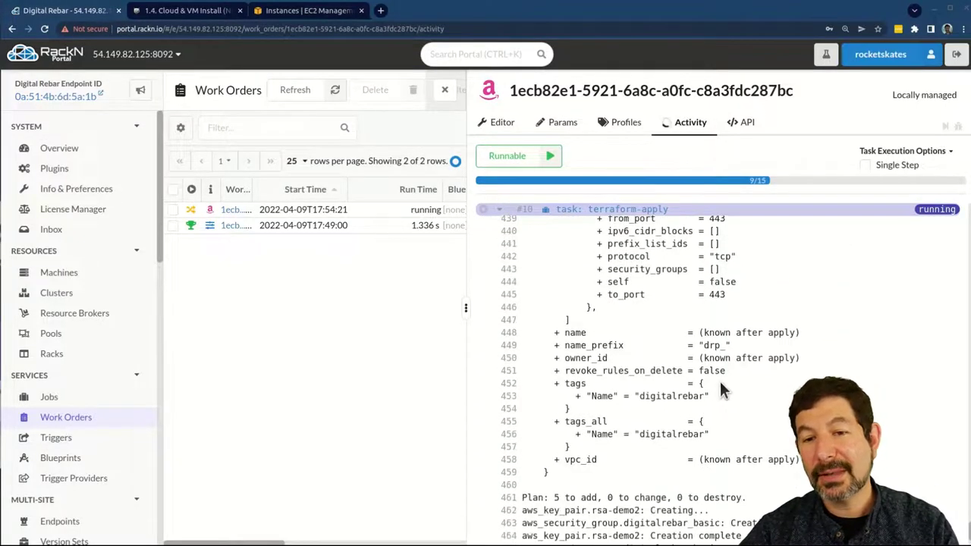
scroll("down", 3)
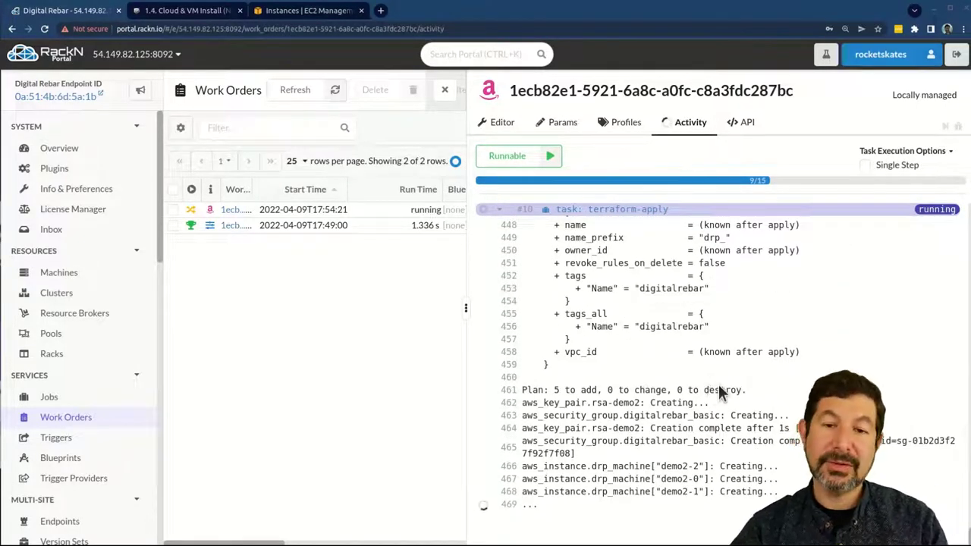
mouse_move(761, 469)
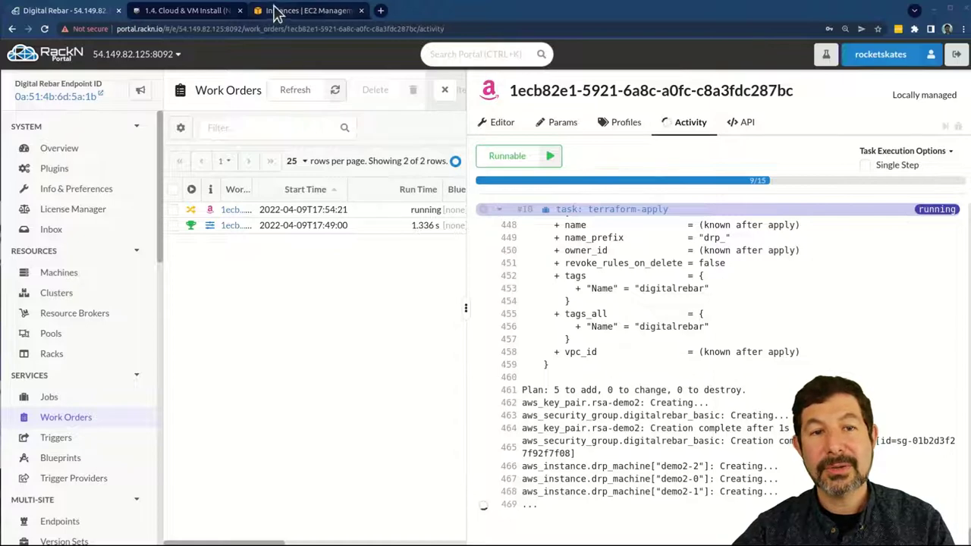
left_click(309, 9)
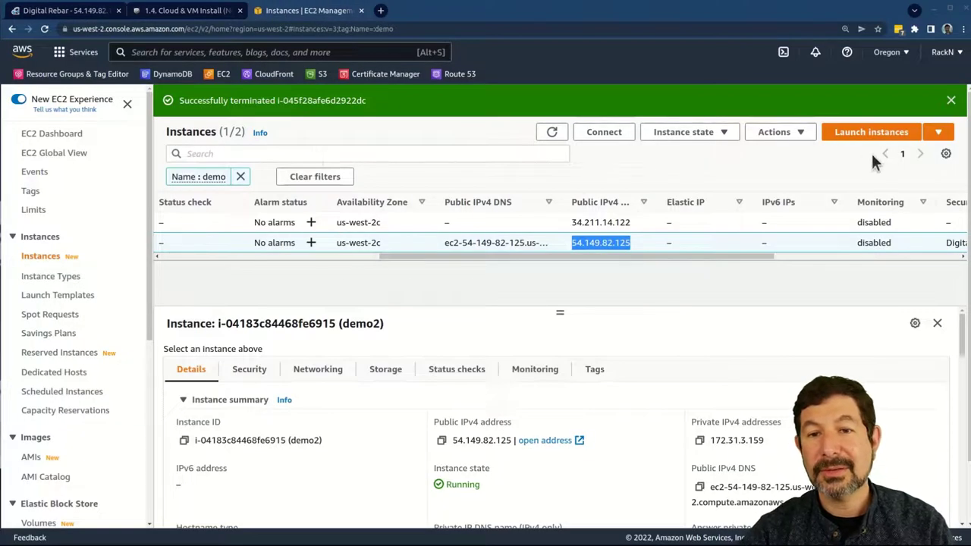
Refresh the EC2 instances list, then show the machines list with demo2-0, demo2-1 and demo2-2.
left_click(552, 130)
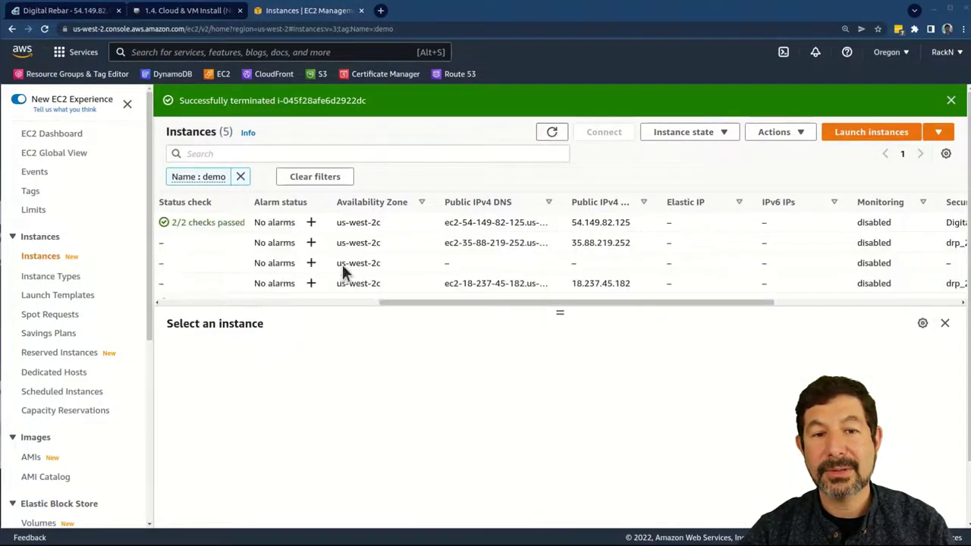
scroll("left", 3)
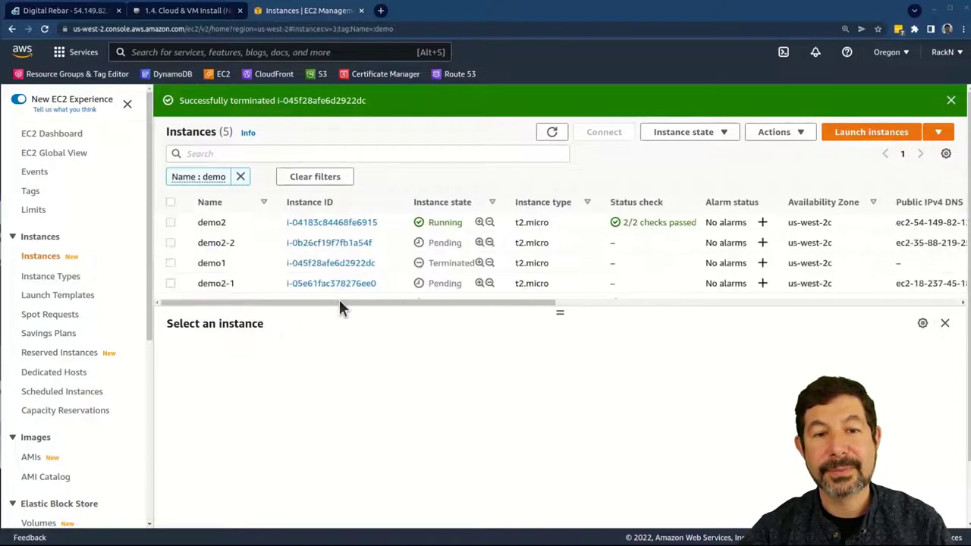
mouse_move(235, 284)
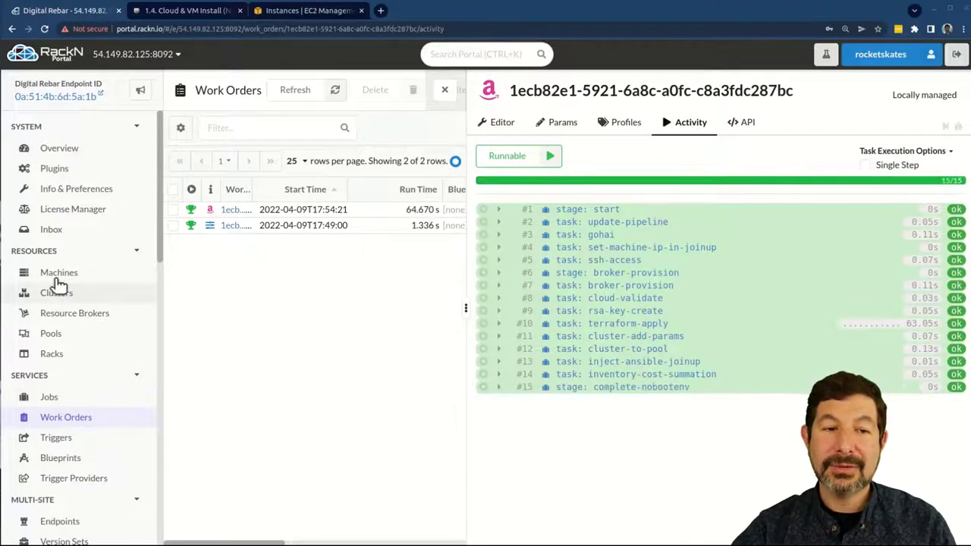
left_click(57, 273)
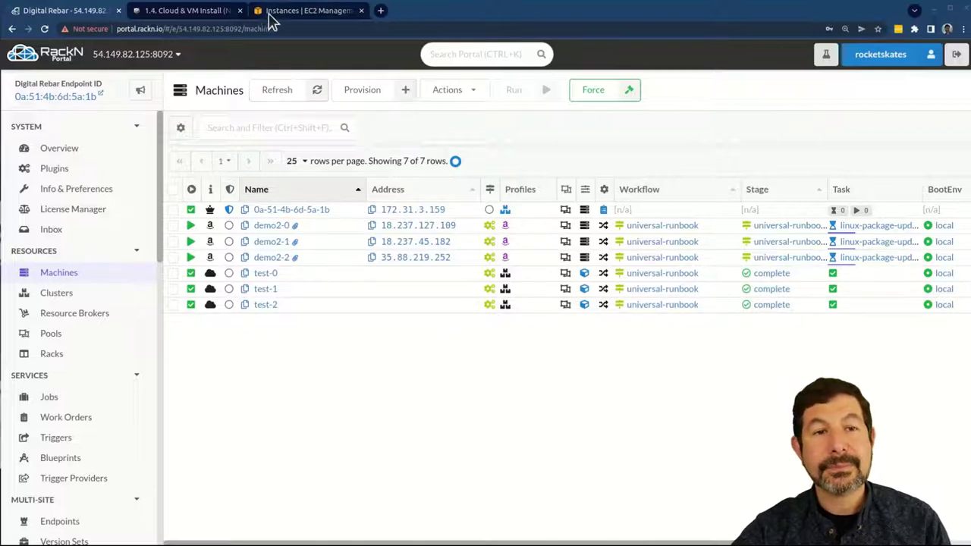
Show the clusters list with demo2 and test, then reopen the demo2 cluster's details.
left_click(310, 9)
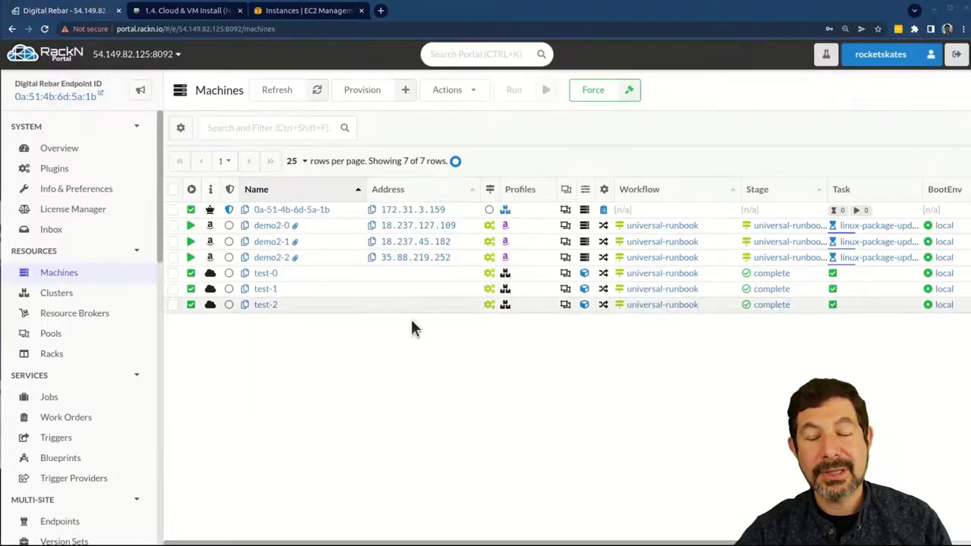
mouse_move(267, 368)
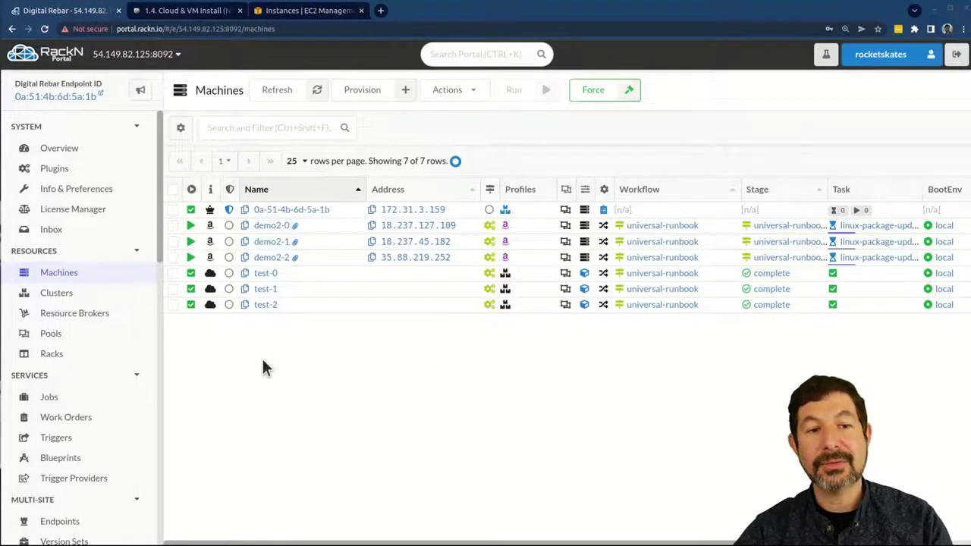
left_click(56, 293)
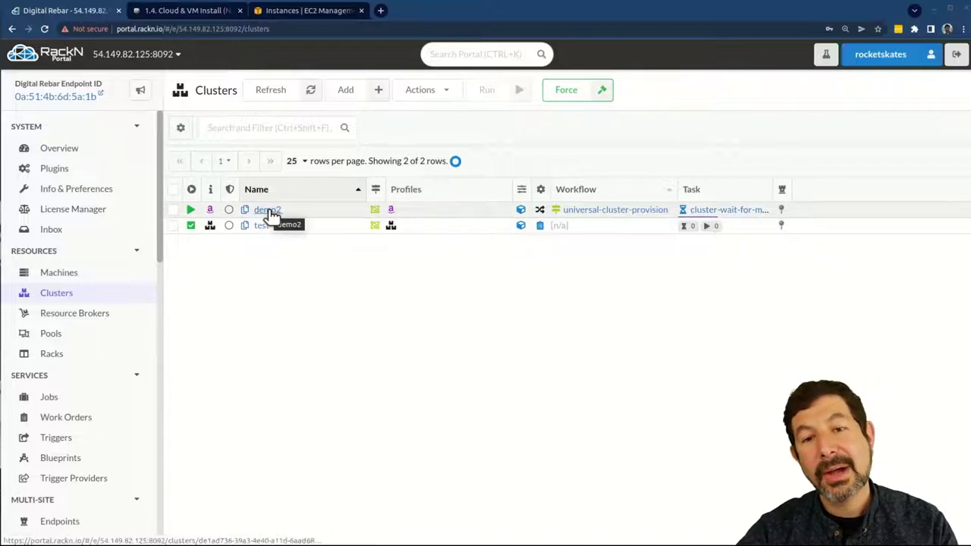
left_click(267, 210)
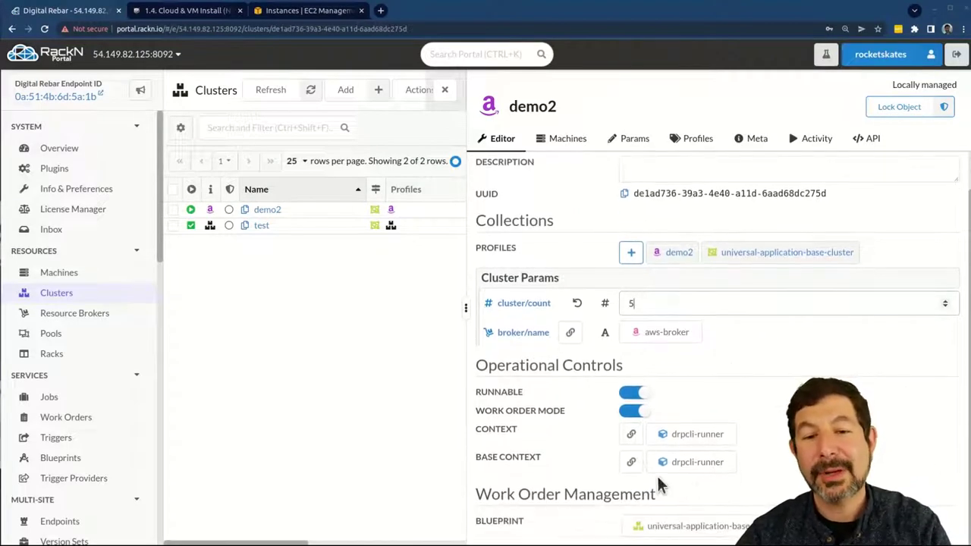
mouse_move(655, 531)
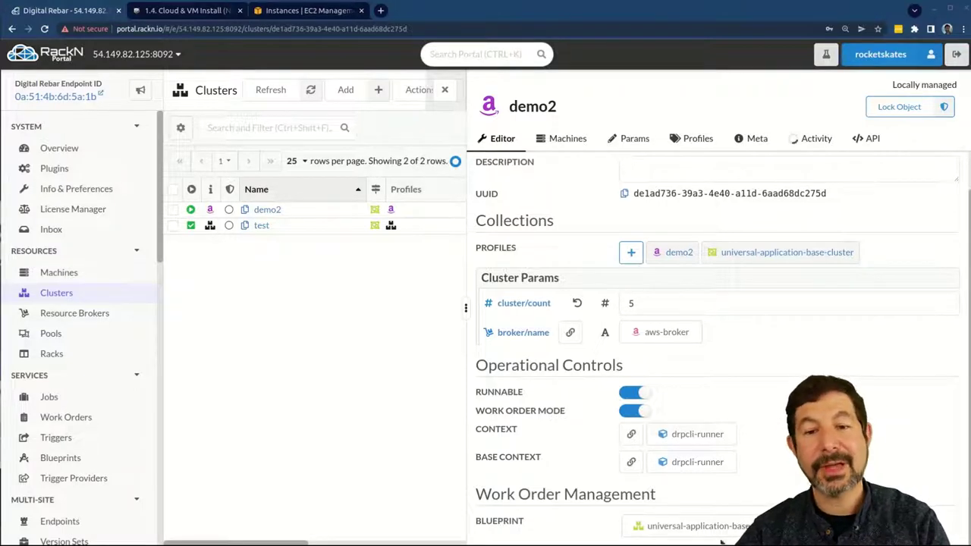
mouse_move(804, 191)
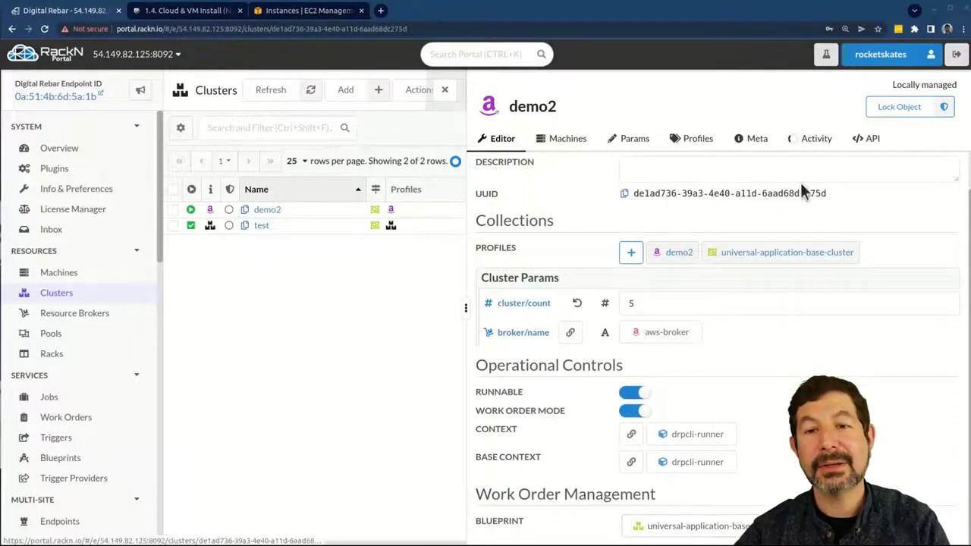
View demo2's Activity and the running provision work order's log, then return to the clusters list.
left_click(816, 138)
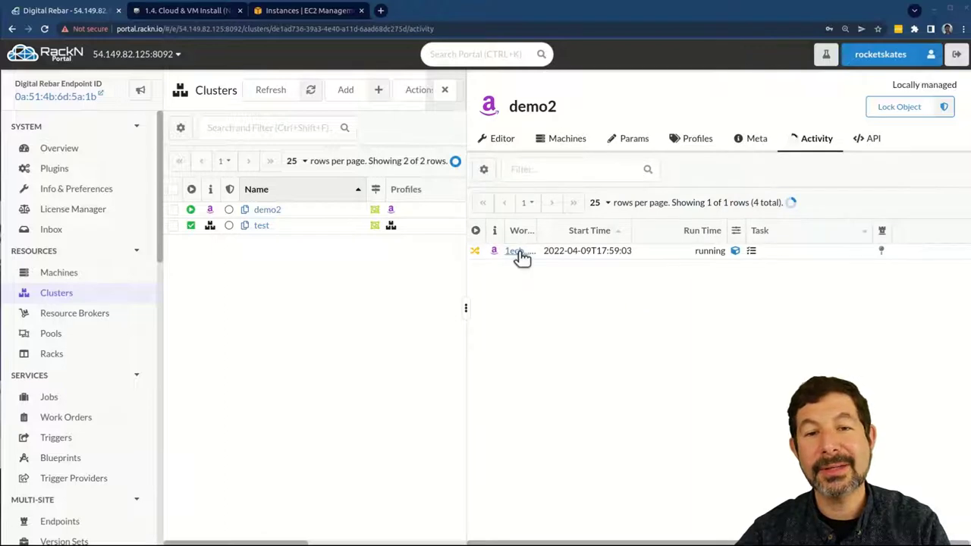
left_click(515, 251)
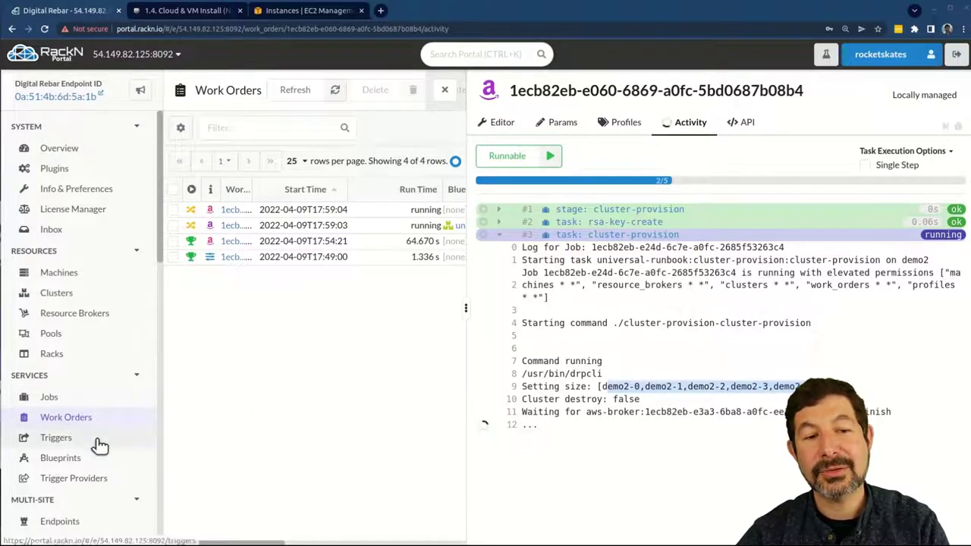
left_click(56, 293)
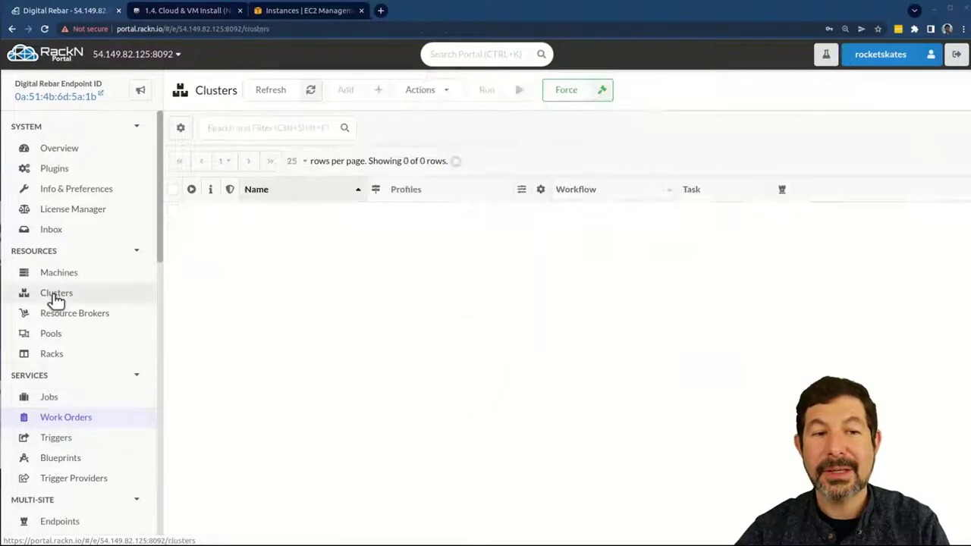
Check the apply log creating demo2-3 and demo2-4, confirm them pending in EC2, and return to the clusters list.
left_click(75, 312)
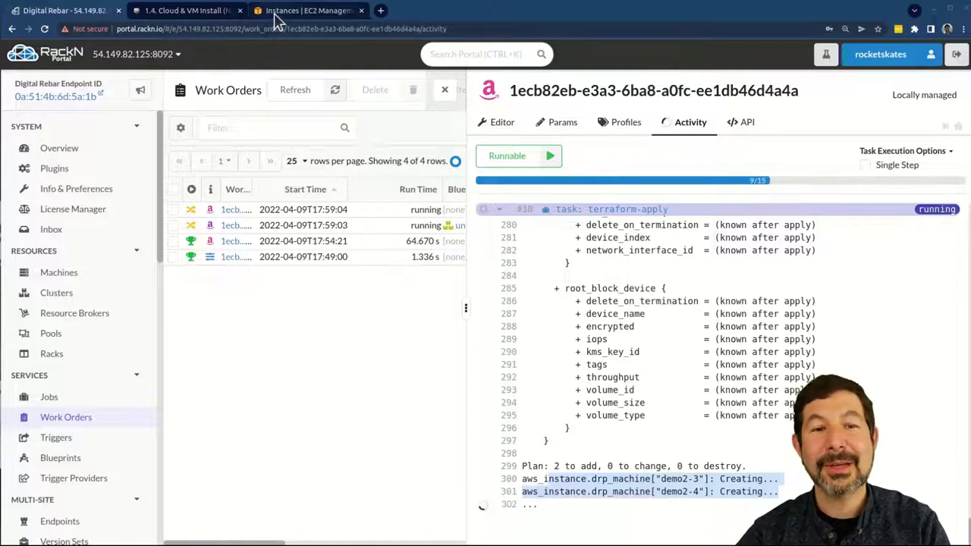
left_click(303, 9)
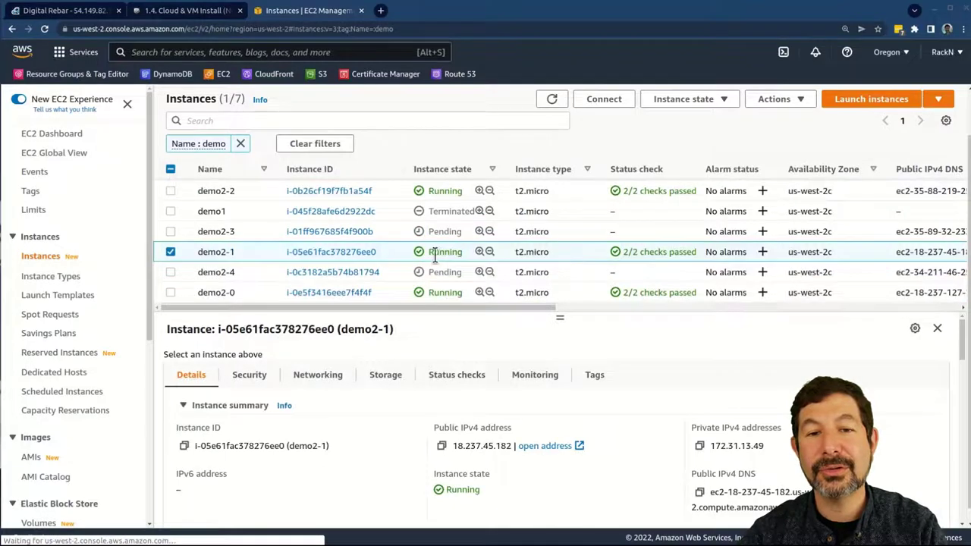
left_click(64, 9)
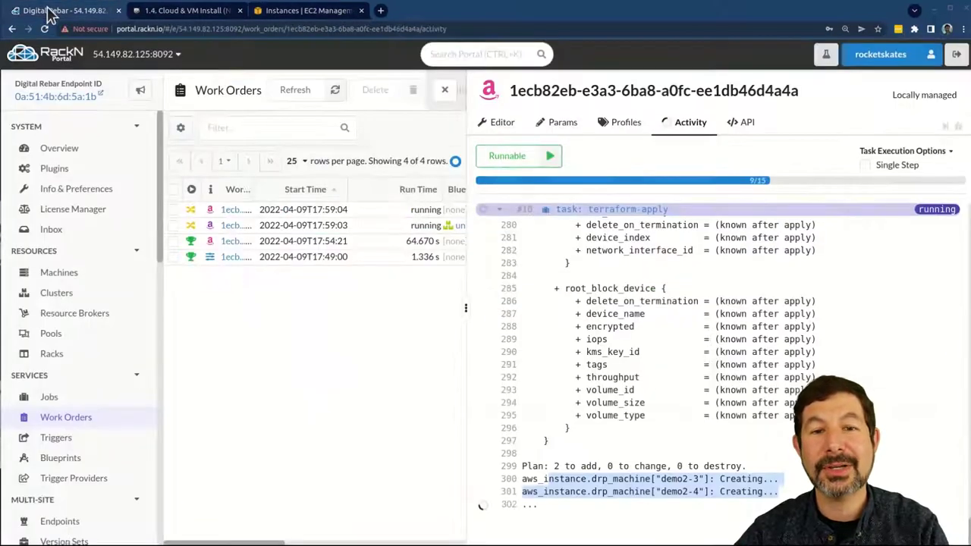
left_click(444, 90)
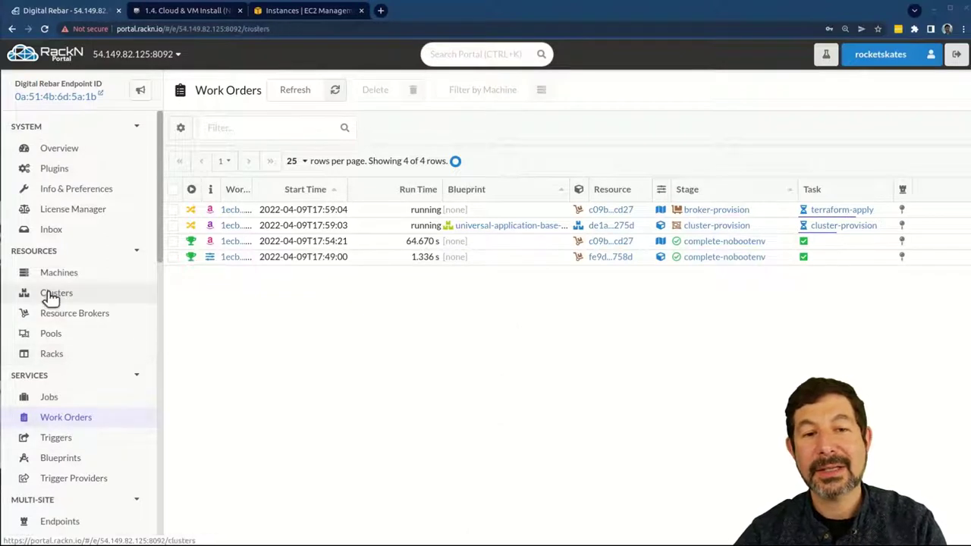
left_click(56, 293)
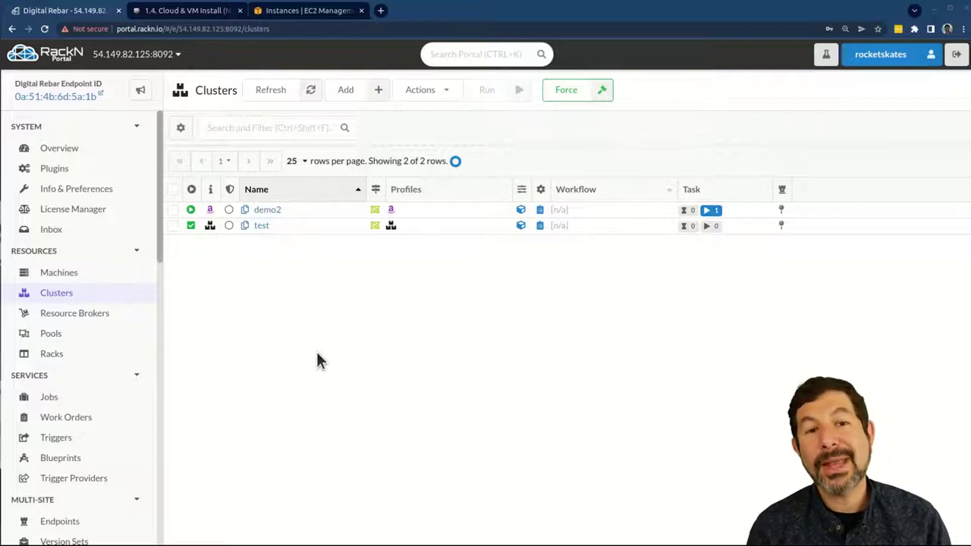
mouse_move(276, 255)
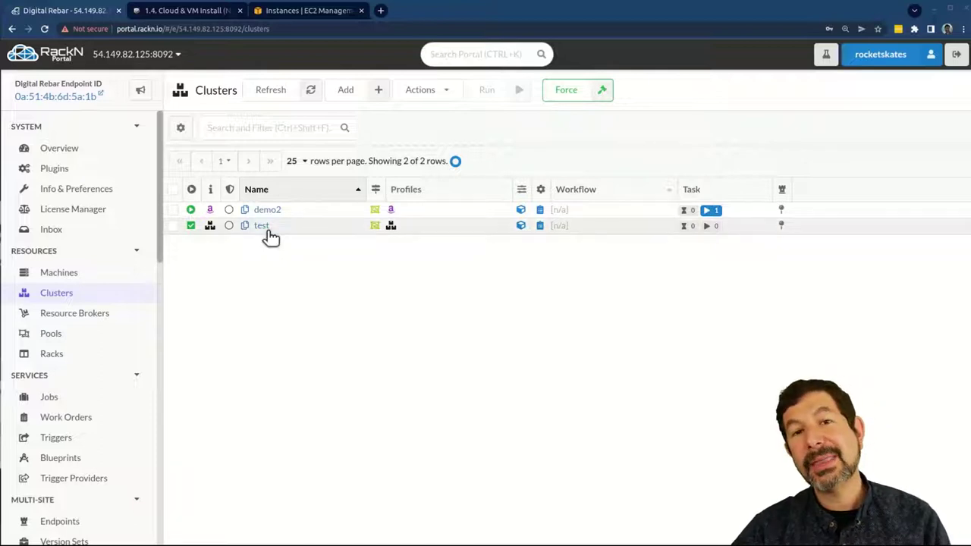
mouse_move(294, 231)
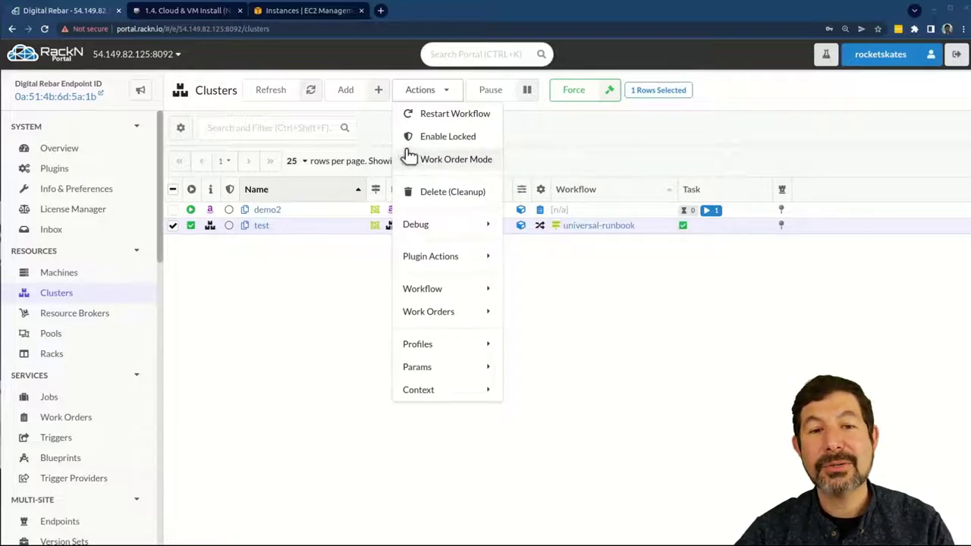
Run Cleanup on the test cluster and confirm it in the dialog.
left_click(452, 191)
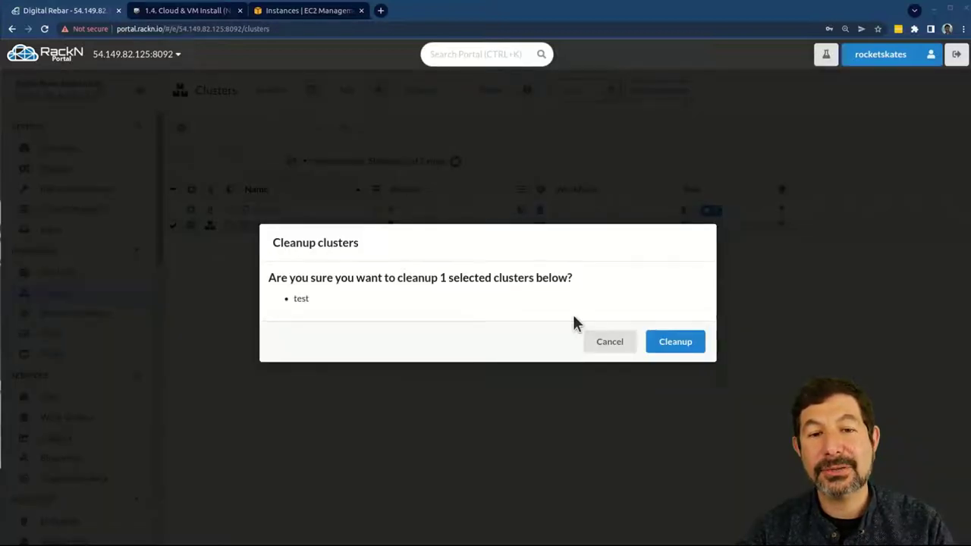
mouse_move(673, 341)
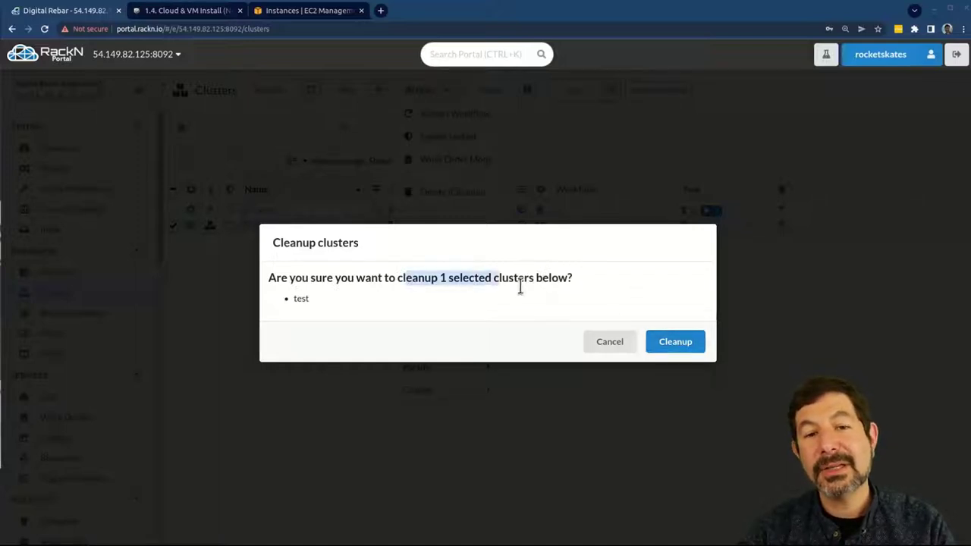
left_click(610, 342)
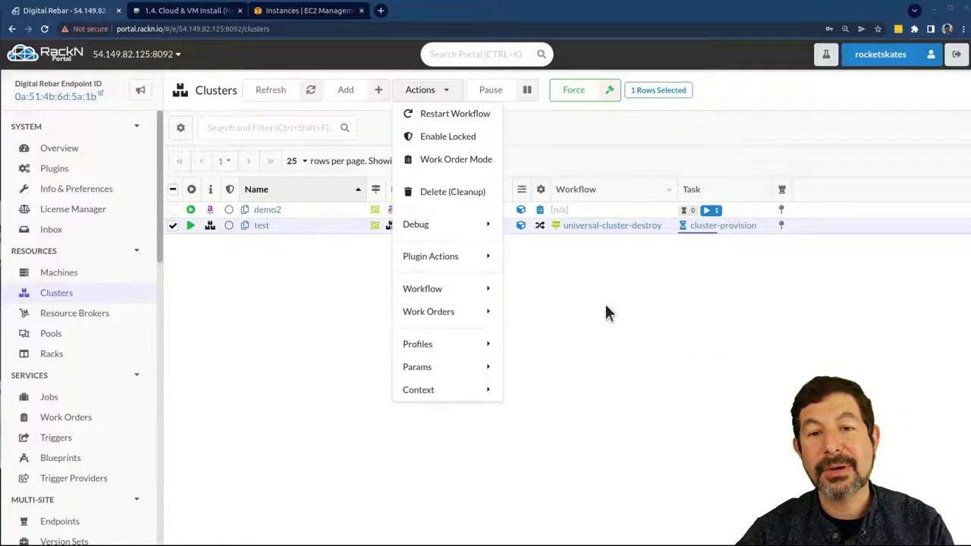
left_click(607, 312)
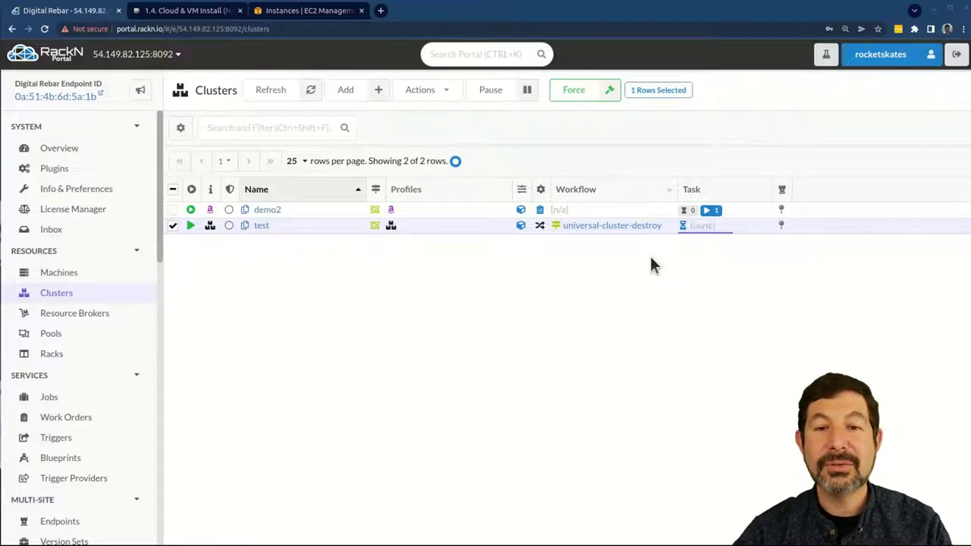
left_click(173, 224)
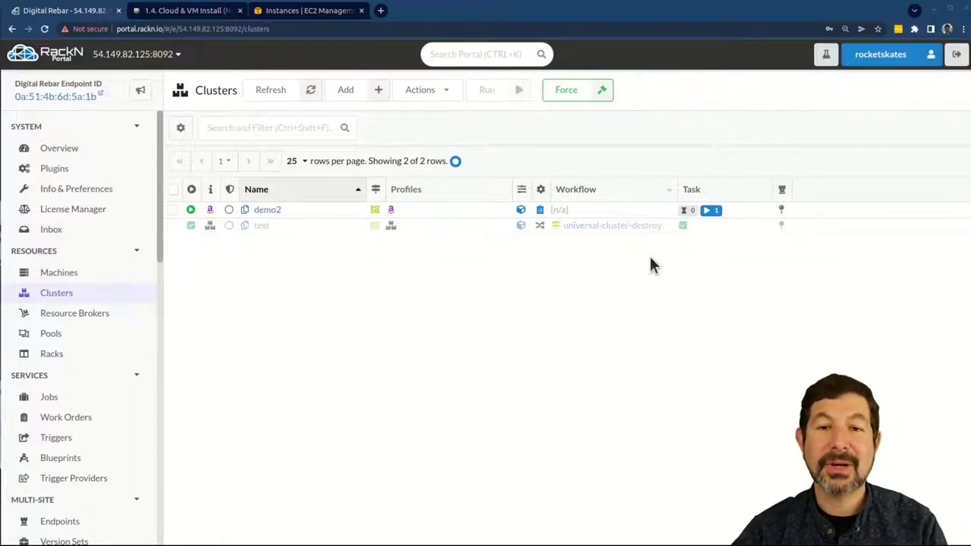
mouse_move(220, 291)
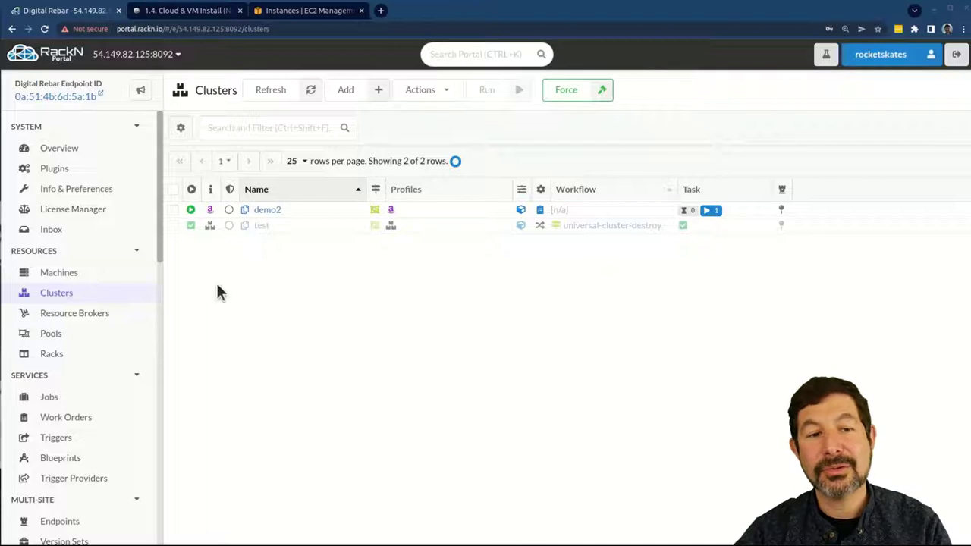
Check Machines and Clusters until only demo2 and its five machines remain.
left_click(58, 273)
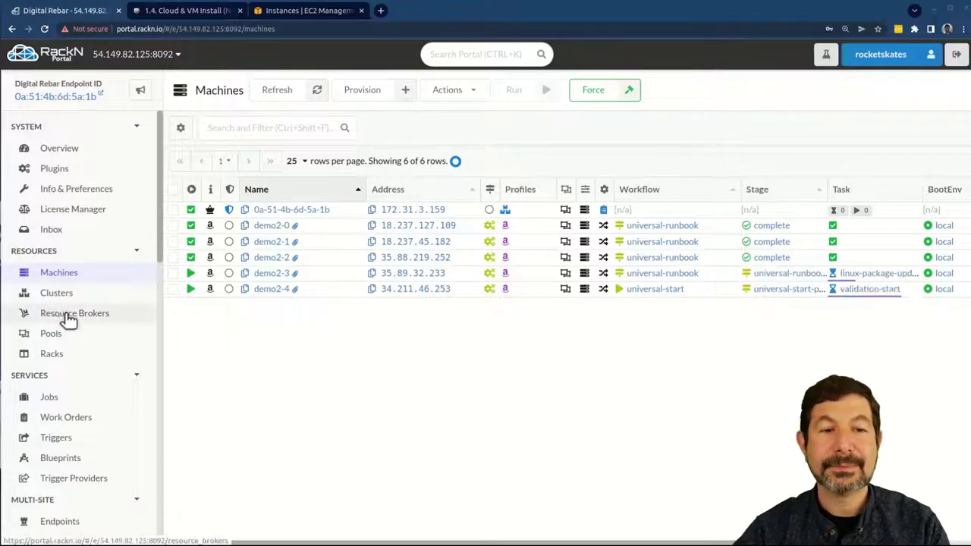
left_click(56, 293)
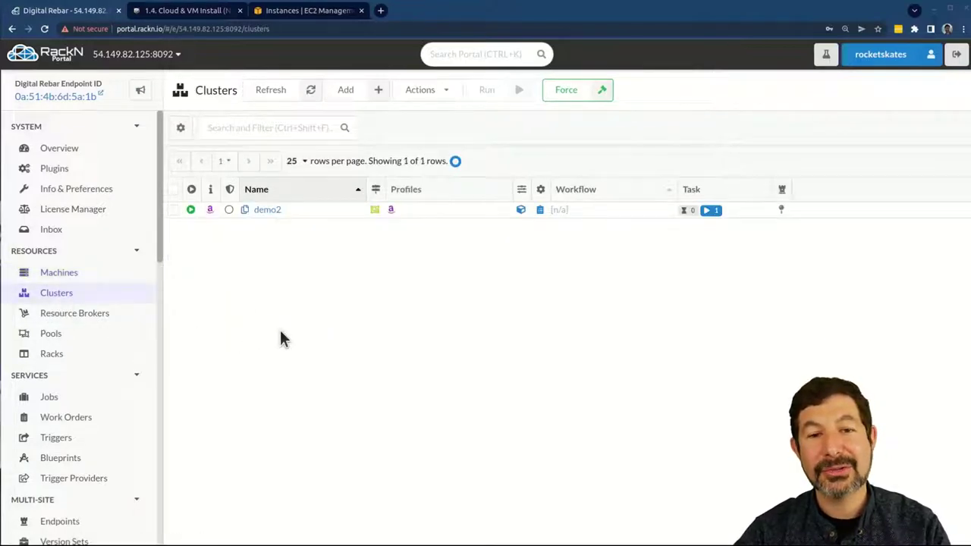
mouse_move(340, 331)
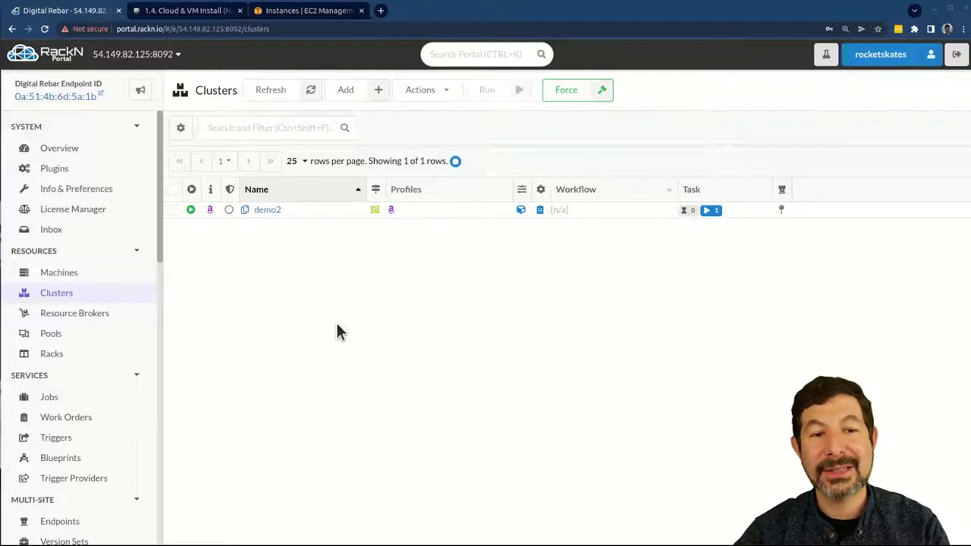
left_click(58, 273)
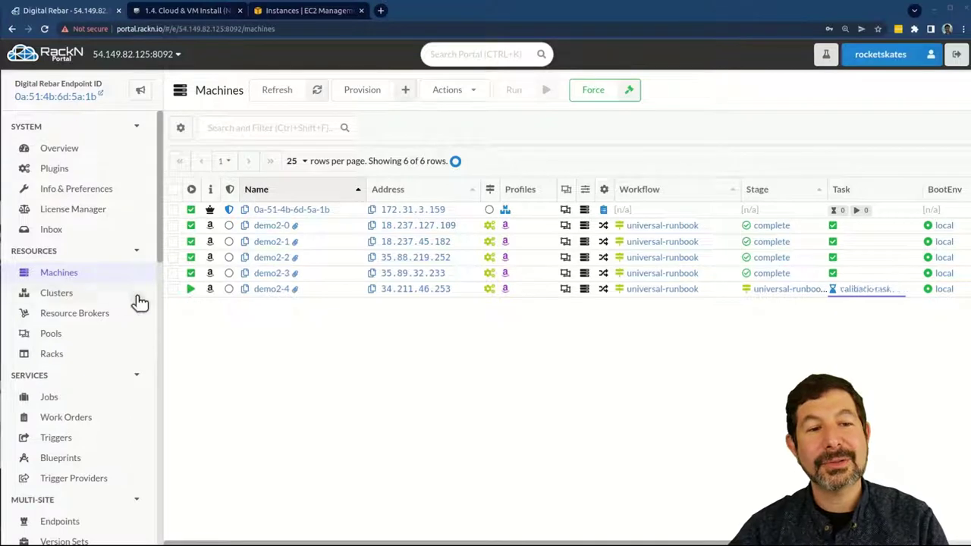
left_click(56, 291)
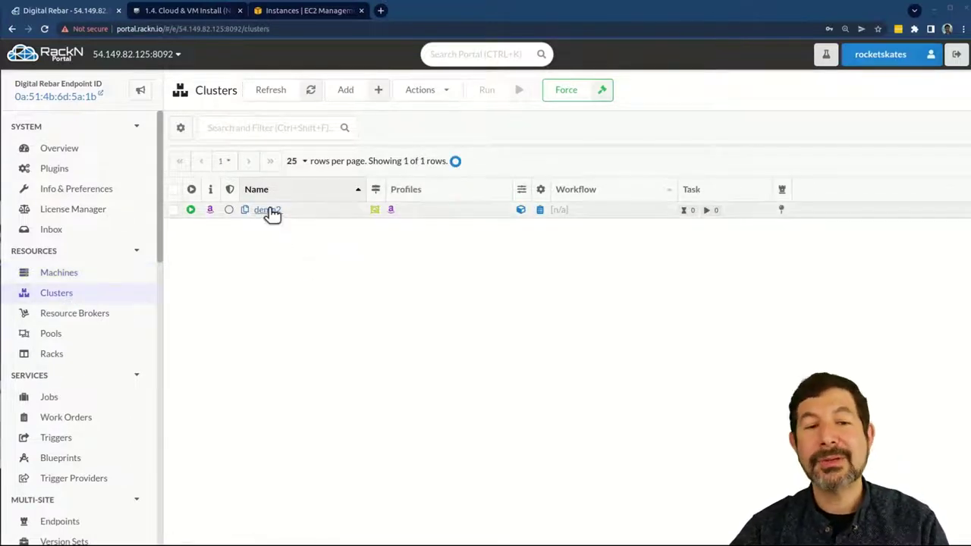
Review demo2's Params, scrolling through the aws-broker tfstate and container-info JSON.
left_click(267, 209)
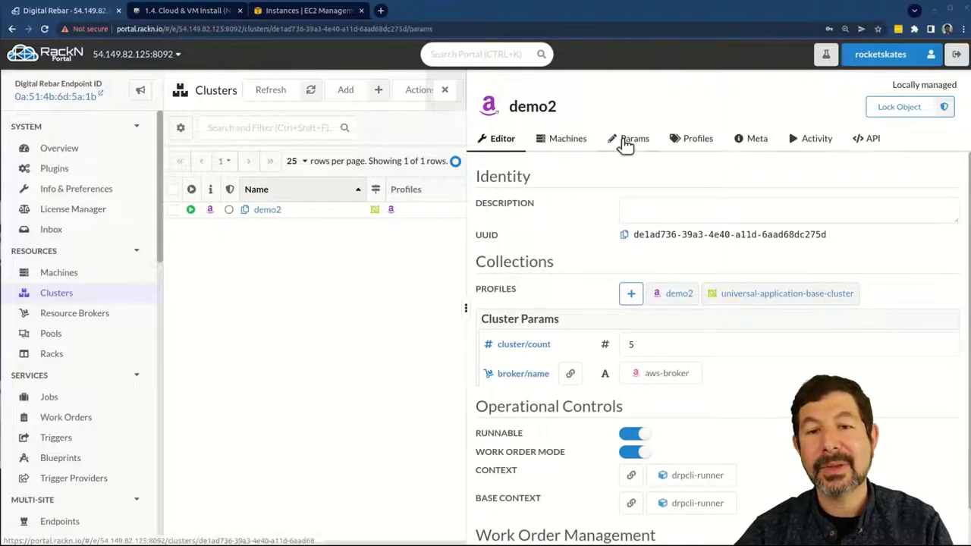
left_click(634, 138)
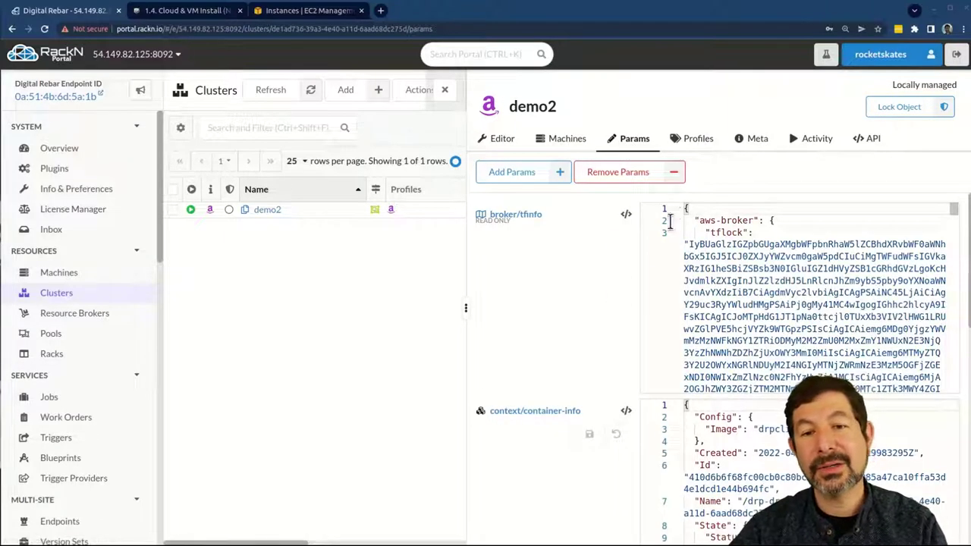
scroll("down", 3)
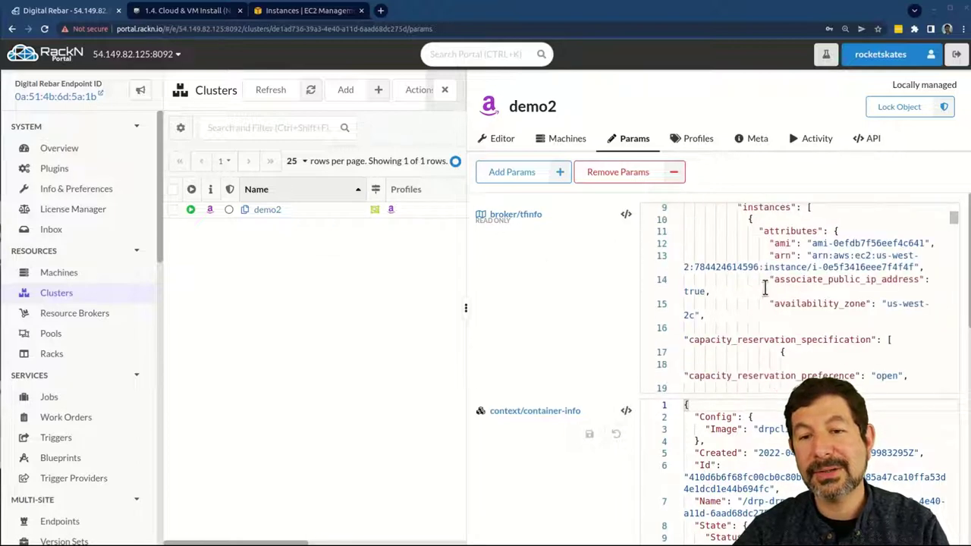
scroll("down", 3)
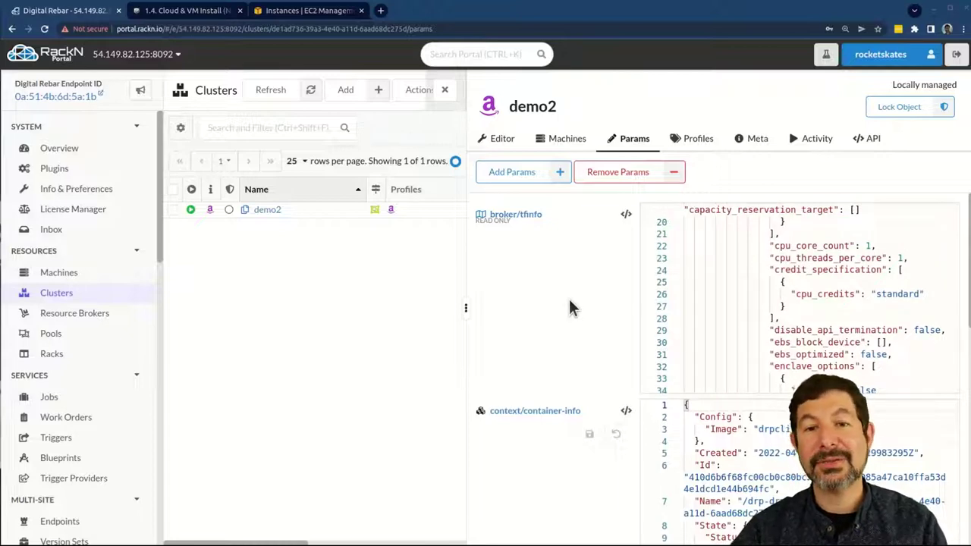
scroll("down", 3)
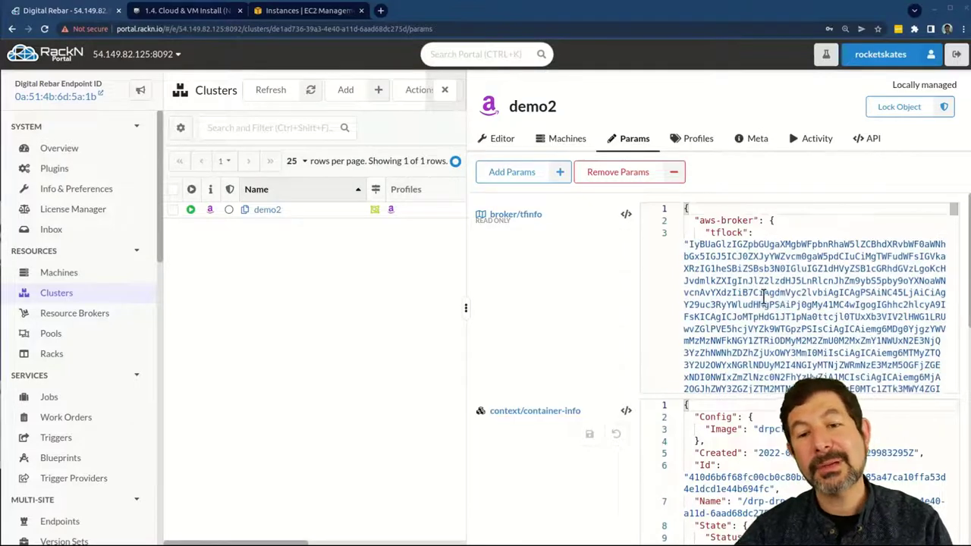
mouse_move(595, 378)
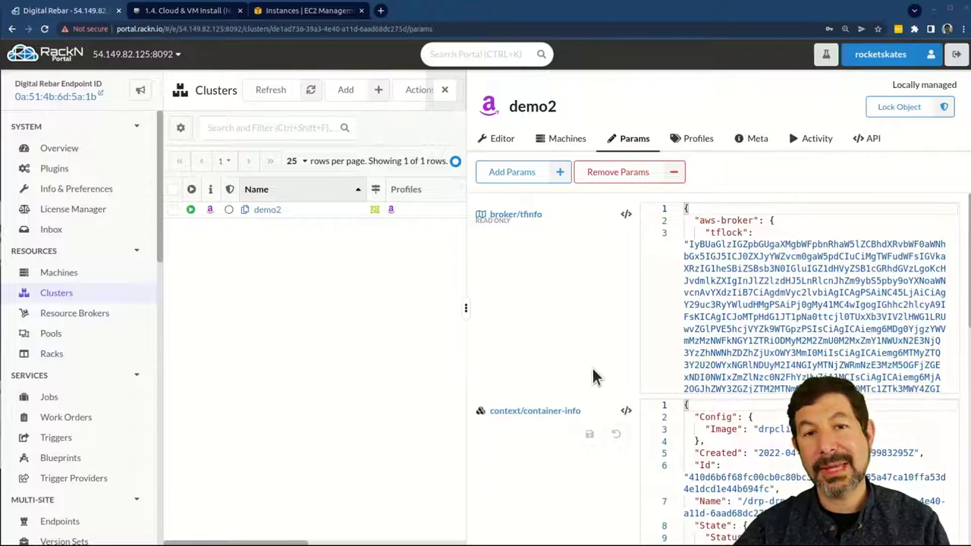
mouse_move(590, 372)
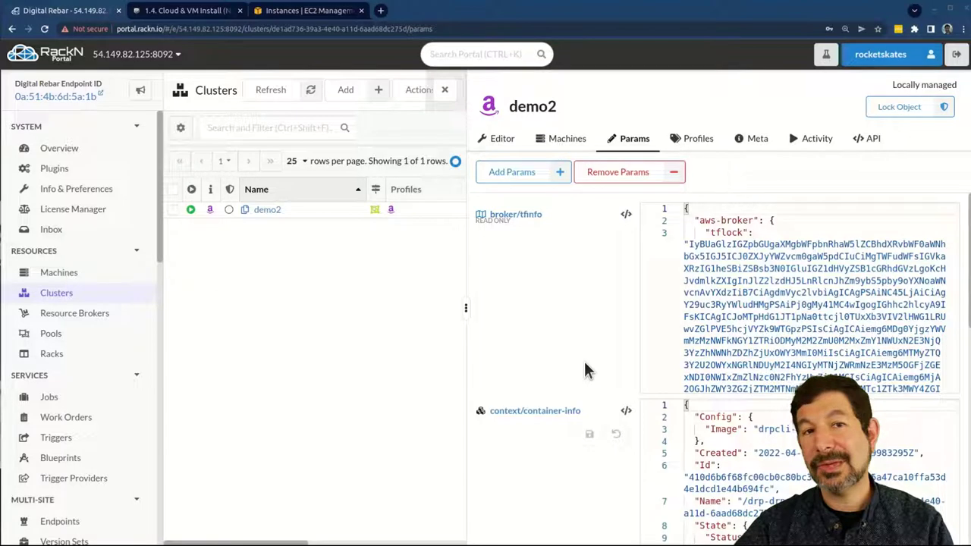
mouse_move(675, 250)
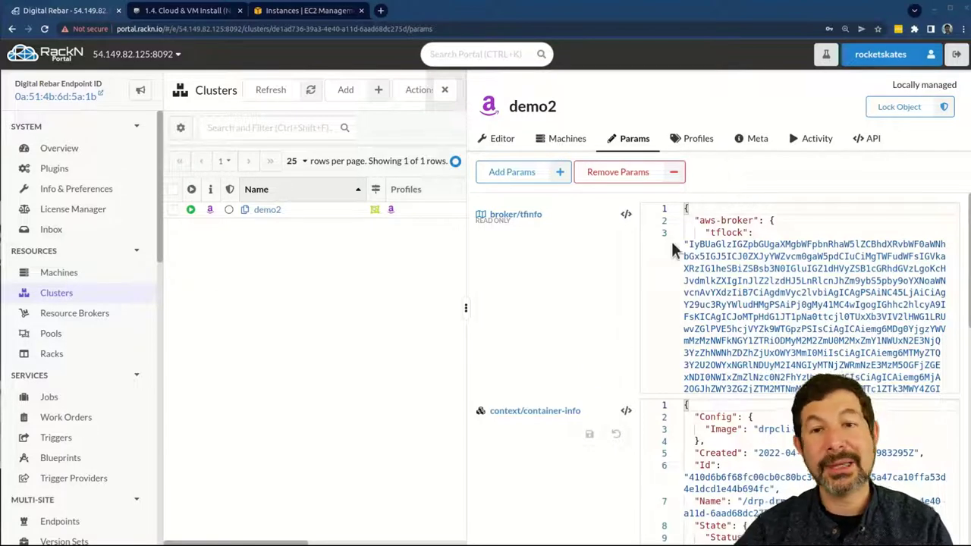
mouse_move(576, 213)
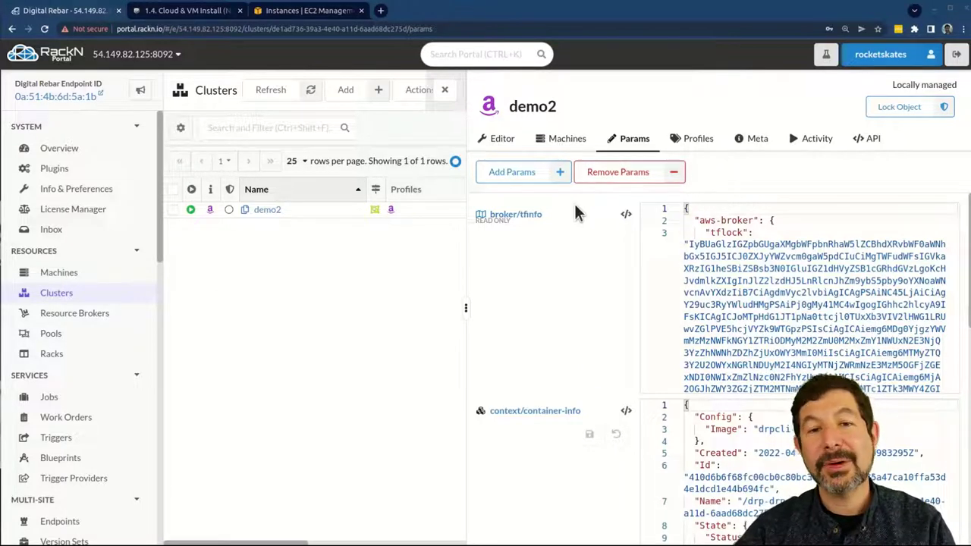
mouse_move(531, 200)
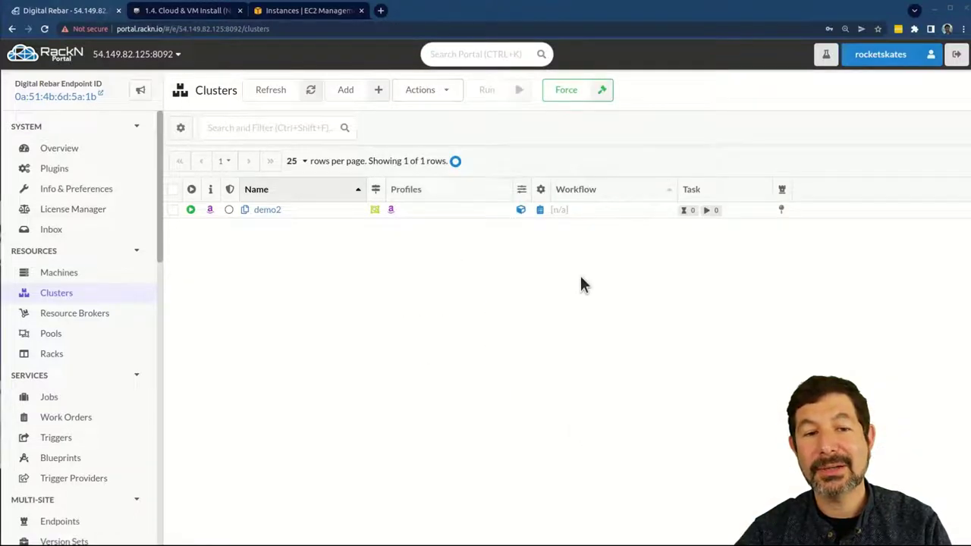
Unlock aws-broker and add the terraform/debug-plan parameter found by searching 'terra'.
left_click(75, 312)
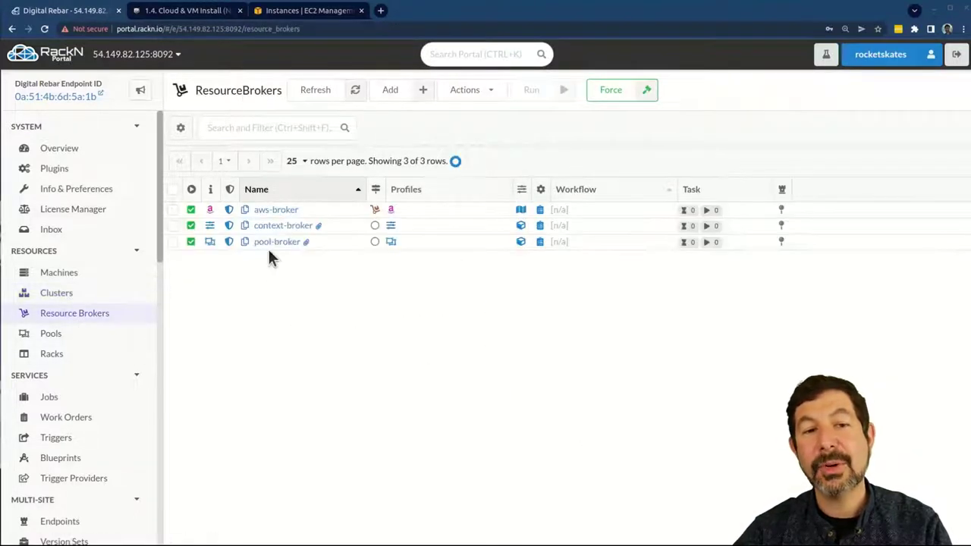
left_click(276, 209)
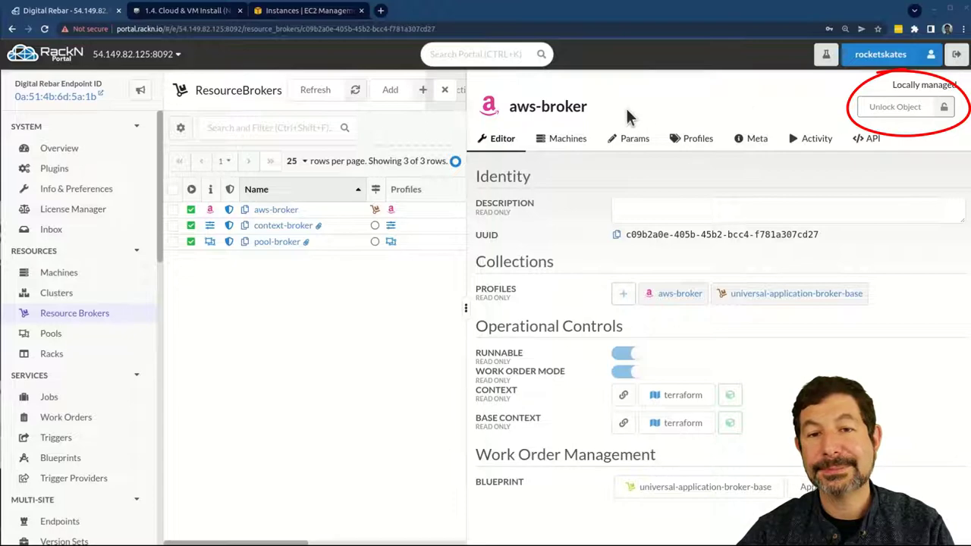
left_click(900, 106)
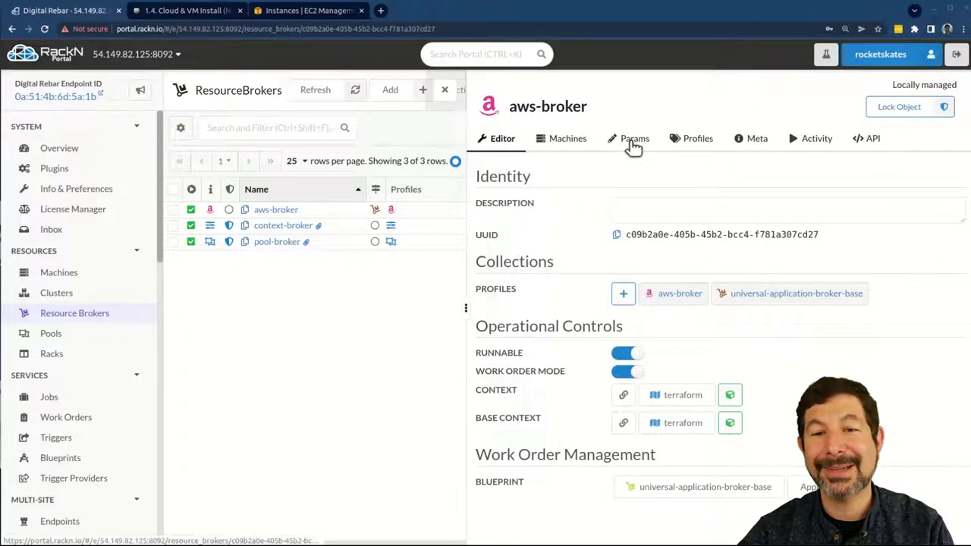
left_click(634, 138)
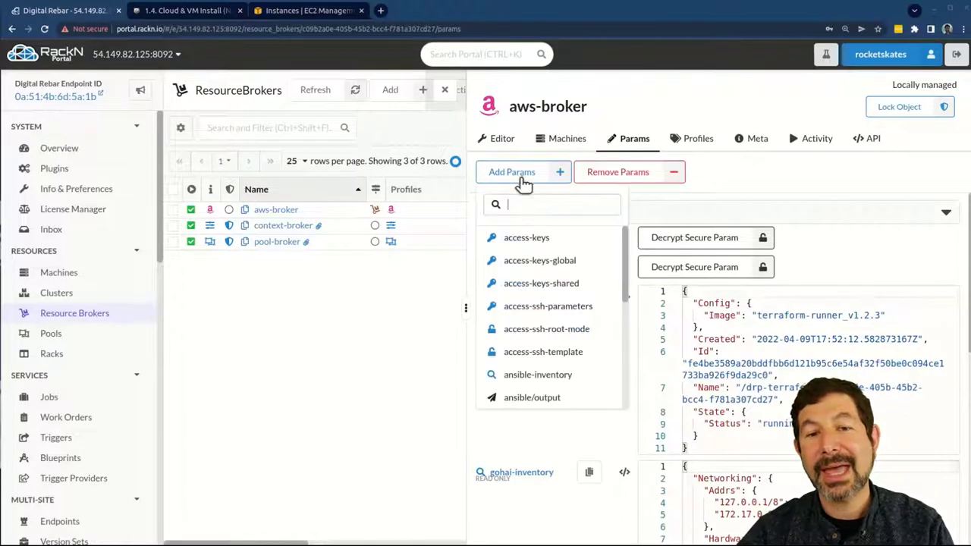
type("terra")
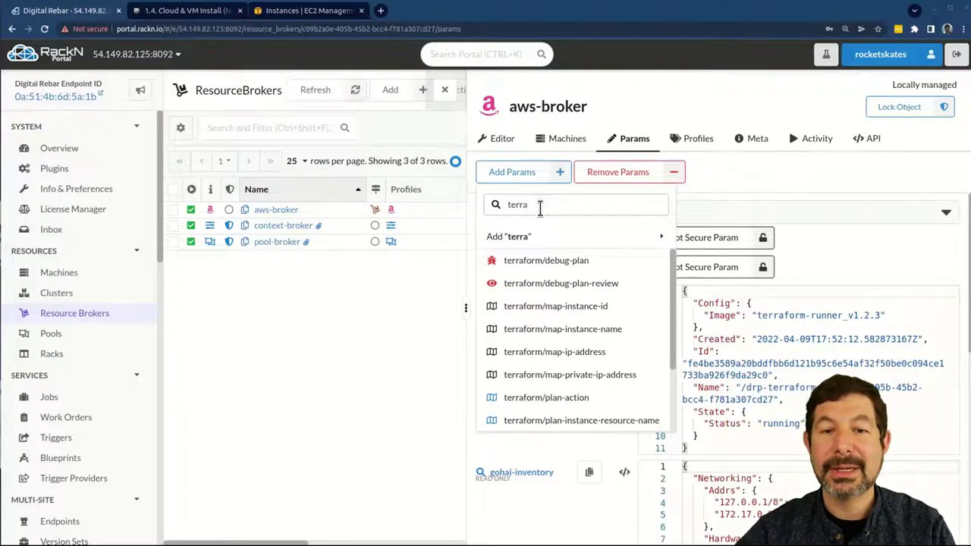
mouse_move(528, 260)
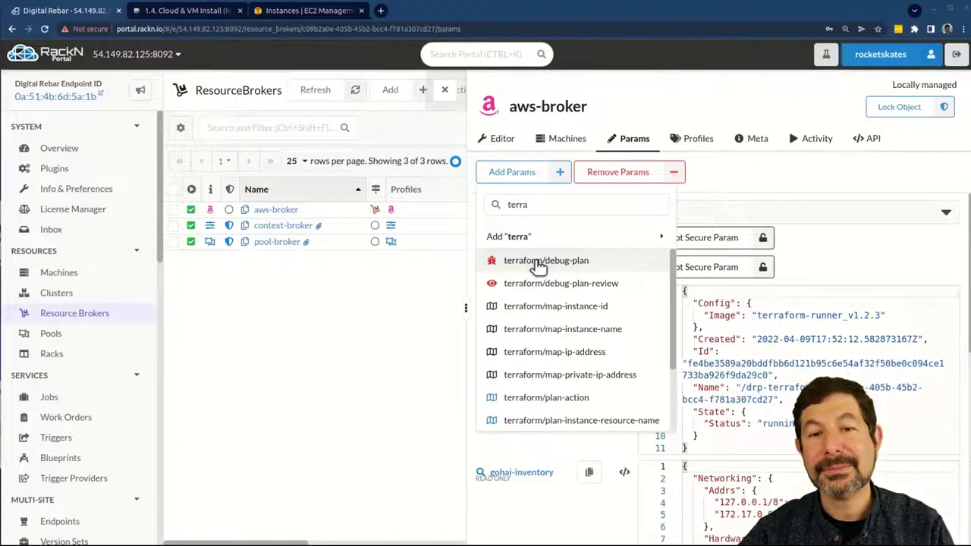
left_click(546, 261)
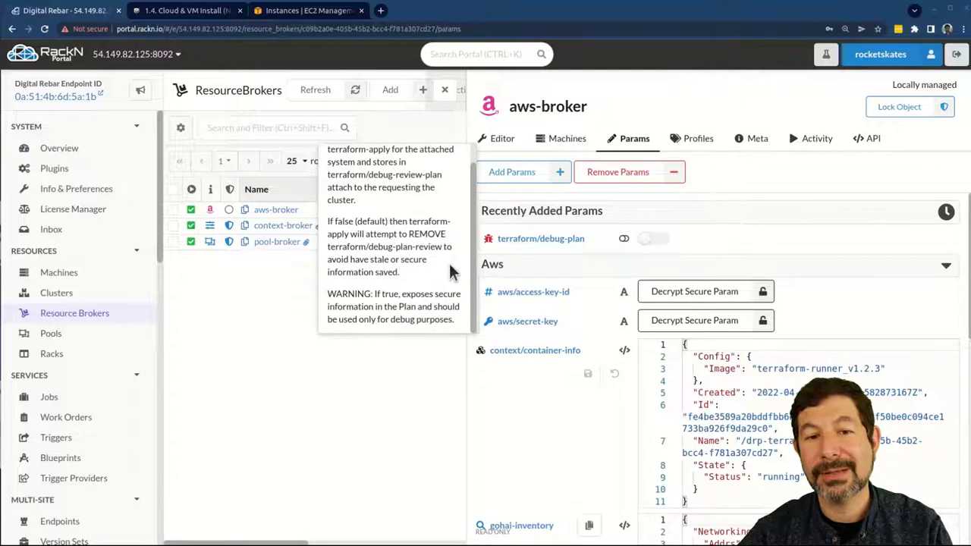
Switch terraform/debug-plan on and close aws-broker back to the resource brokers list.
left_click(653, 239)
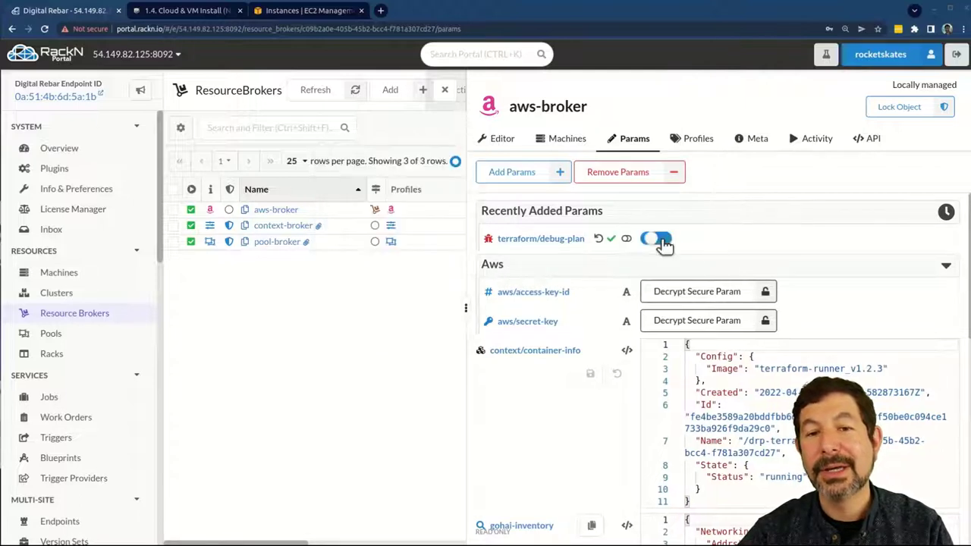
left_click(655, 238)
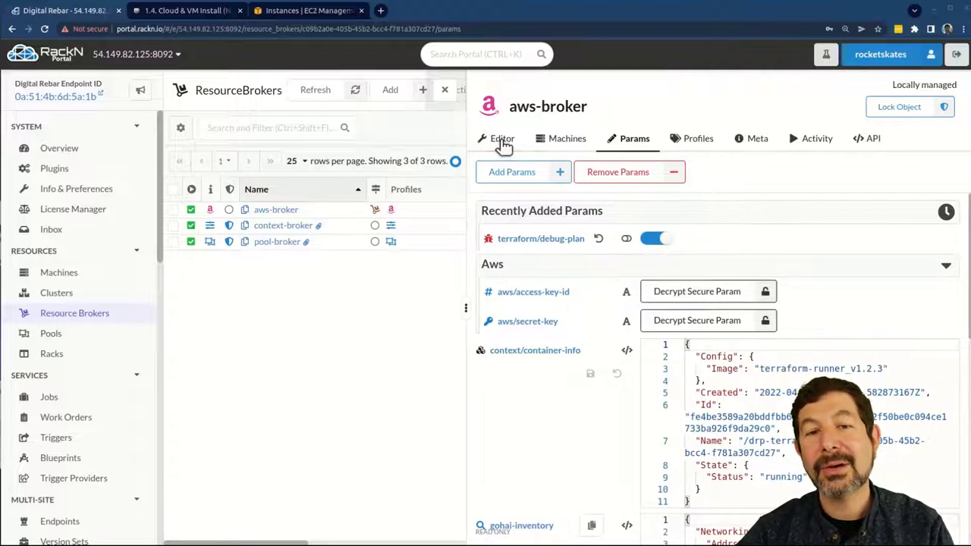
left_click(502, 138)
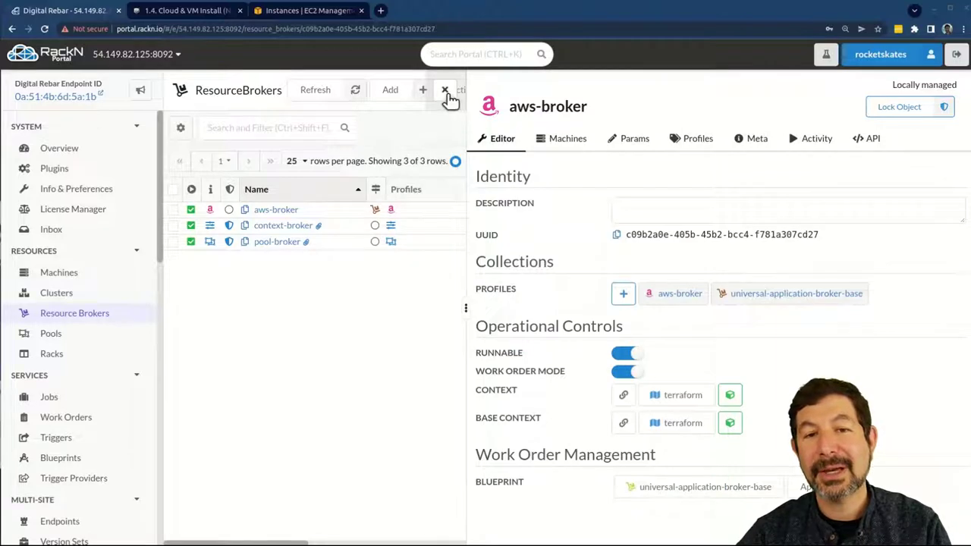
left_click(446, 89)
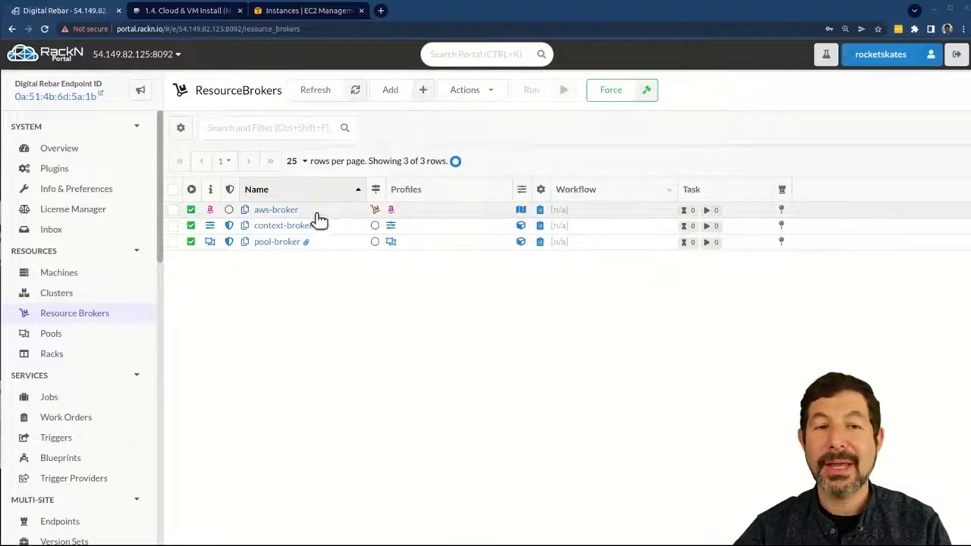
mouse_move(57, 293)
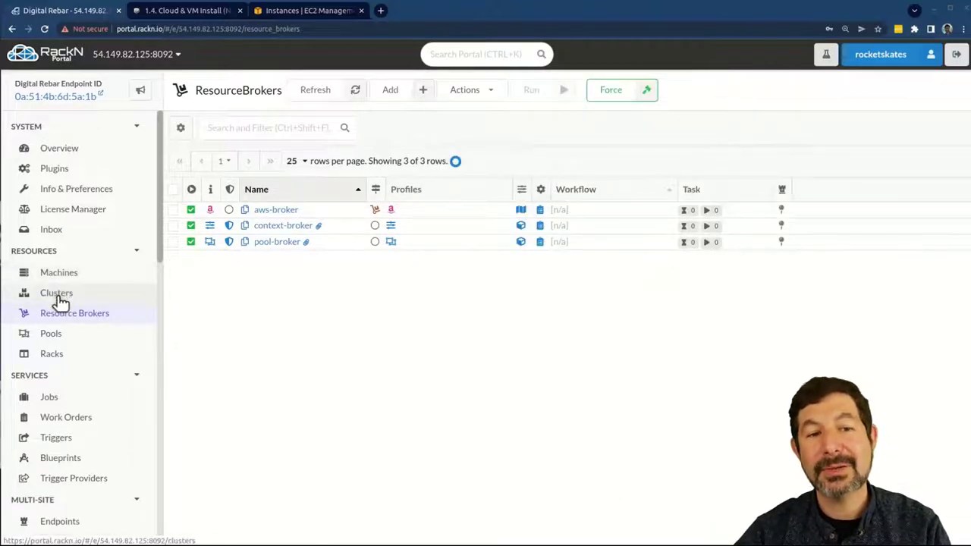
Scroll through demo2's Inventory and Machine params, then close back to the clusters list.
left_click(56, 293)
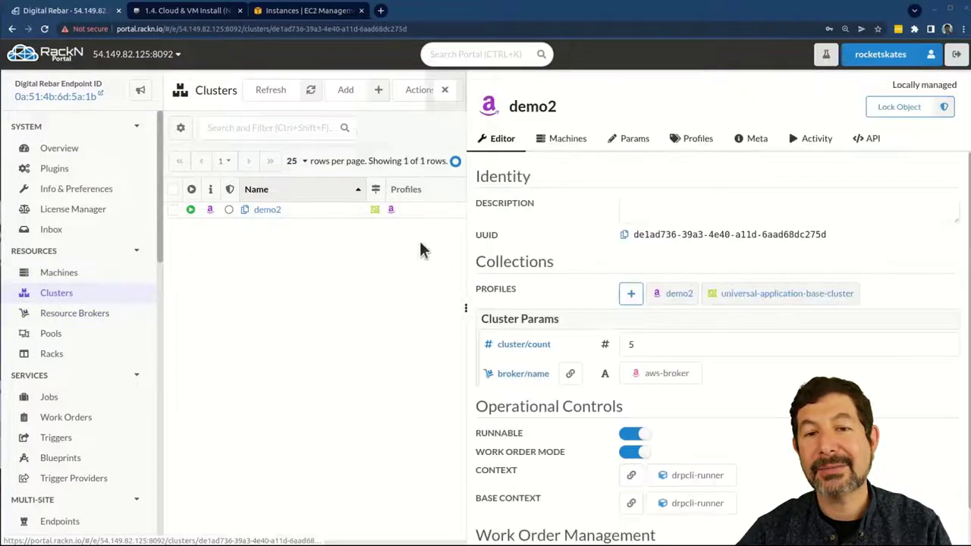
left_click(635, 138)
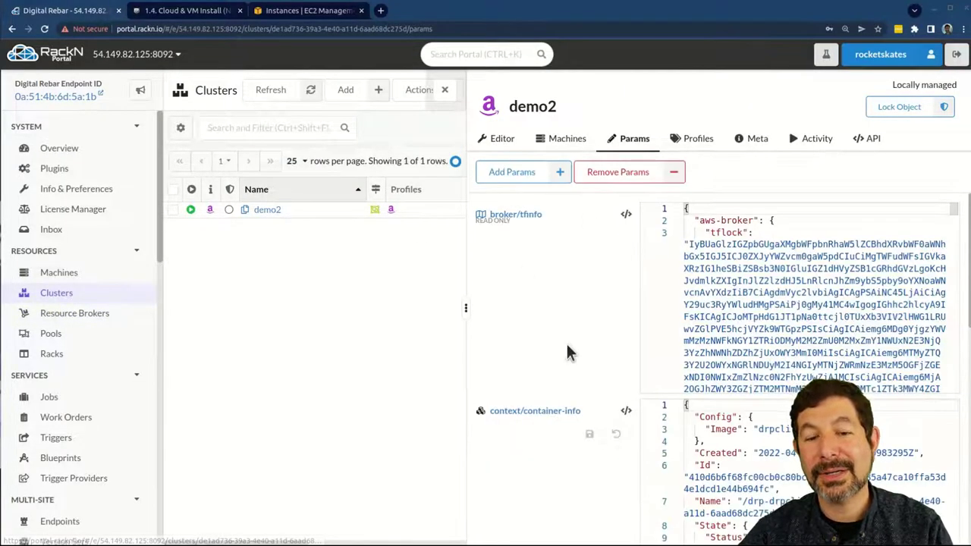
scroll("down", 3)
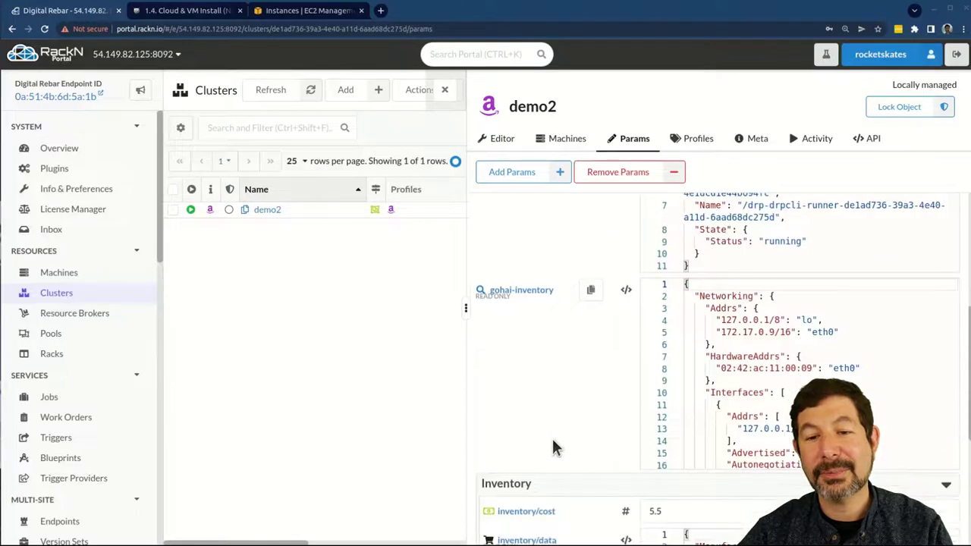
scroll("down", 3)
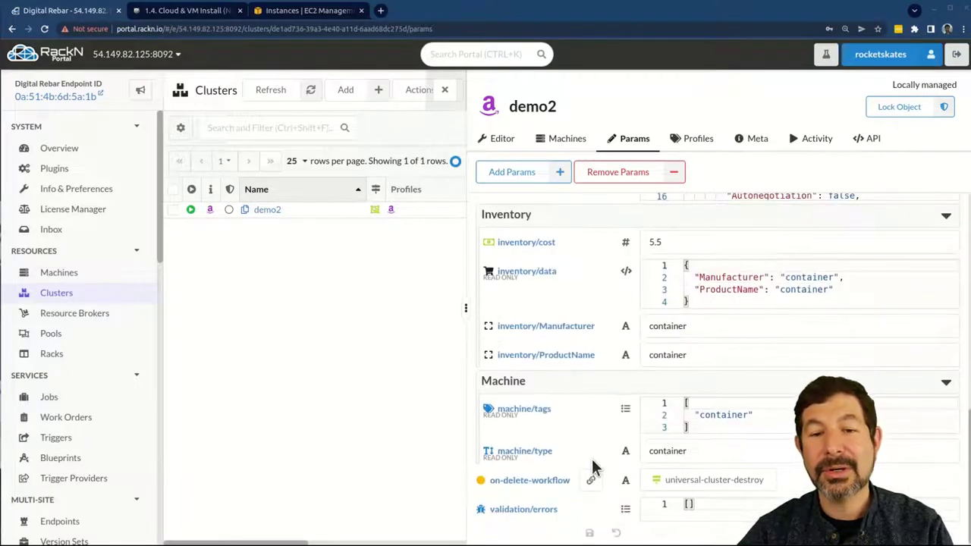
scroll("up", 3)
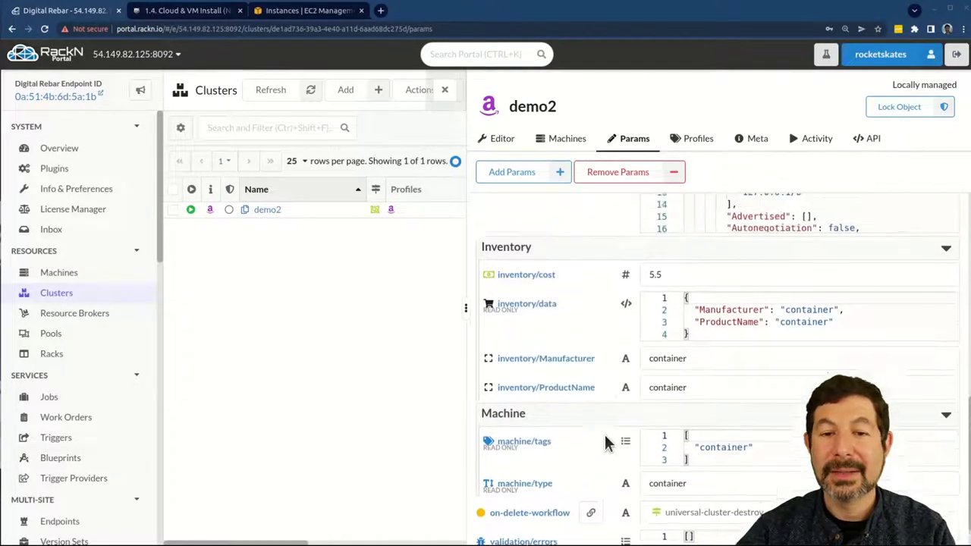
scroll("down", 3)
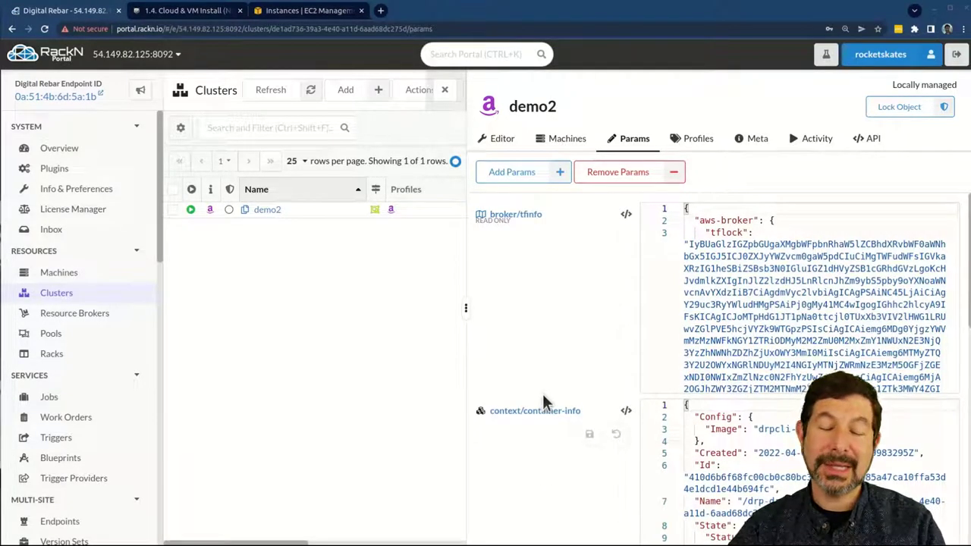
mouse_move(576, 387)
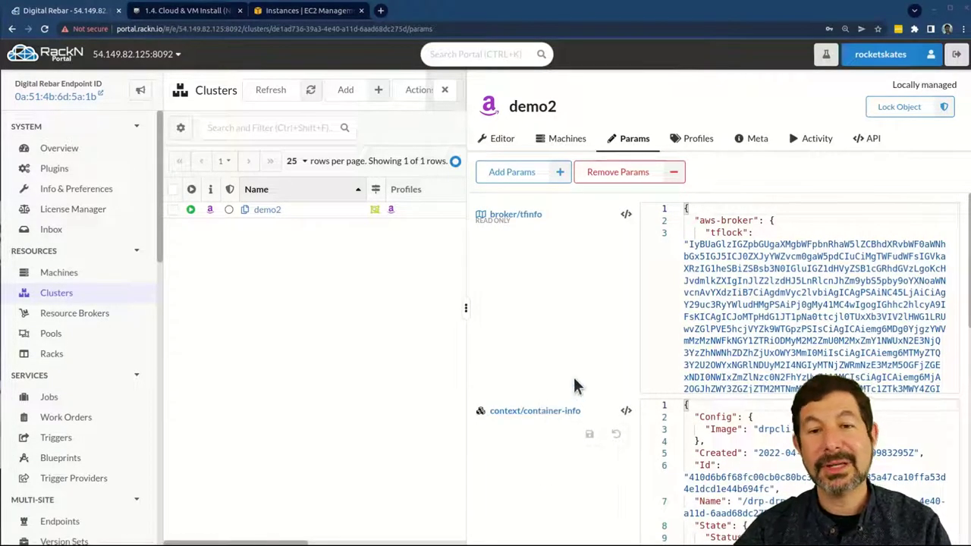
mouse_move(540, 374)
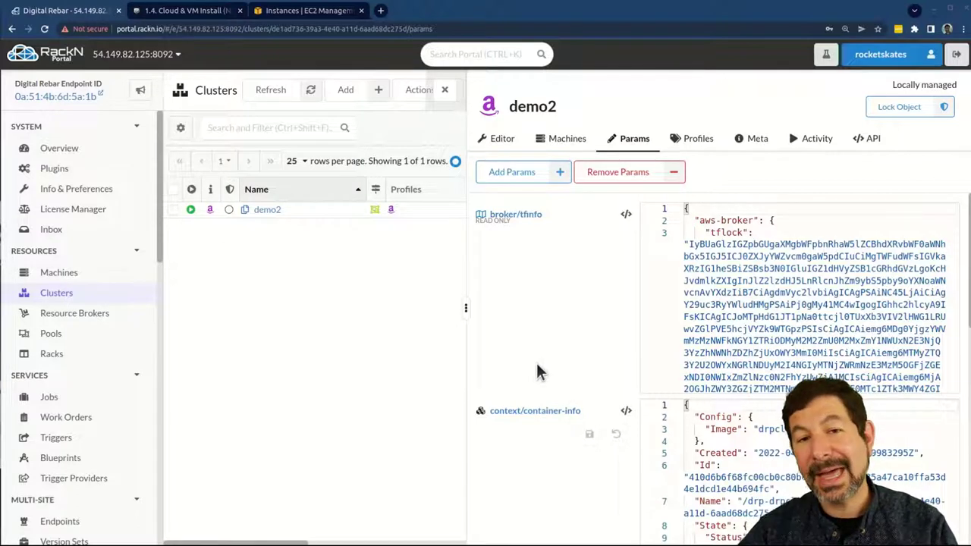
left_click(420, 89)
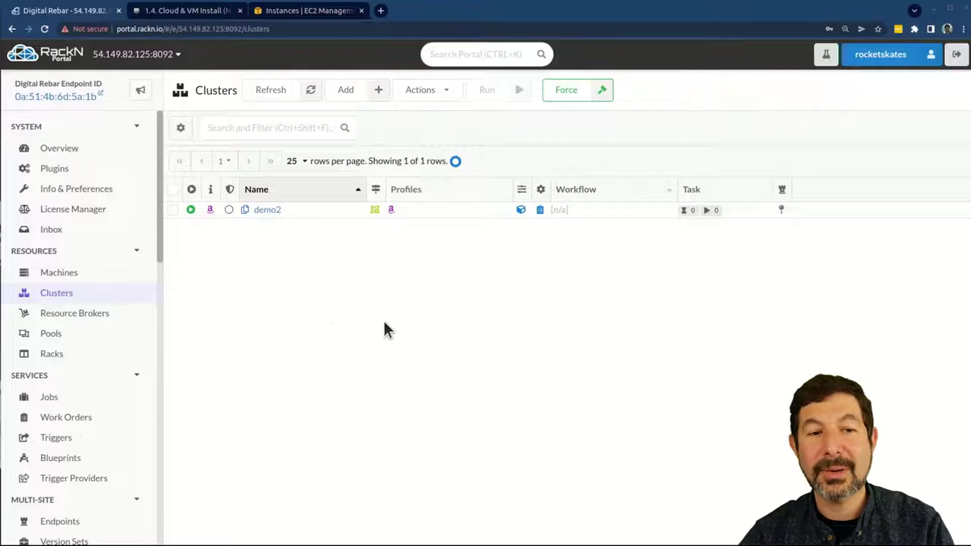
Open machine demo2-0 from the Machines list and show its Params.
left_click(58, 273)
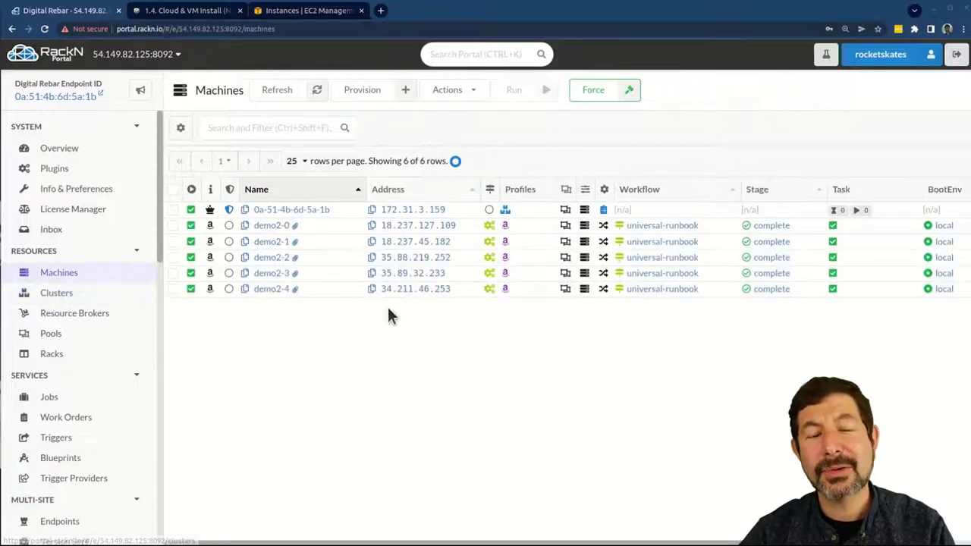
mouse_move(273, 241)
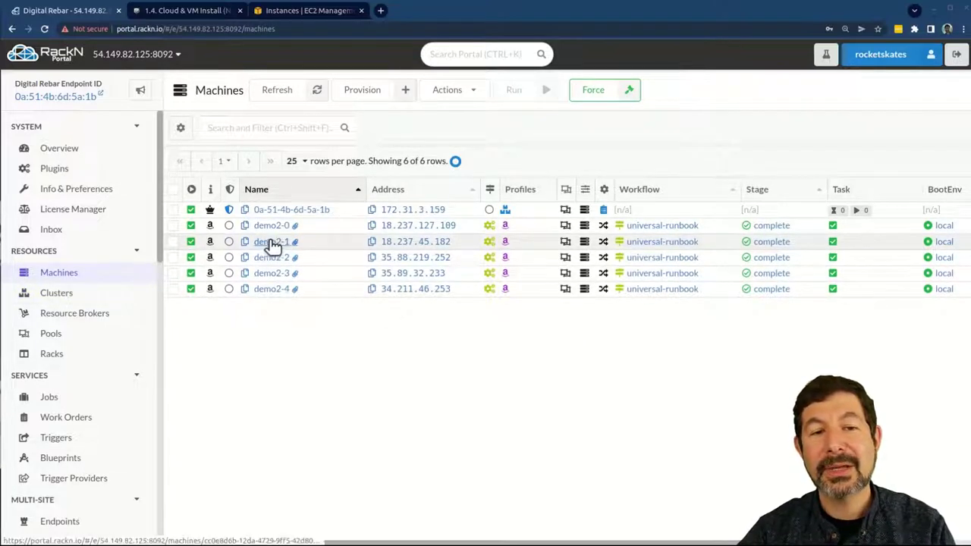
left_click(270, 225)
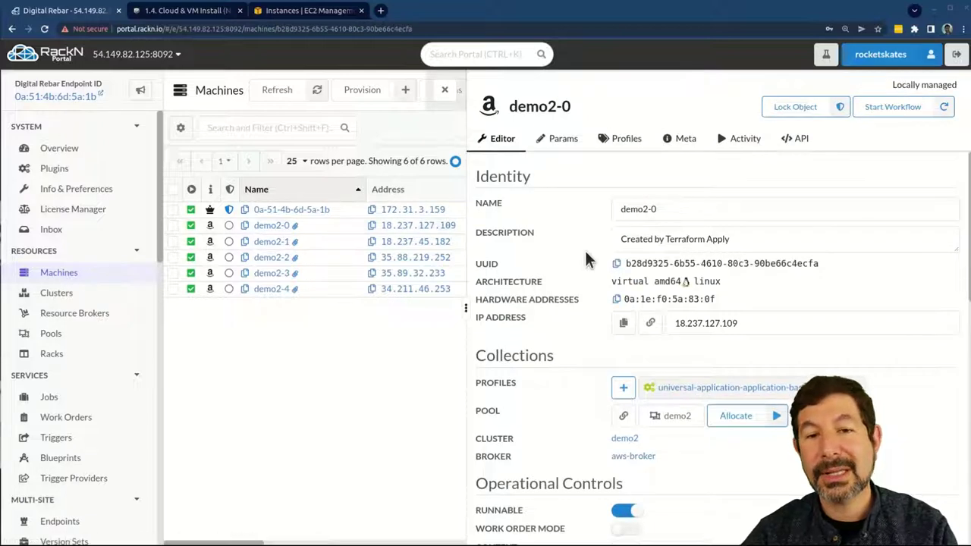
scroll("down", 3)
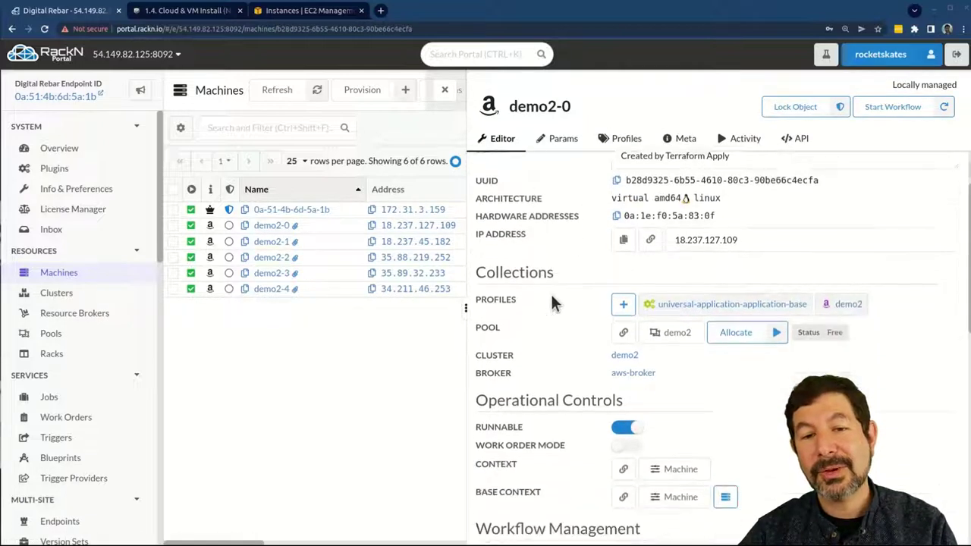
scroll("down", 3)
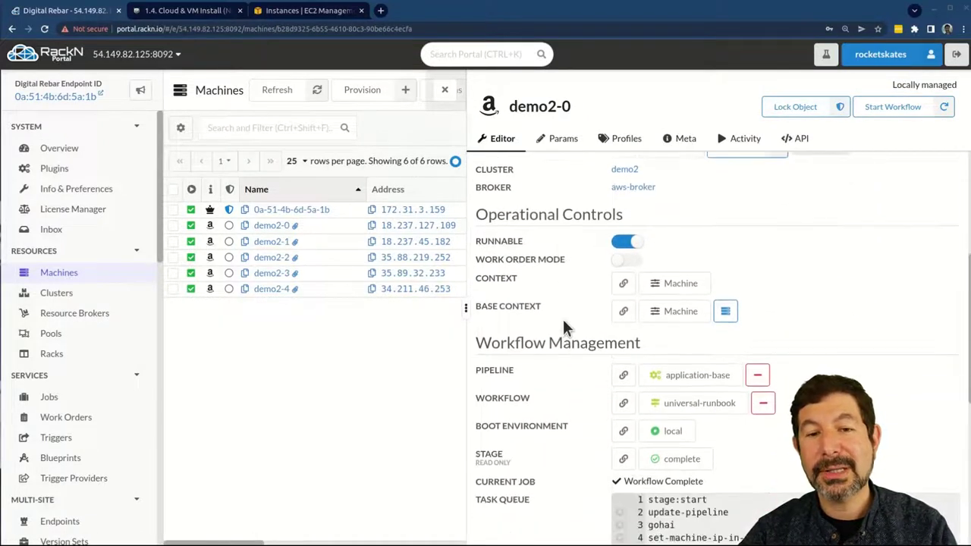
scroll("down", 3)
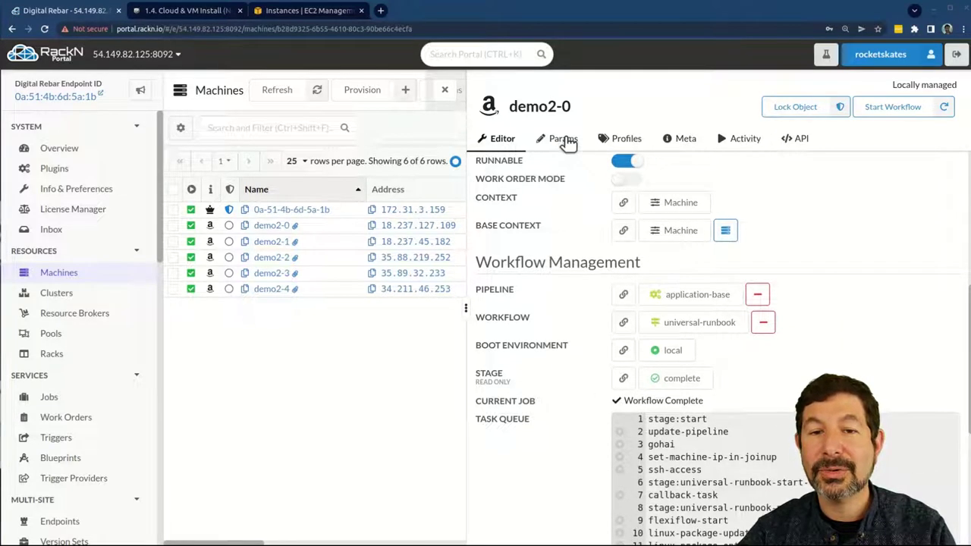
left_click(563, 139)
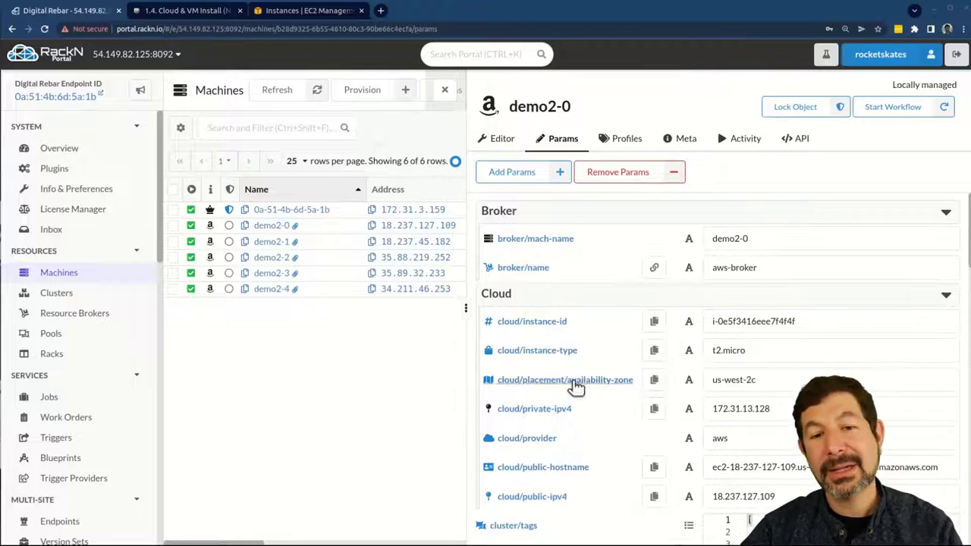
mouse_move(531, 410)
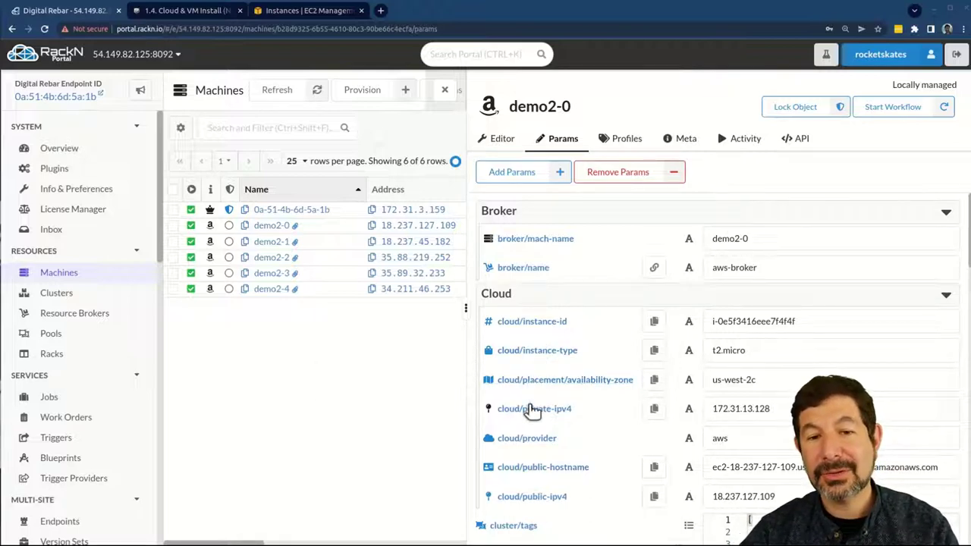
Scroll through demo2-0's Broker, Cloud, Inventory and Machine parameters down to hardware inventory.
scroll("down", 3)
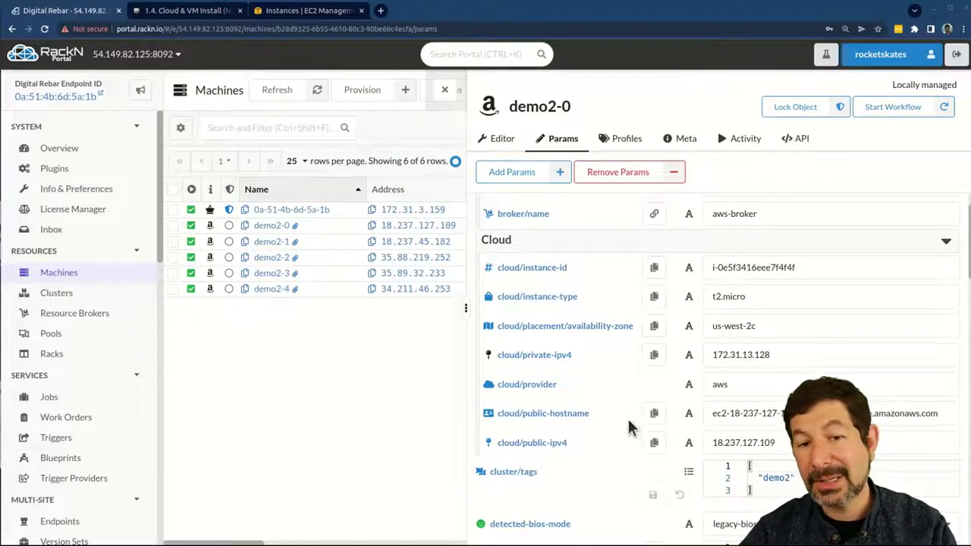
scroll("up", 3)
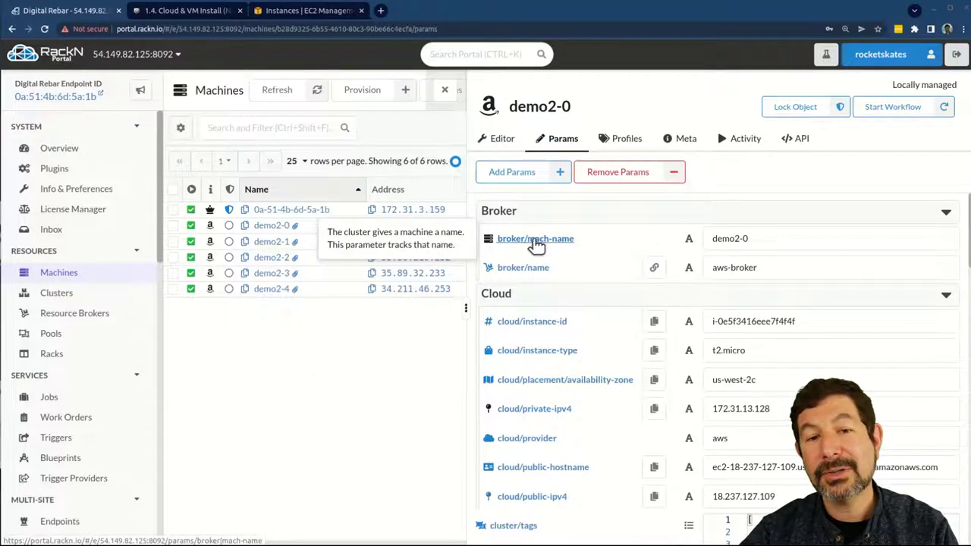
mouse_move(534, 340)
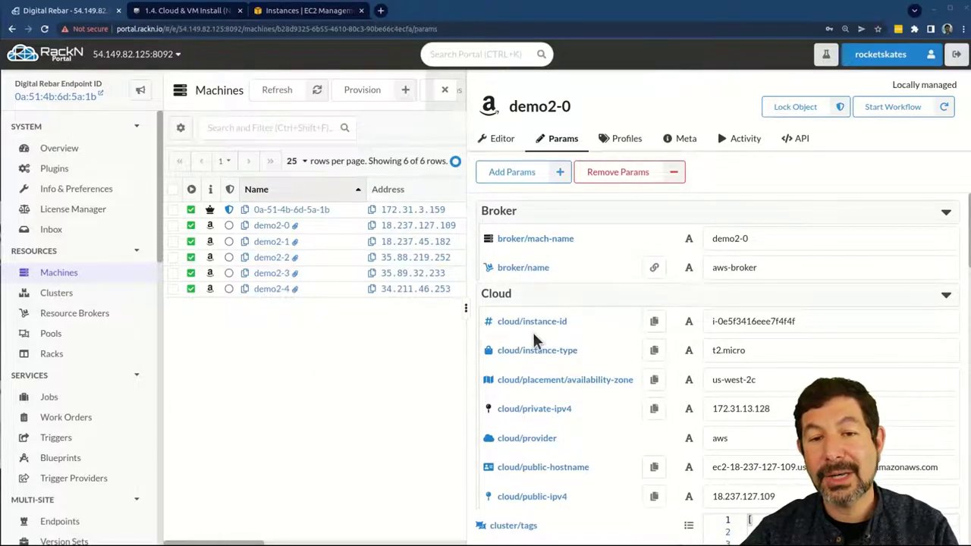
scroll("down", 3)
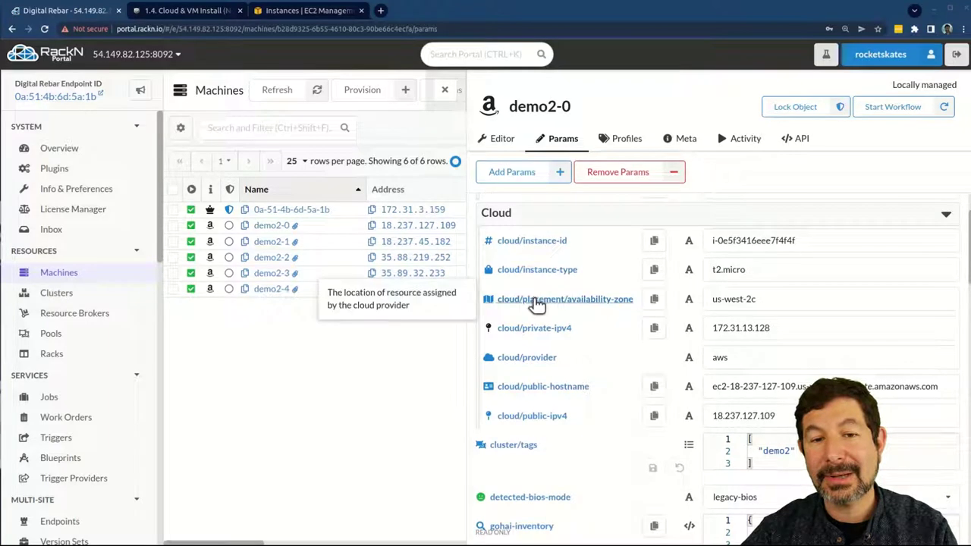
mouse_move(584, 349)
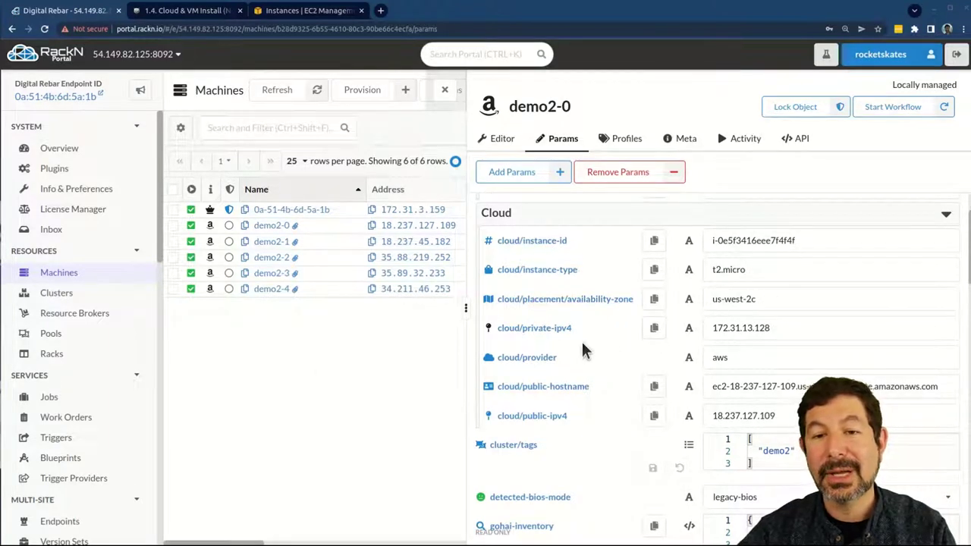
scroll("down", 3)
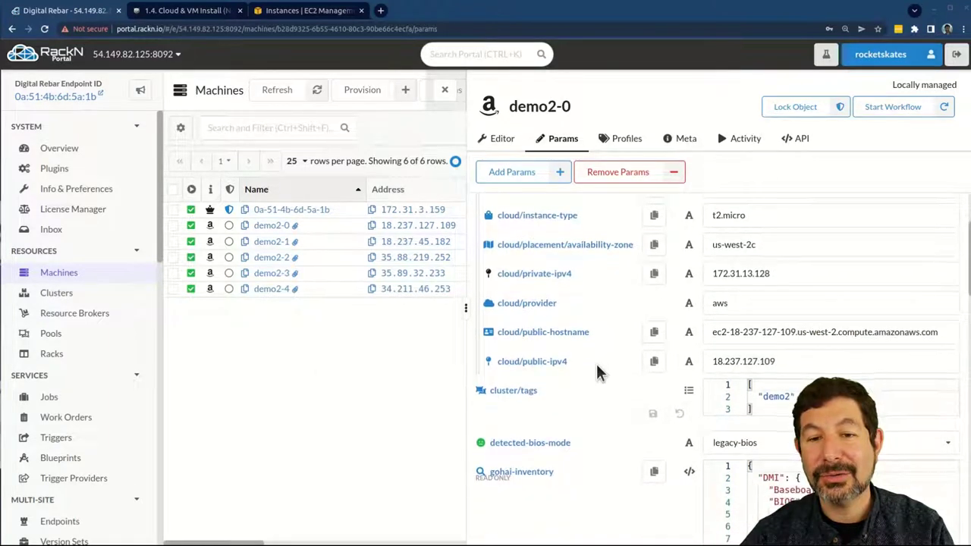
scroll("down", 3)
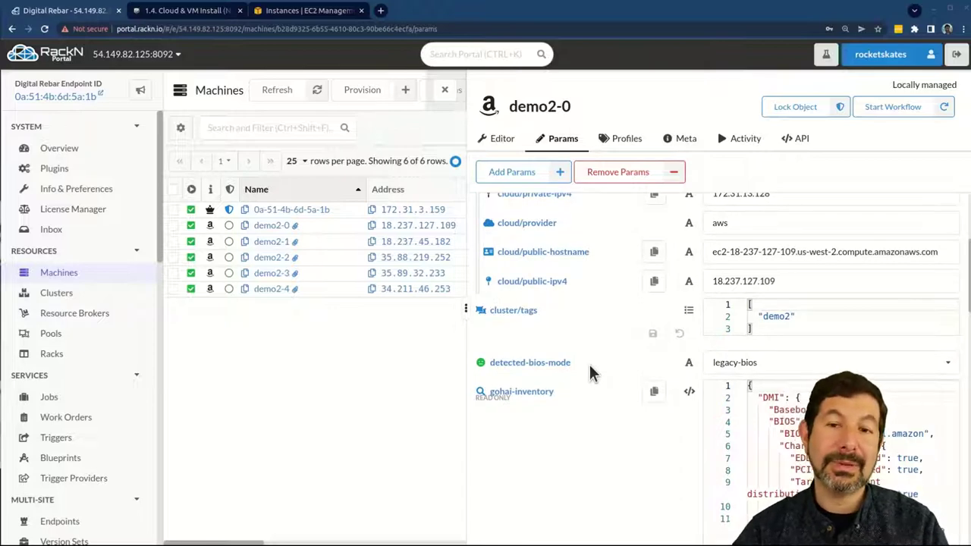
scroll("down", 3)
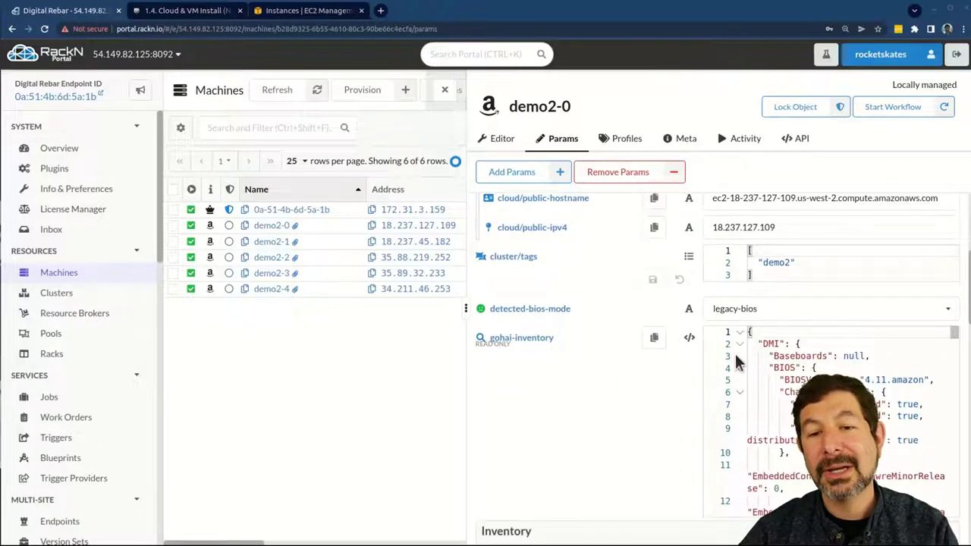
scroll("down", 3)
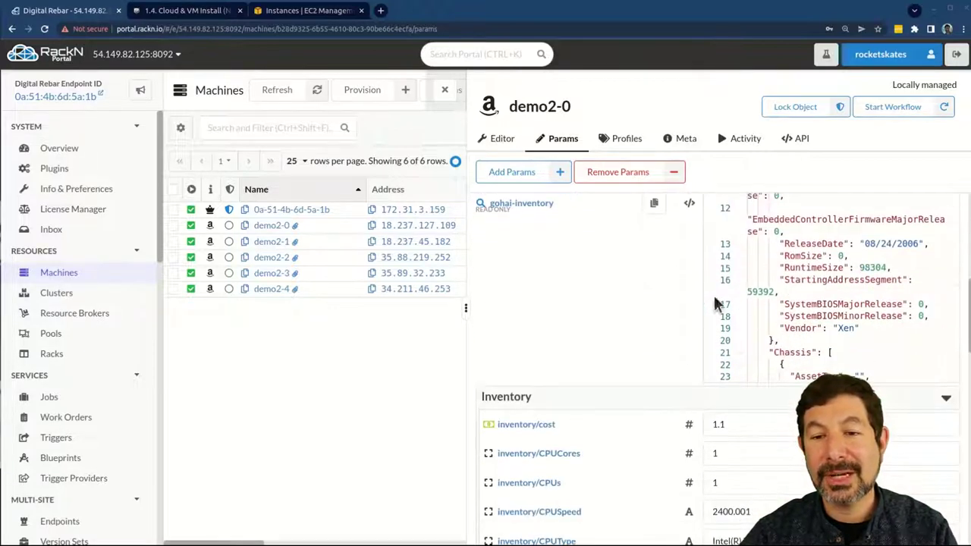
scroll("down", 3)
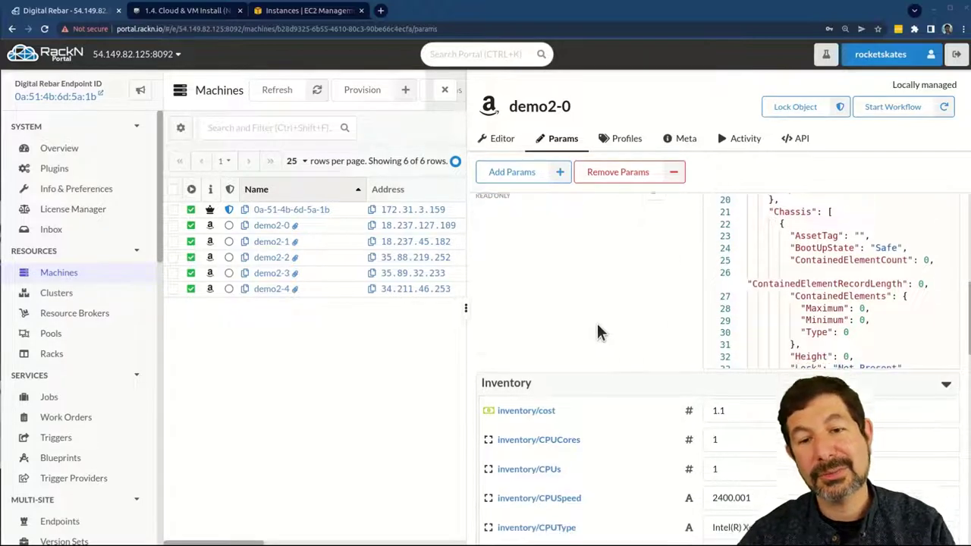
scroll("down", 3)
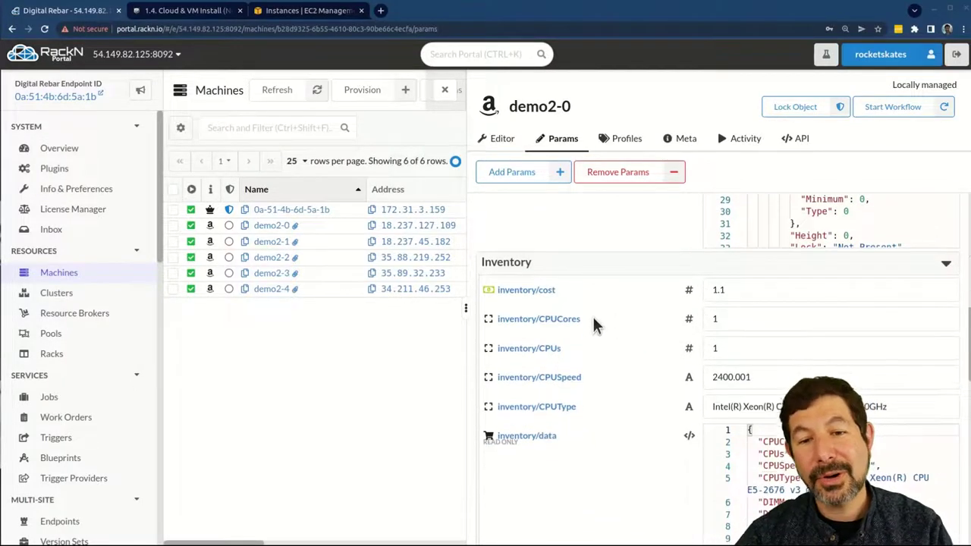
scroll("down", 3)
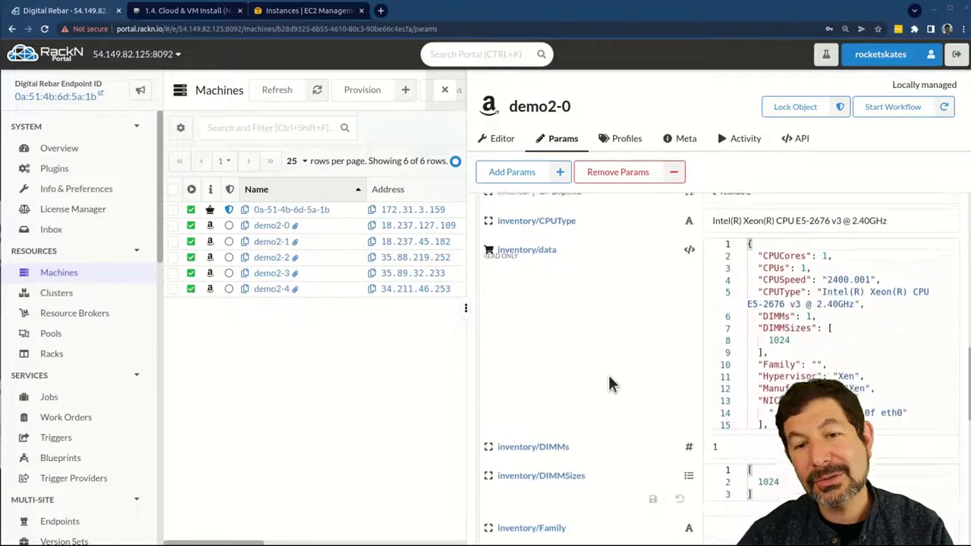
scroll("down", 3)
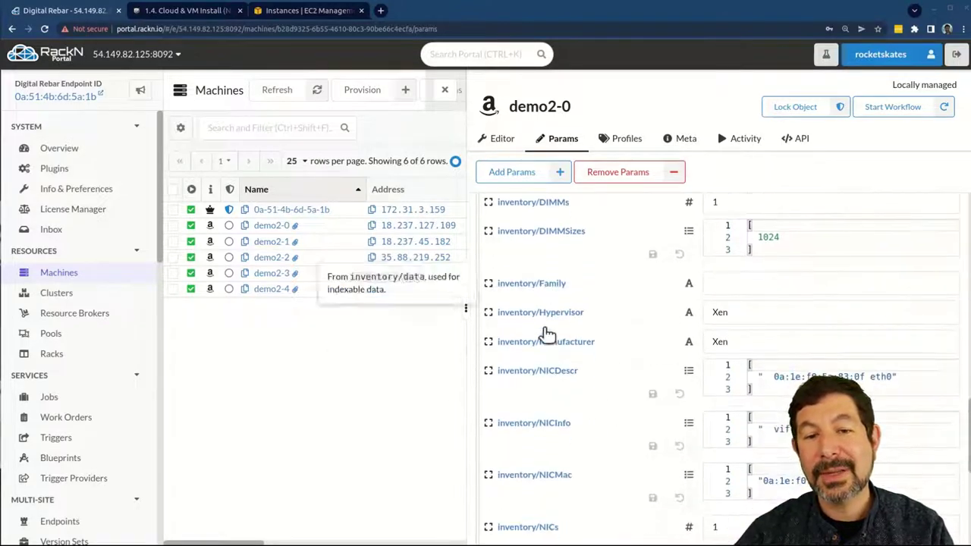
scroll("down", 3)
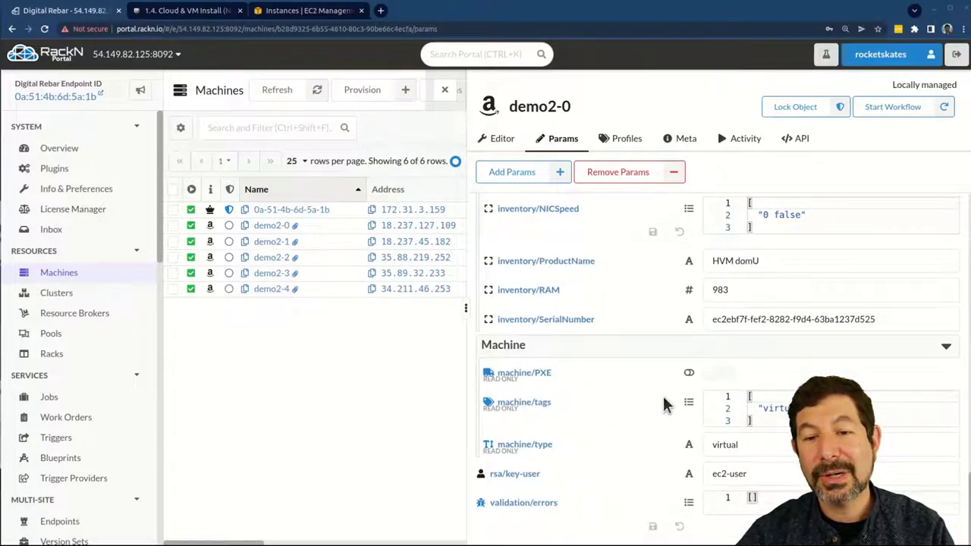
mouse_move(574, 493)
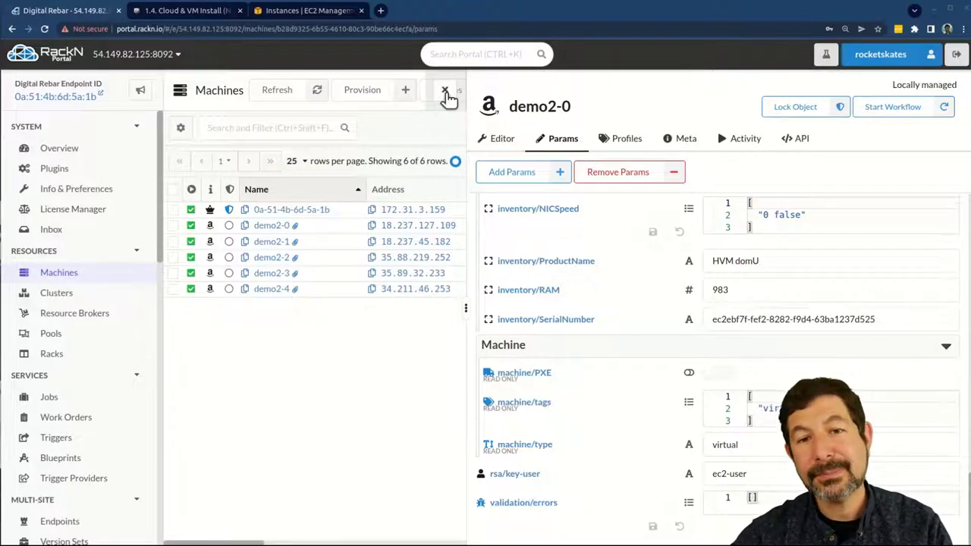
Return to the clusters list, select demo2 and start its cleanup from the actions menu.
left_click(446, 91)
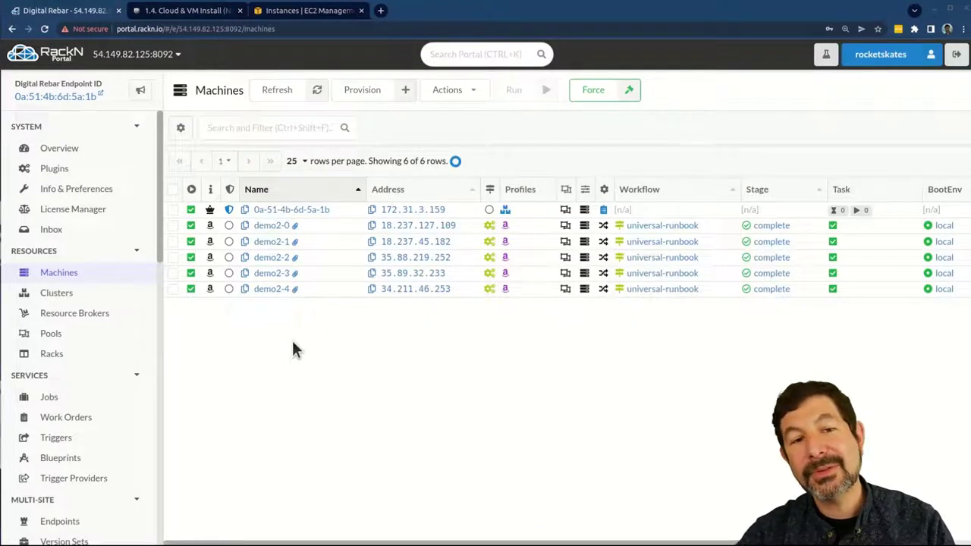
mouse_move(182, 325)
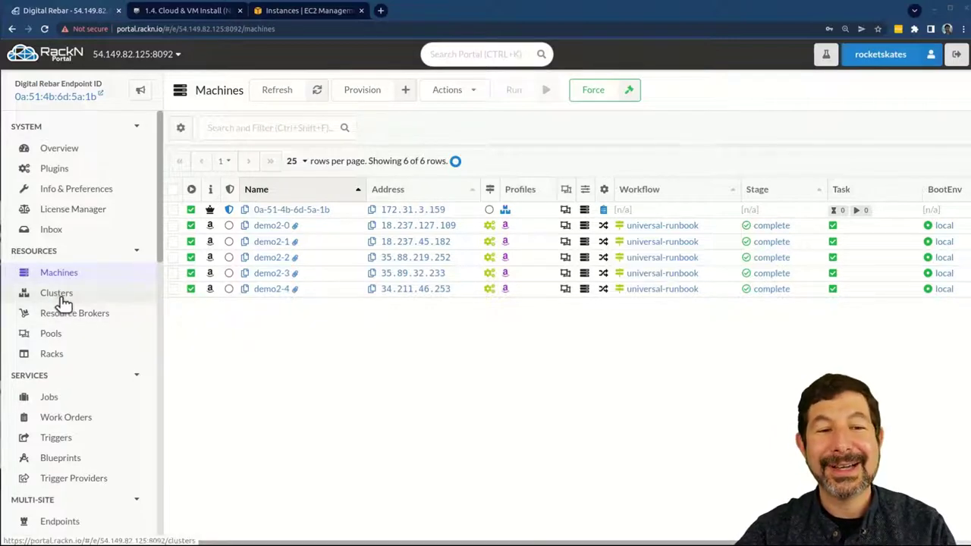
left_click(56, 293)
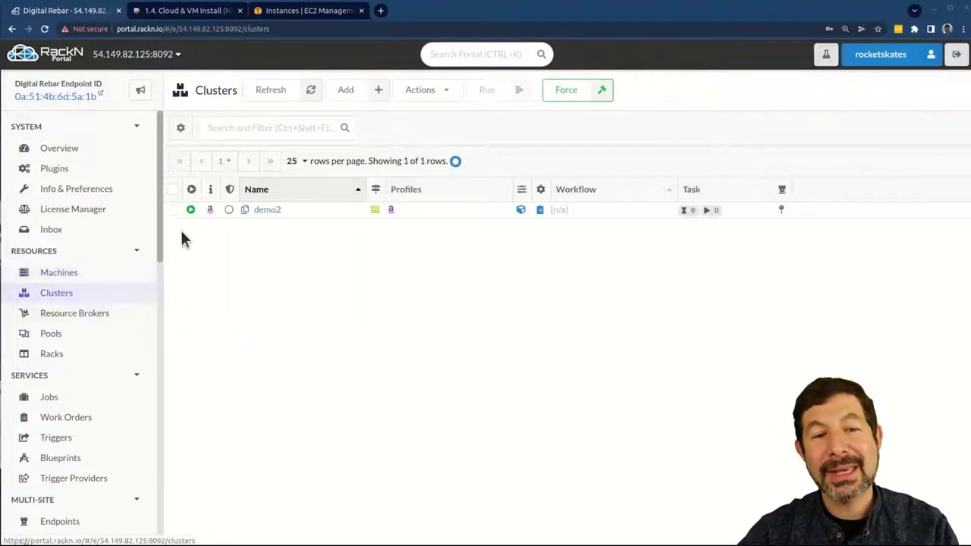
left_click(173, 209)
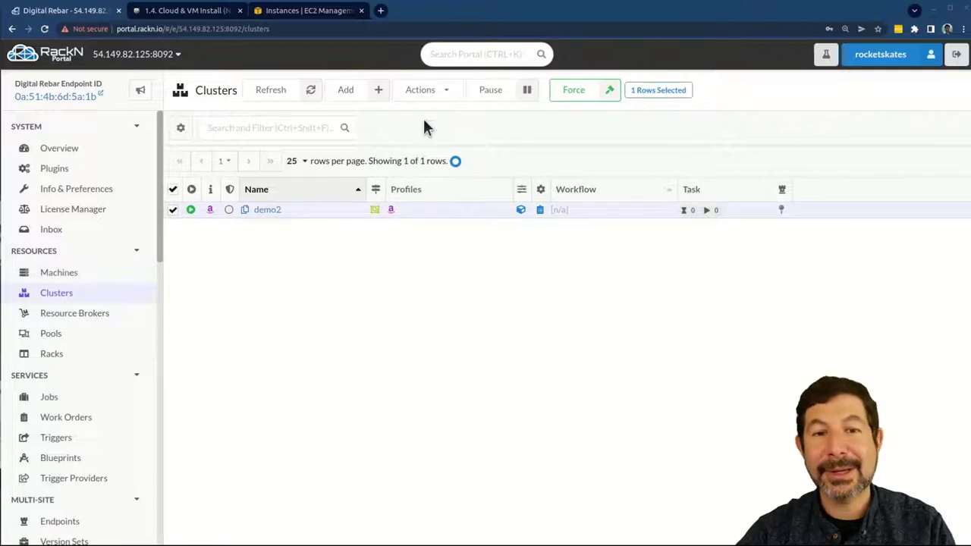
left_click(420, 89)
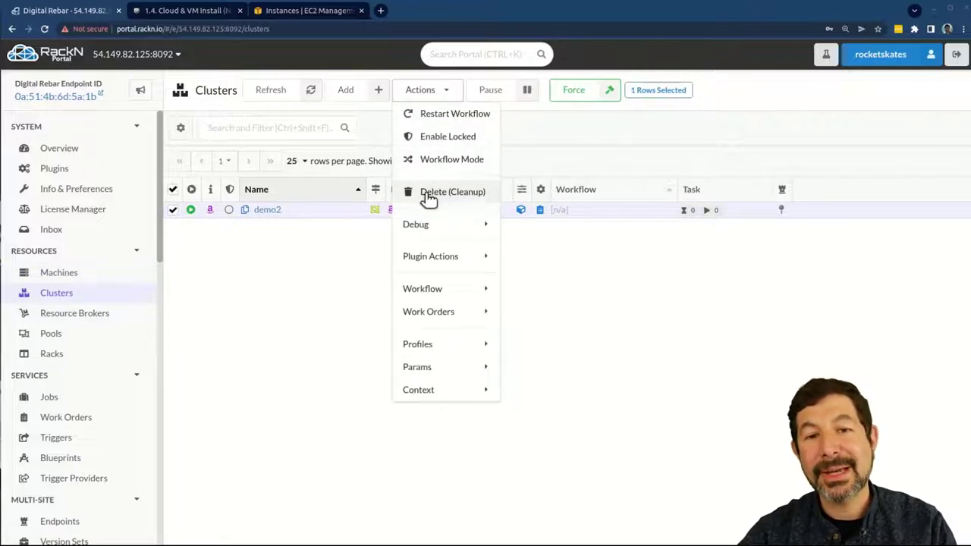
left_click(453, 160)
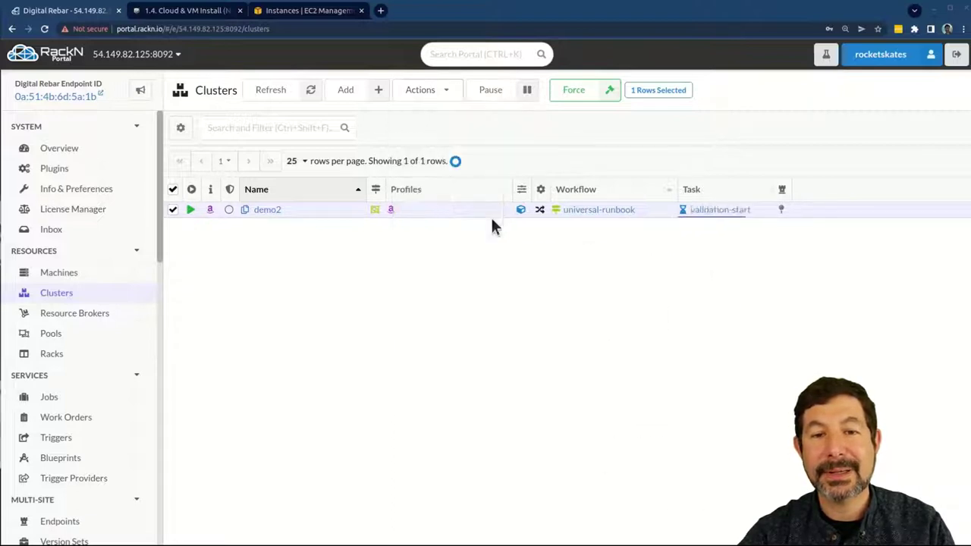
Confirm Cleanup so demo2 begins the universal-cluster-destroy workflow.
left_click(422, 89)
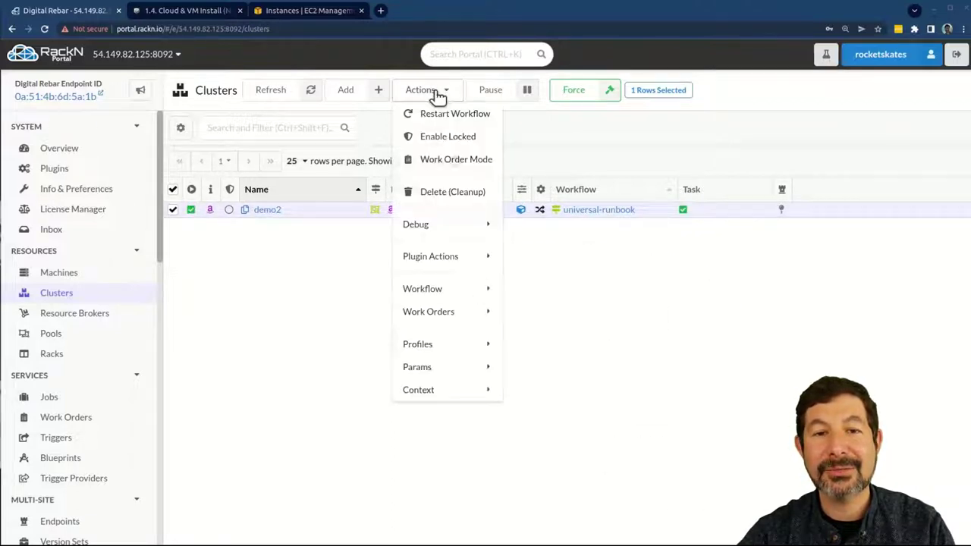
left_click(452, 192)
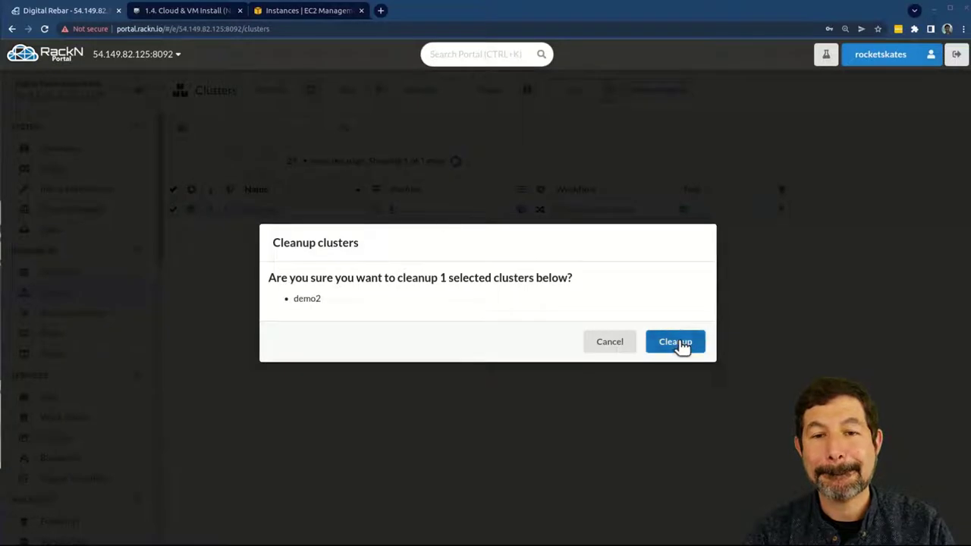
left_click(673, 342)
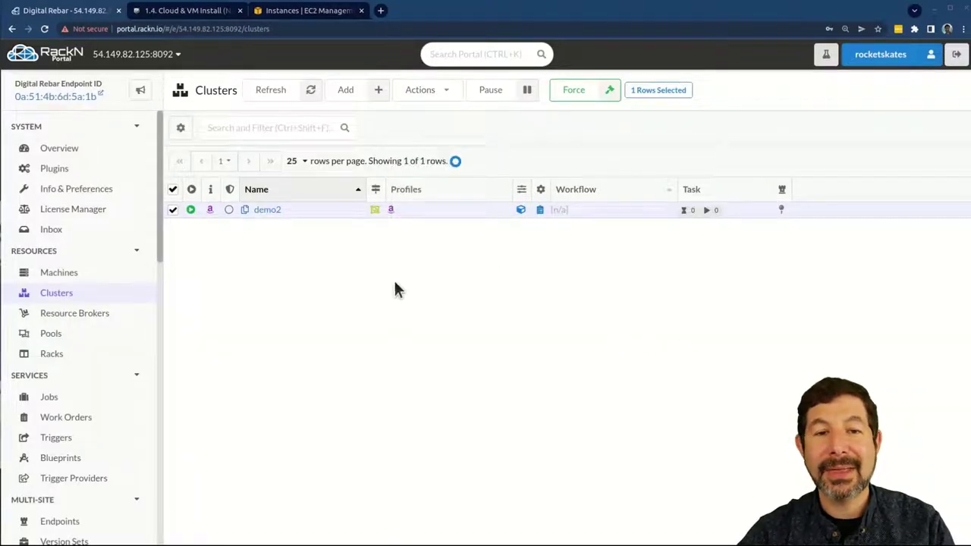
mouse_move(545, 188)
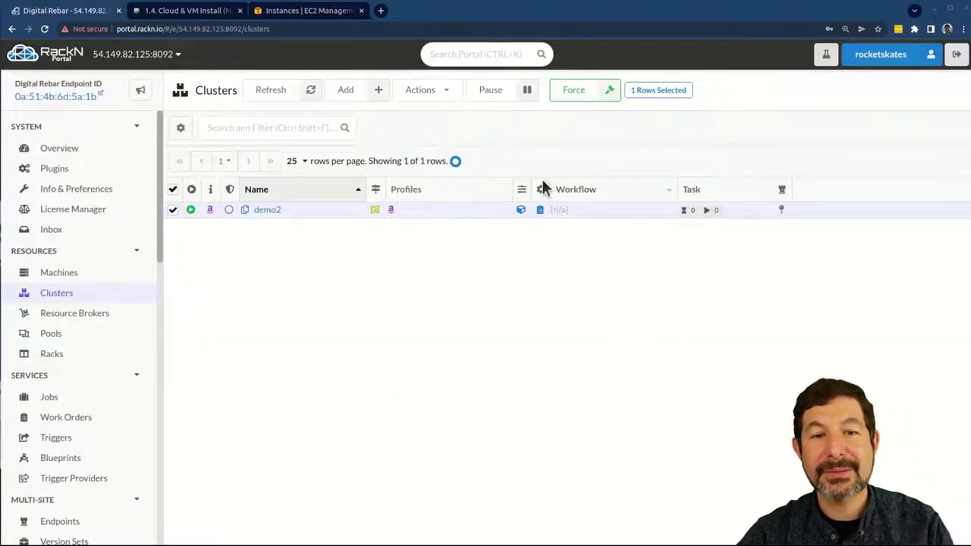
left_click(421, 89)
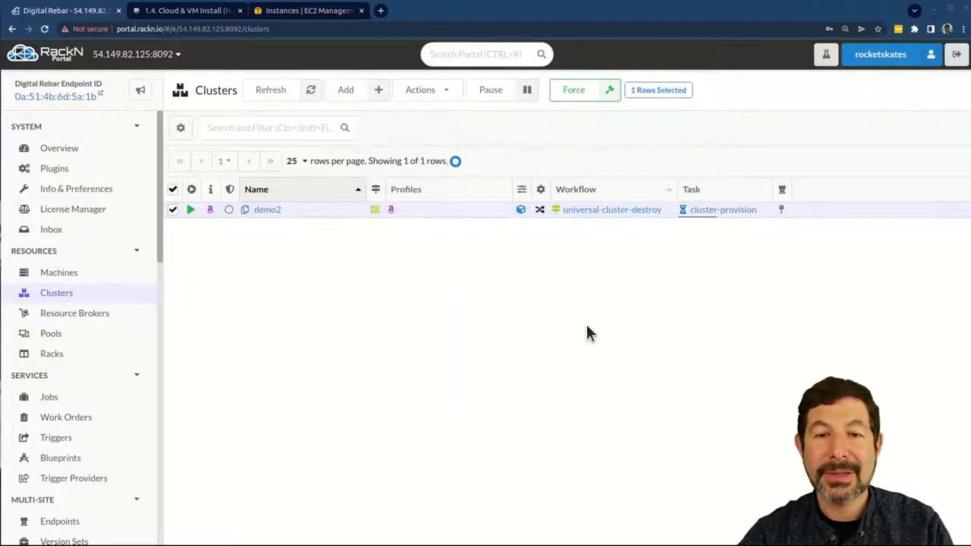
Check Machines, EC2, Clusters and Resource Brokers as the demo2 cleanup proceeds.
left_click(58, 273)
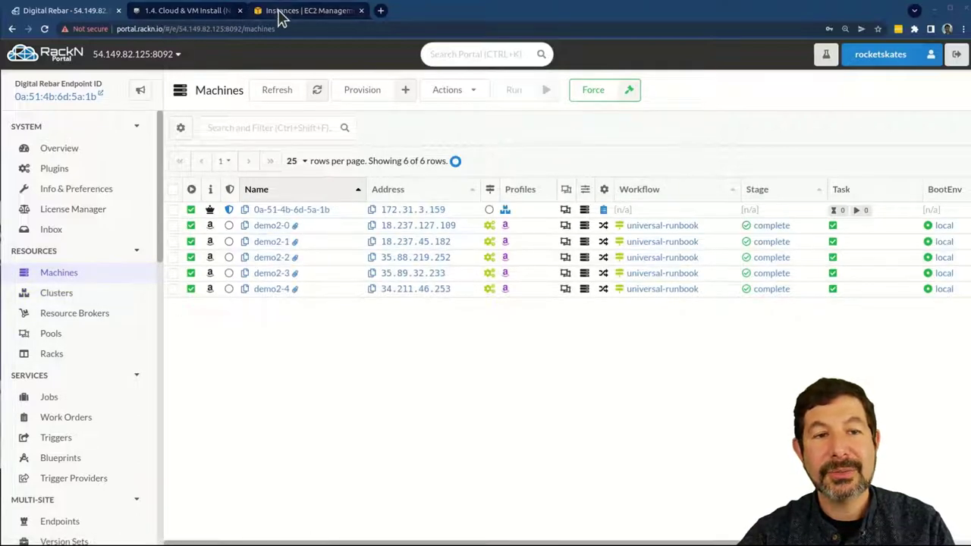
left_click(309, 9)
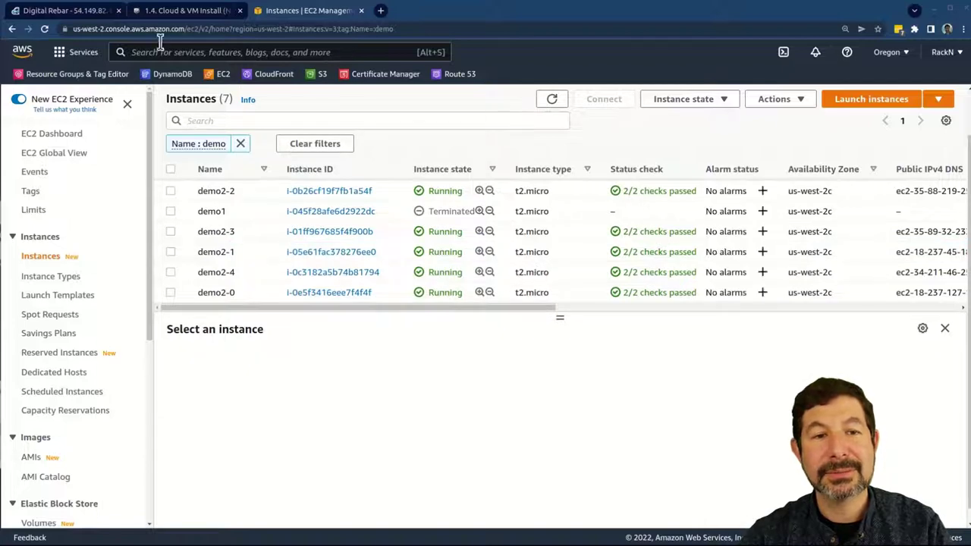
left_click(63, 9)
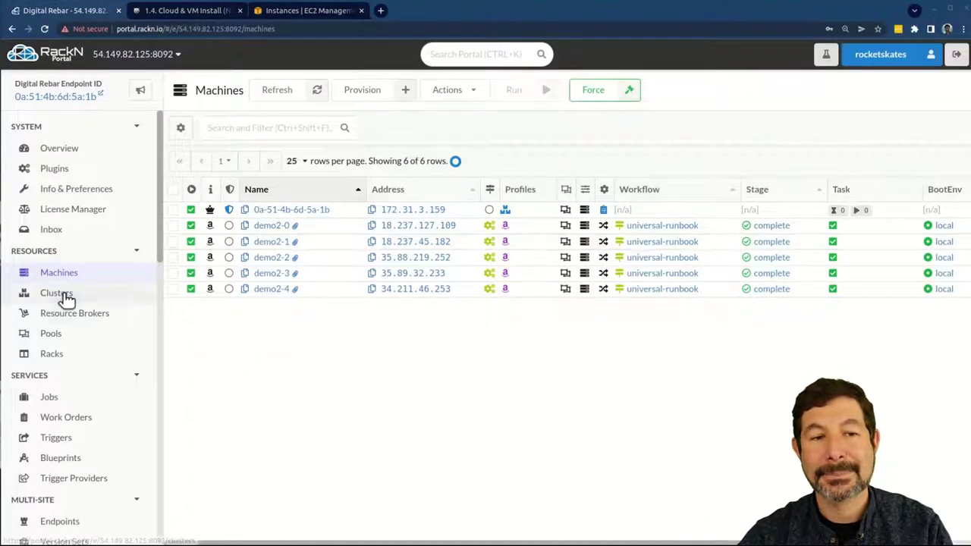
left_click(56, 292)
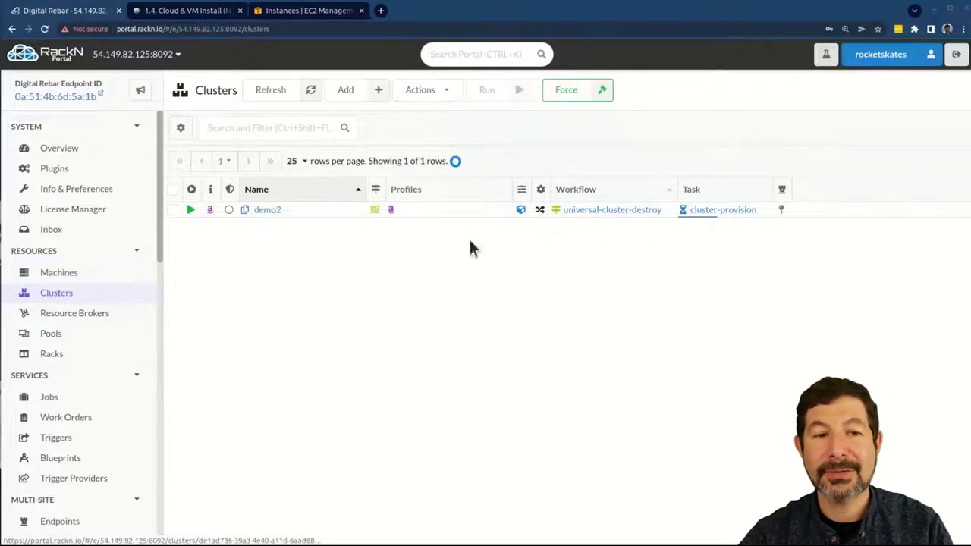
left_click(75, 313)
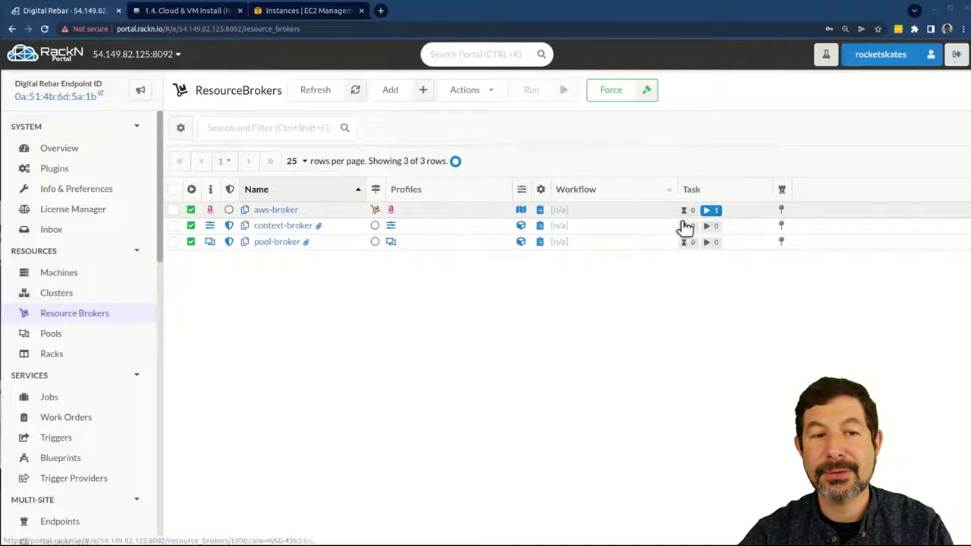
Refresh the EC2 instances list until the demo2 instances show Shutting-down.
left_click(306, 10)
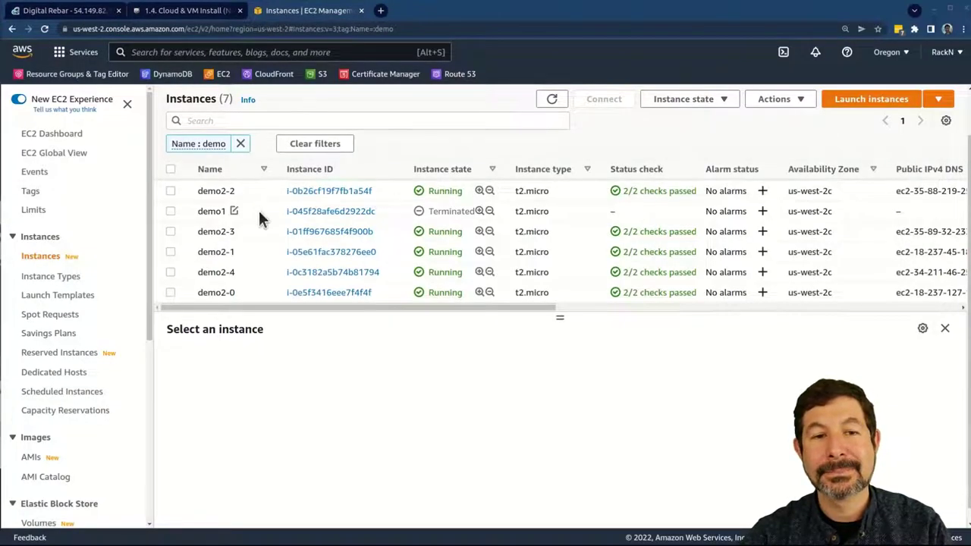
left_click(552, 98)
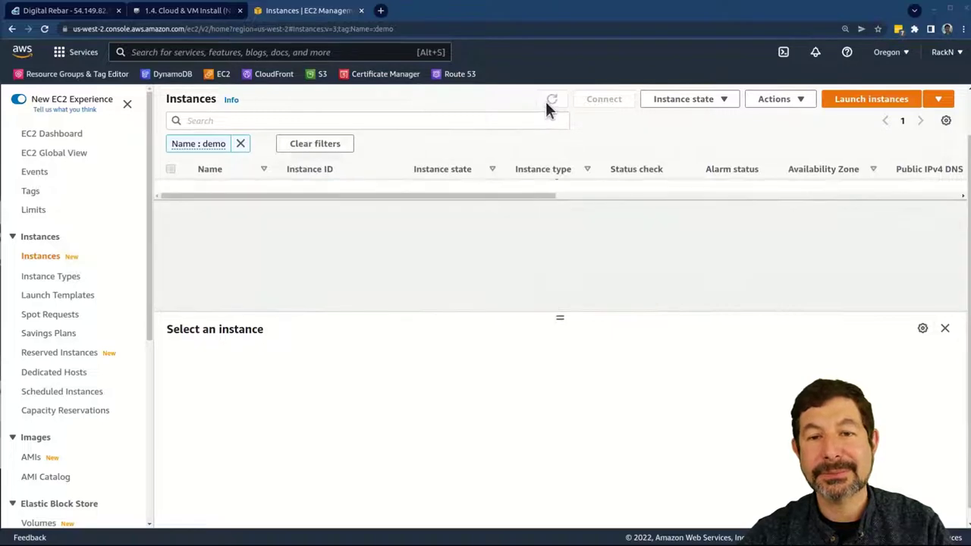
left_click(552, 99)
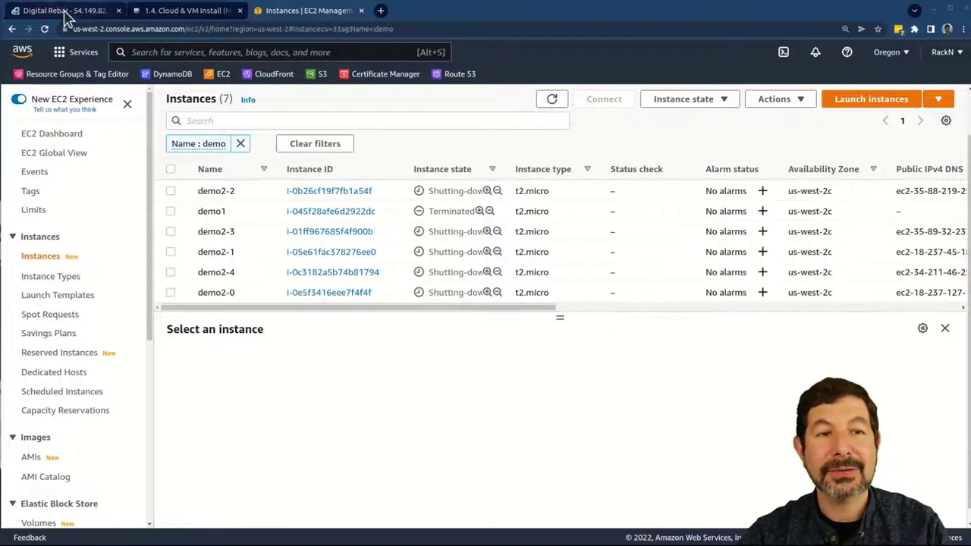
Verify in Clusters, Machines and Resource Brokers that only one machine remains after cleanup.
left_click(64, 9)
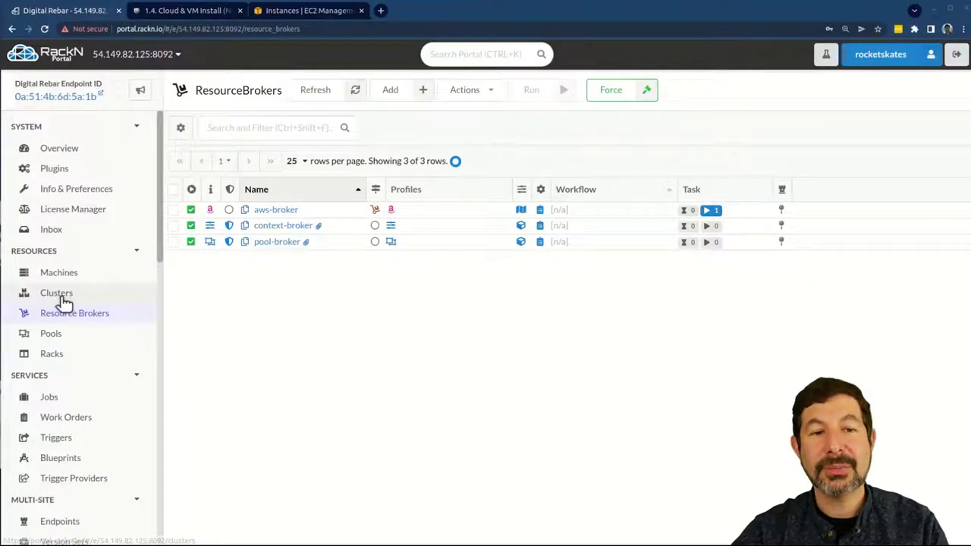
left_click(56, 293)
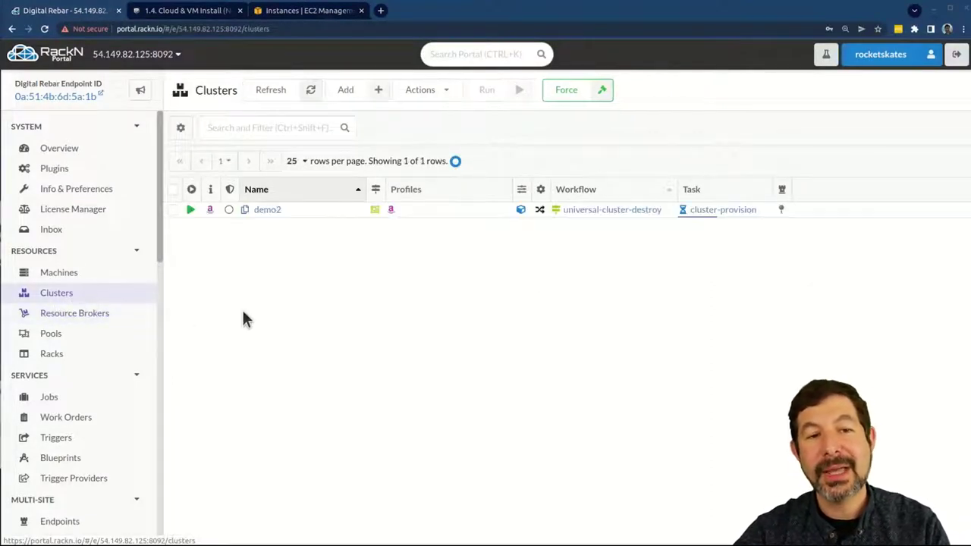
mouse_move(276, 313)
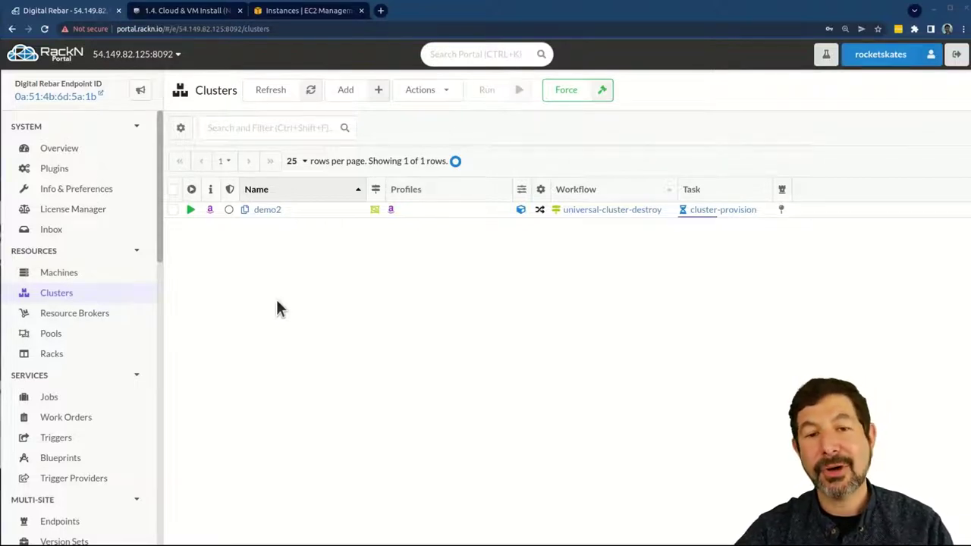
mouse_move(82, 280)
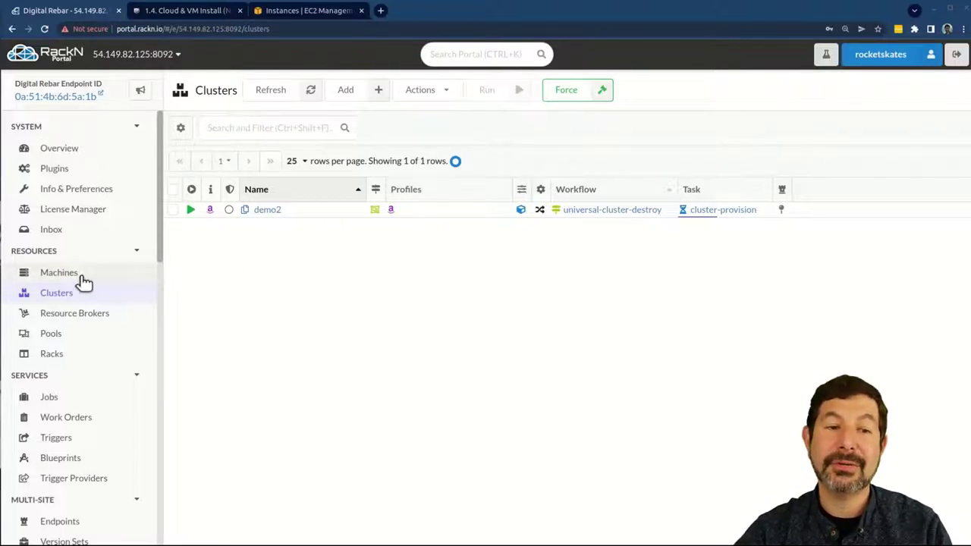
left_click(57, 273)
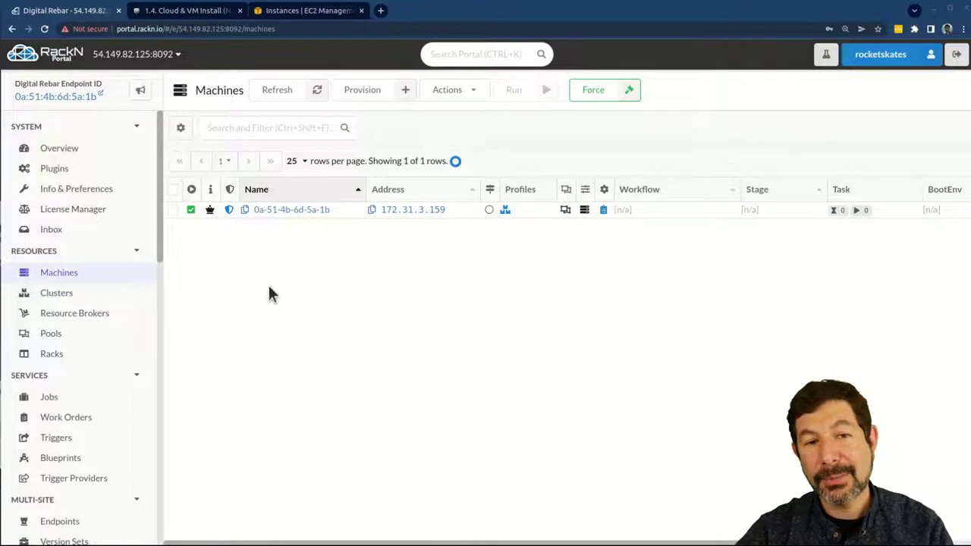
left_click(75, 312)
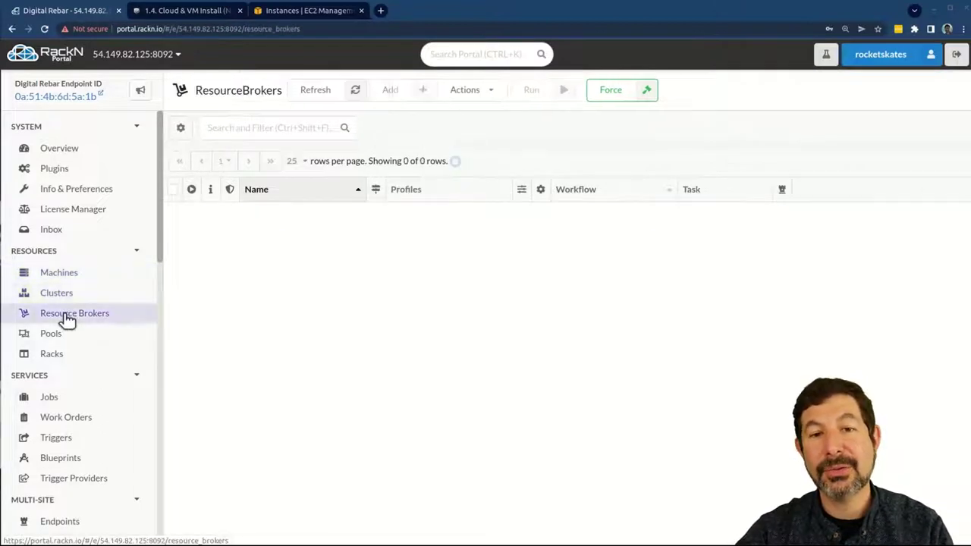
left_click(57, 291)
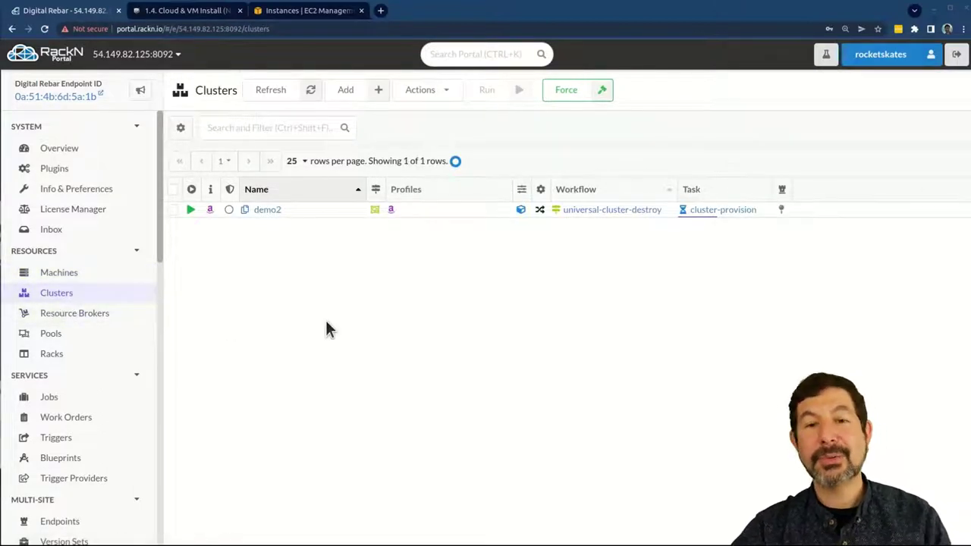
mouse_move(349, 328)
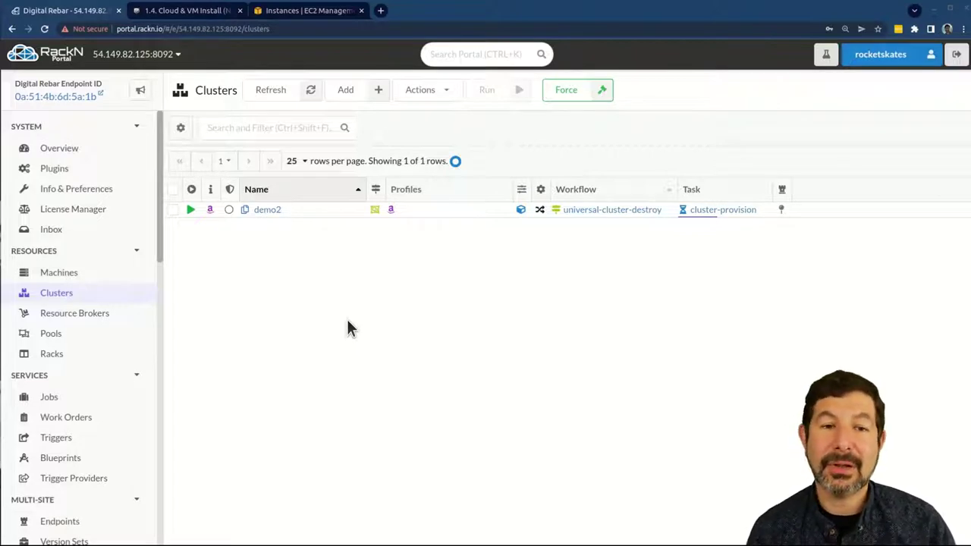
mouse_move(358, 296)
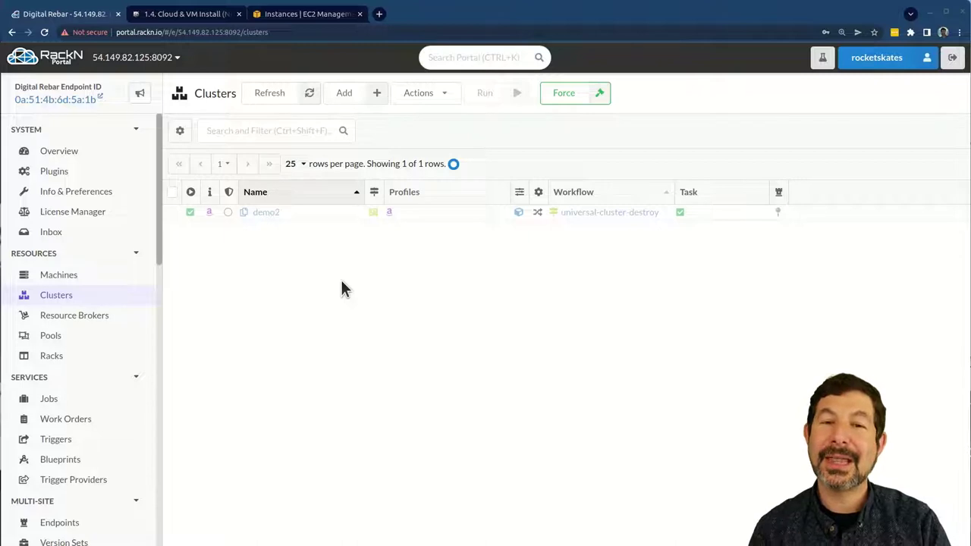
mouse_move(388, 340)
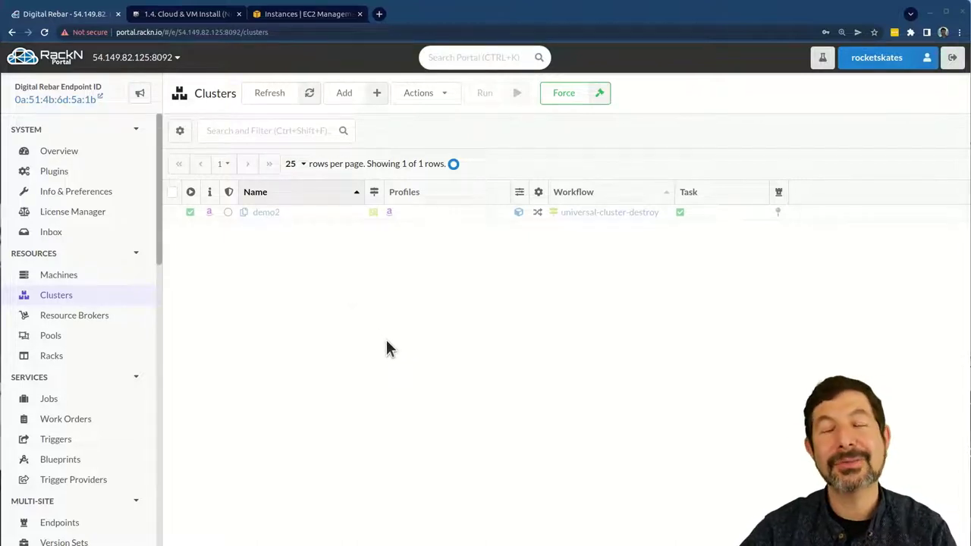
mouse_move(258, 309)
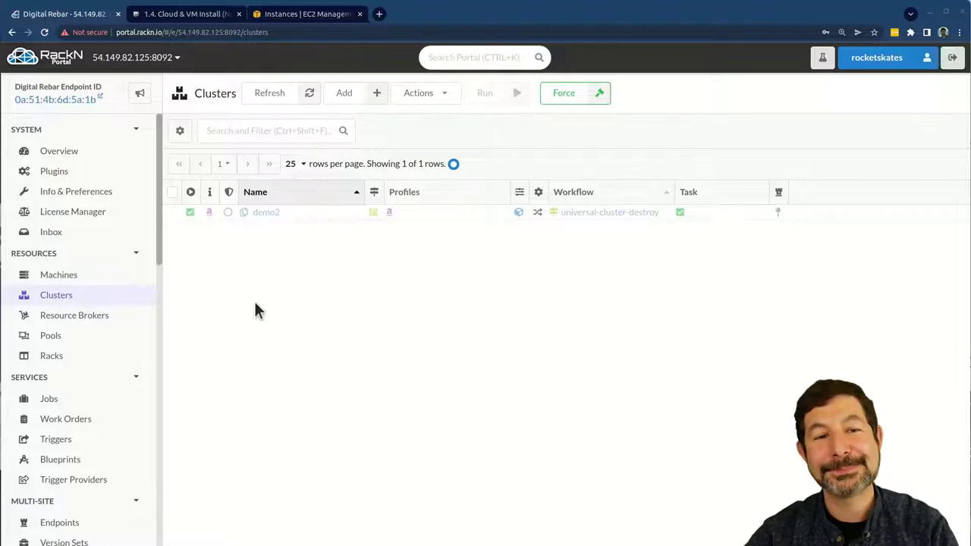
mouse_move(720, 294)
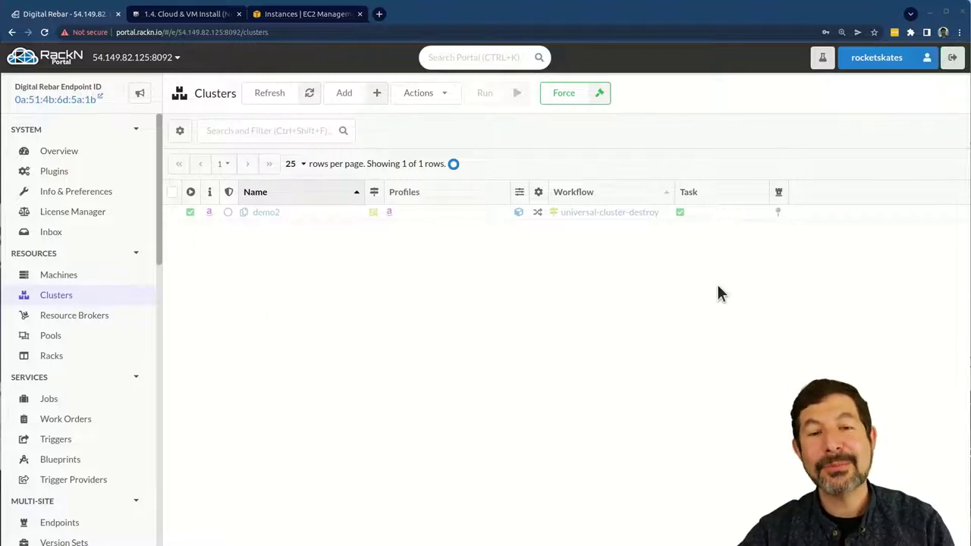
Review the live overview and License Manager, ending on System Info & Preferences.
left_click(57, 150)
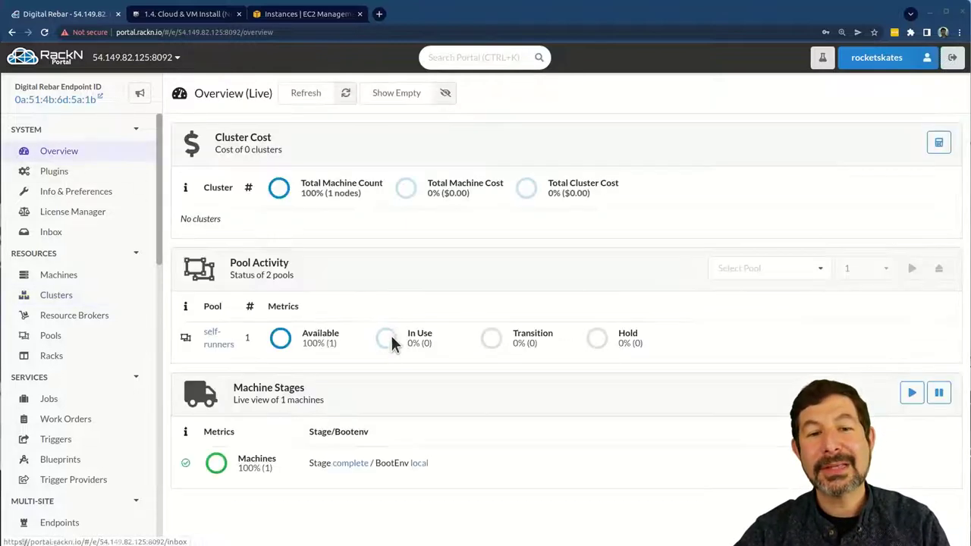
left_click(73, 213)
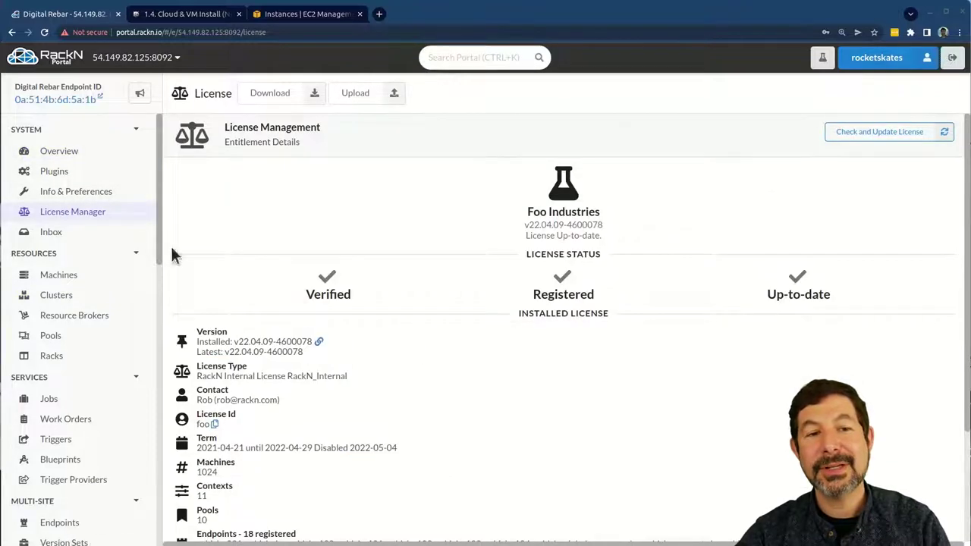
left_click(76, 191)
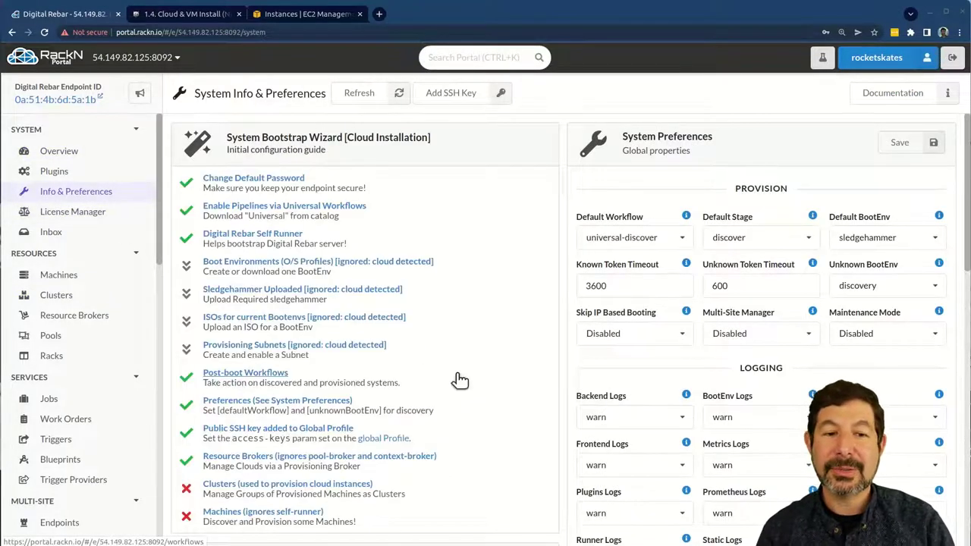